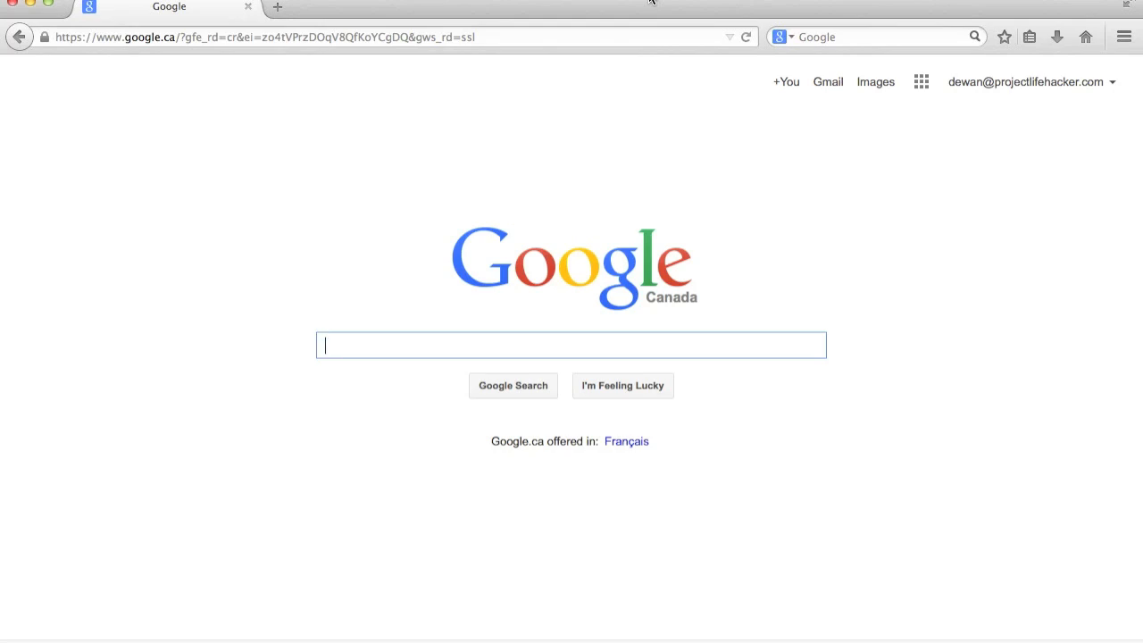
Step: Search Google for the 'amazon affiliate' suggestion and view the results
text(am)
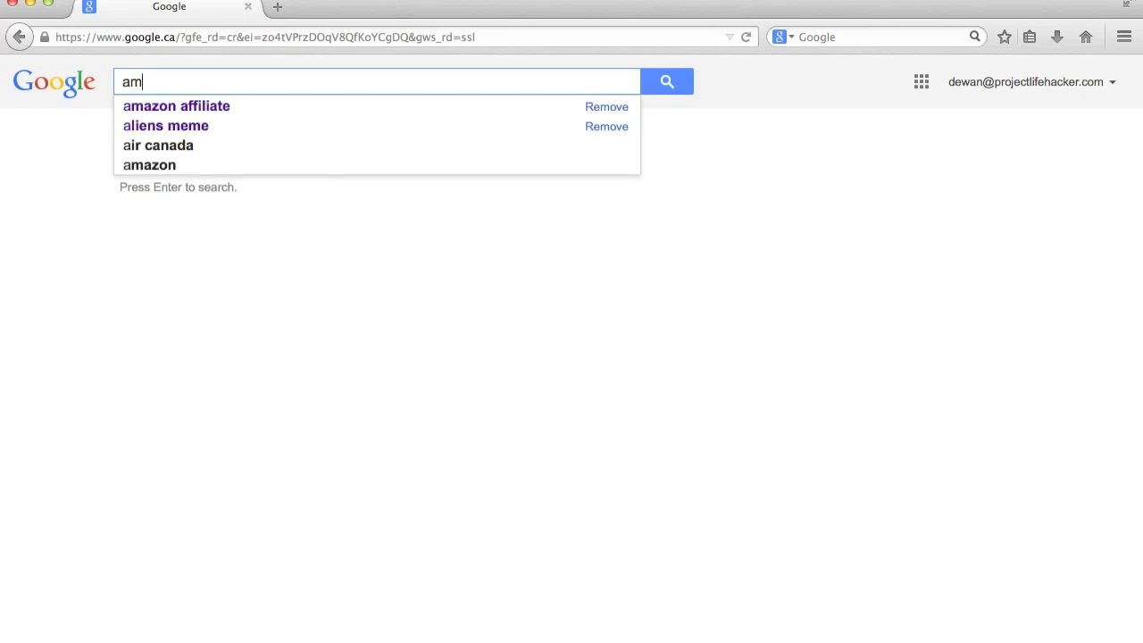
click(176, 105)
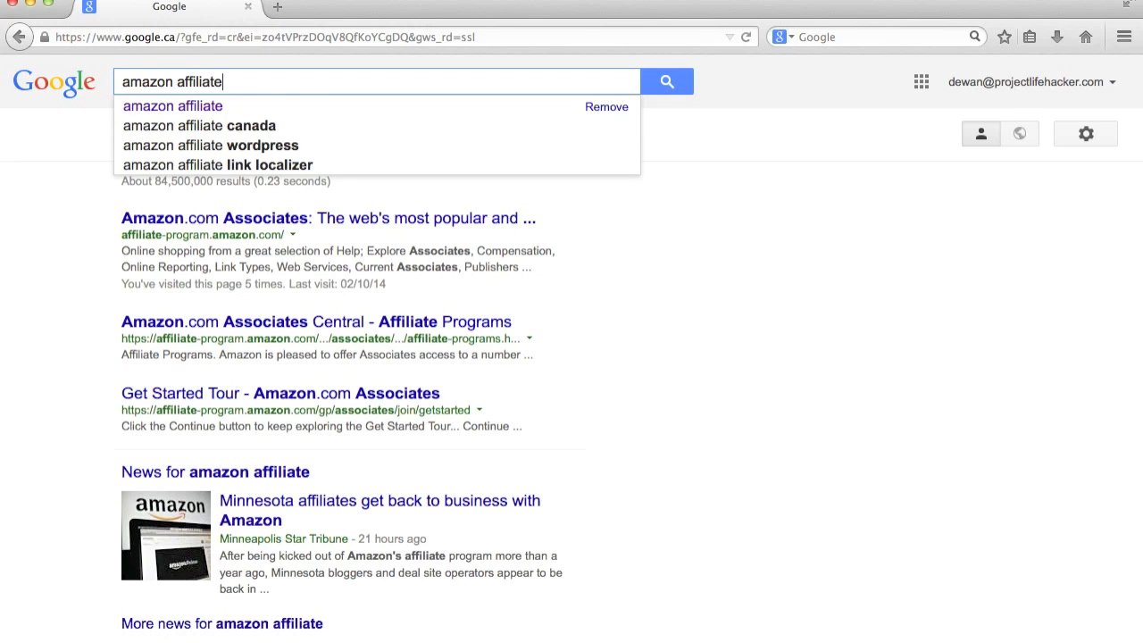
click(666, 82)
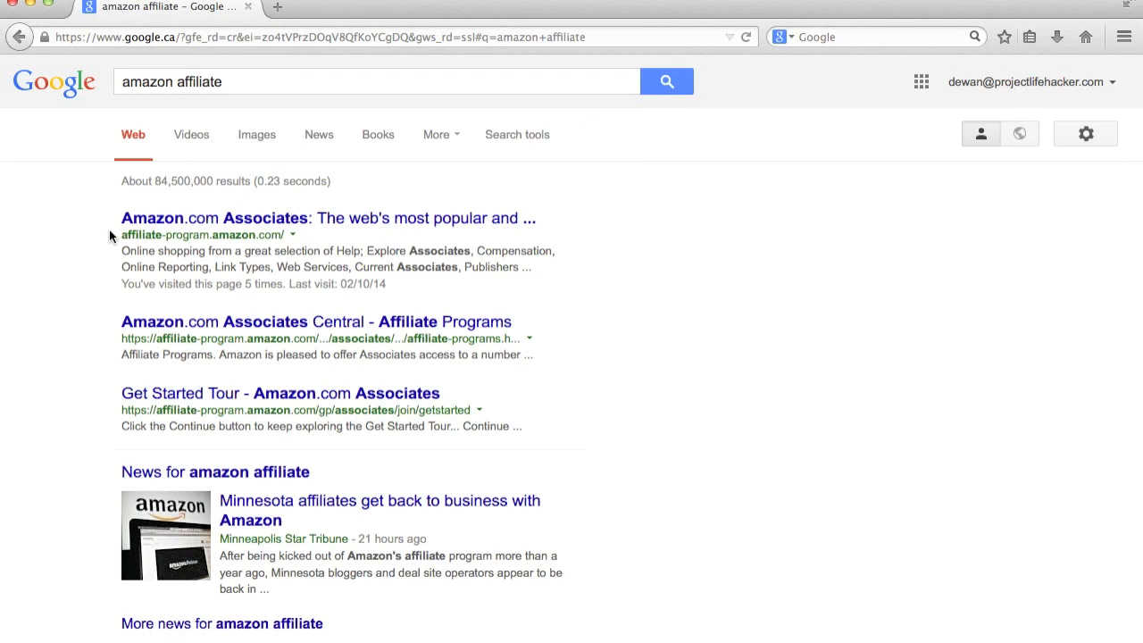
mouse_move(270, 230)
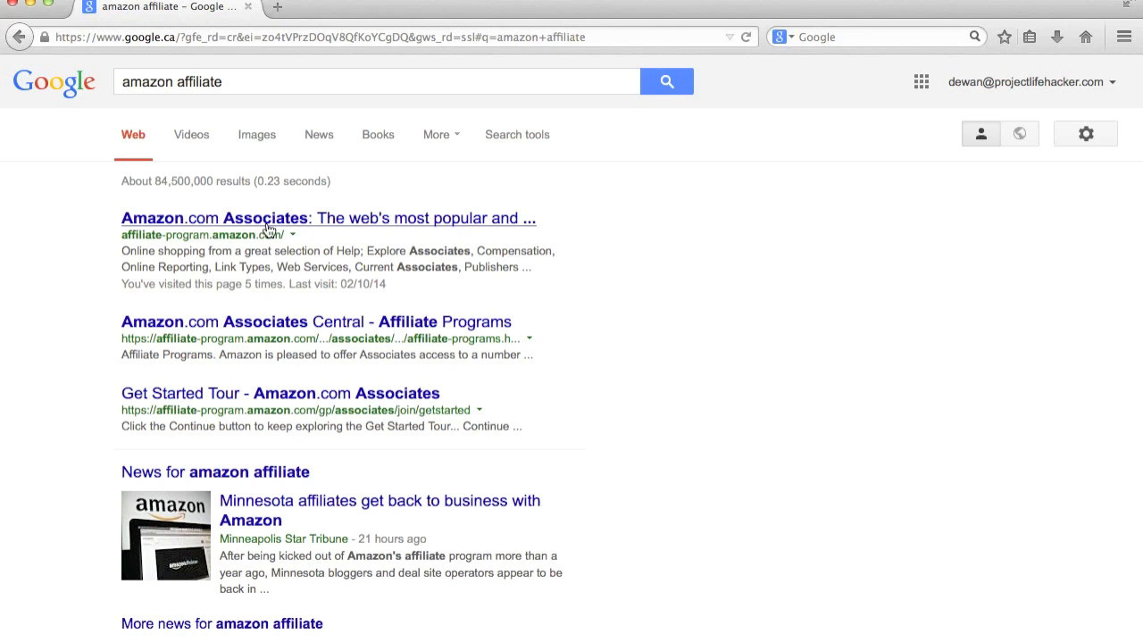
mouse_move(347, 231)
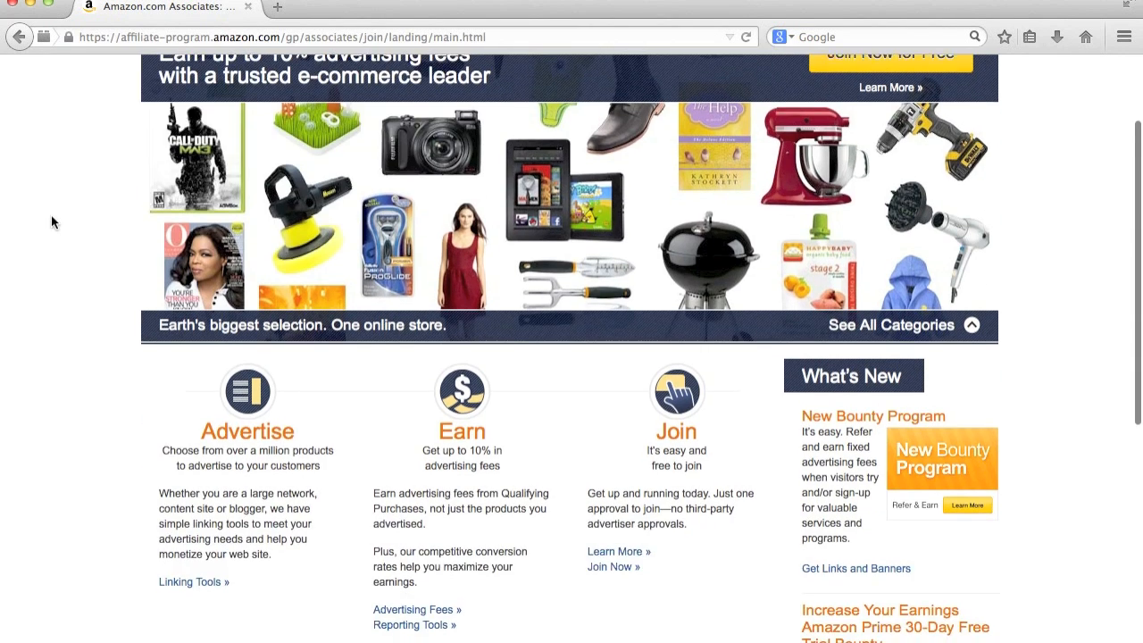
Step: Scroll through the Amazon Associates landing page offering up to 10% advertising fees
scroll(up, 3)
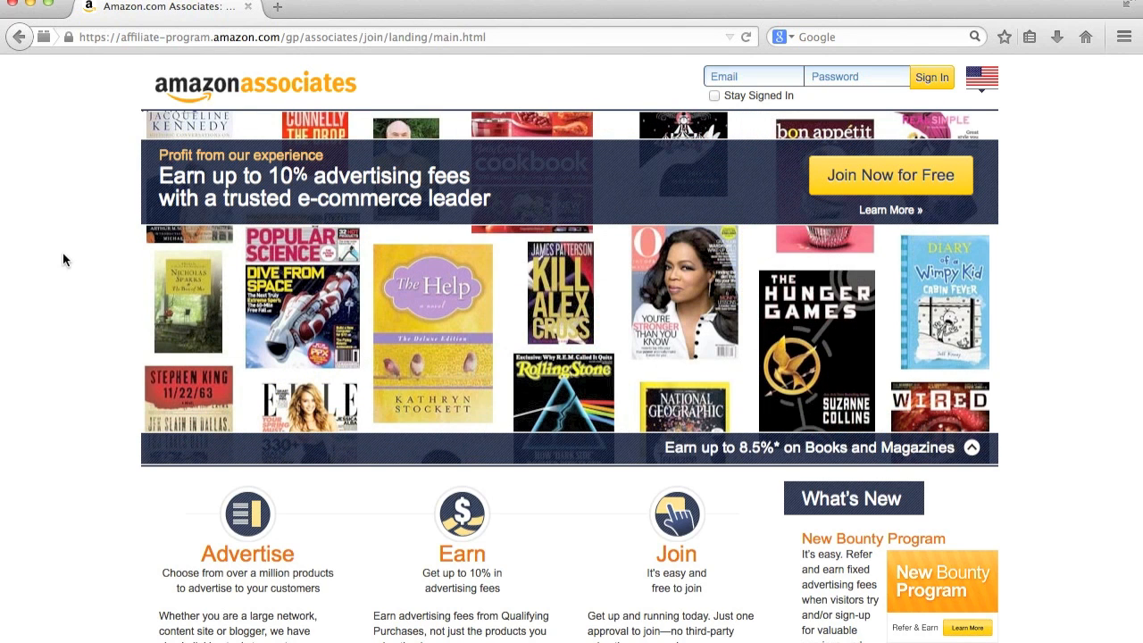
mouse_move(456, 381)
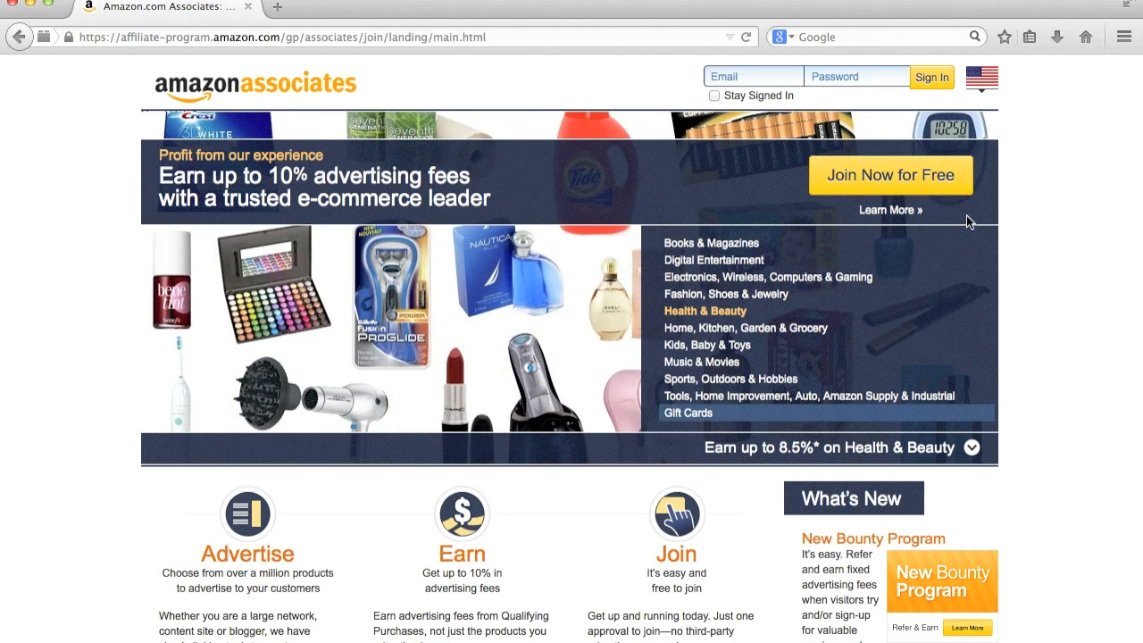
mouse_move(955, 182)
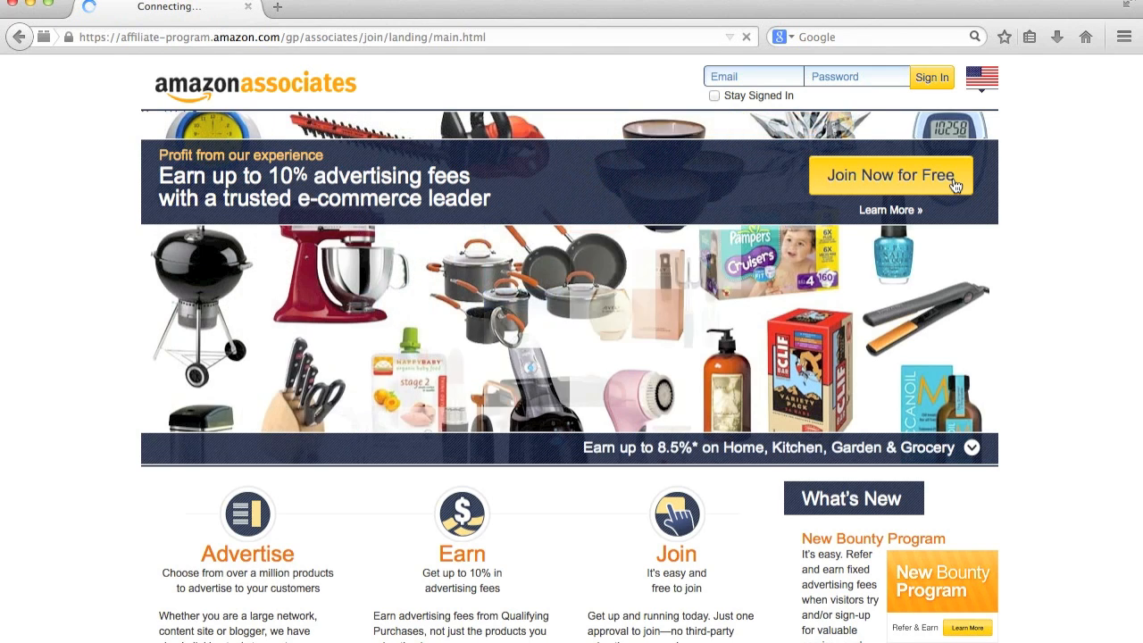
click(932, 76)
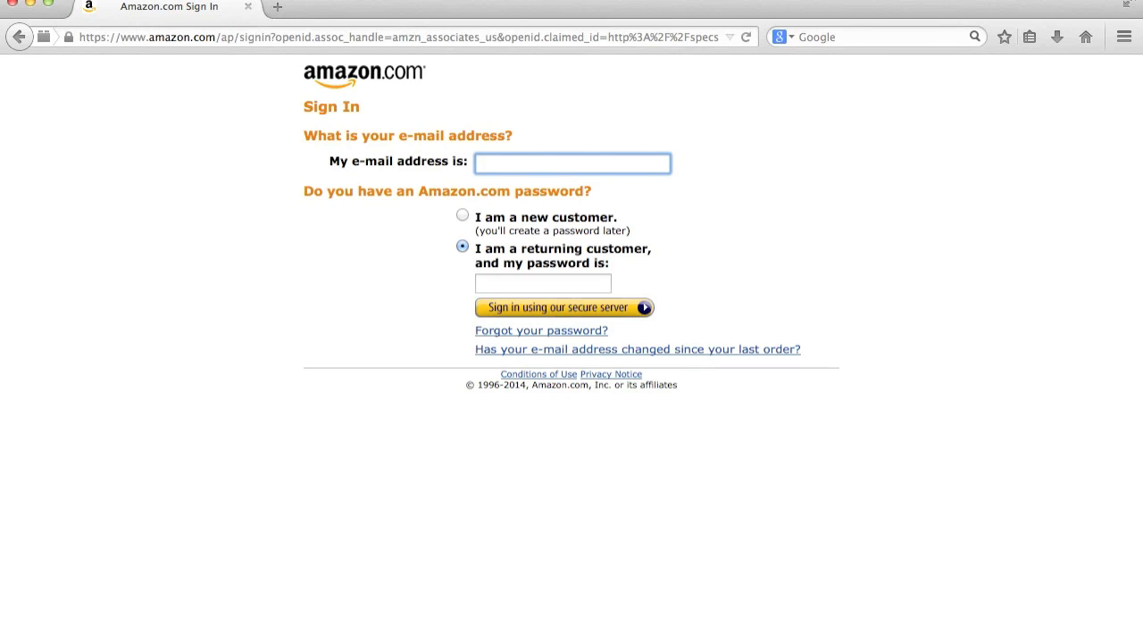
click(572, 163)
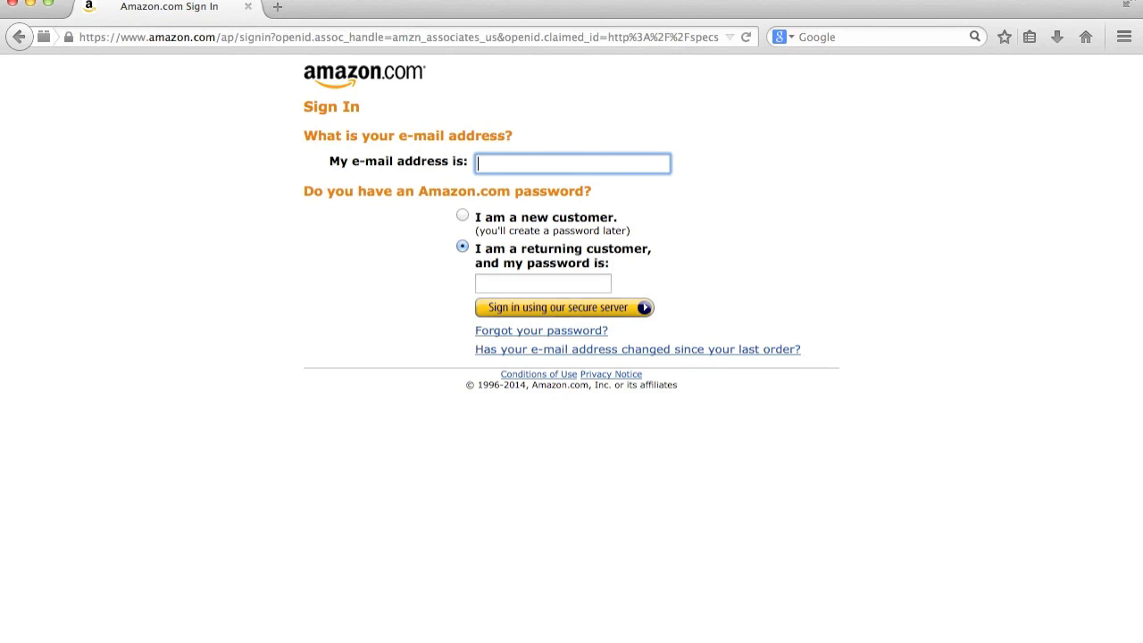
text(fake@)
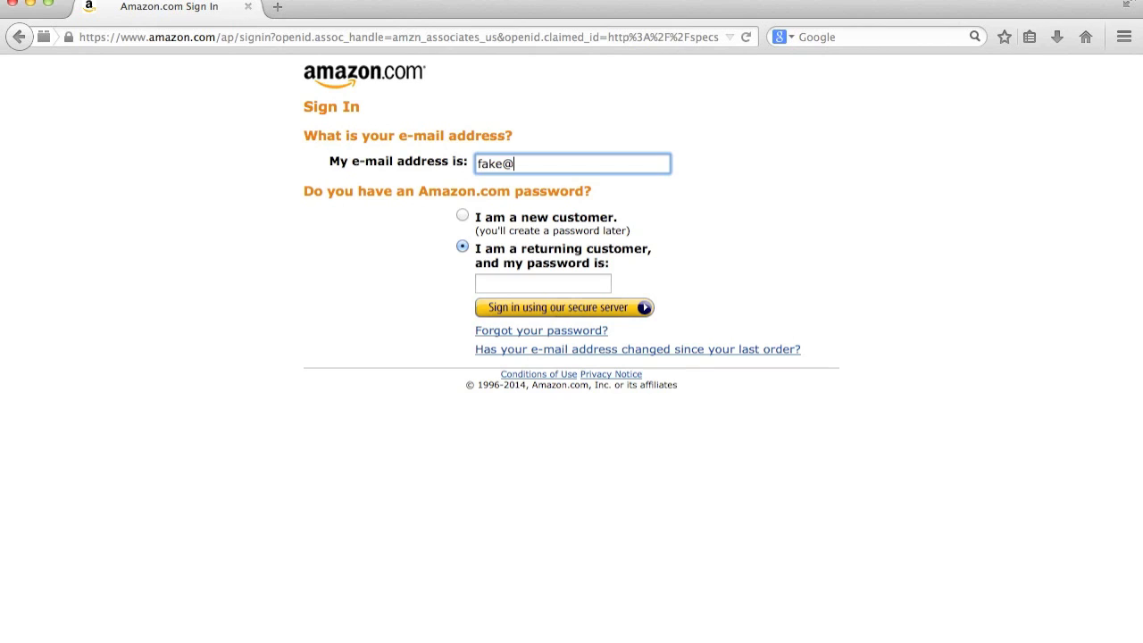
text(gmail)
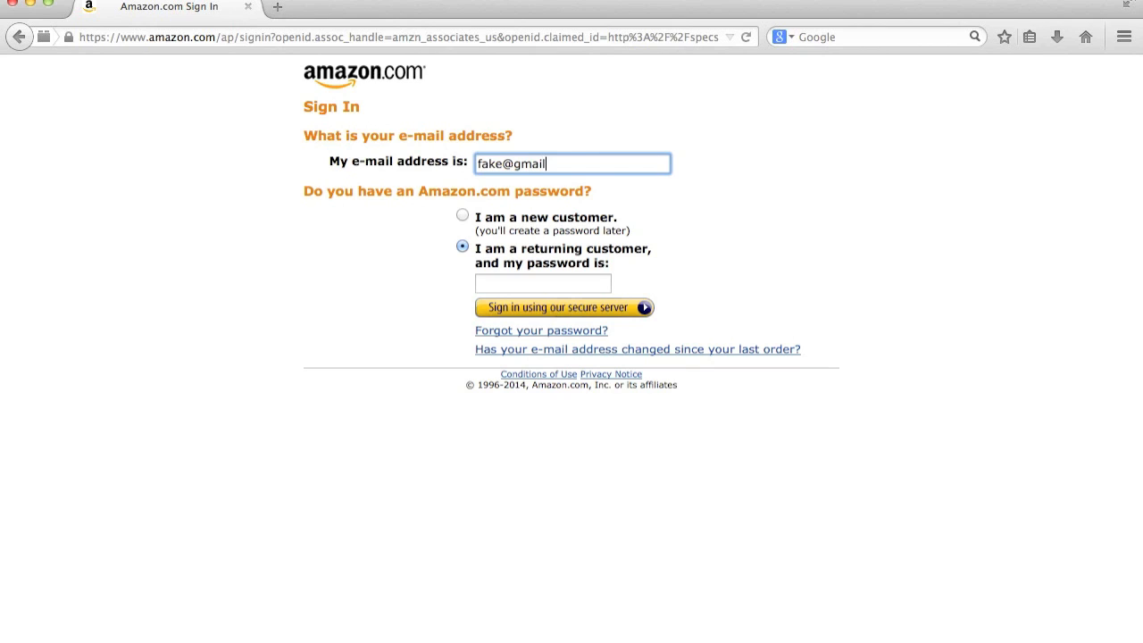
text(.com)
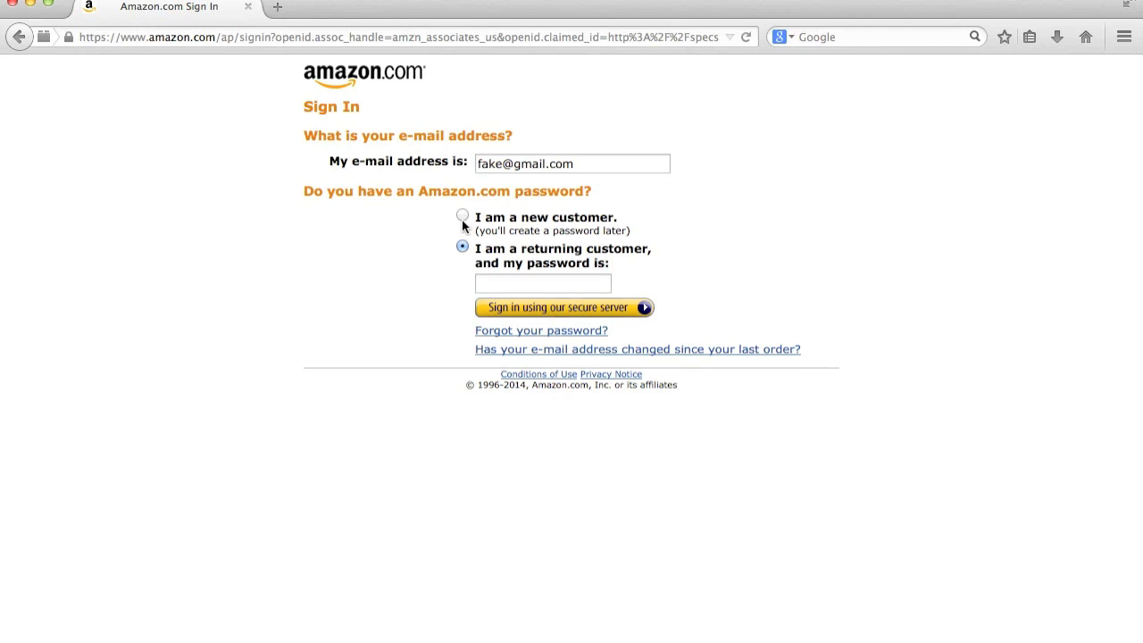
Step: Register as a new customer, replacing the already-used e-mail and resubmitting
click(463, 216)
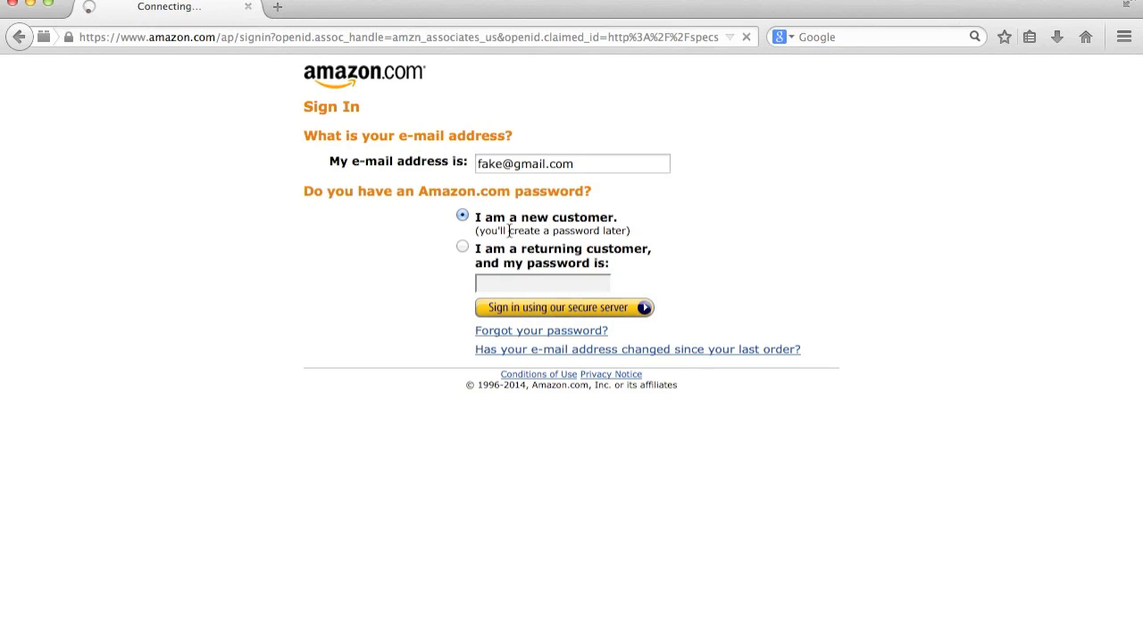
click(556, 306)
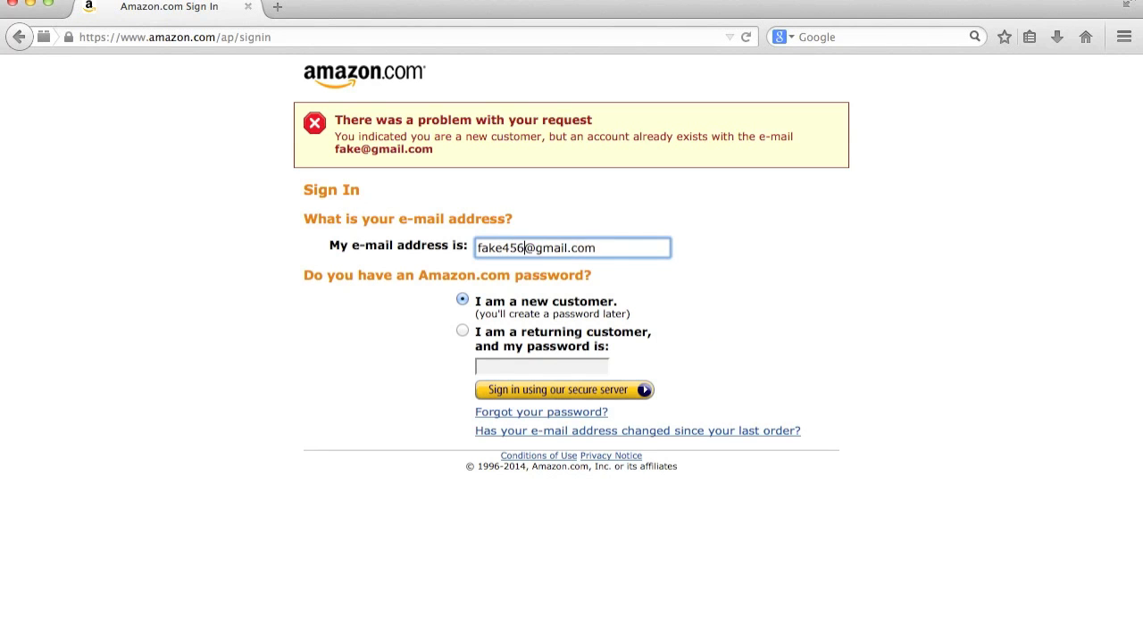
click(557, 390)
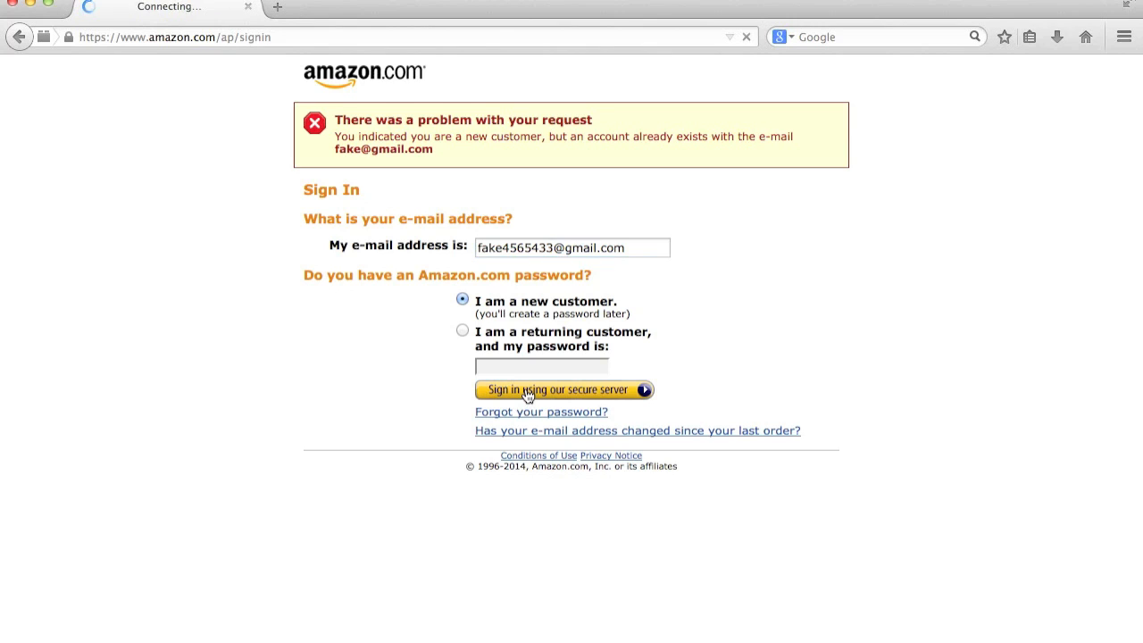
click(562, 390)
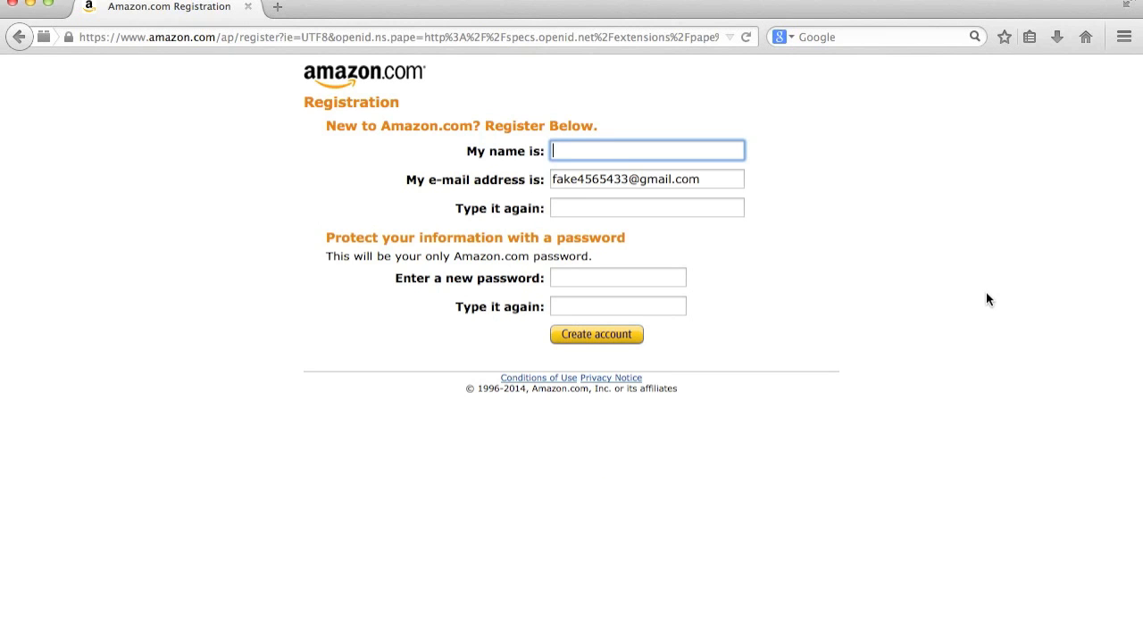
Step: Enter the name, confirm the e-mail, set a password and submit registration
text(Fake 123)
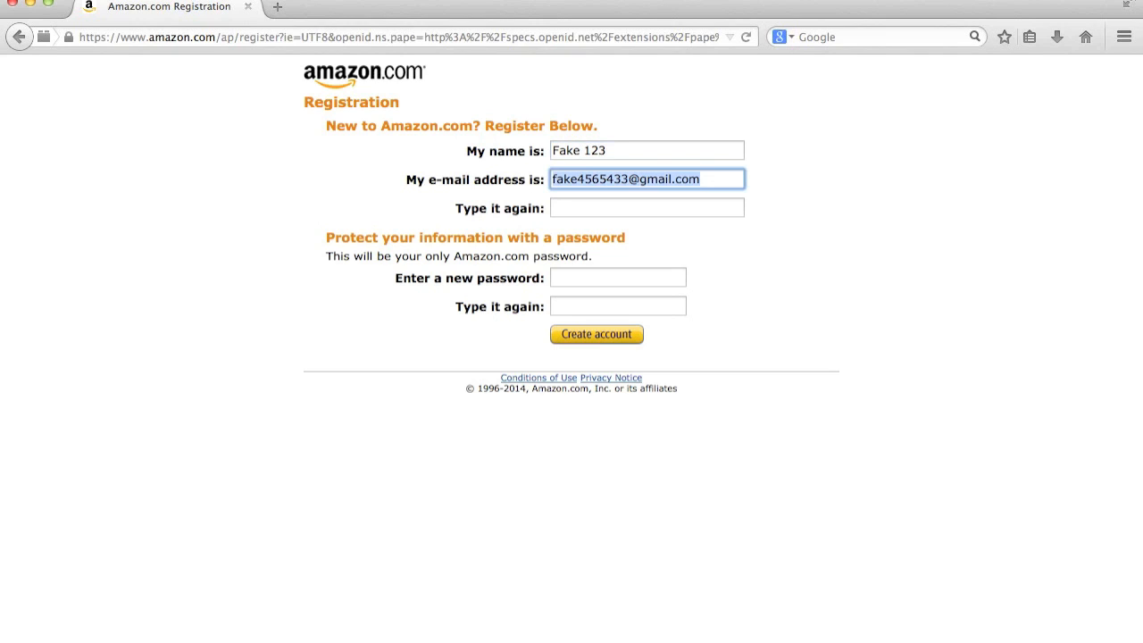
text(fake4565433@)
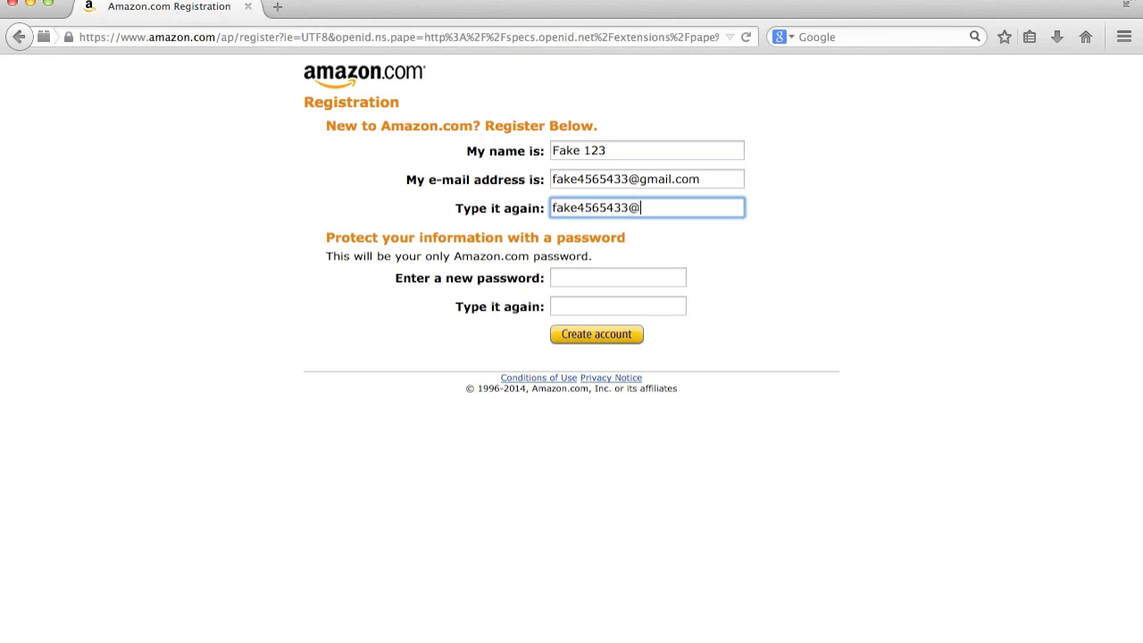
click(618, 277)
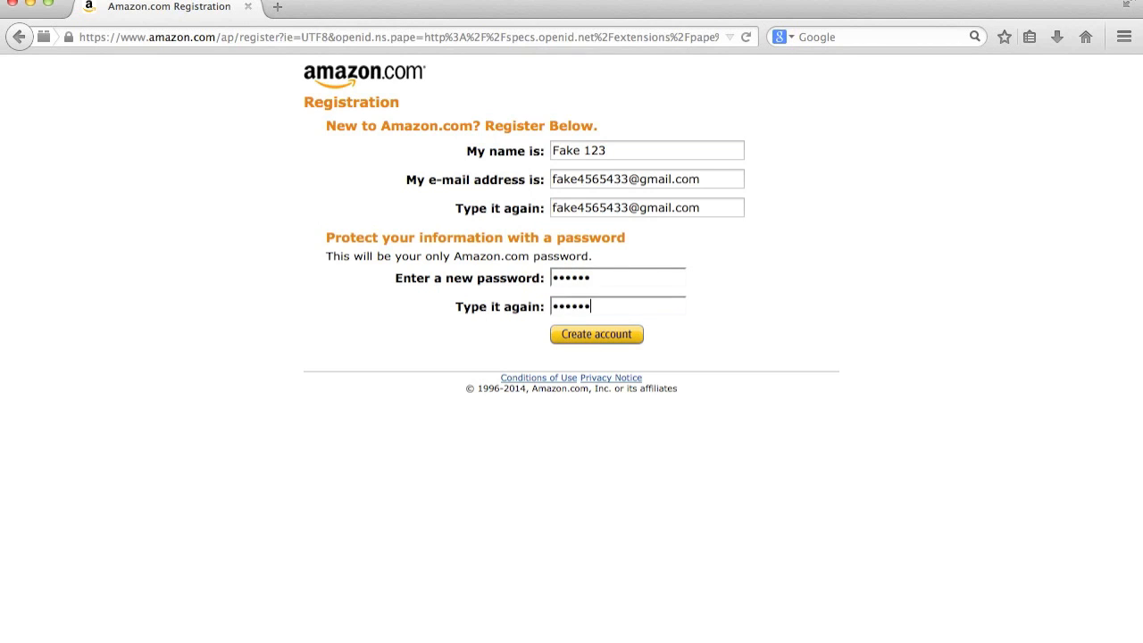
click(596, 333)
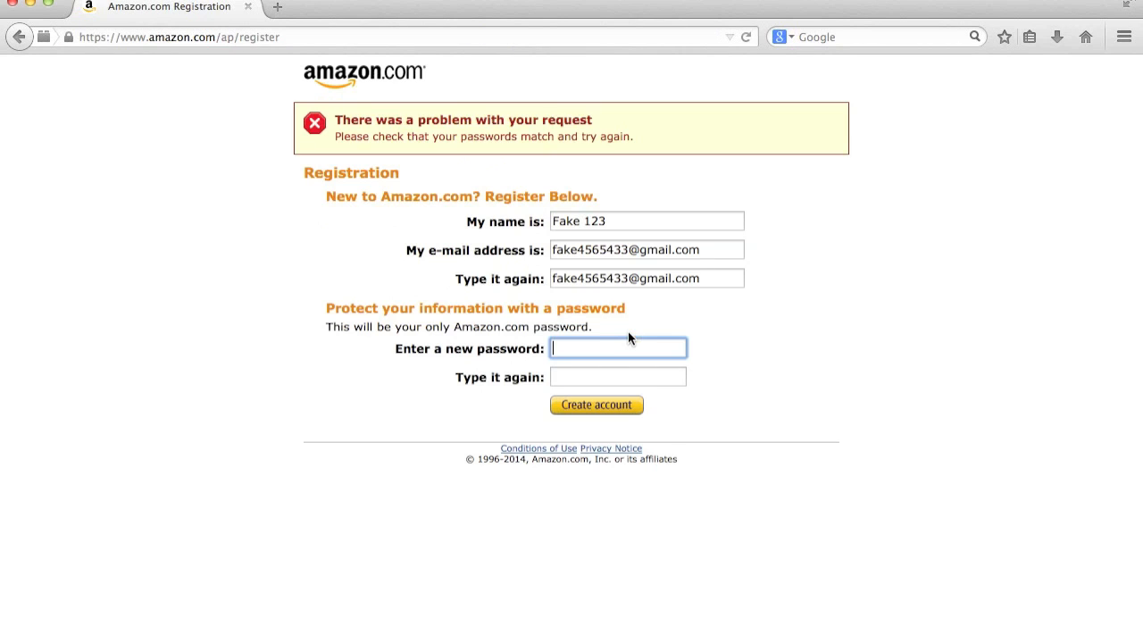
Step: Re-enter matching passwords after the mismatch error and resubmit the form
text(•••)
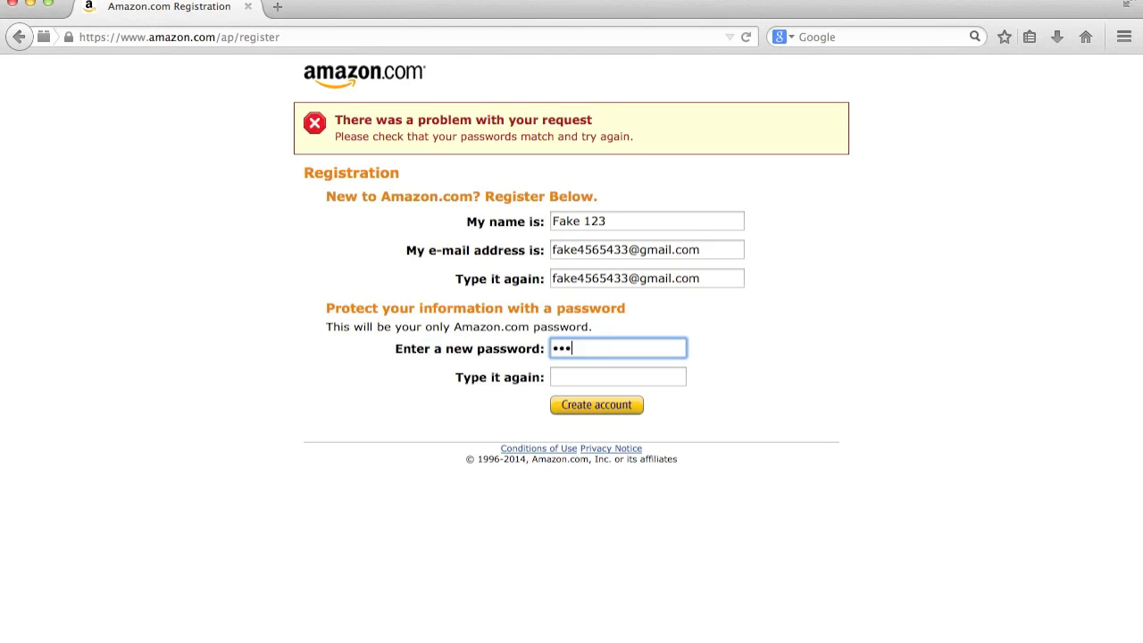
text(••••)
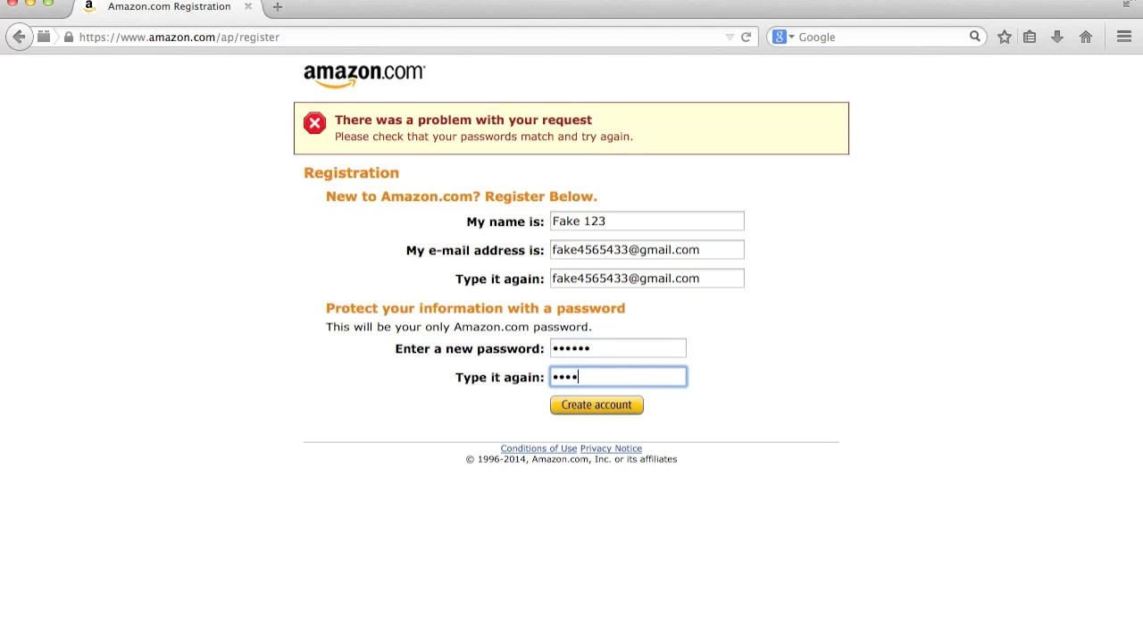
click(595, 405)
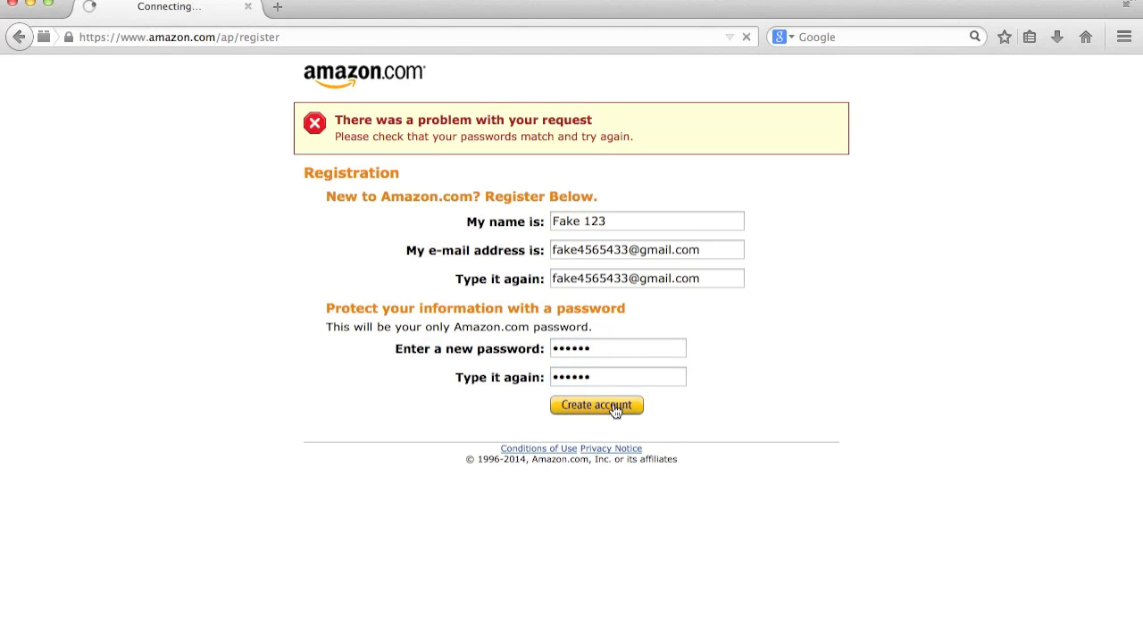
Step: Reach the Account Information step with the Payee Name field active
click(596, 405)
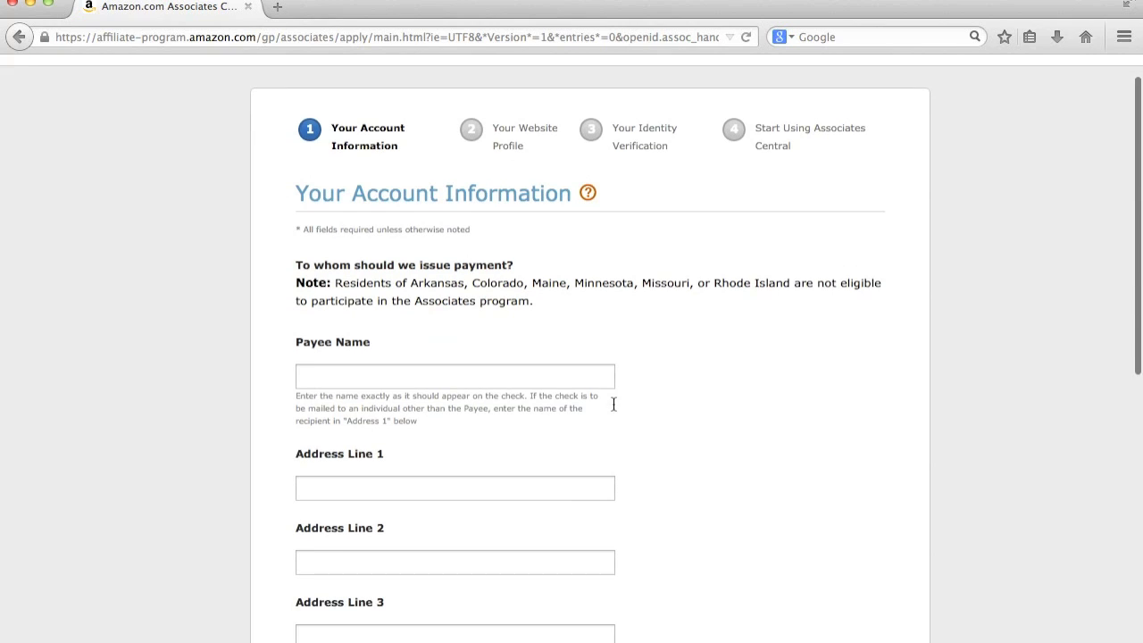
click(455, 375)
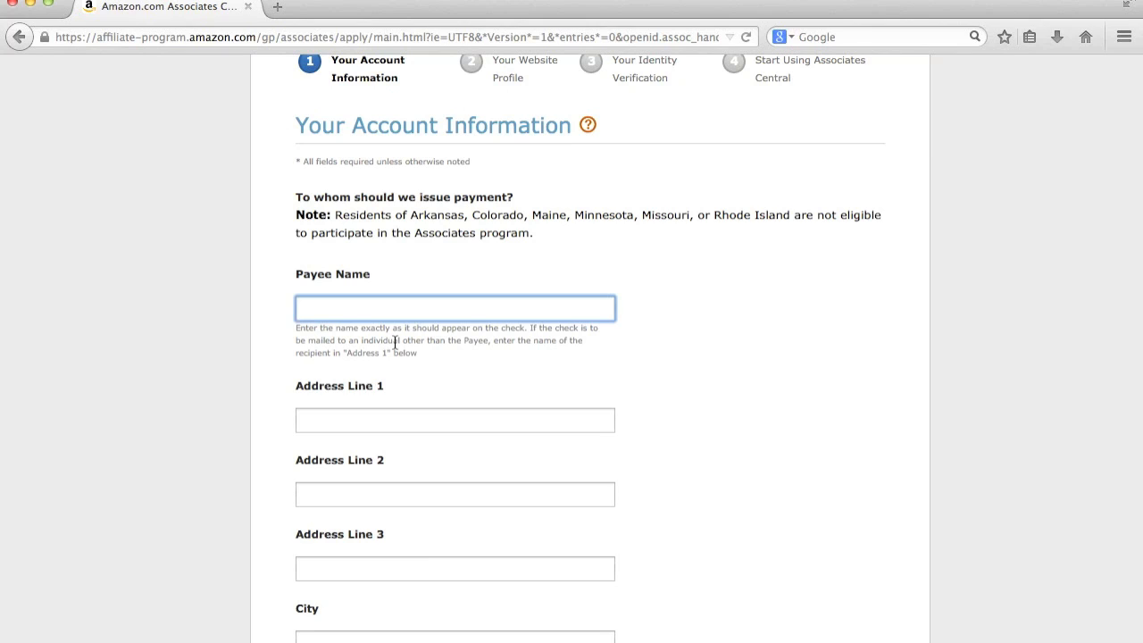
click(454, 308)
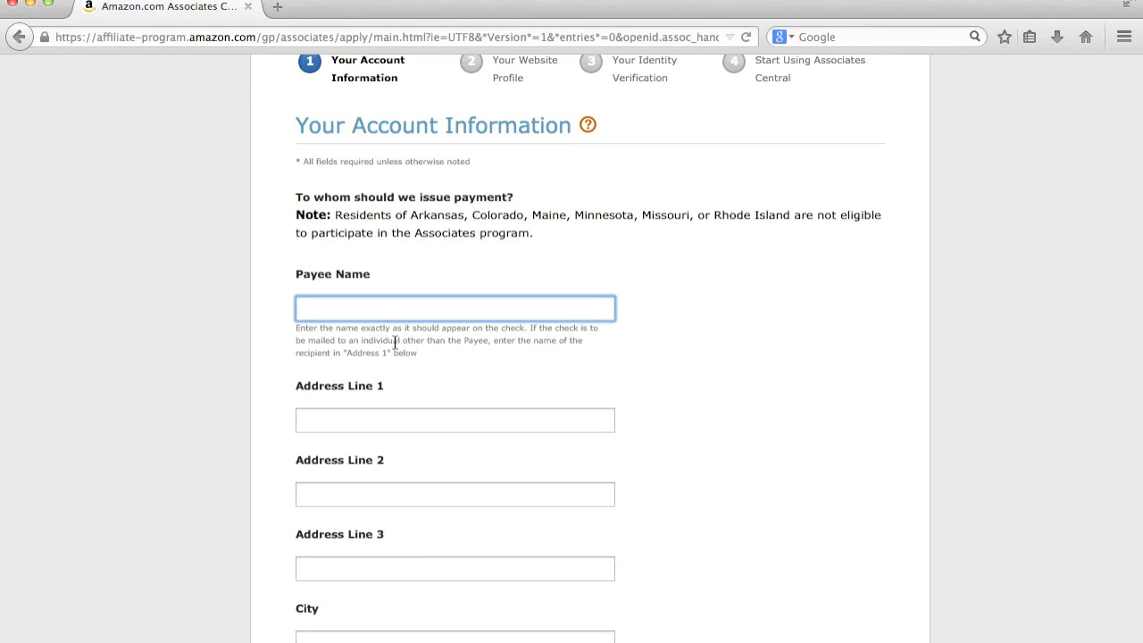
Step: Enter payee name Bob and address line '123 fake street'
click(454, 308)
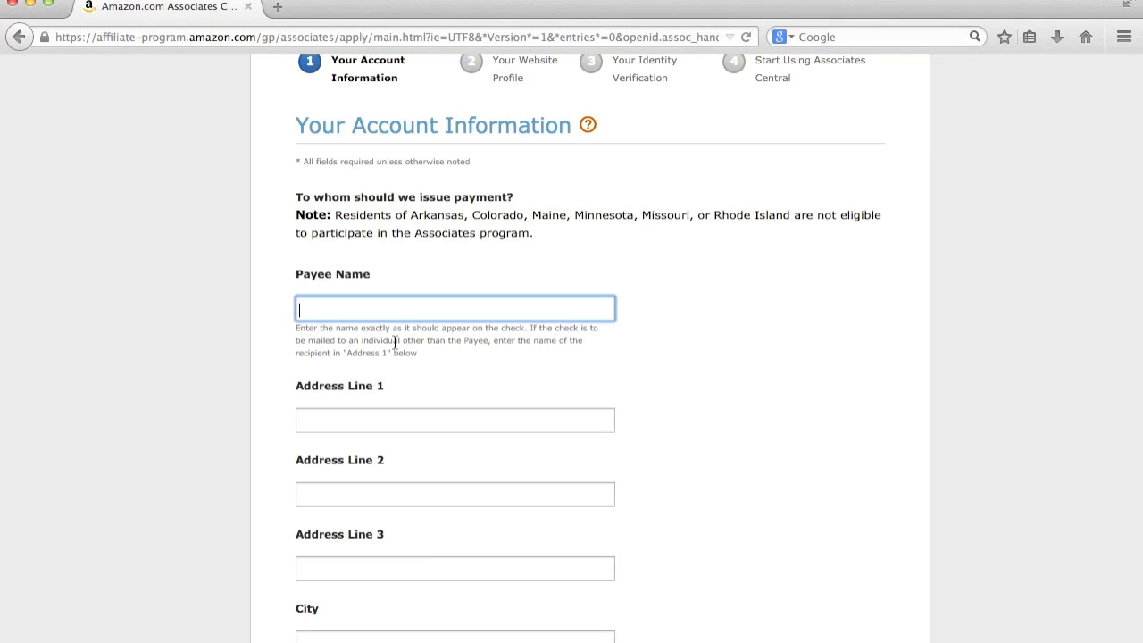
text(Bob)
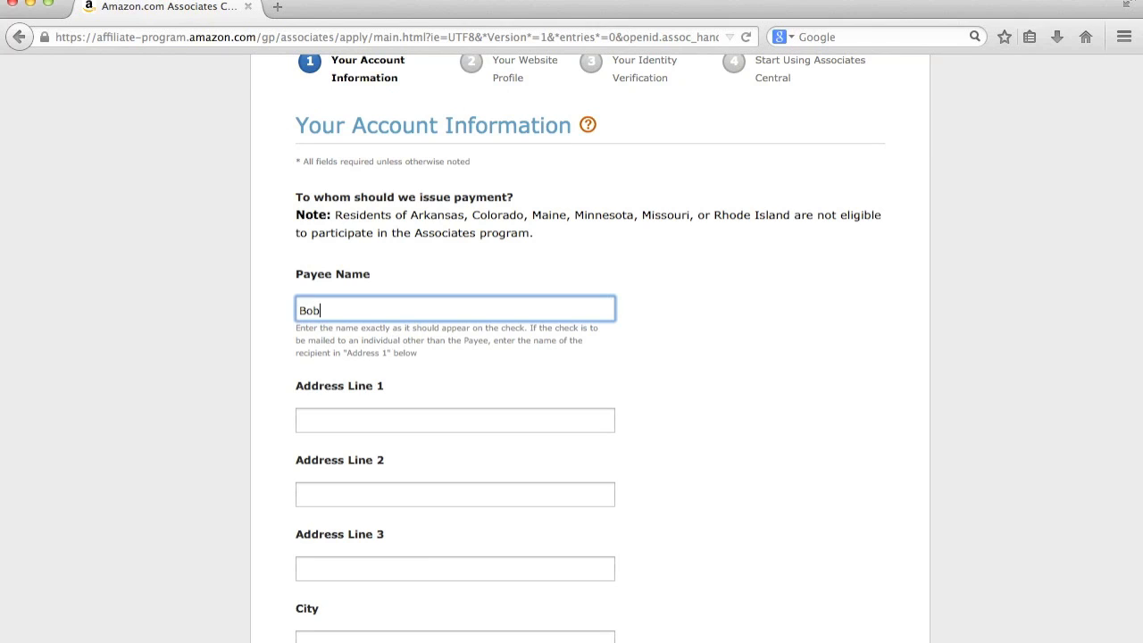
click(455, 420)
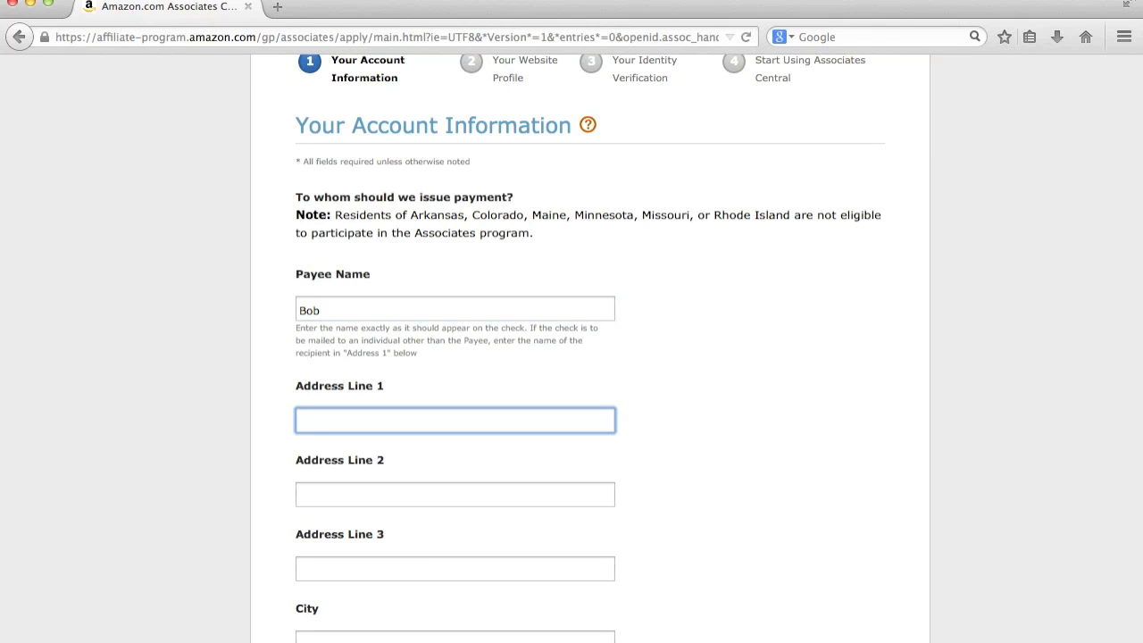
text(123 fake)
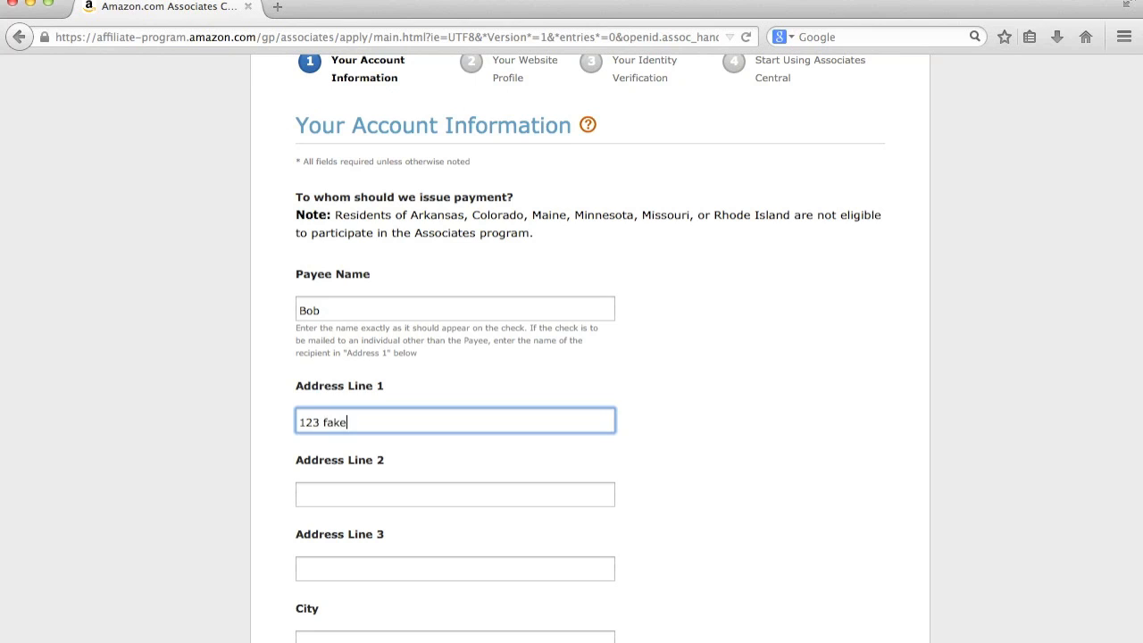
text(street)
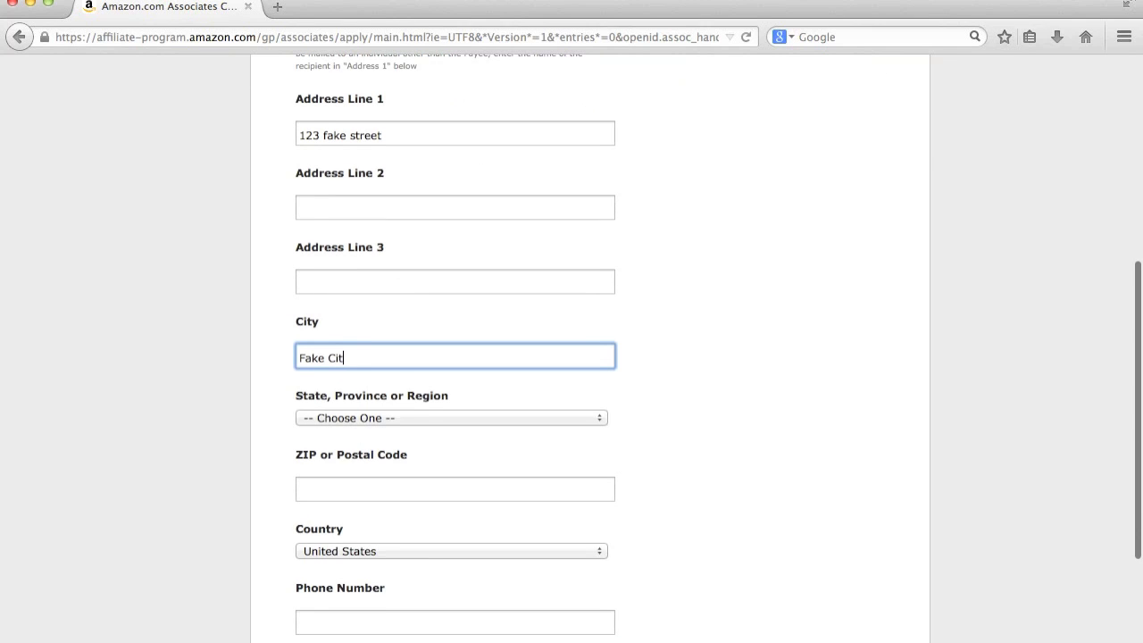
Step: Set the country to Canada, enter postal code V3J6j7 and begin the province
click(451, 417)
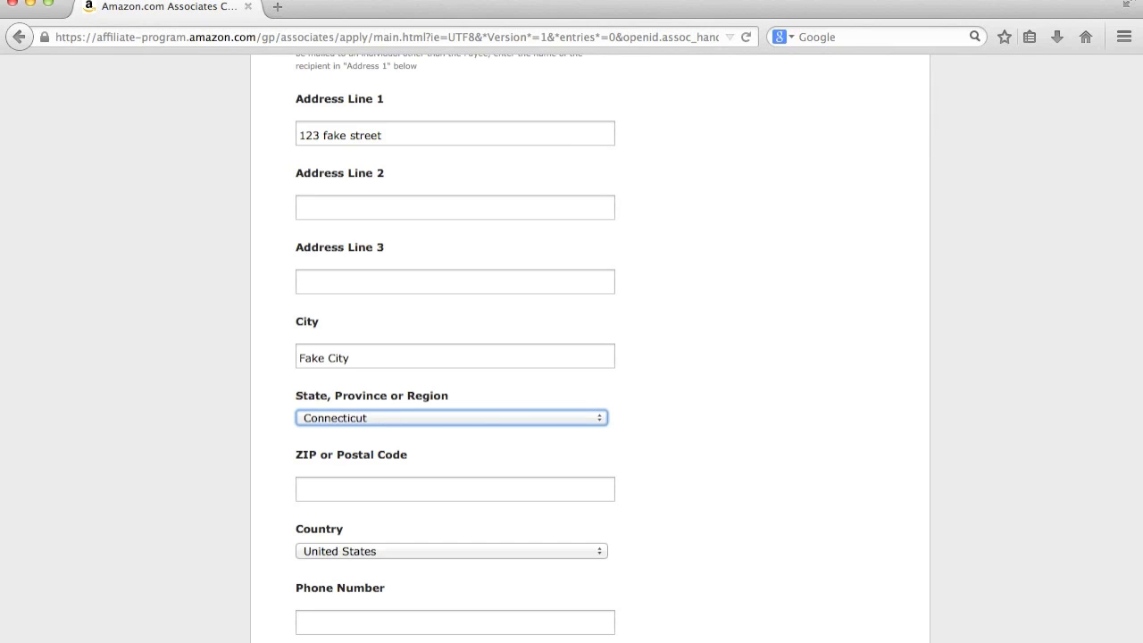
mouse_move(347, 527)
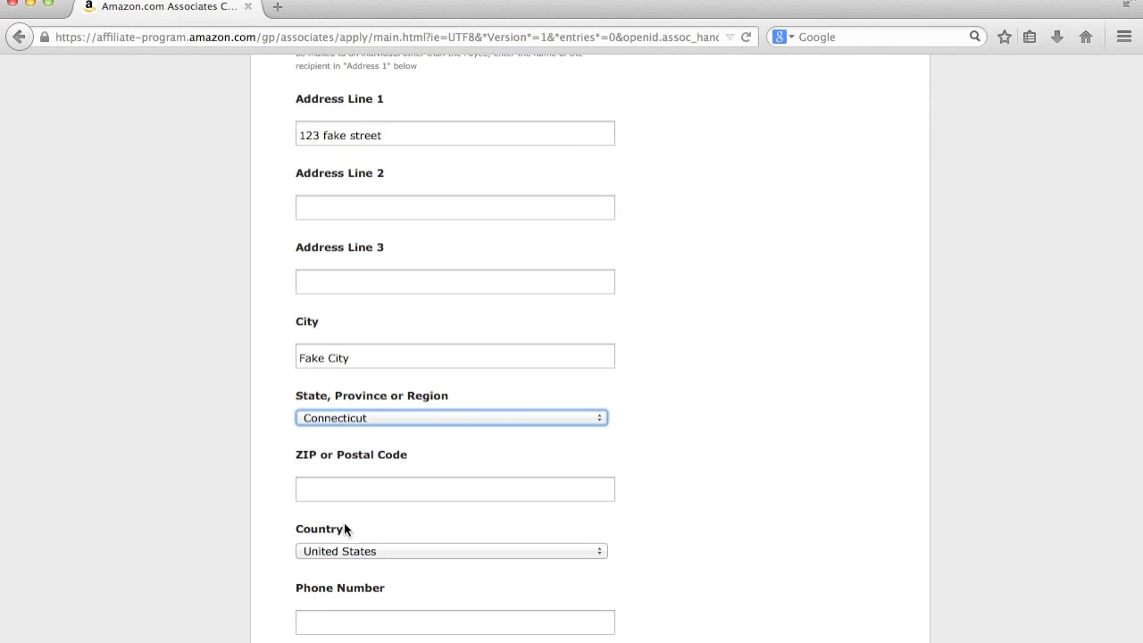
click(451, 551)
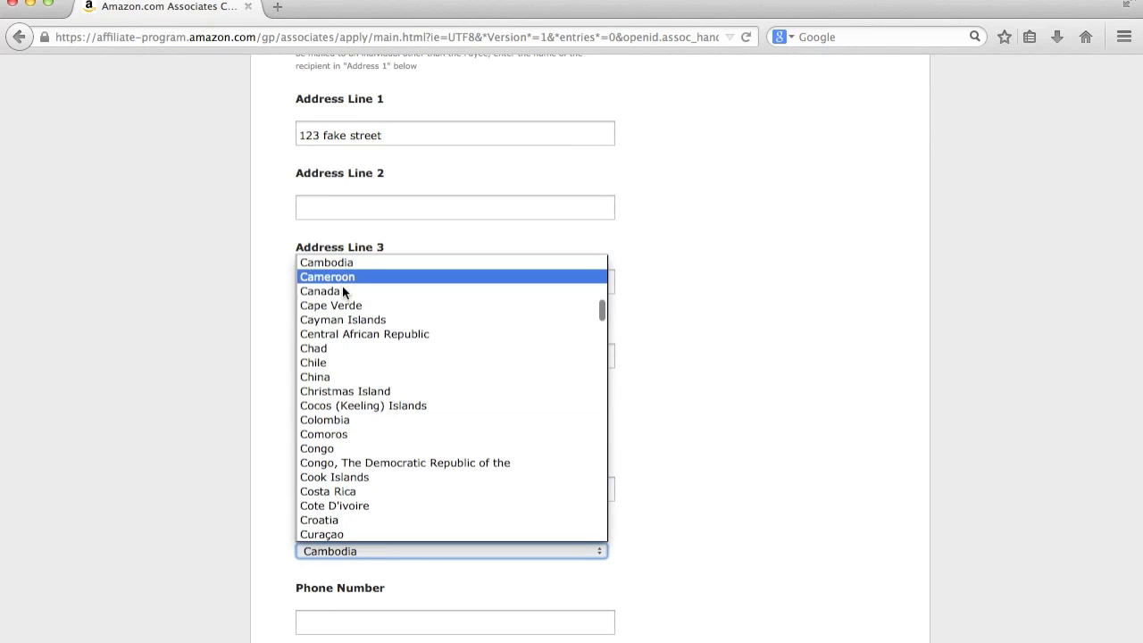
click(319, 291)
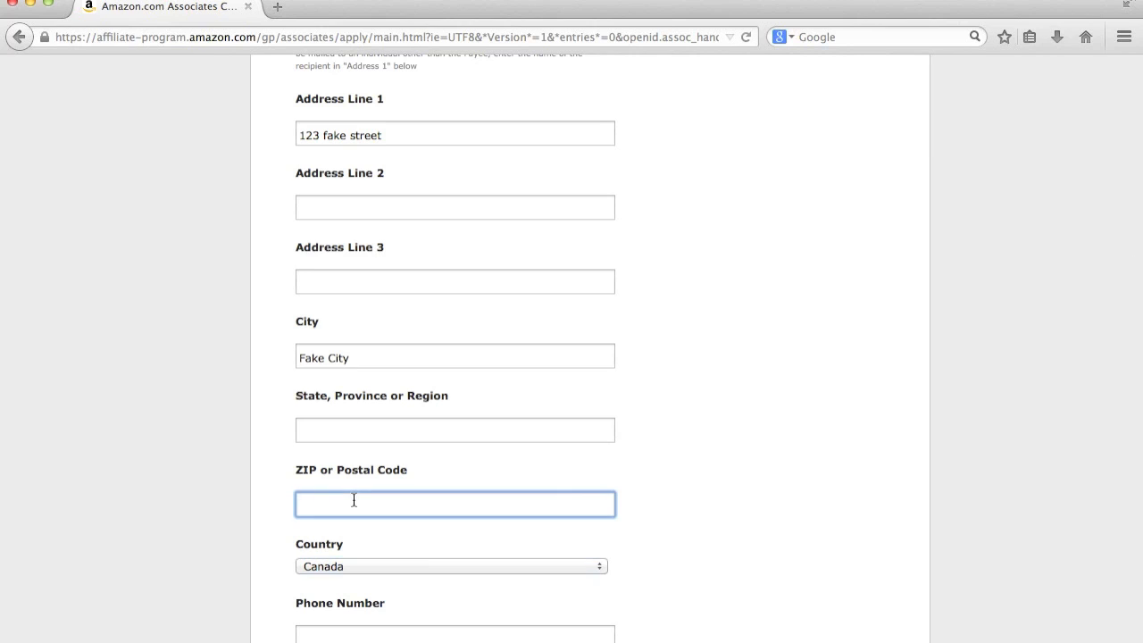
text(V4h^)
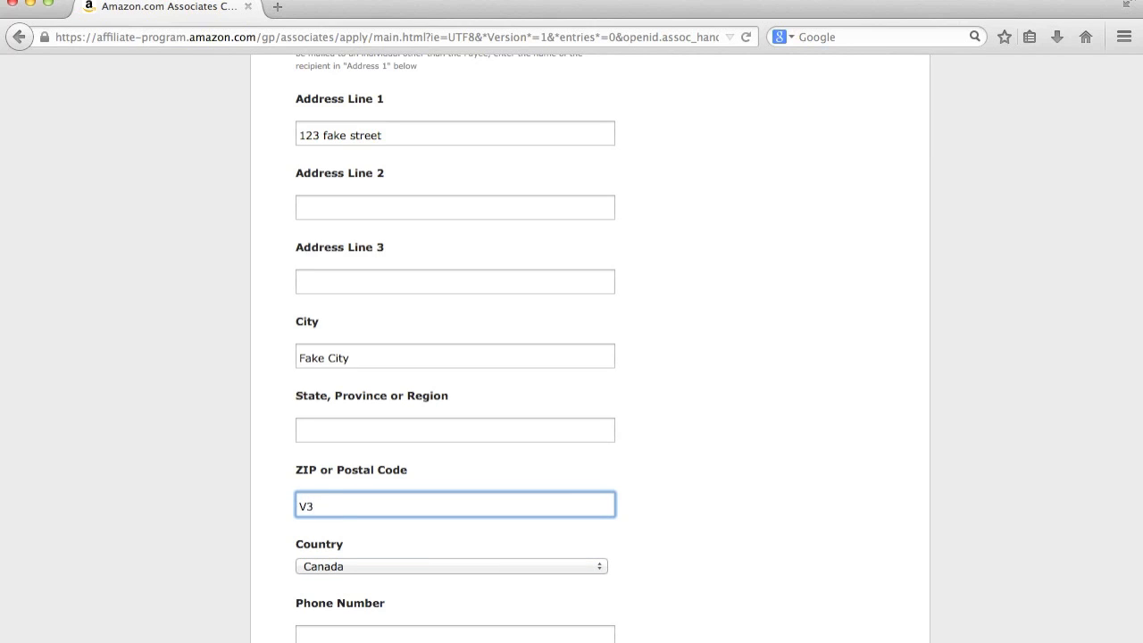
text(J6)
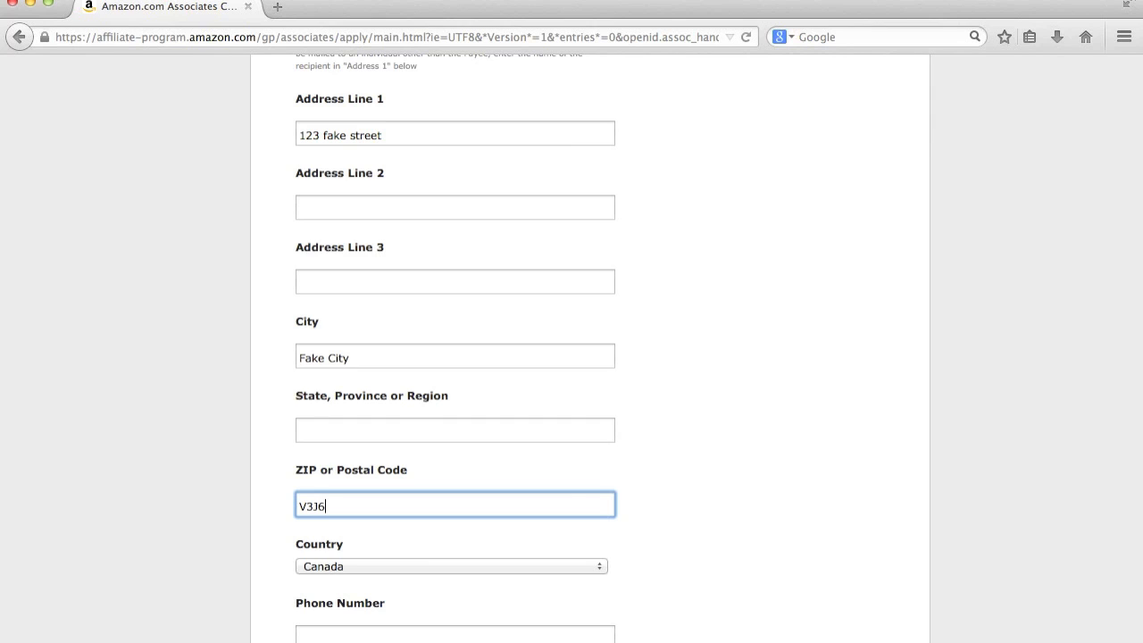
text(j7)
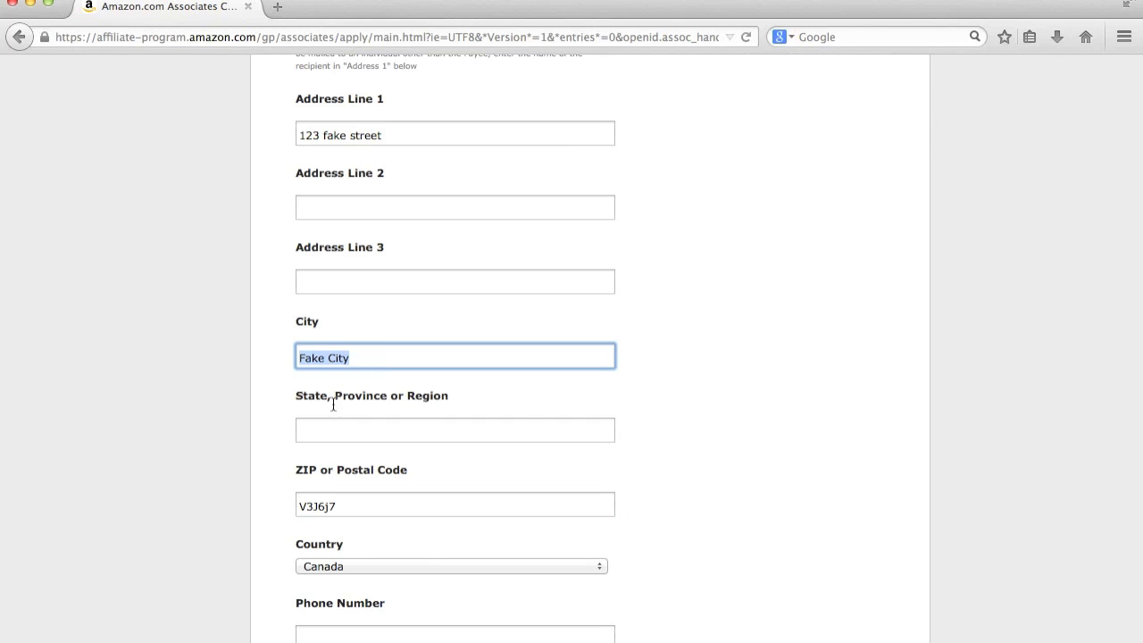
click(451, 565)
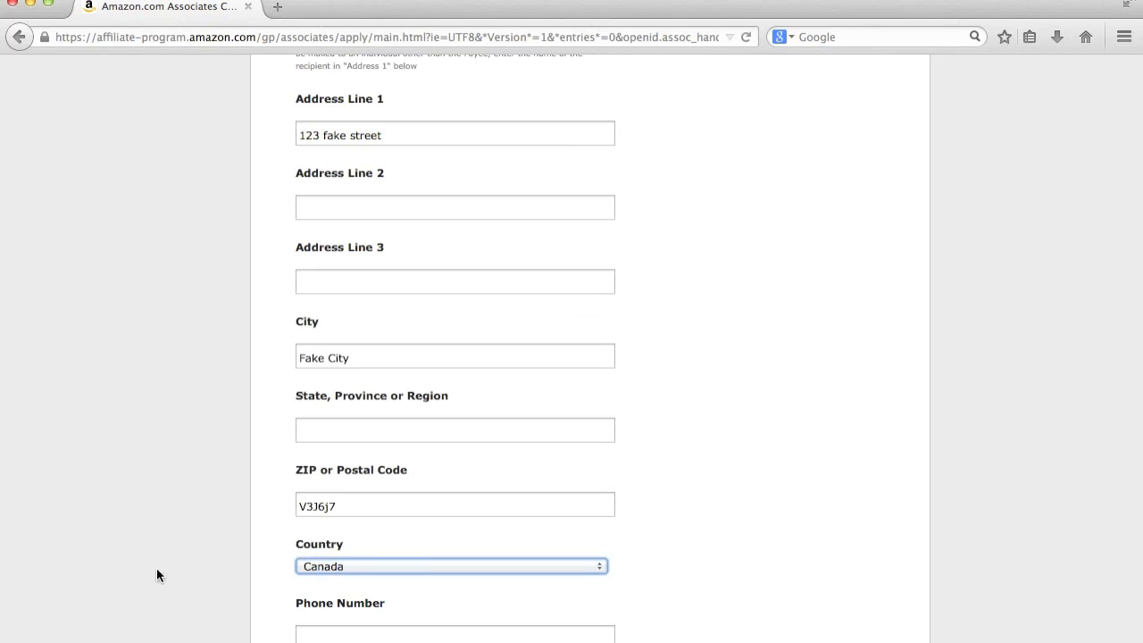
text(BC)
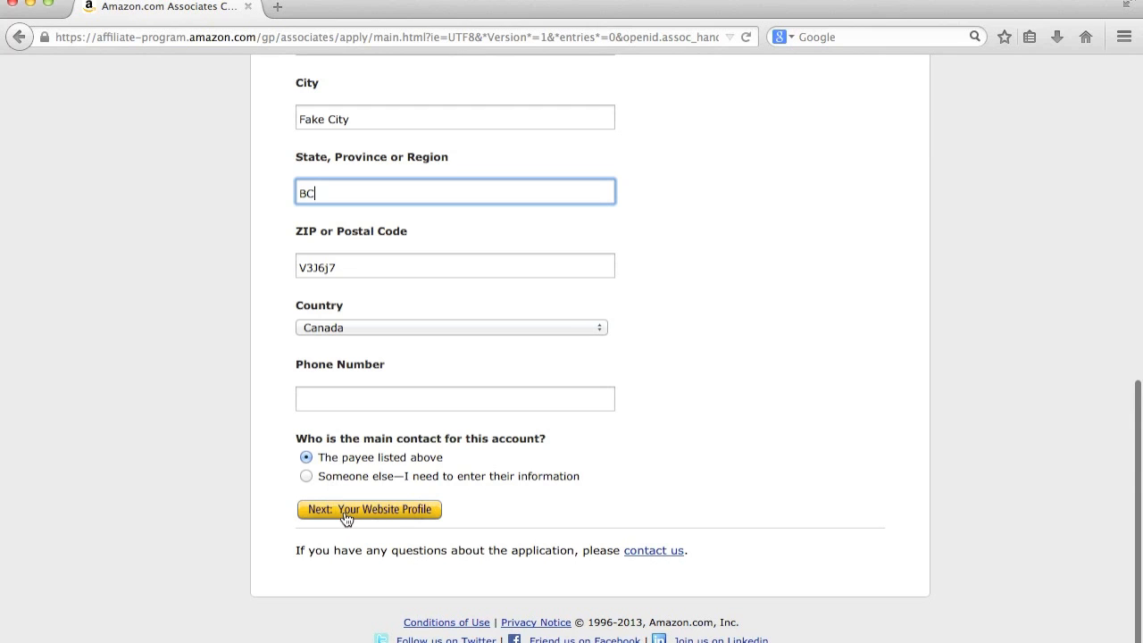
click(369, 510)
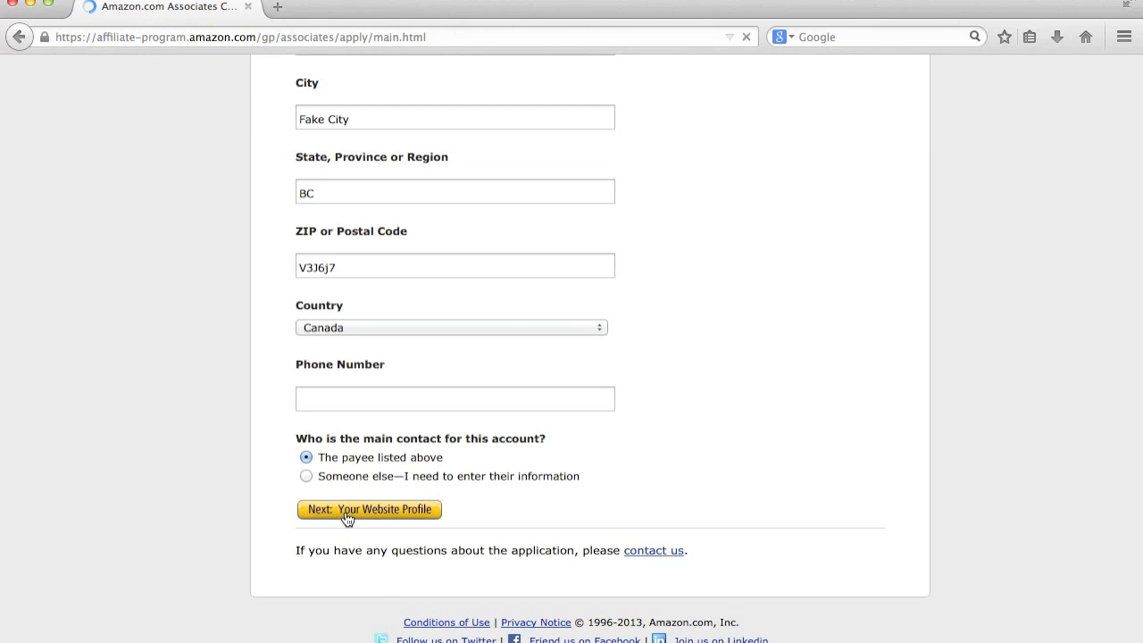
click(368, 509)
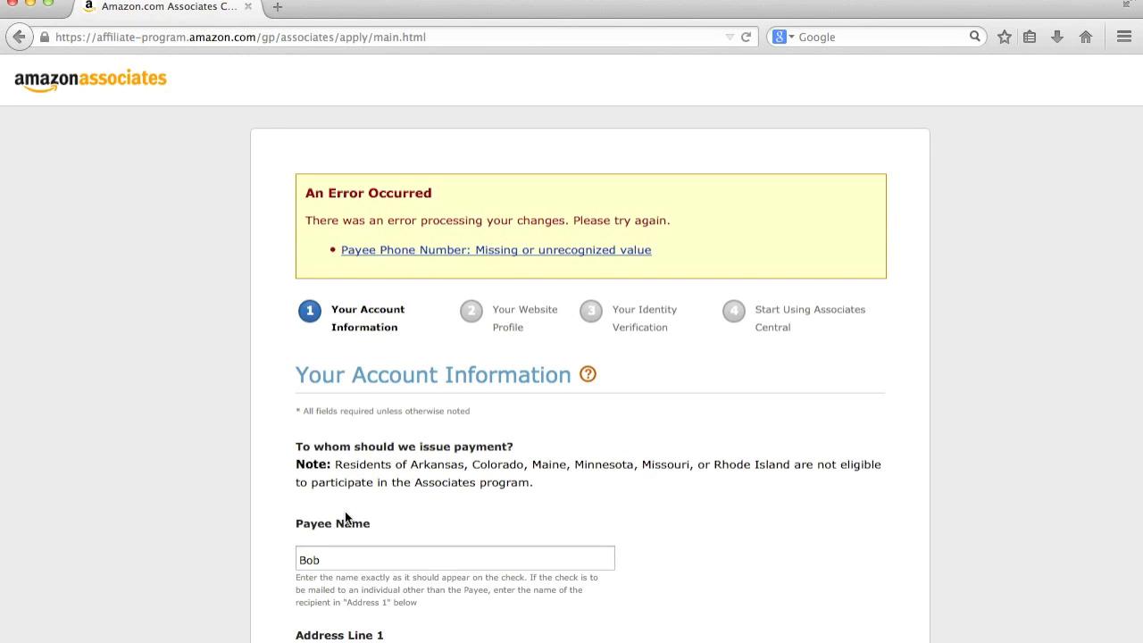
scroll(down, 3)
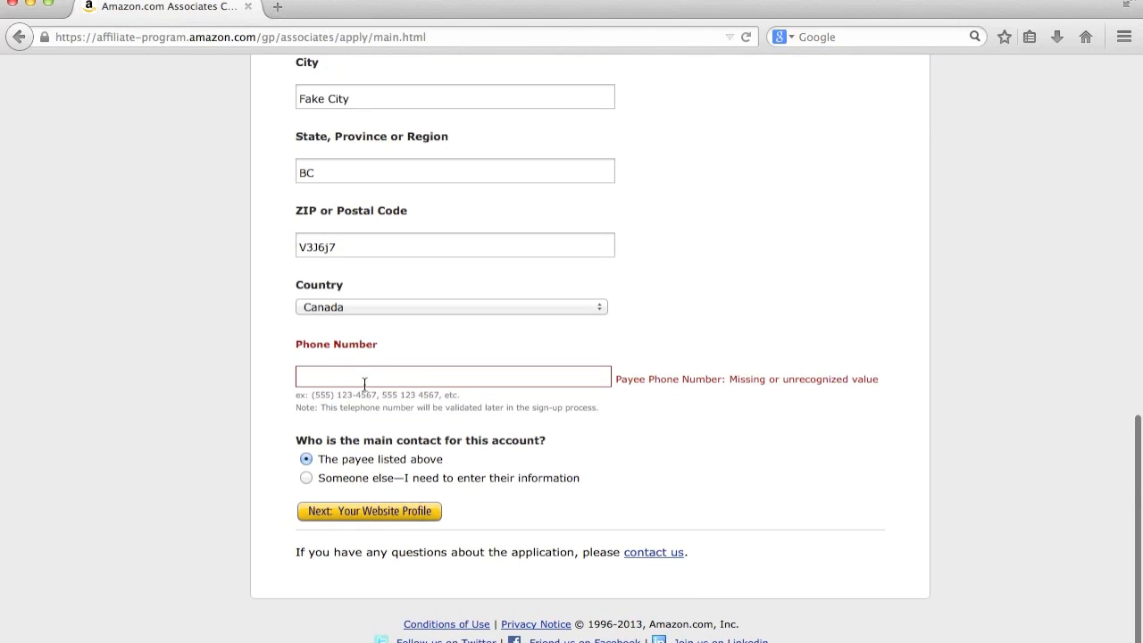
text(555)
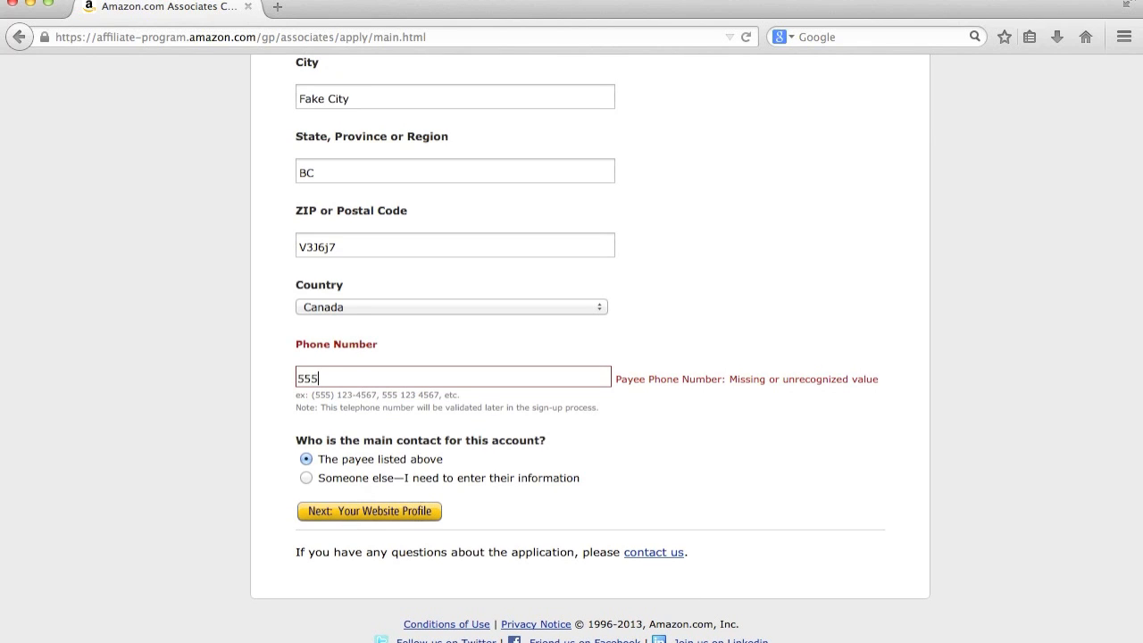
text(-123)
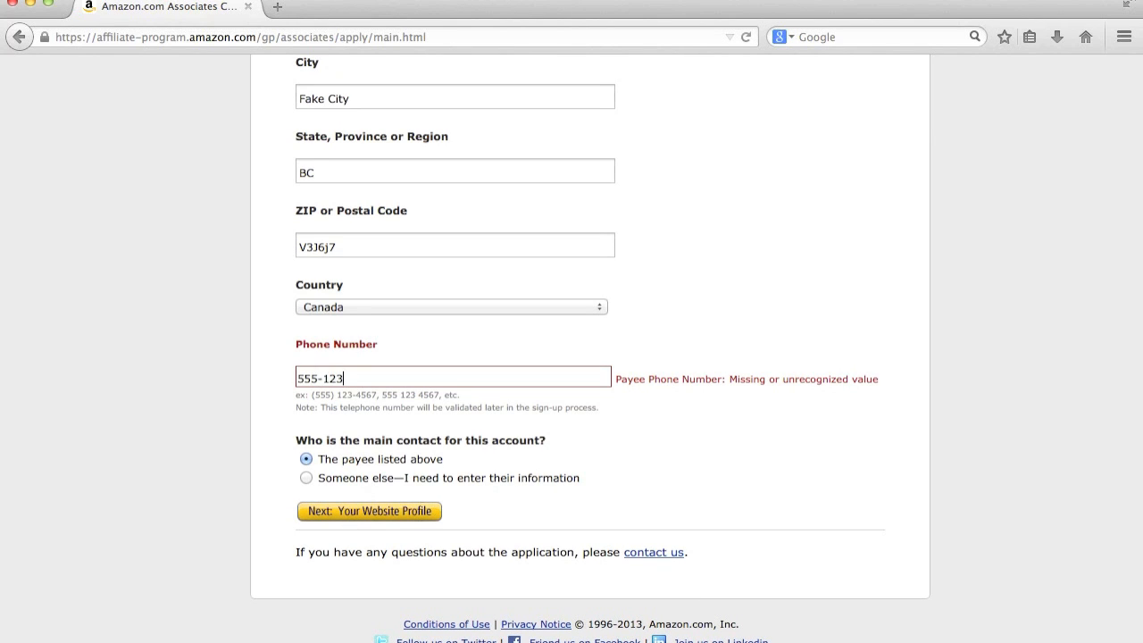
text(-4567)
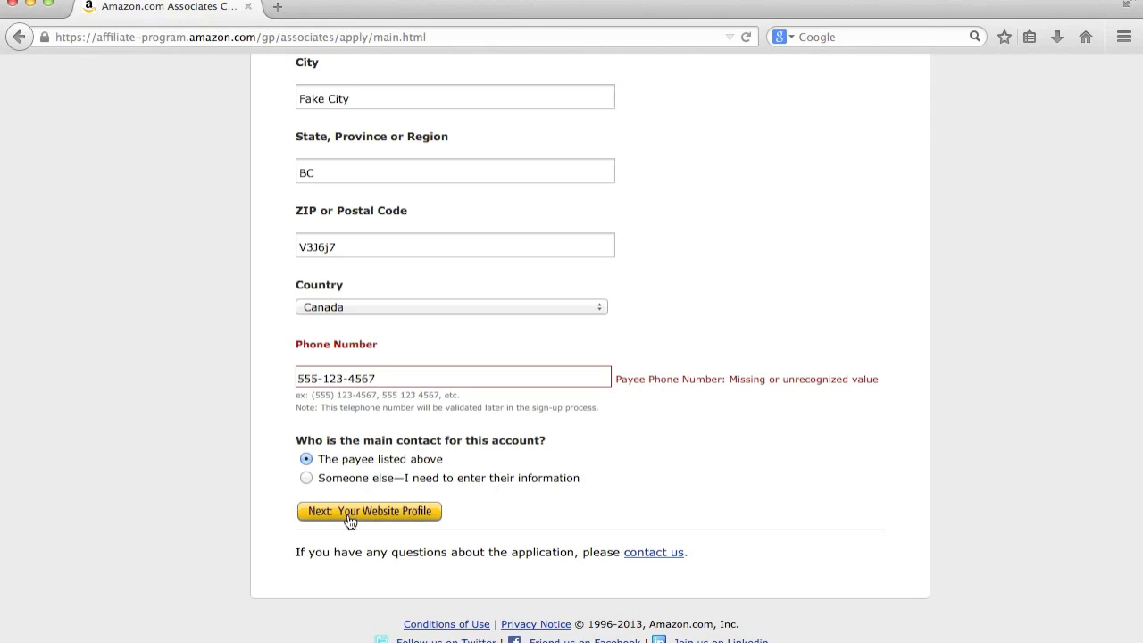
click(369, 511)
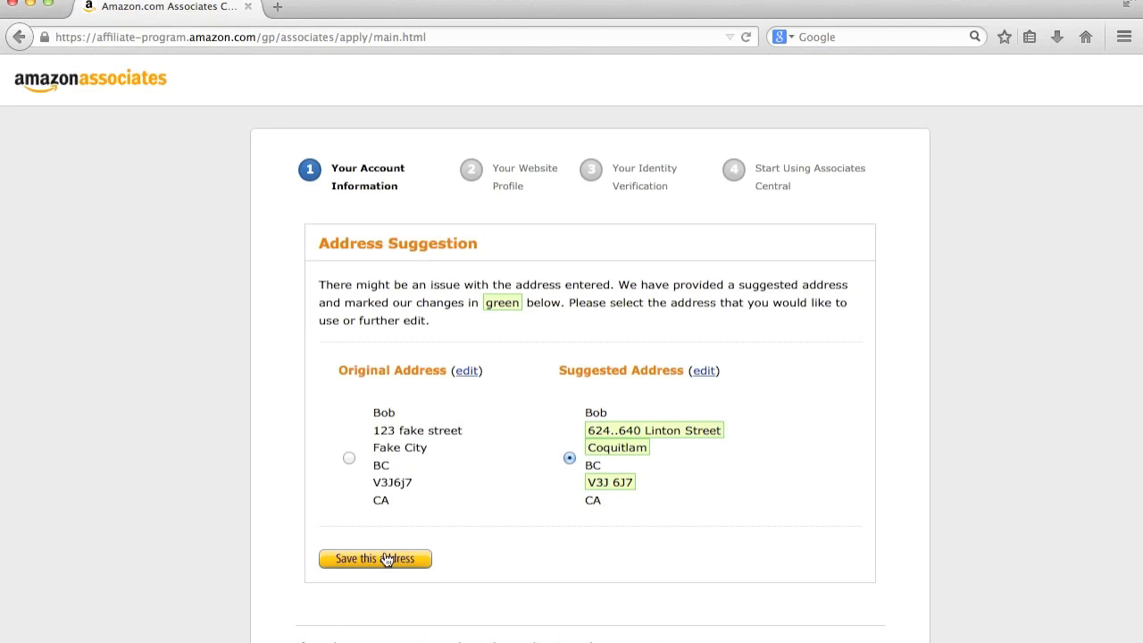
mouse_move(411, 574)
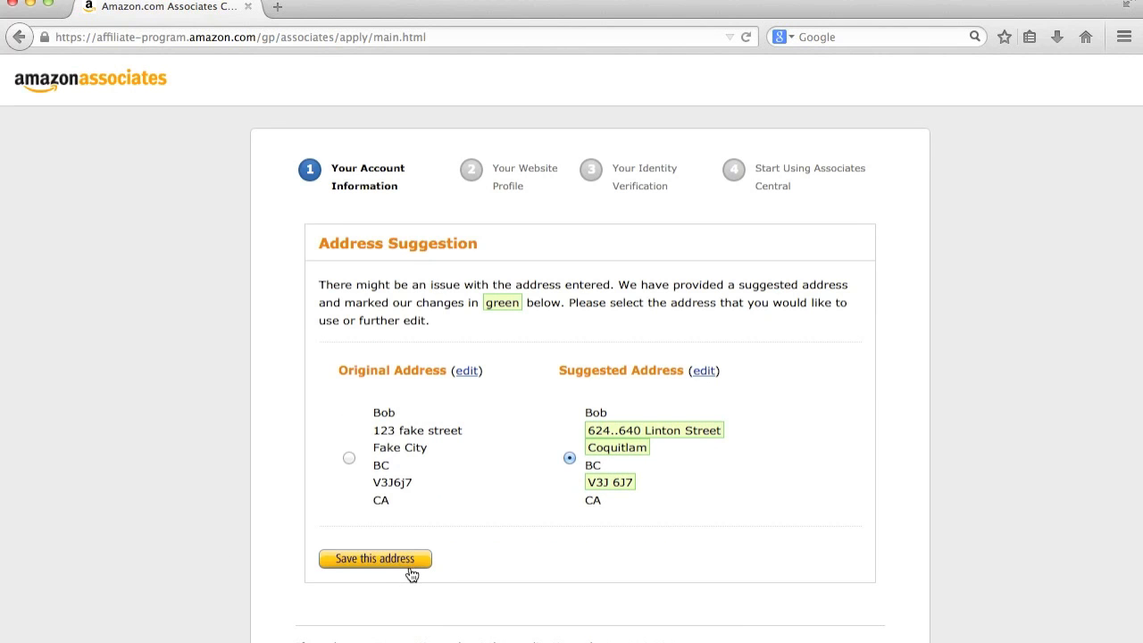
click(375, 558)
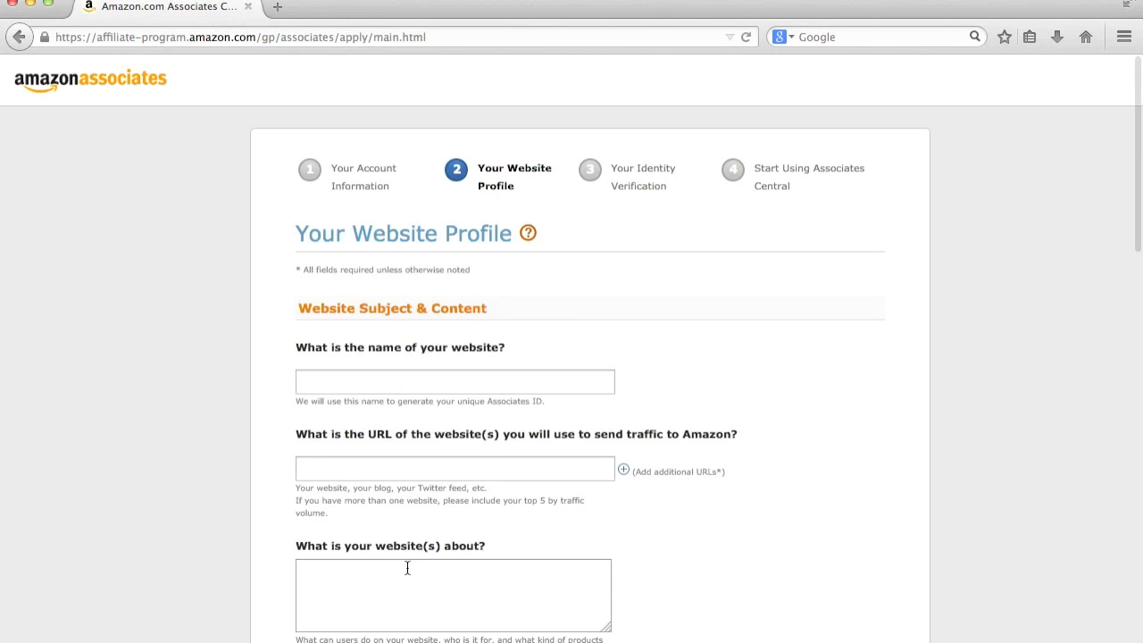
scroll(up, 3)
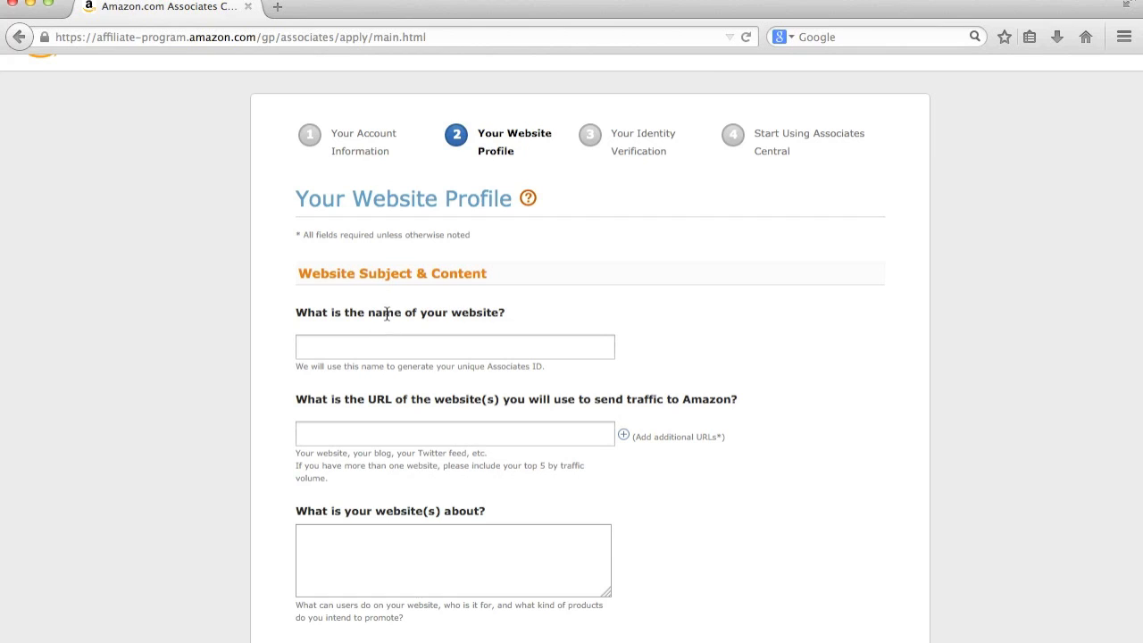
double_click(400, 312)
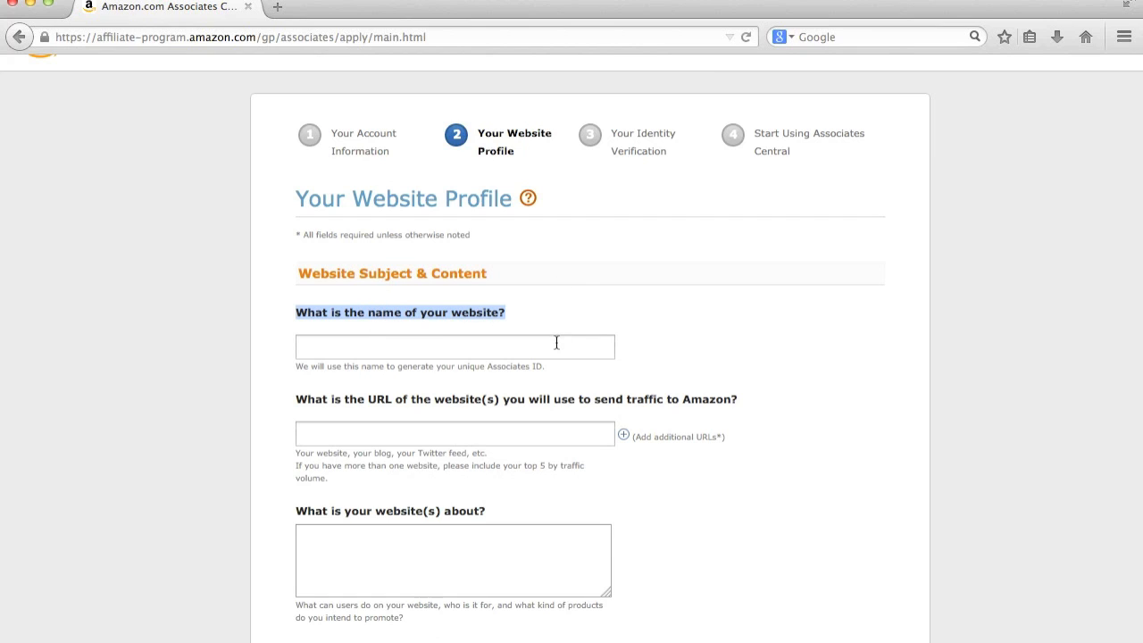
click(453, 345)
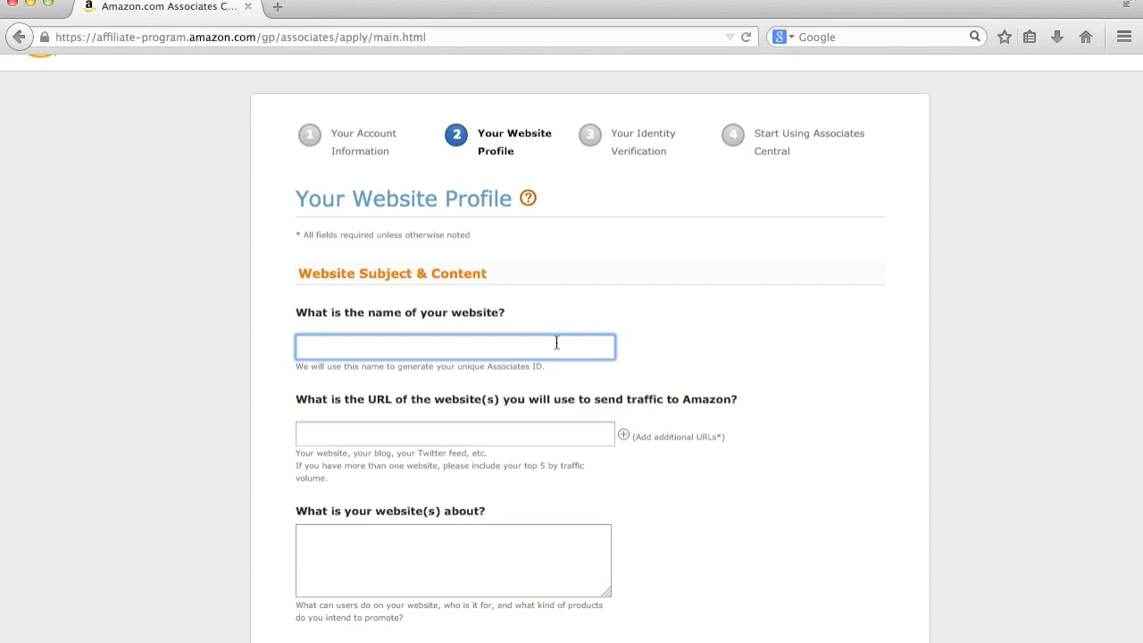
click(454, 345)
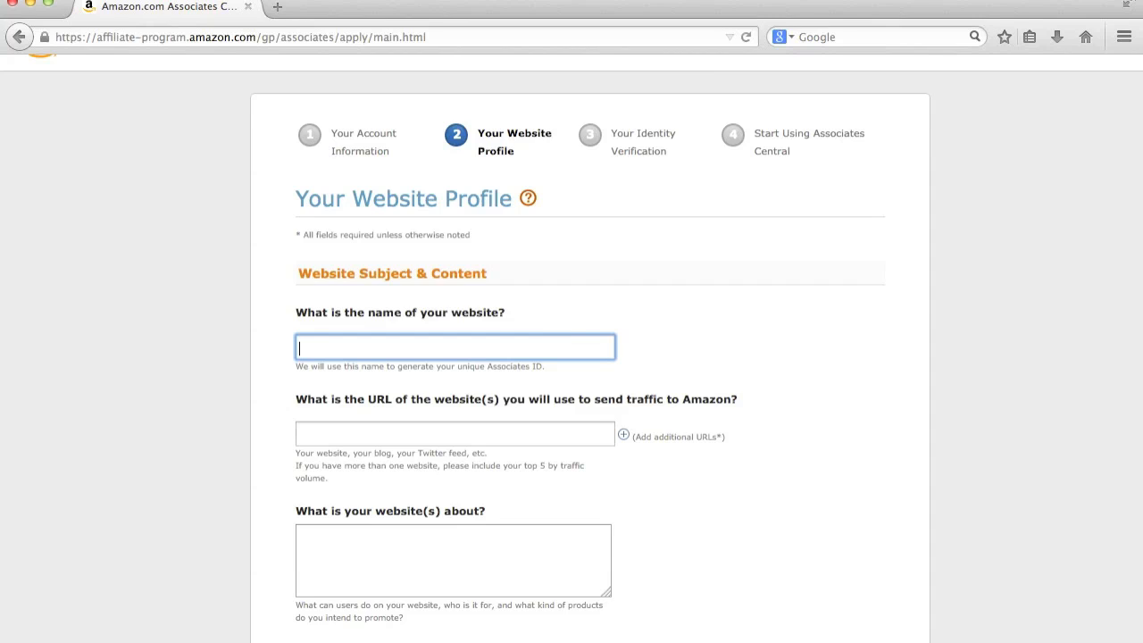
text(Dewan A)
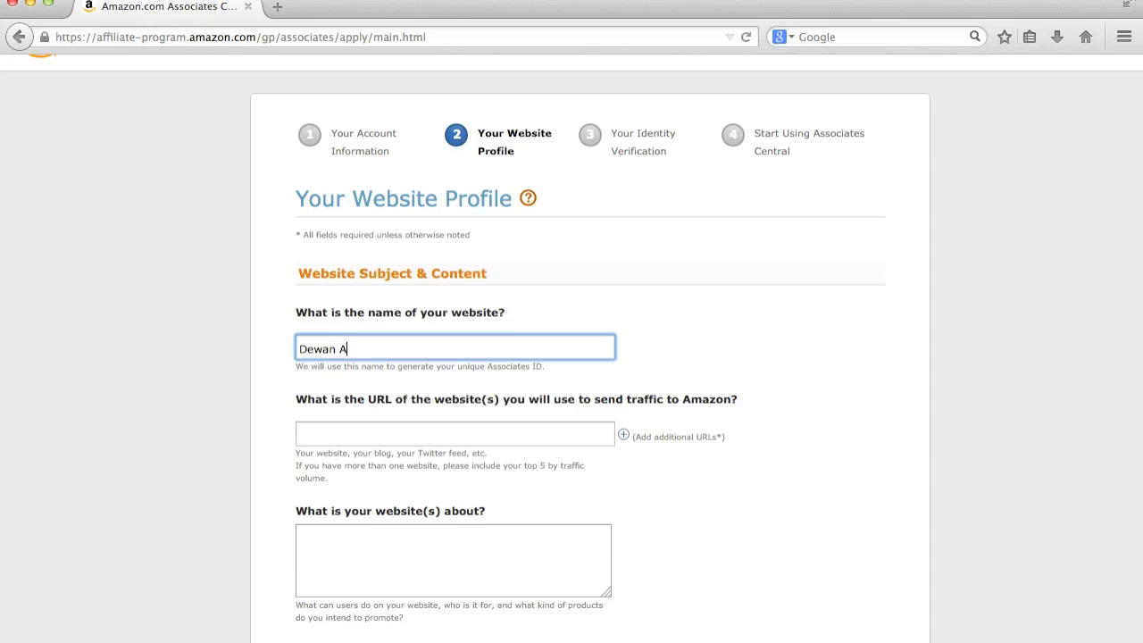
text(ffi)
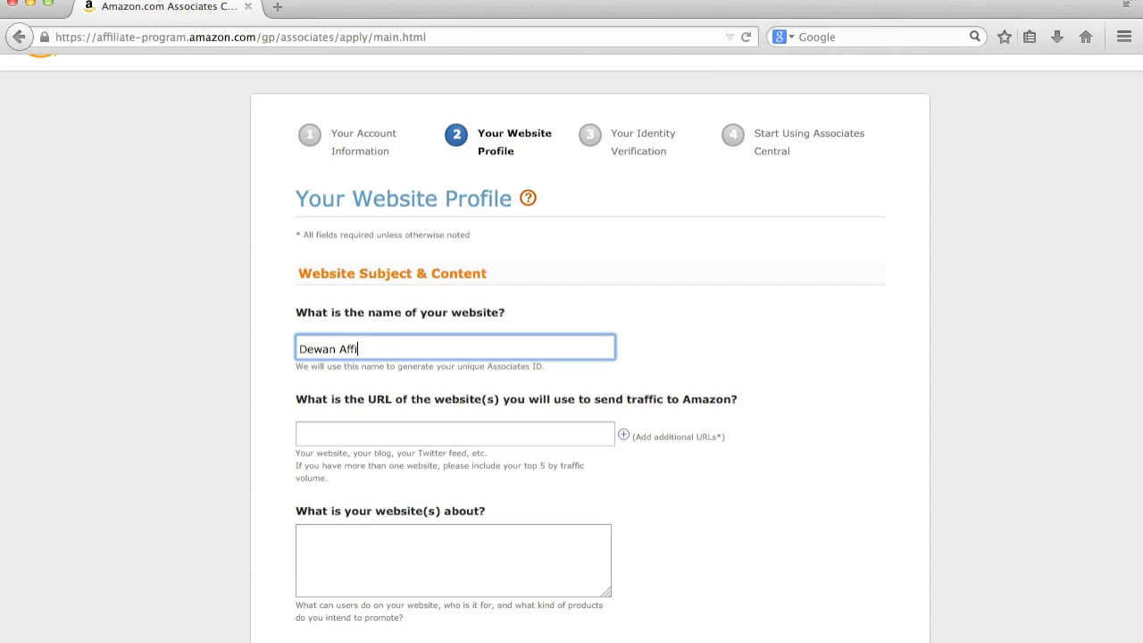
text(liate)
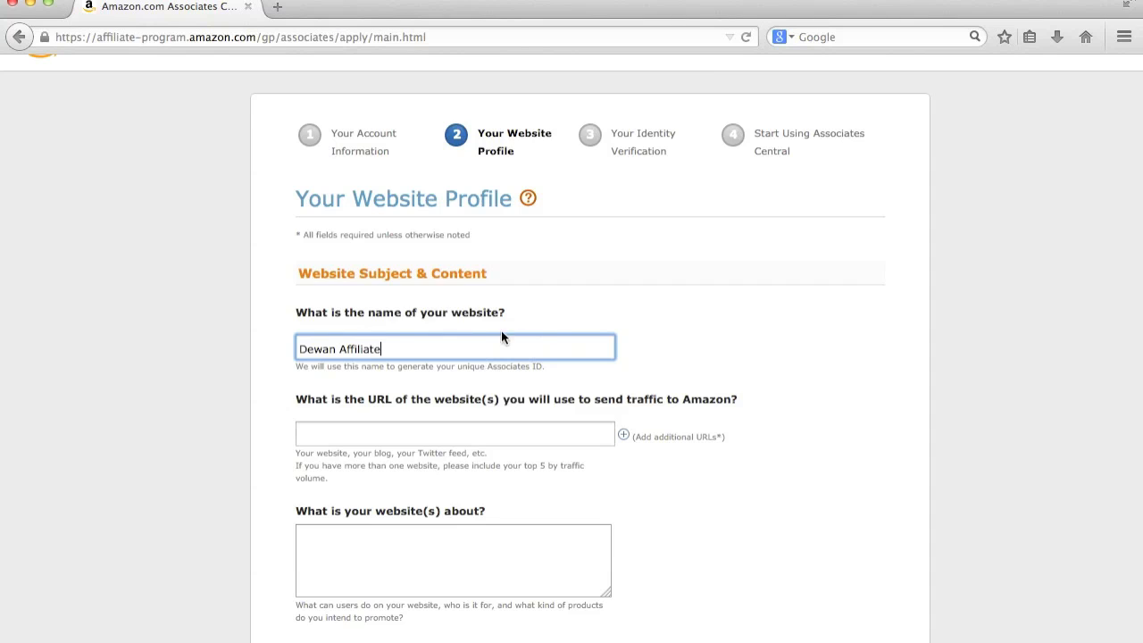
text(www.dewan)
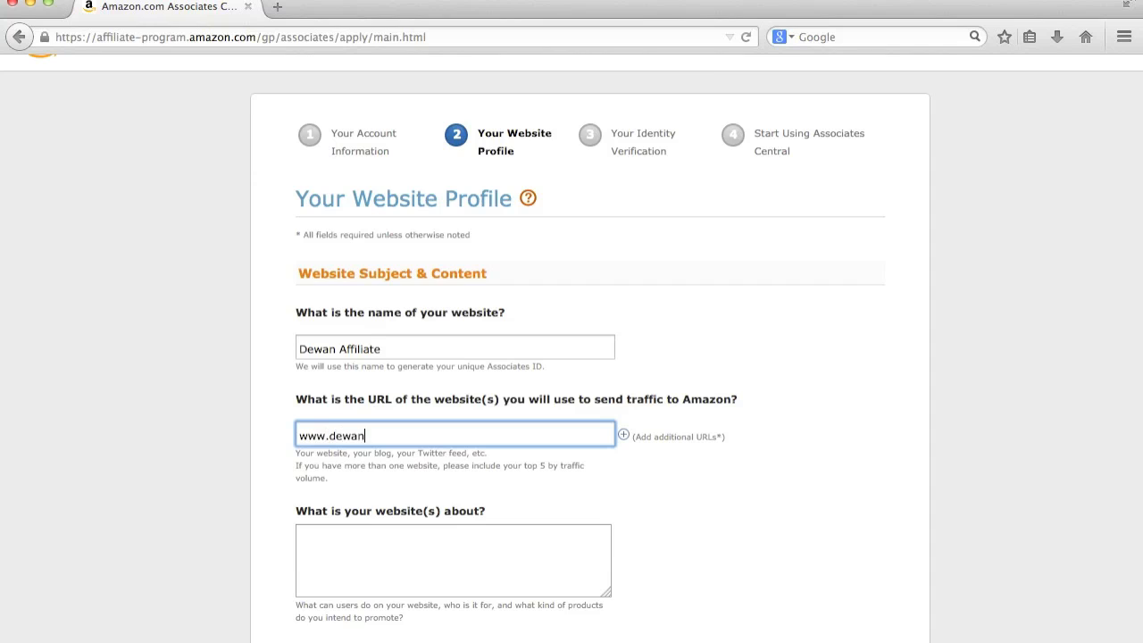
text(affiliate.com)
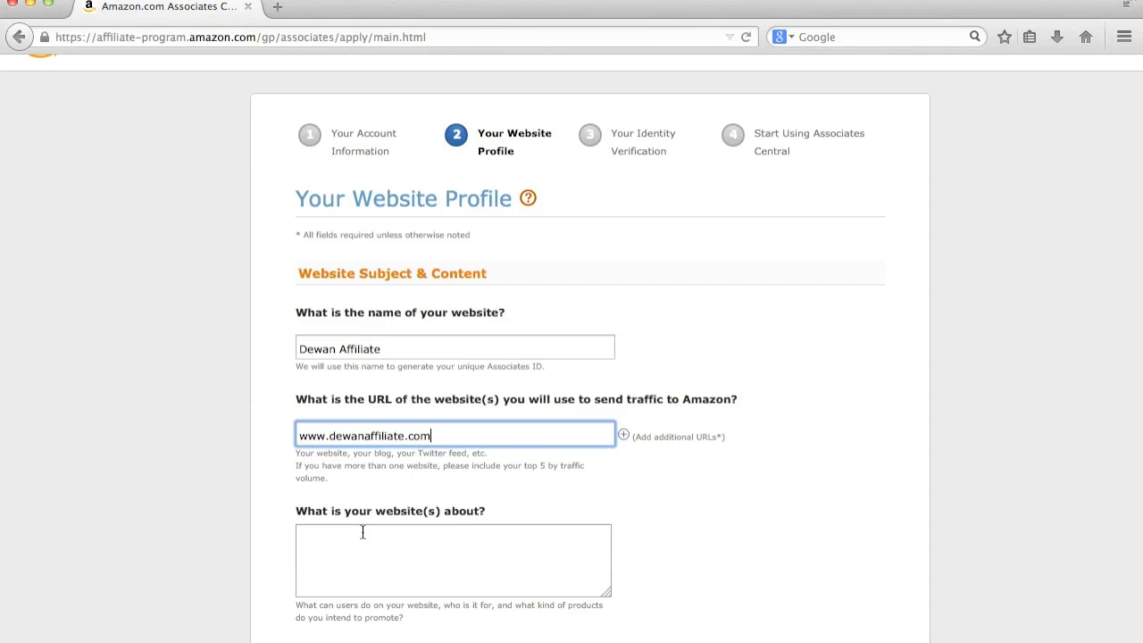
Step: Describe the site as 'Self Development, Health and Fitness'
scroll(down, 3)
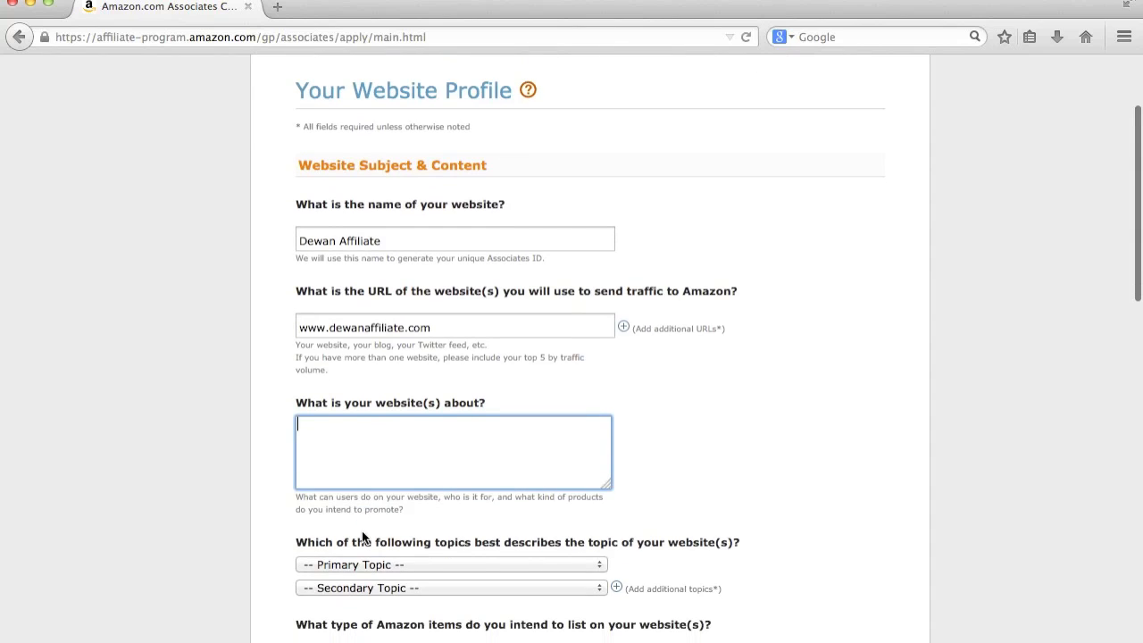
scroll(down, 3)
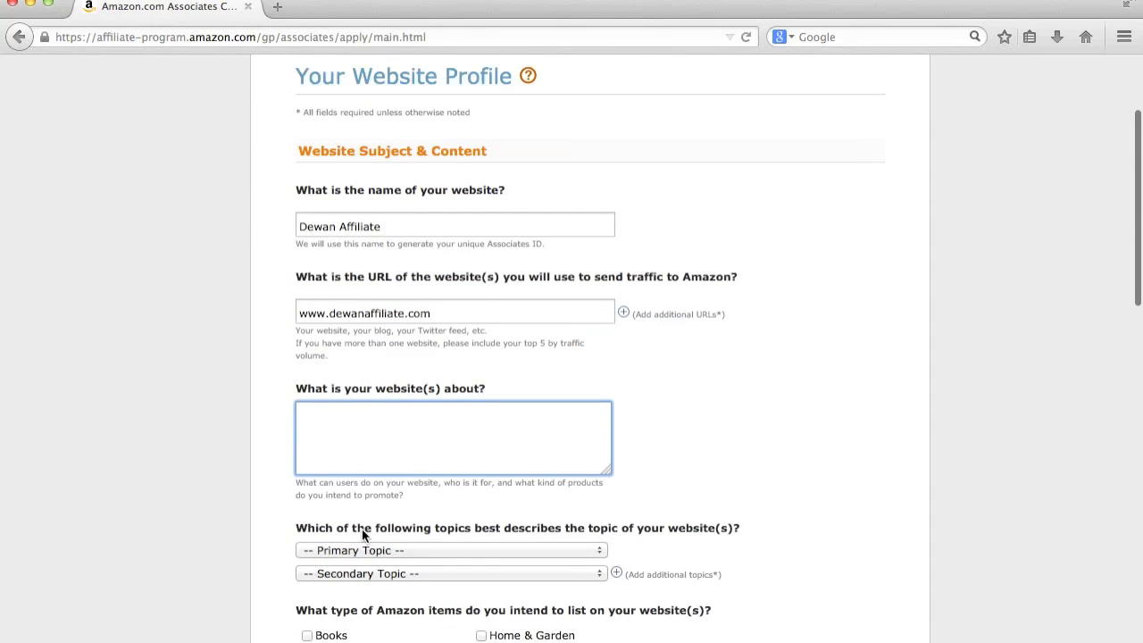
scroll(down, 3)
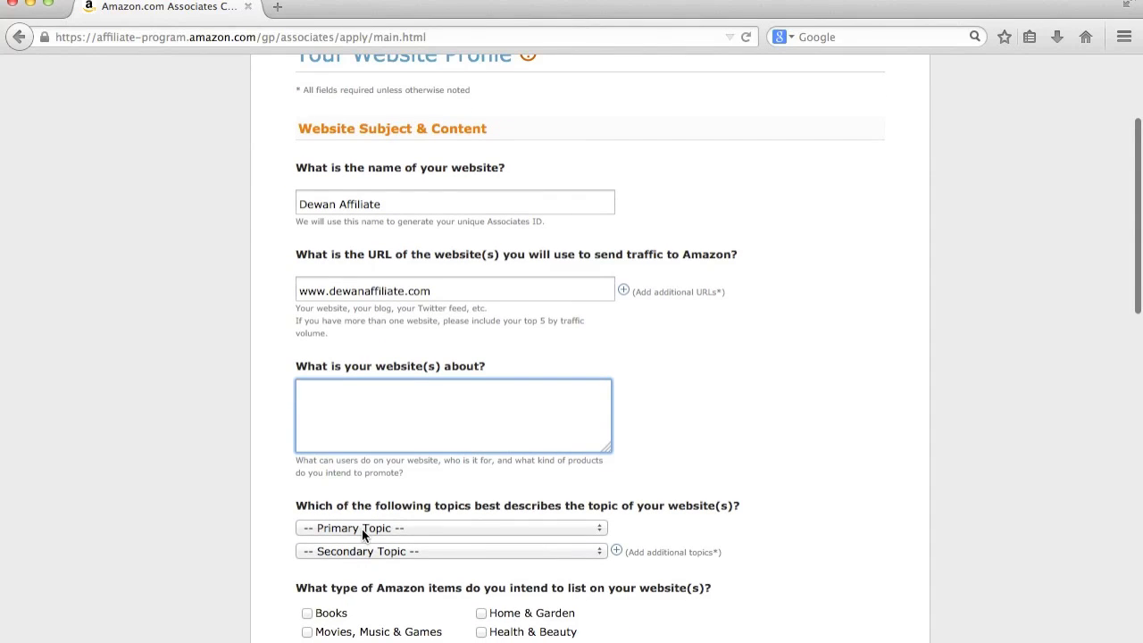
text(Self Deve)
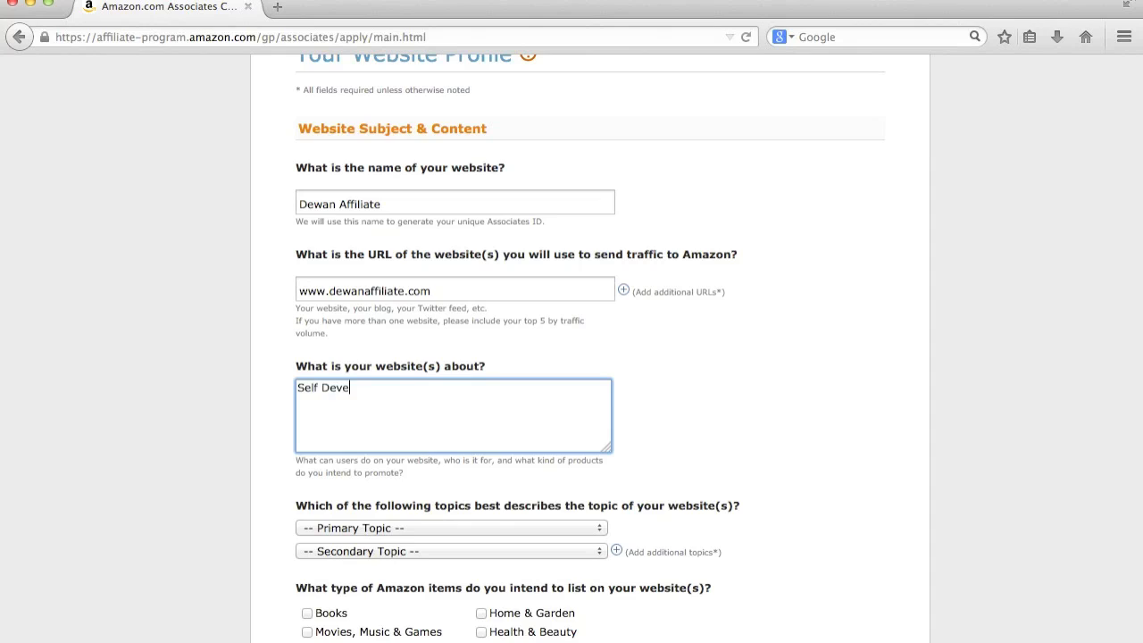
text(lopment, H)
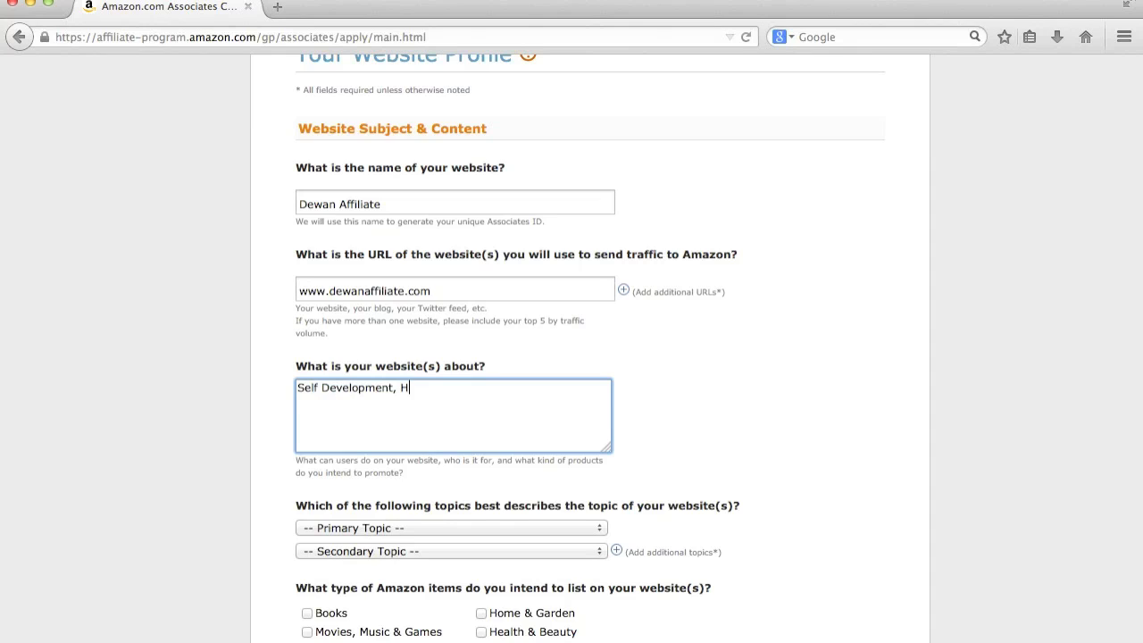
text(ealth and Fint)
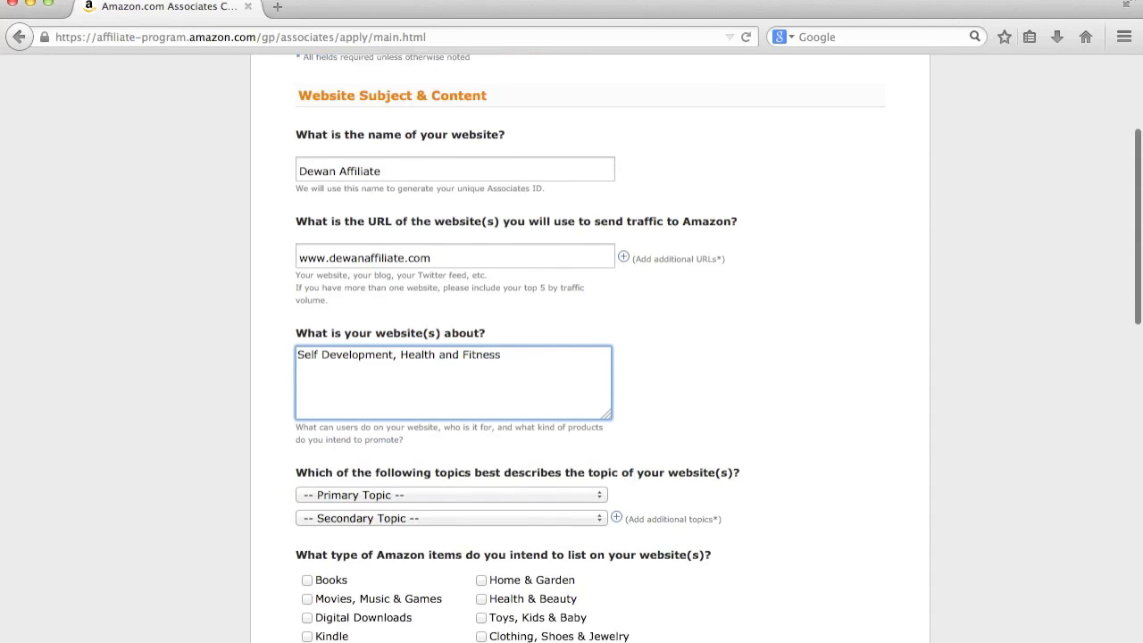
Step: Choose Sports/Fitness/Outdoors as primary topic and return to the website name field
scroll(down, 3)
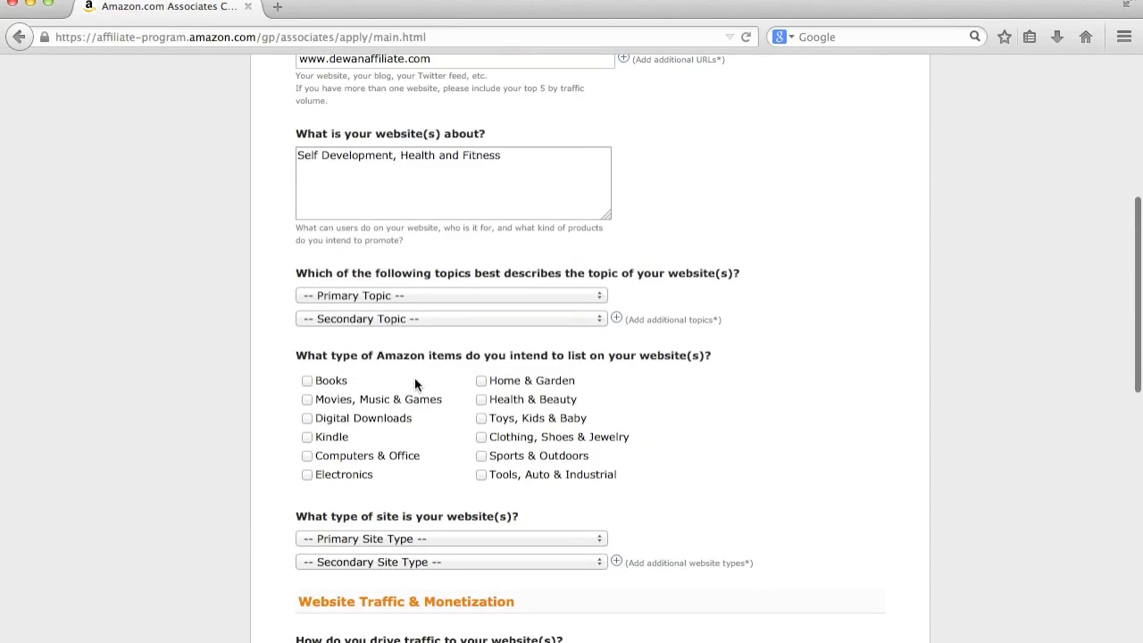
click(451, 295)
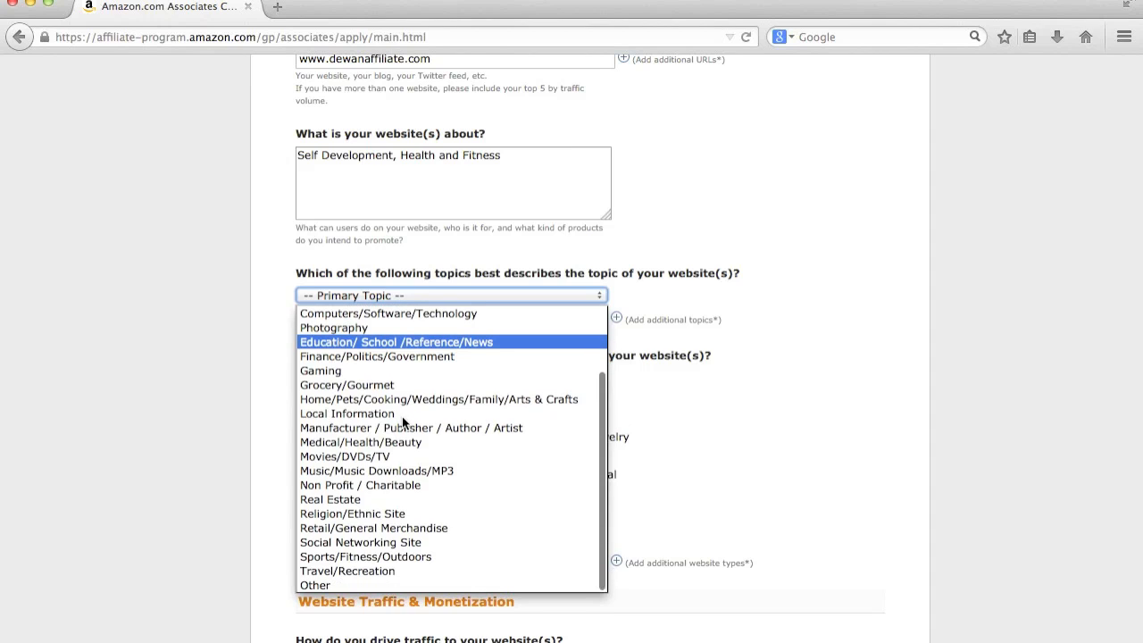
click(365, 556)
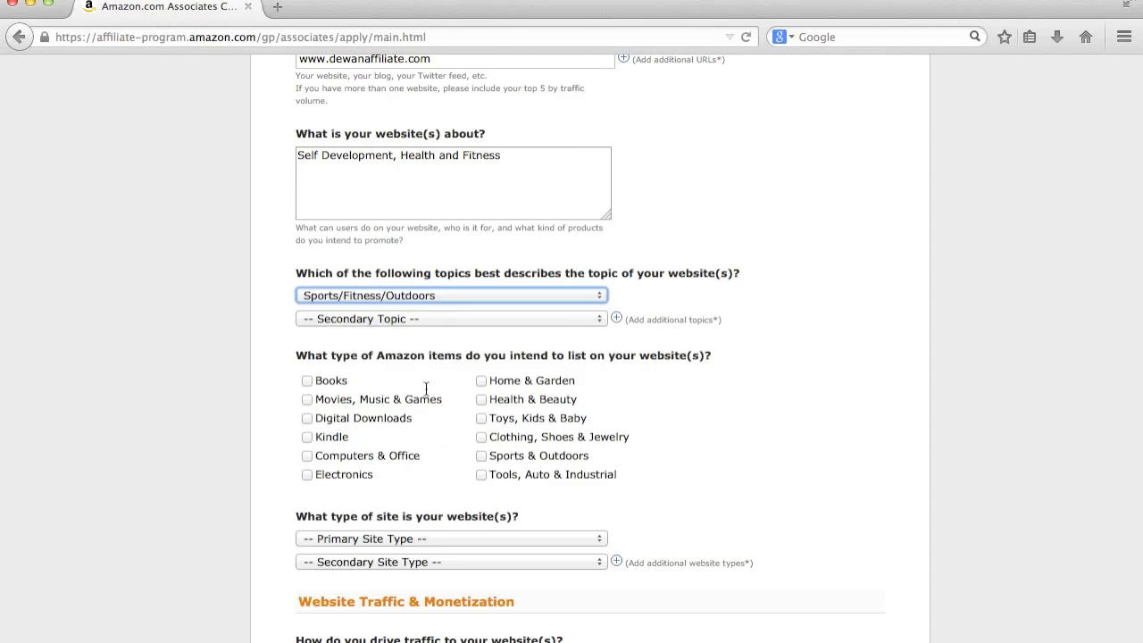
scroll(down, 3)
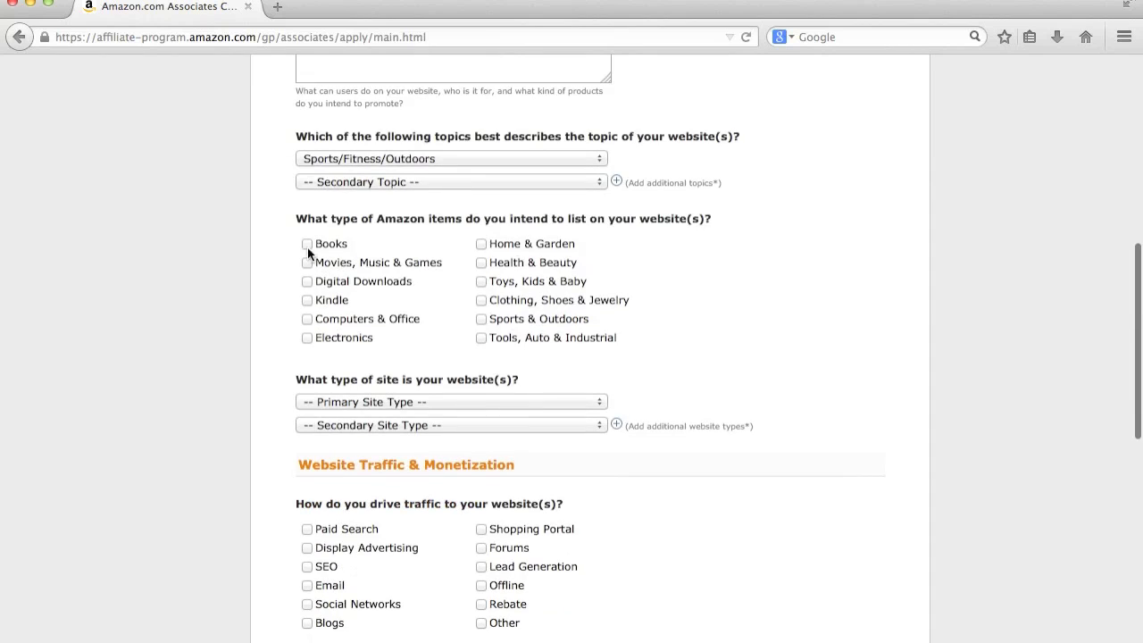
mouse_move(624, 243)
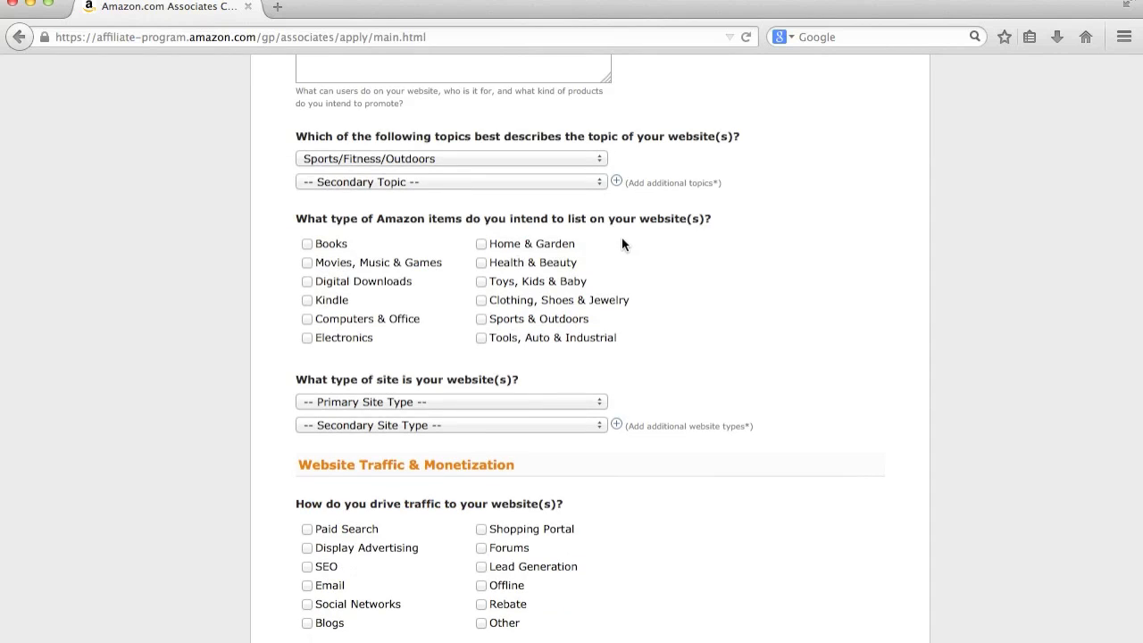
mouse_move(482, 268)
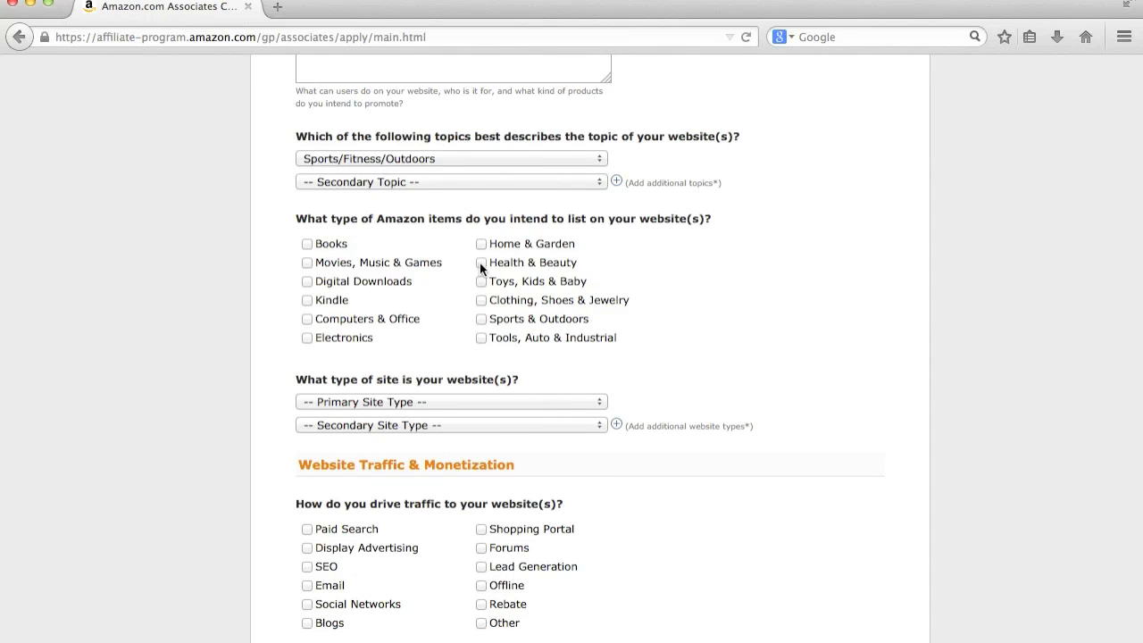
scroll(up, 3)
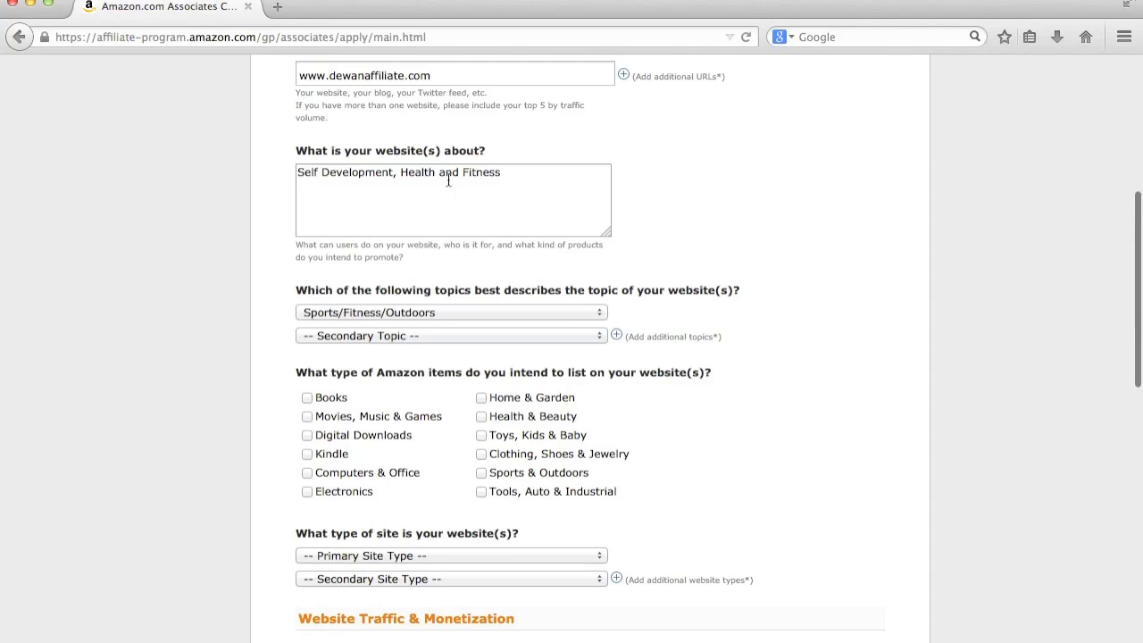
scroll(up, 3)
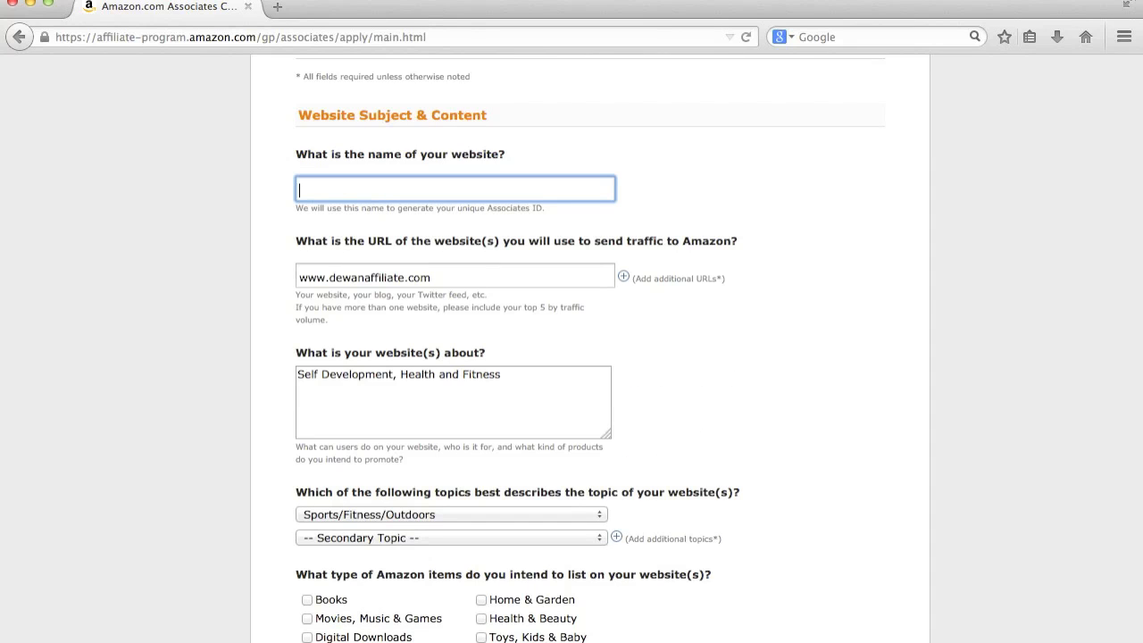
text(Health an)
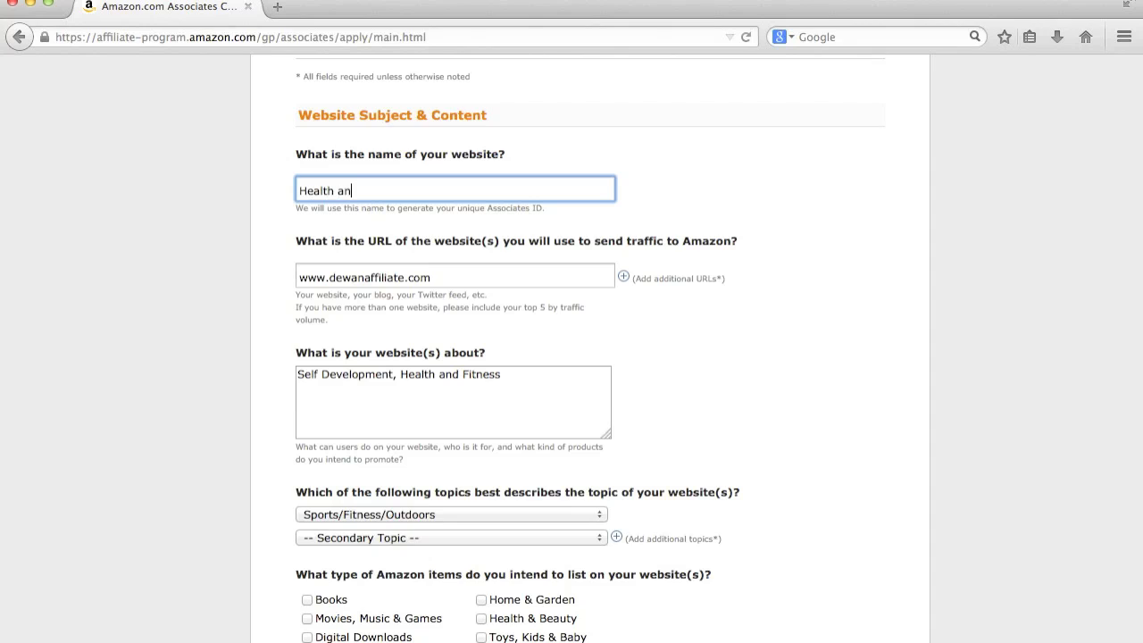
text(d fitne)
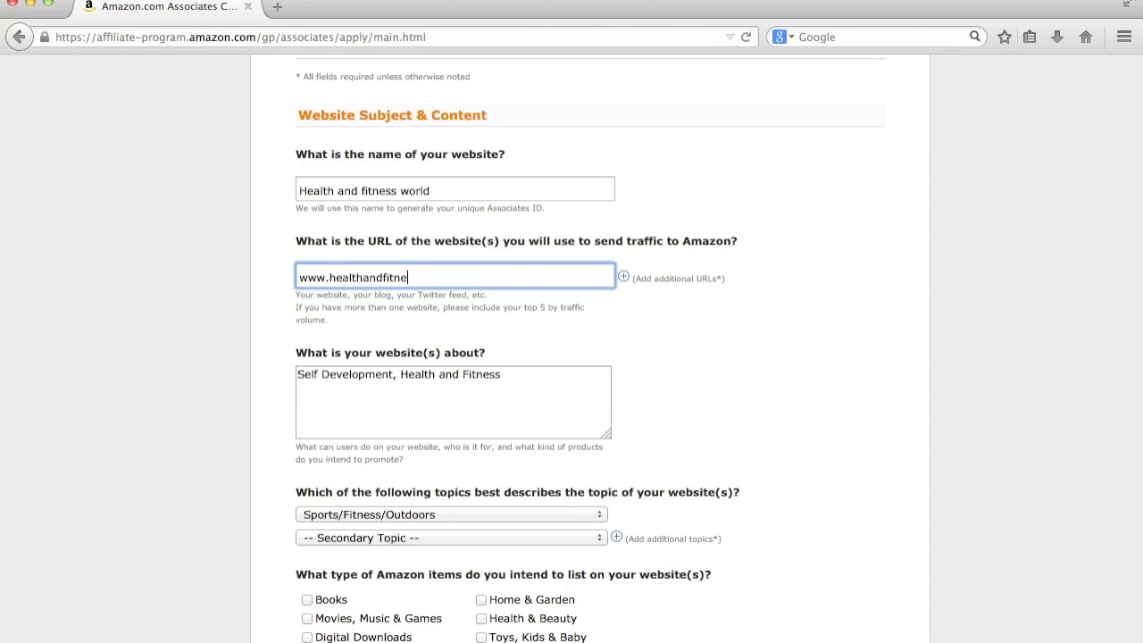
text(ssworld.com)
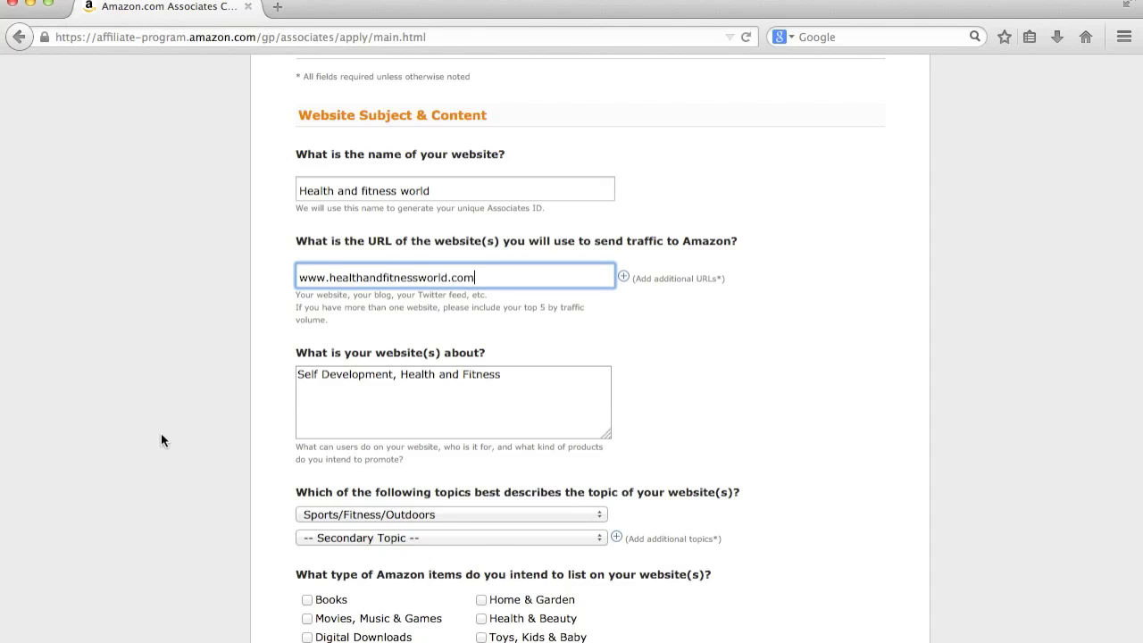
Step: Tick Health & Beauty and Sports & Outdoors as listed item types
scroll(down, 3)
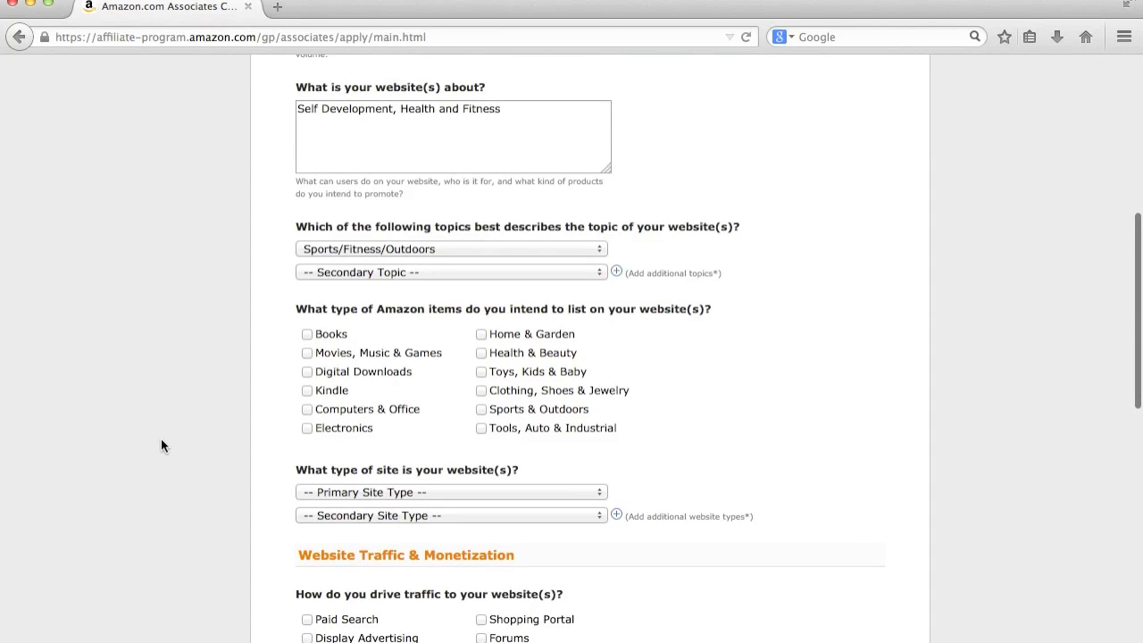
click(480, 326)
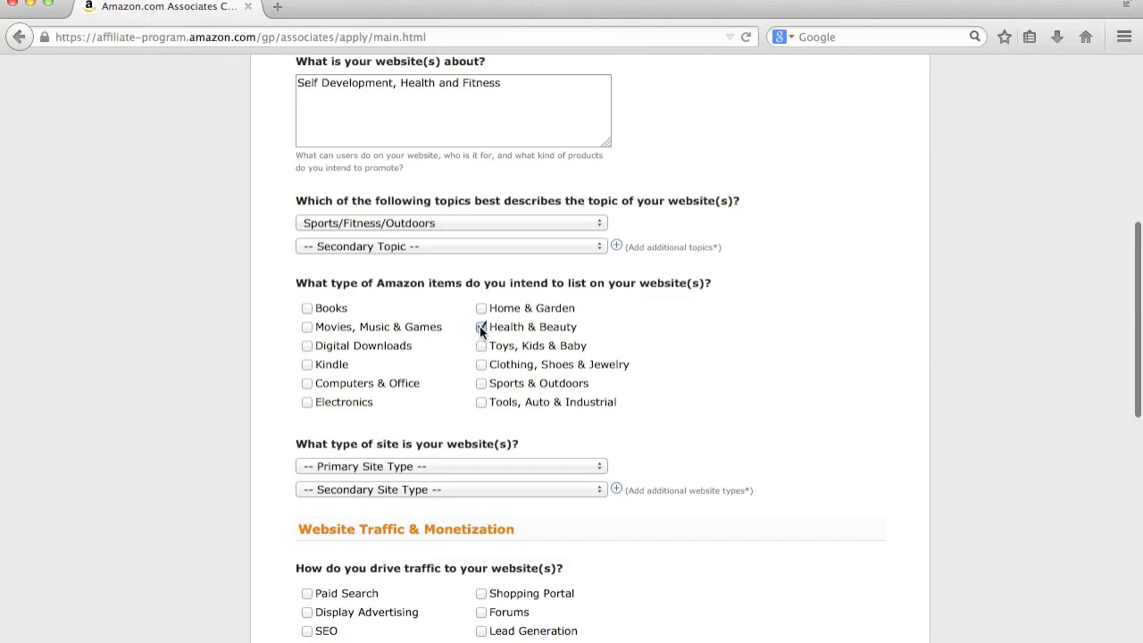
click(481, 383)
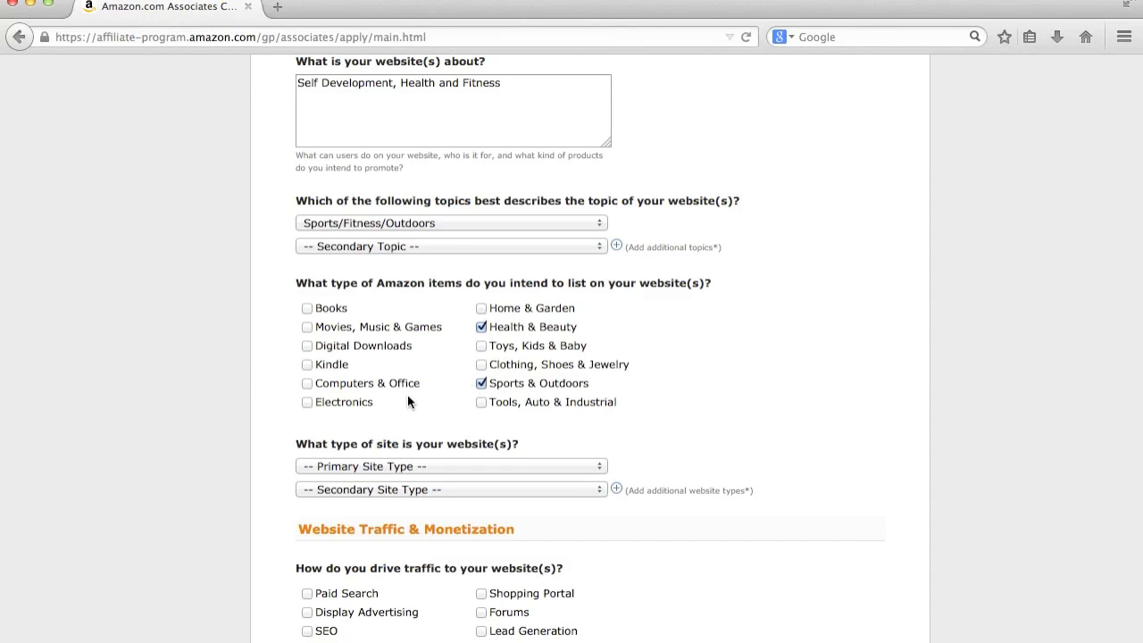
Step: Choose Blog as the primary site type
scroll(down, 3)
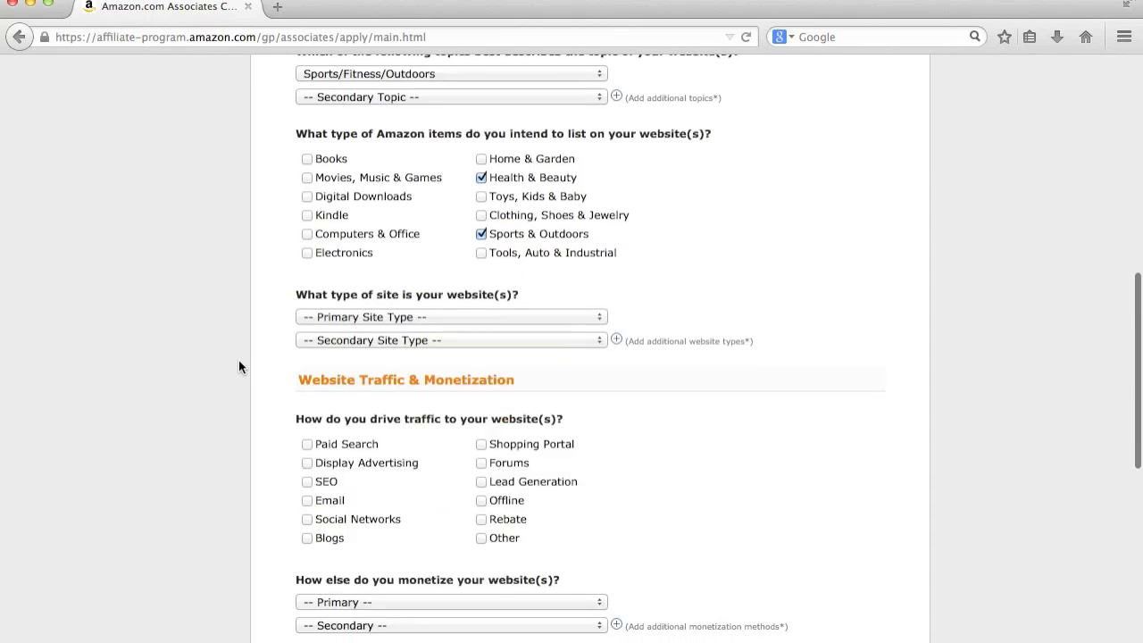
click(451, 318)
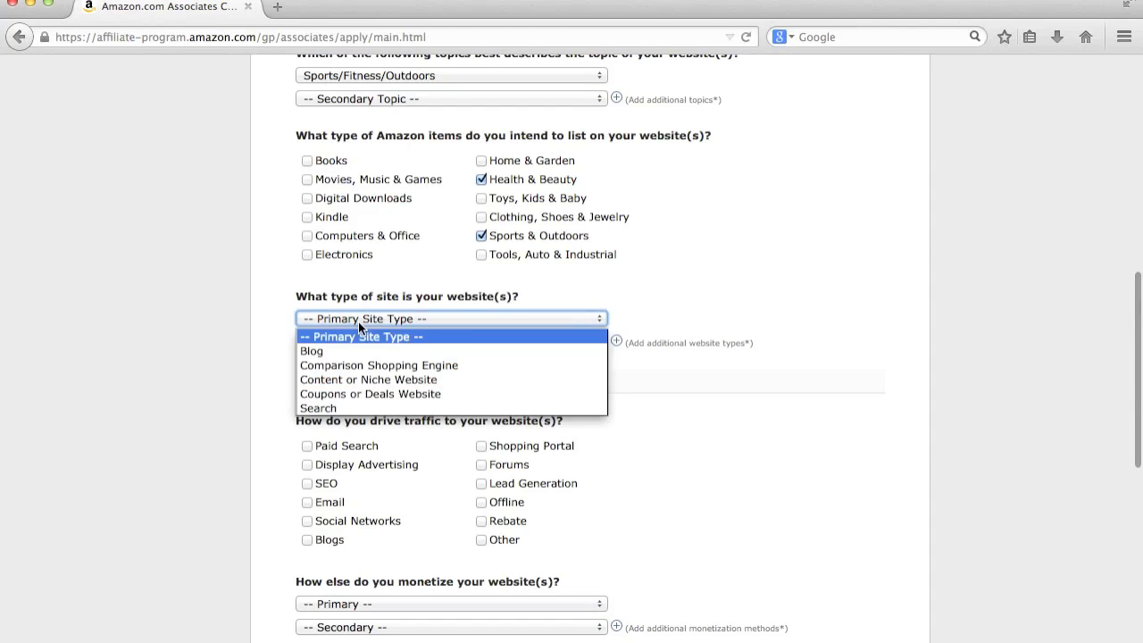
mouse_move(523, 350)
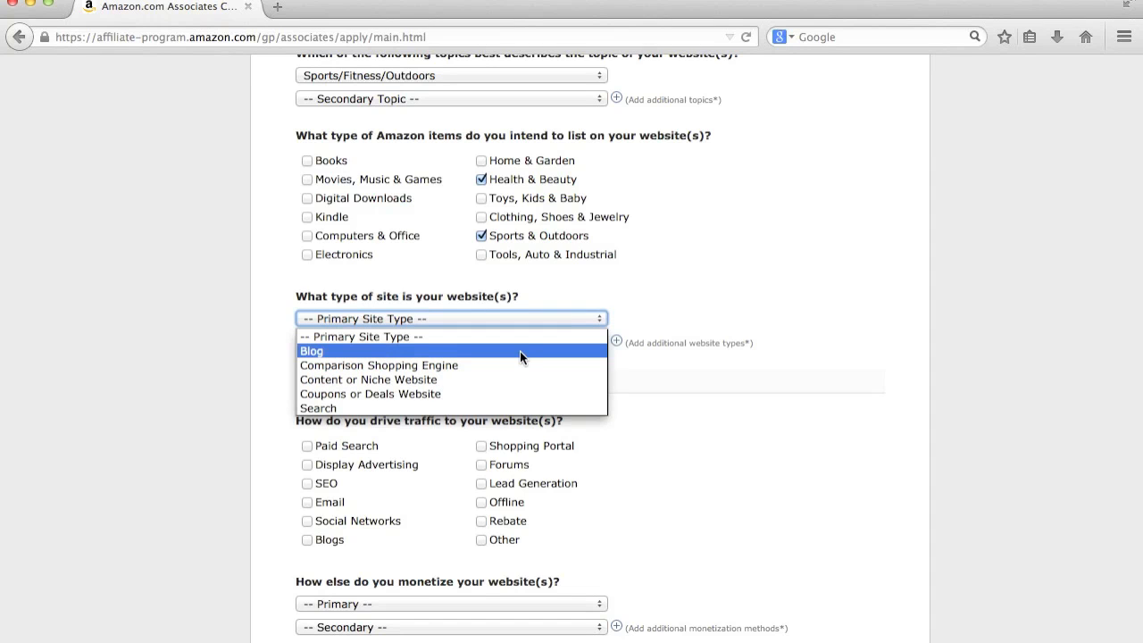
mouse_move(518, 380)
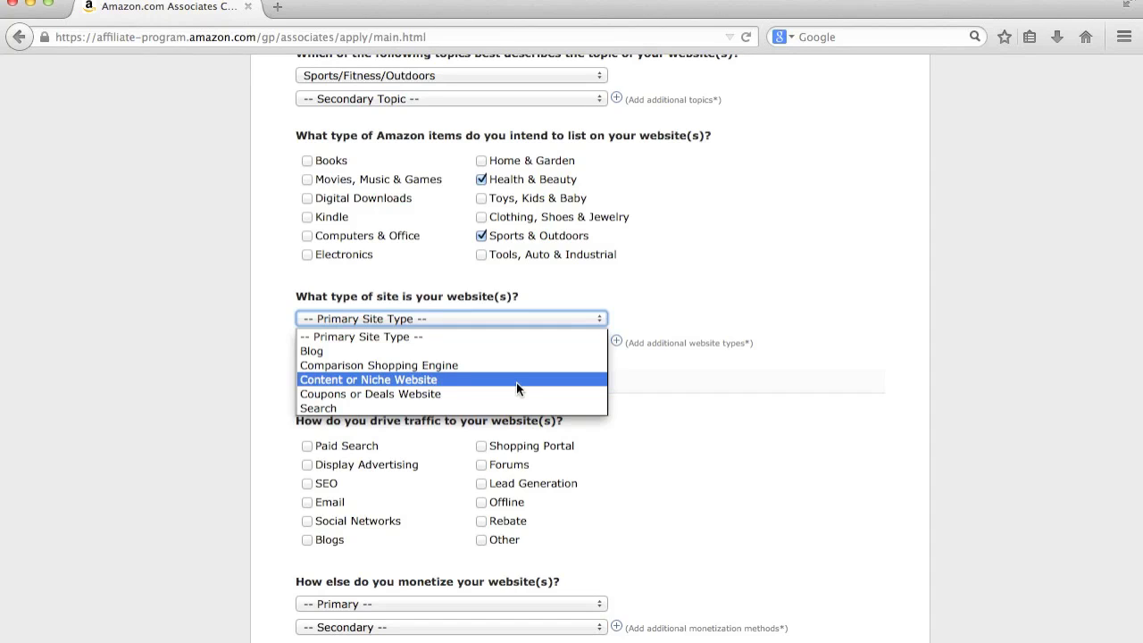
mouse_move(514, 336)
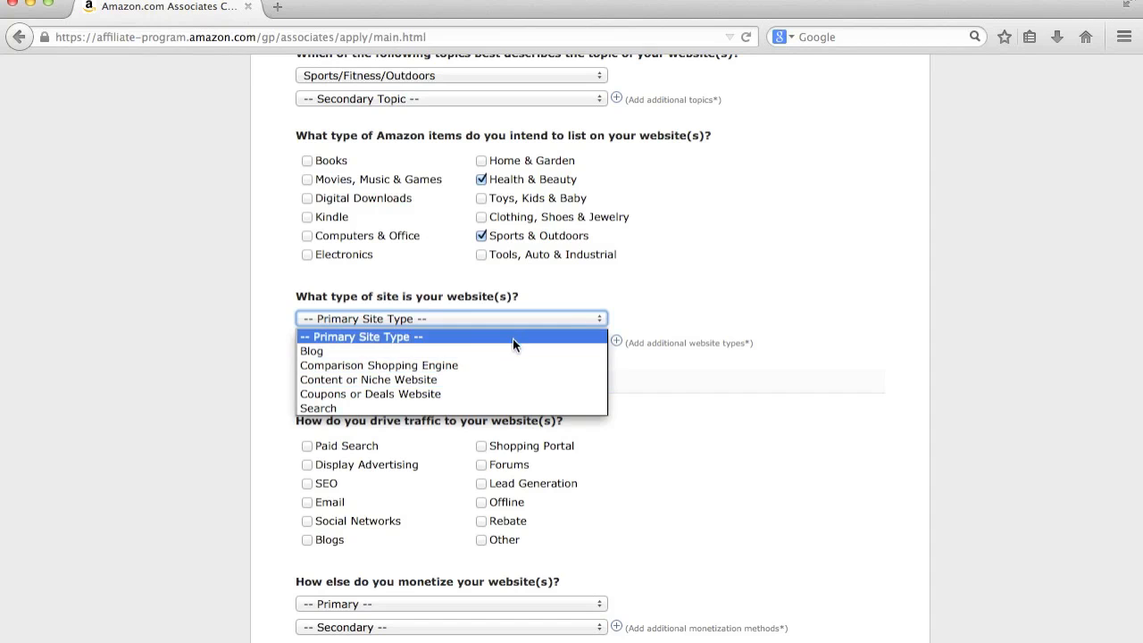
click(310, 351)
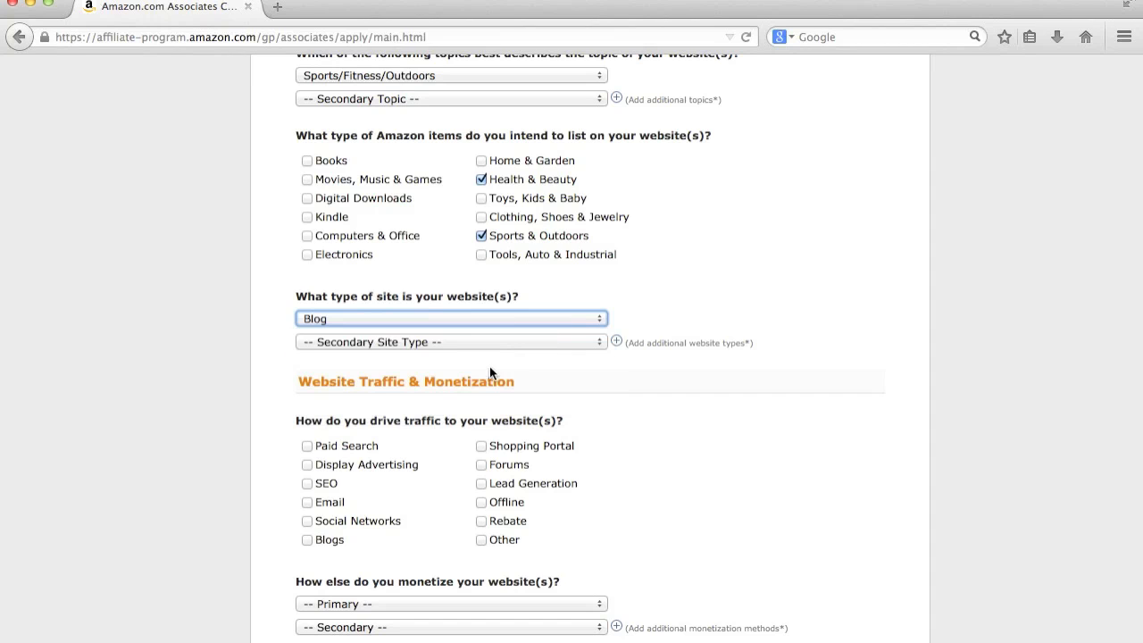
scroll(down, 3)
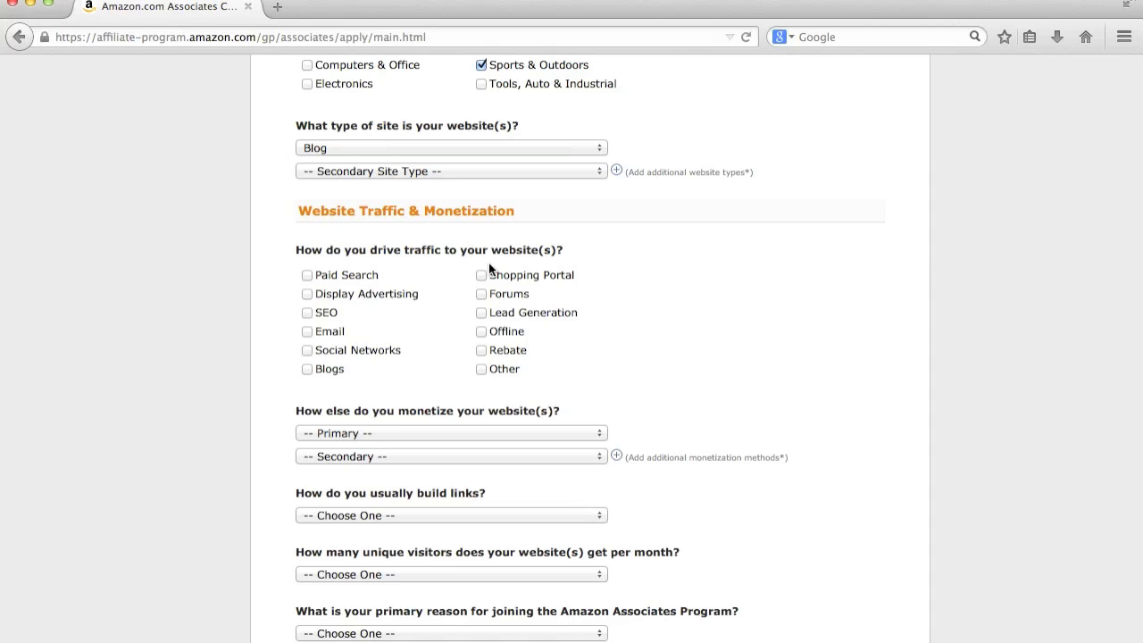
Step: Check SEO, Blogs and Social Networks as the website's traffic sources
scroll(down, 3)
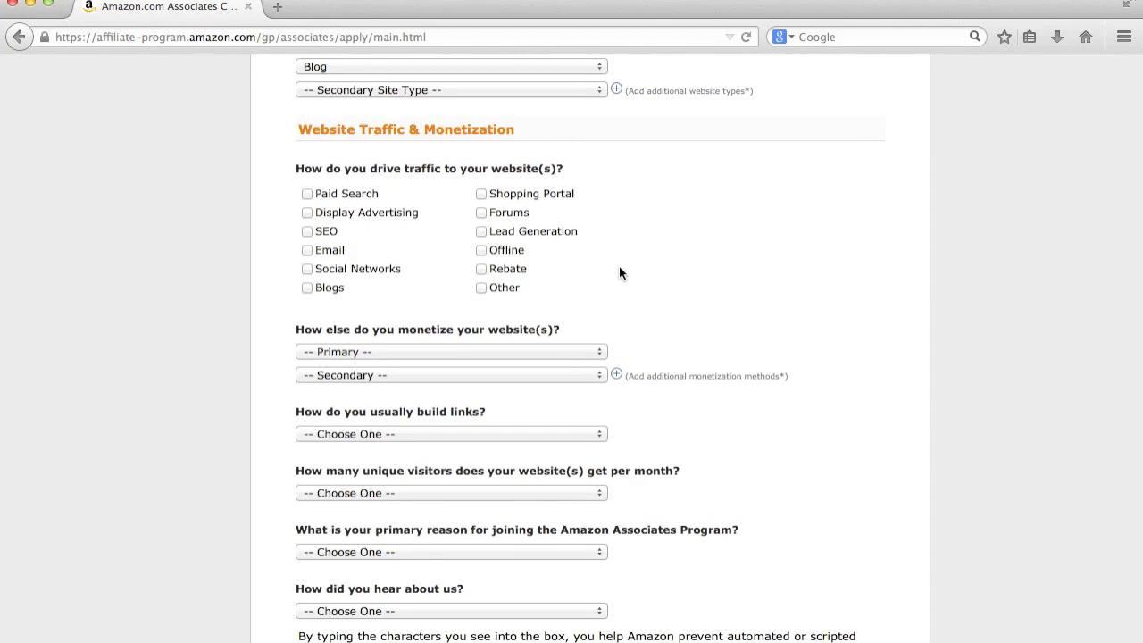
click(306, 232)
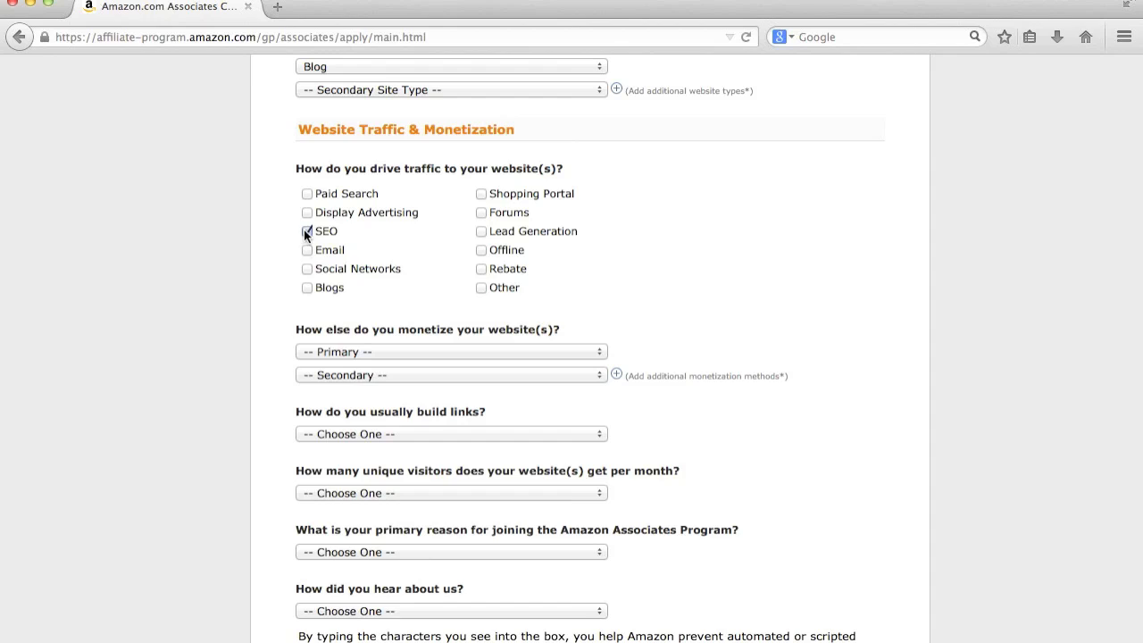
click(308, 288)
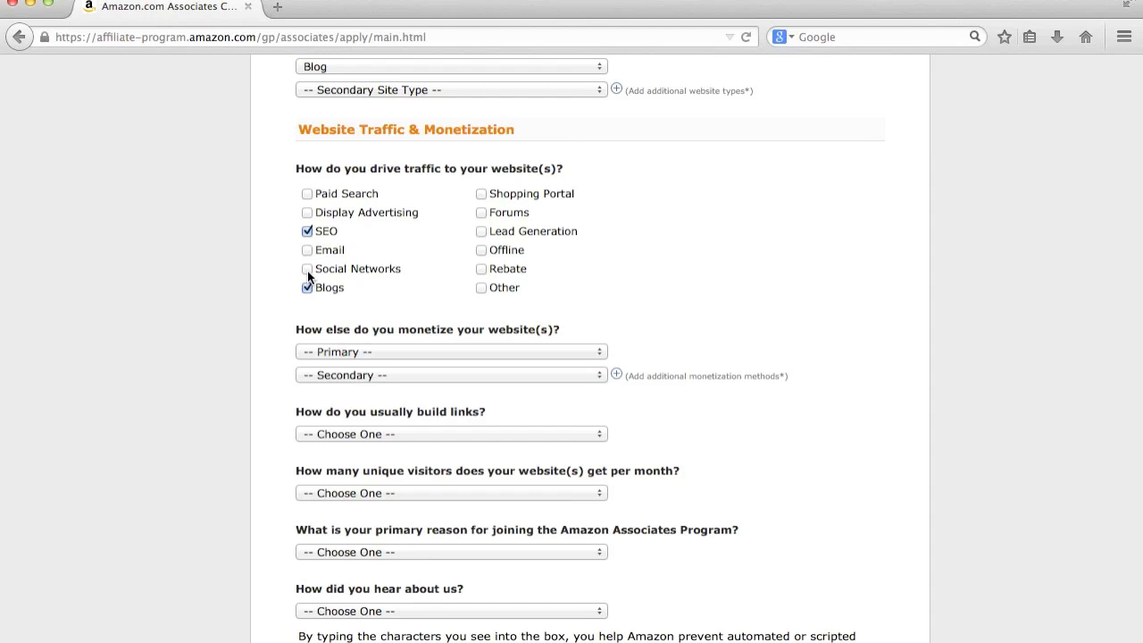
click(307, 269)
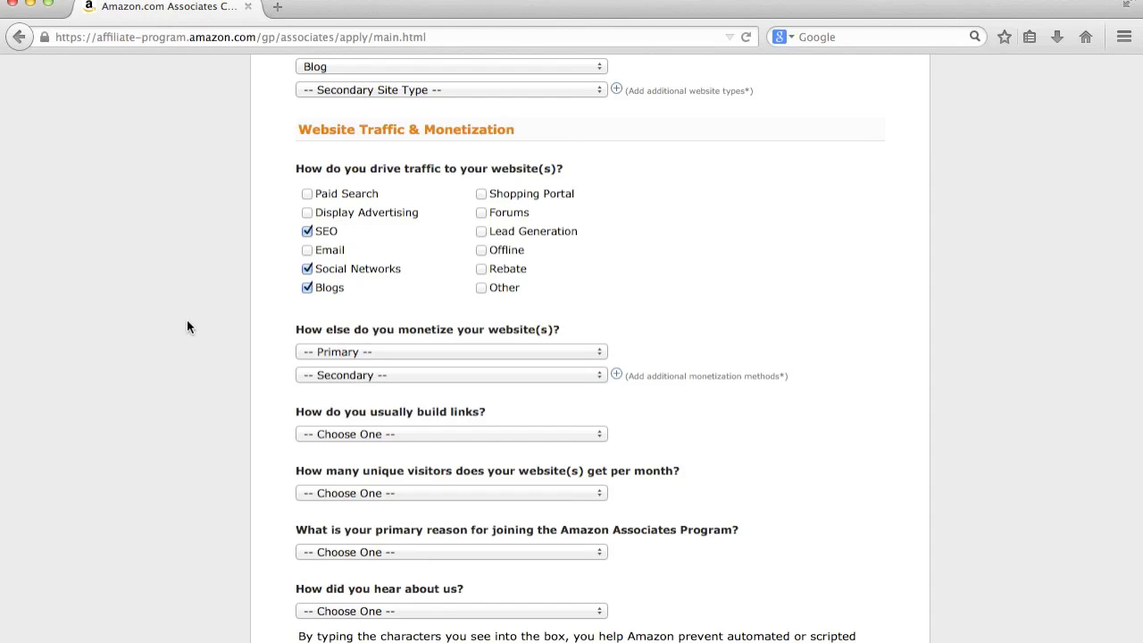
mouse_move(375, 350)
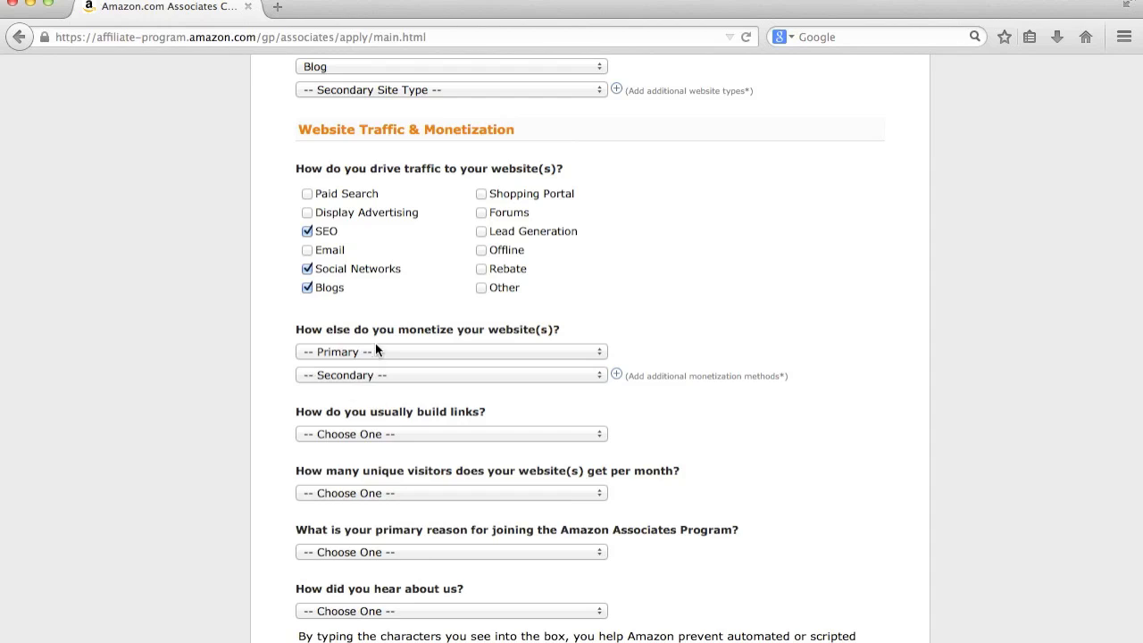
Step: Answer Amazon Associates as the only monetization and blog editor as the link-building method
click(451, 351)
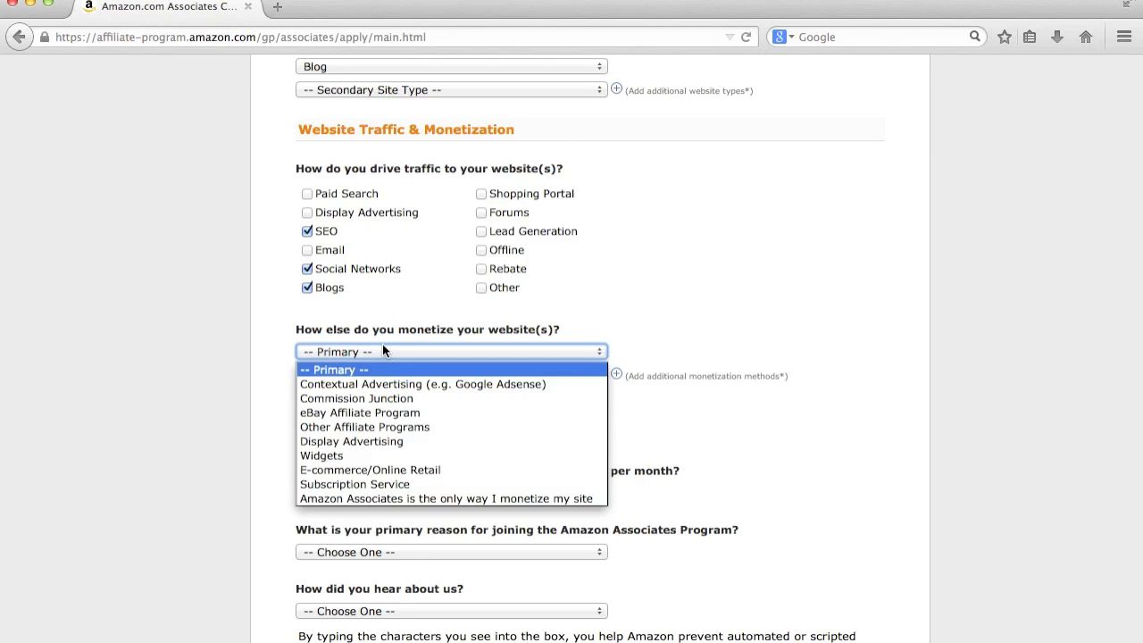
mouse_move(361, 470)
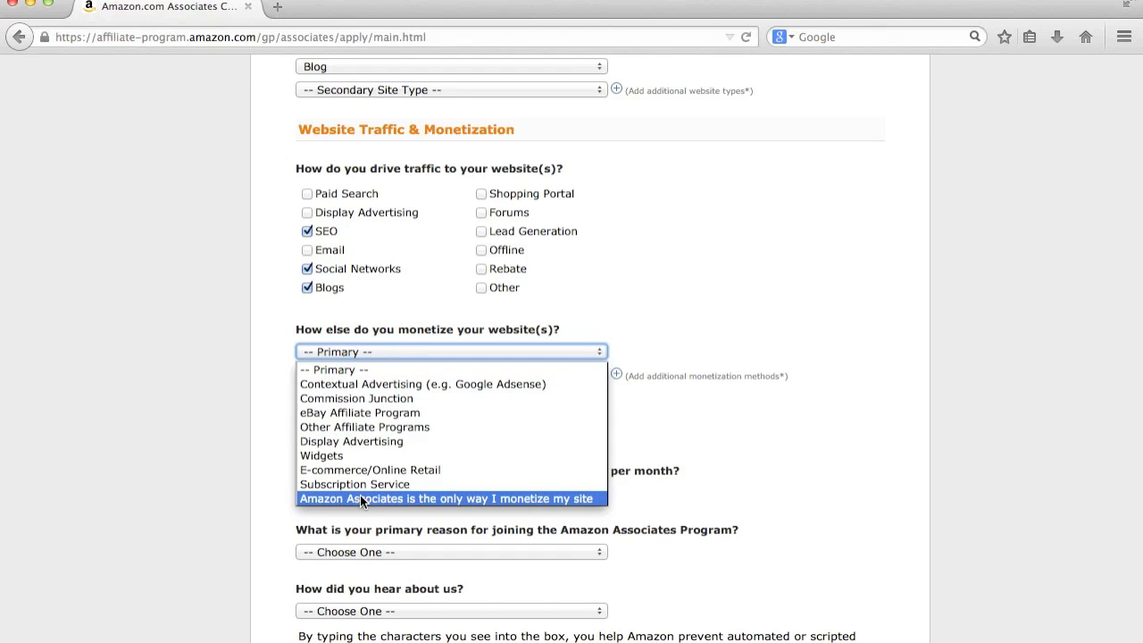
click(451, 498)
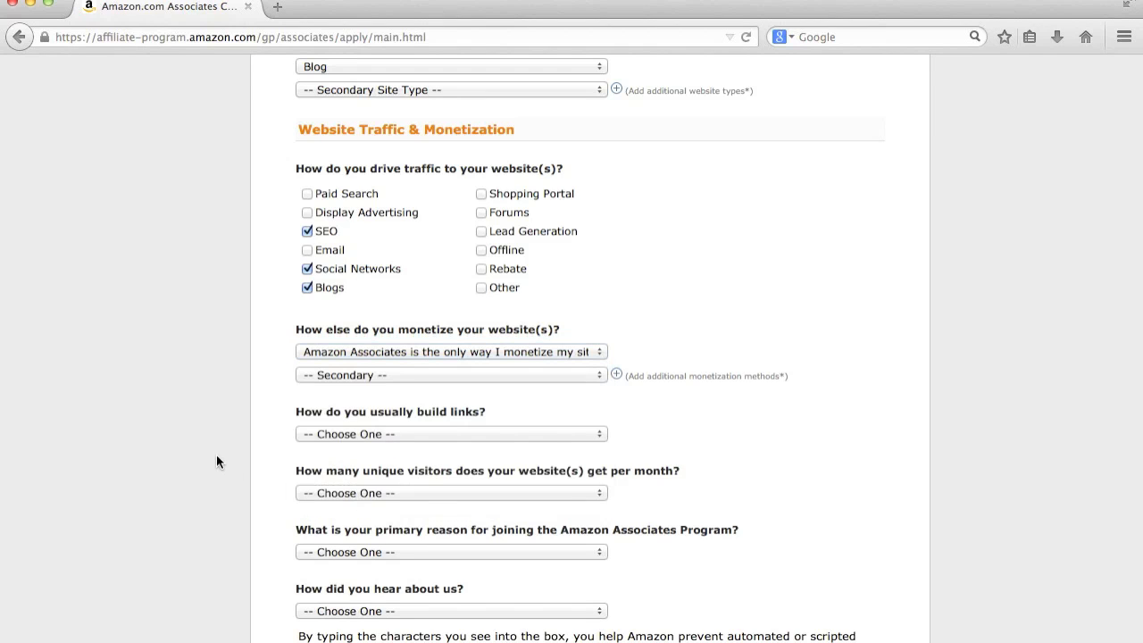
click(451, 434)
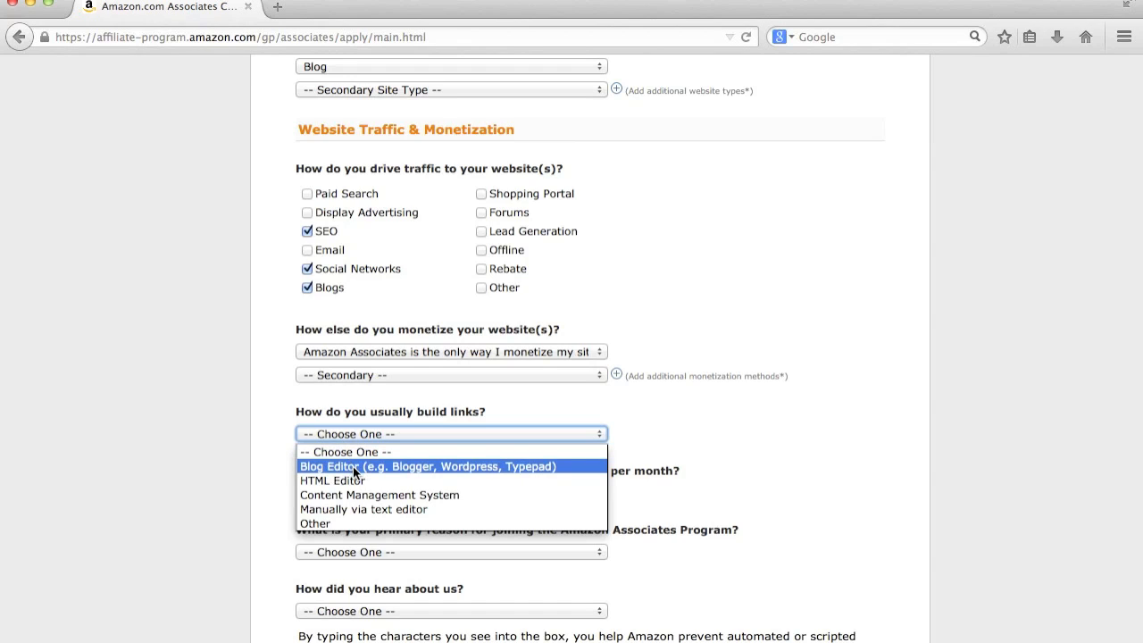
mouse_move(462, 472)
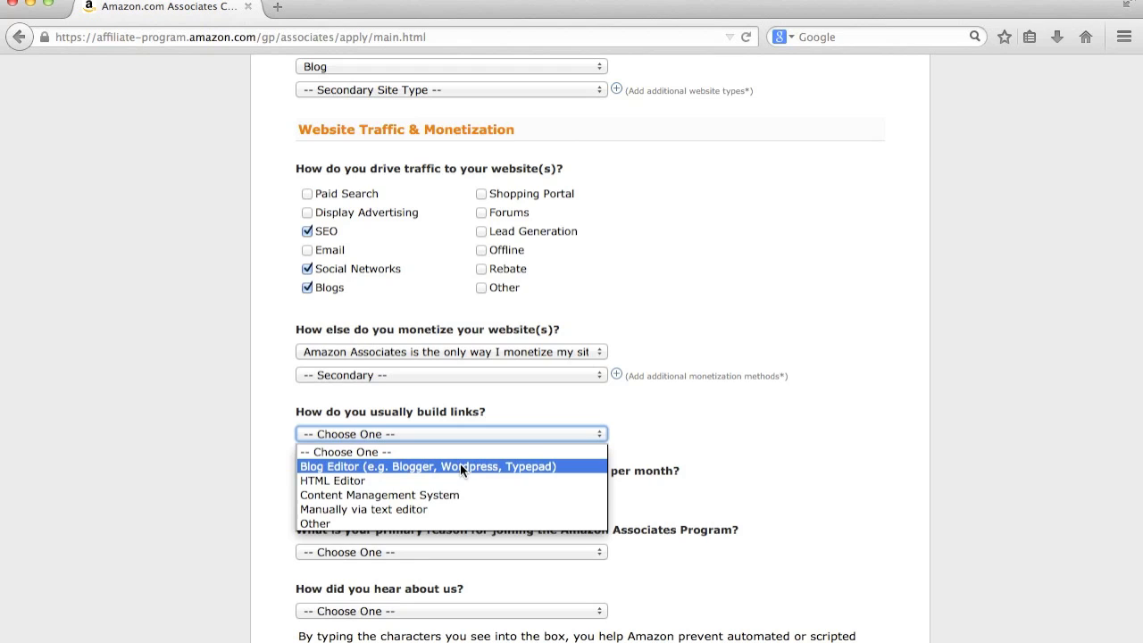
click(429, 466)
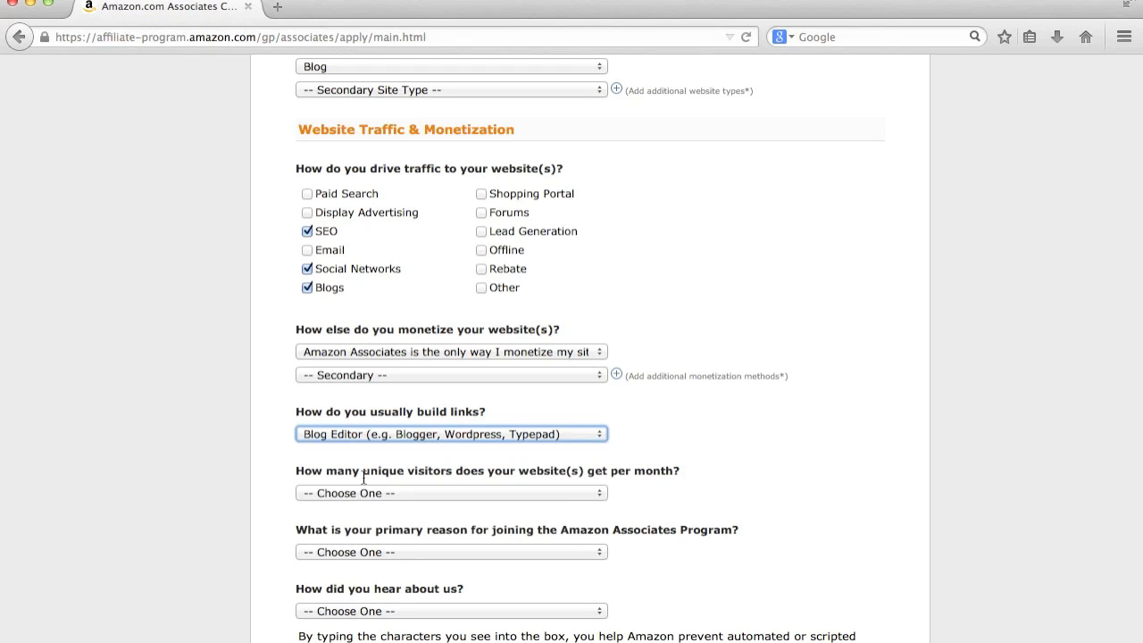
Step: Set monthly visitors under 500, reason 'To monetize my site', and Word of Mouth referral
scroll(down, 3)
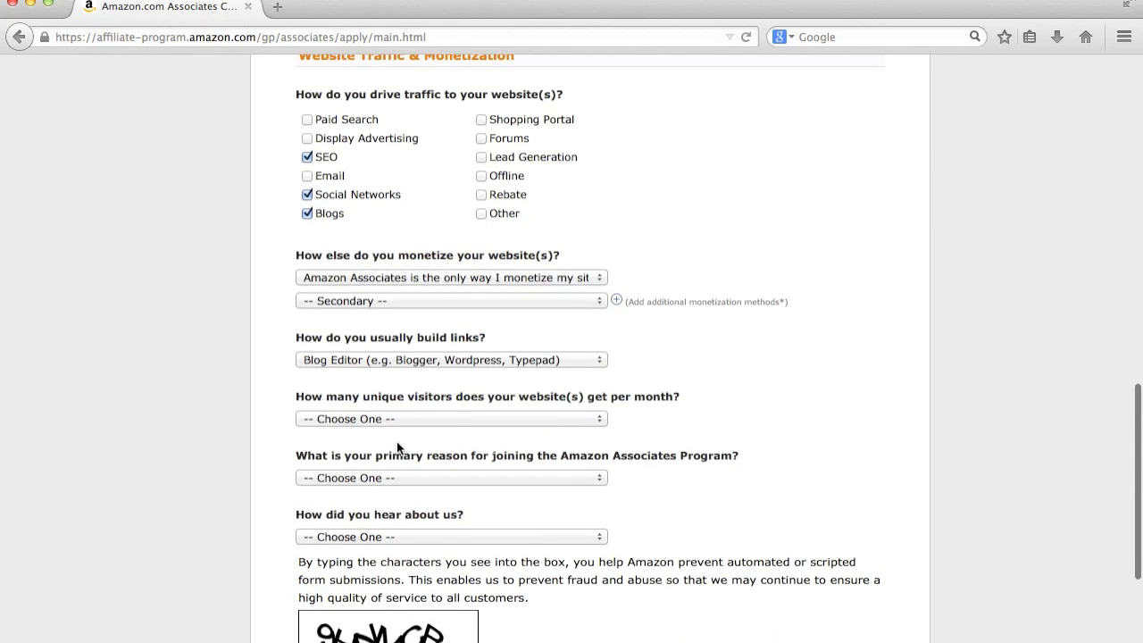
click(451, 419)
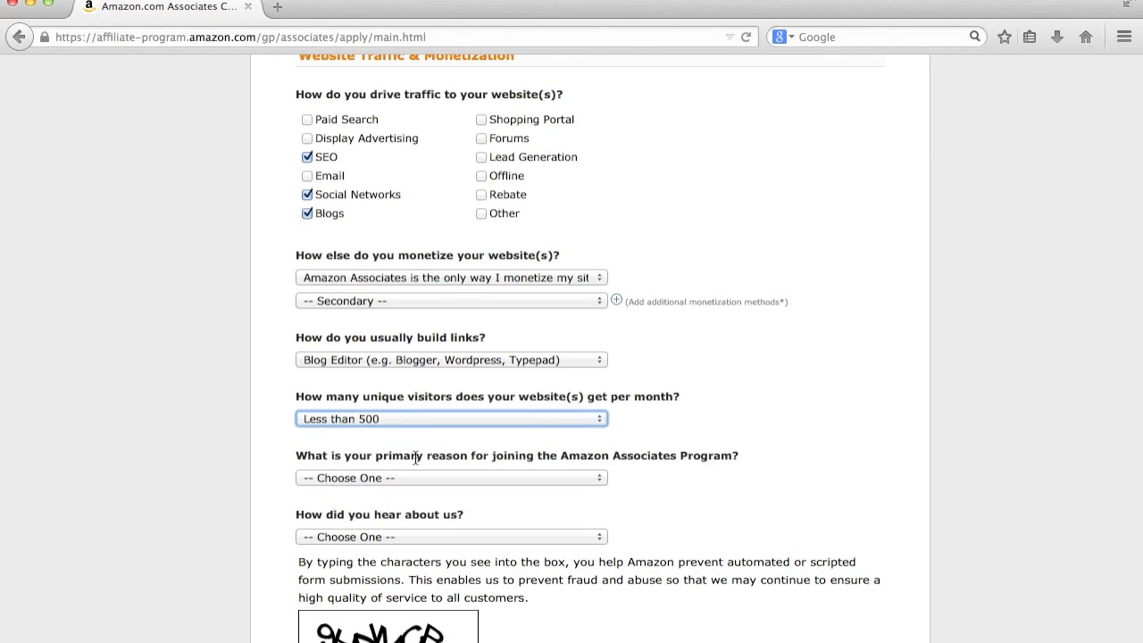
scroll(down, 3)
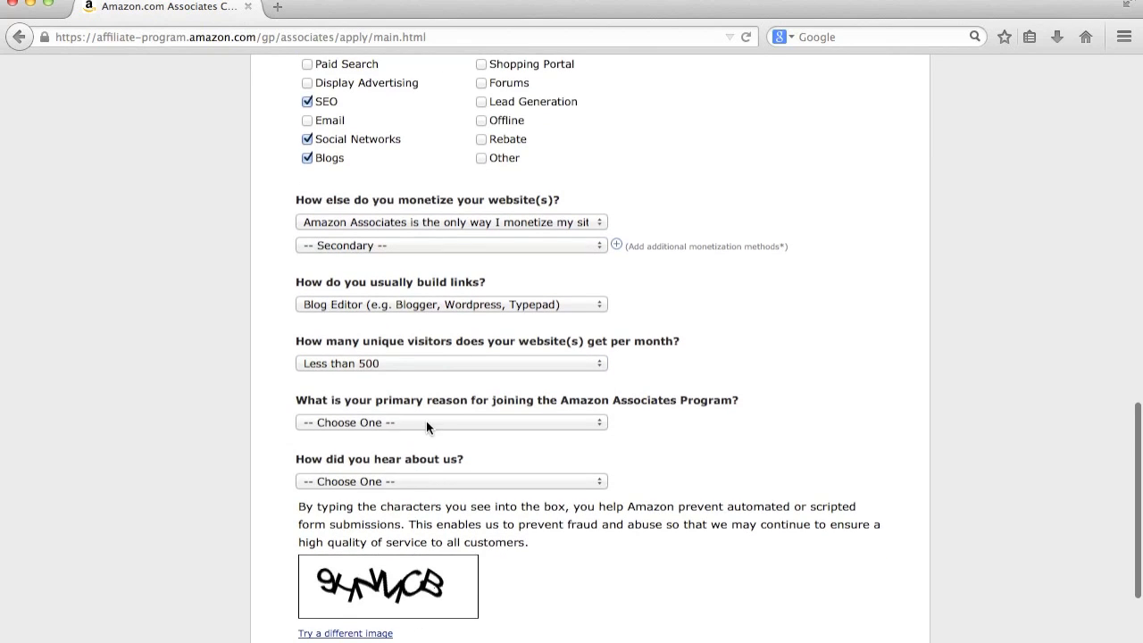
click(451, 423)
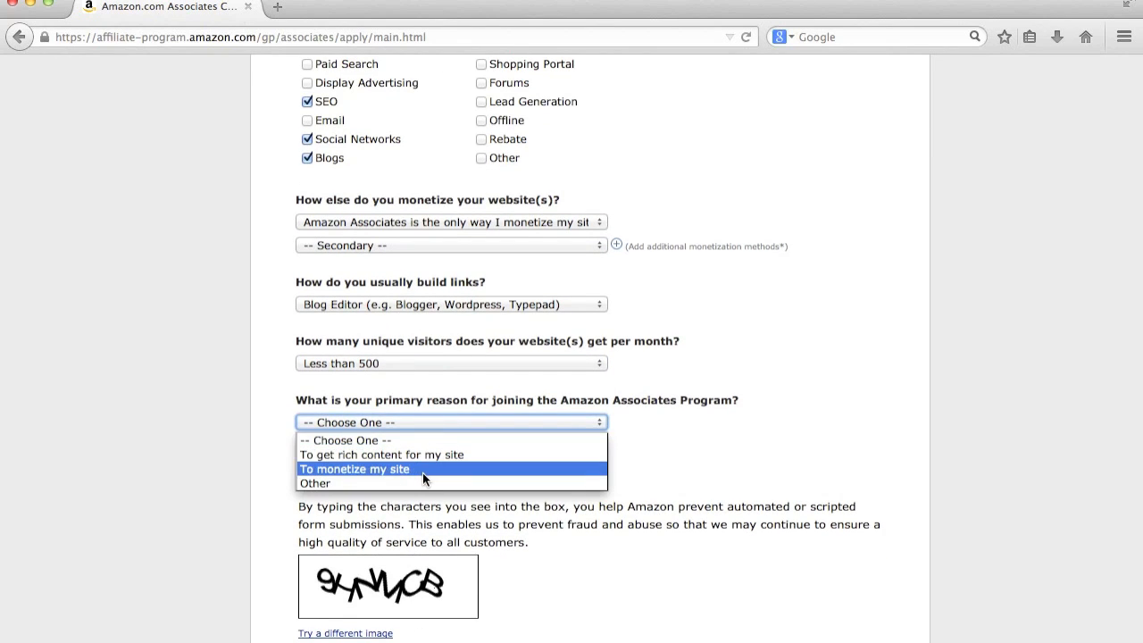
click(354, 469)
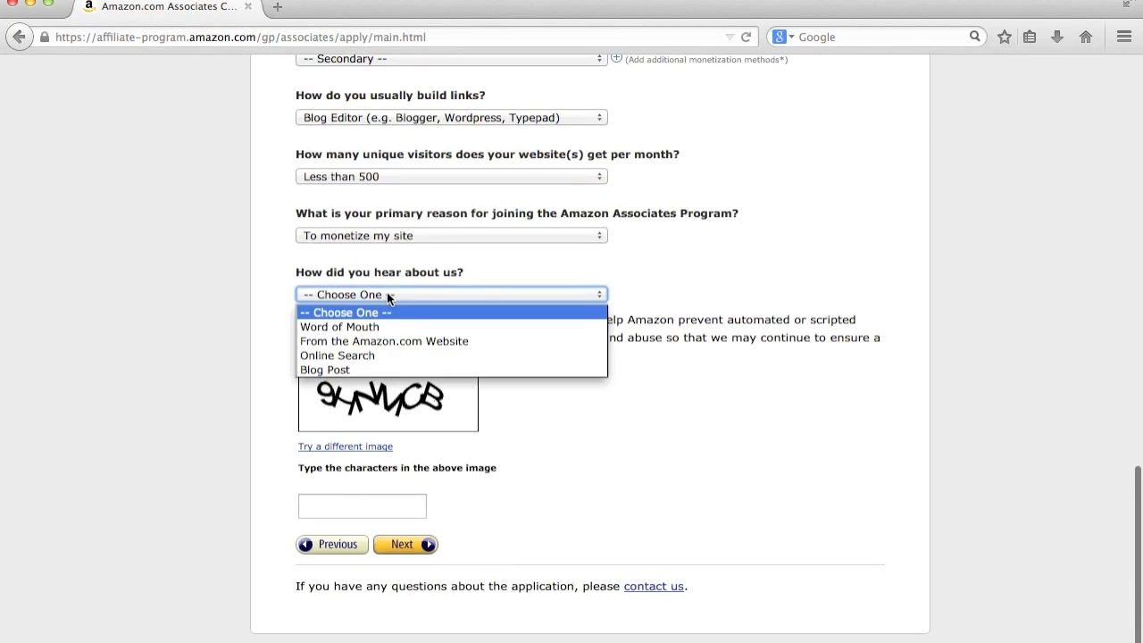
click(339, 326)
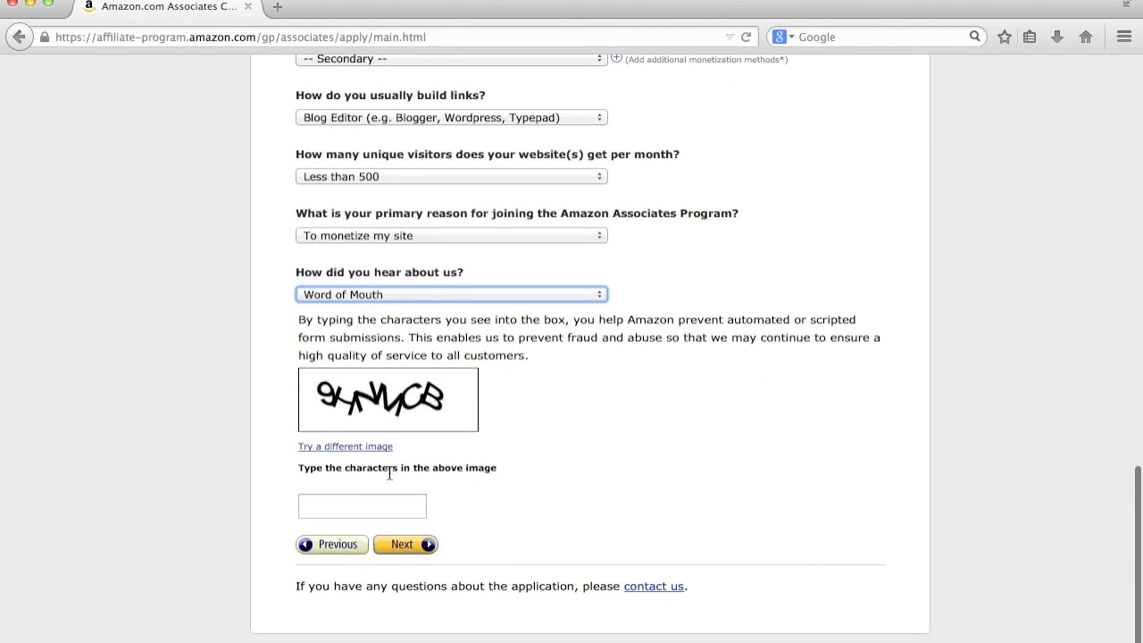
Step: Enter security characters '9HnMCb' and continue to the Identity Verification step
click(362, 506)
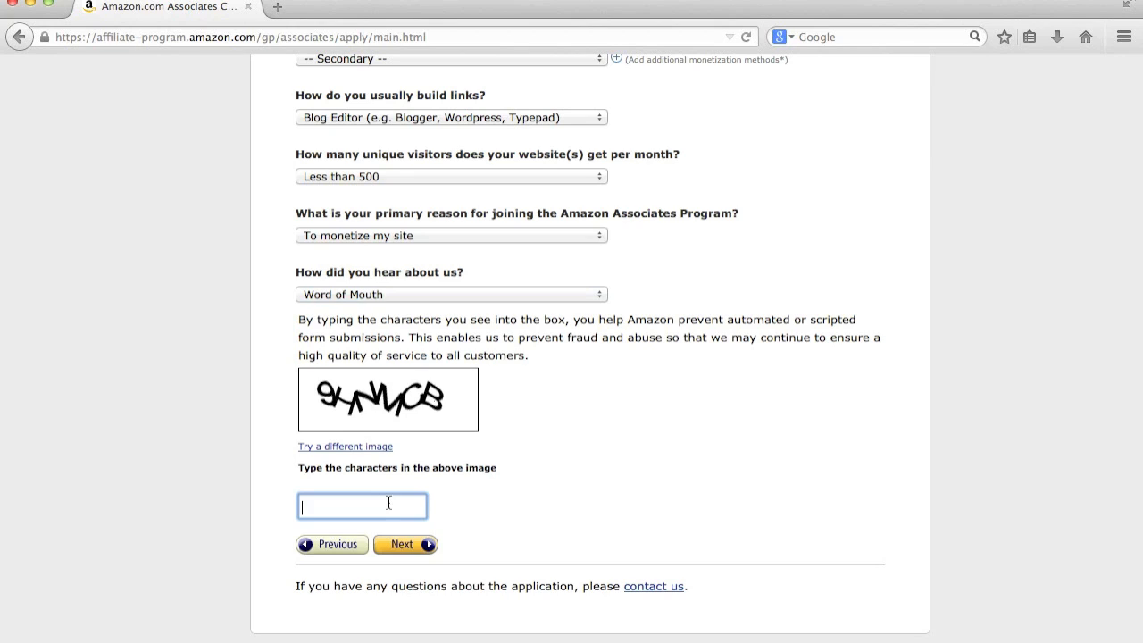
text(9)
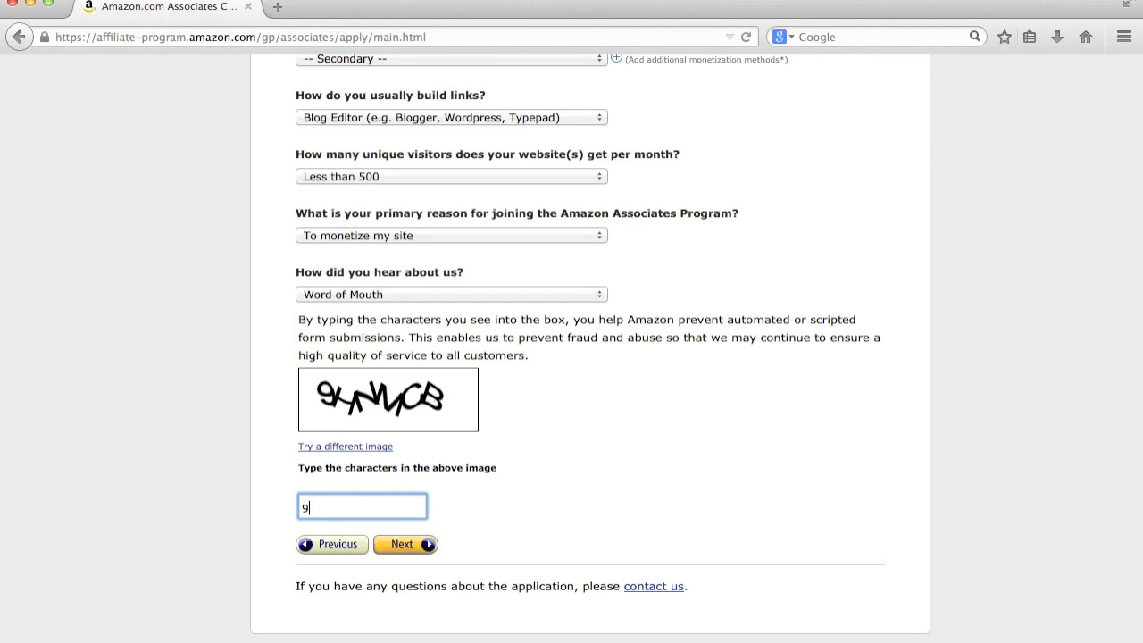
text(HnM)
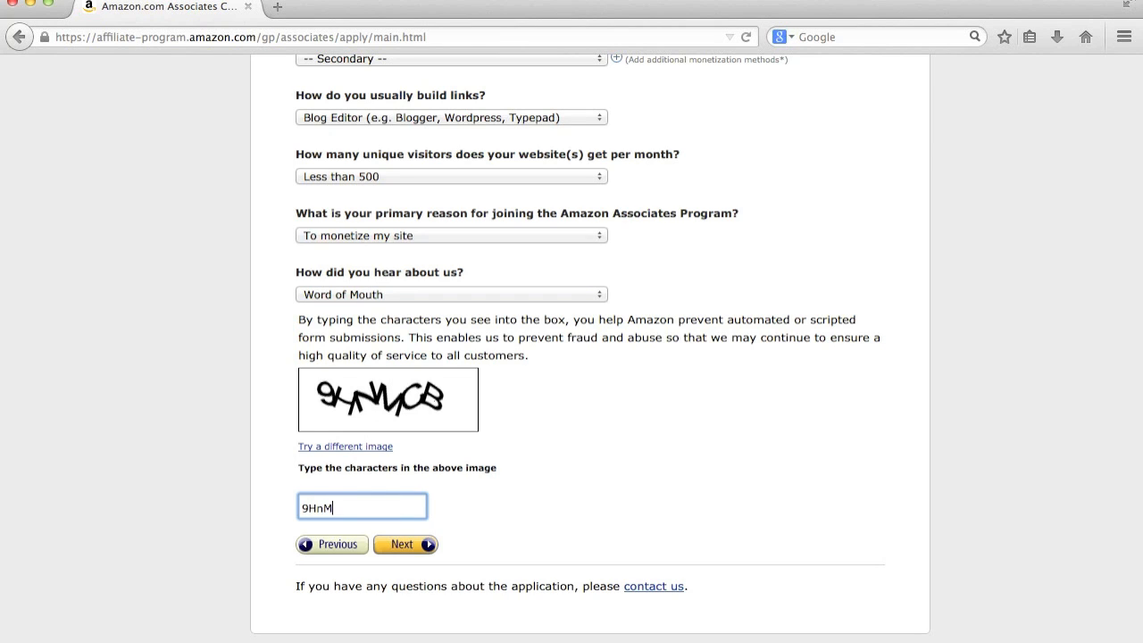
text(Cb)
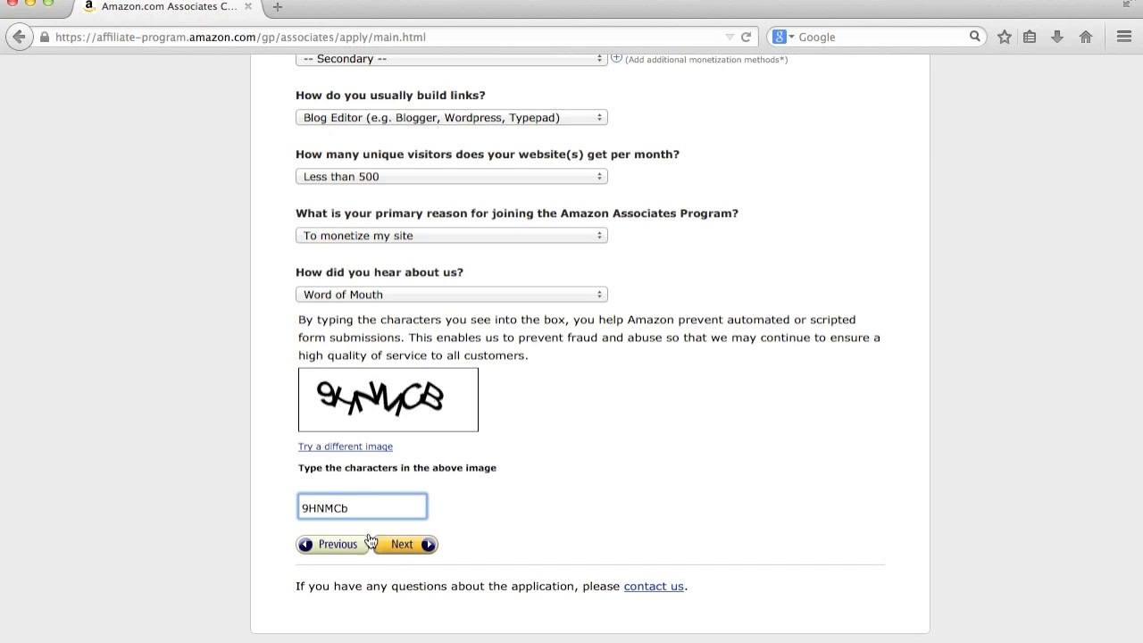
click(401, 544)
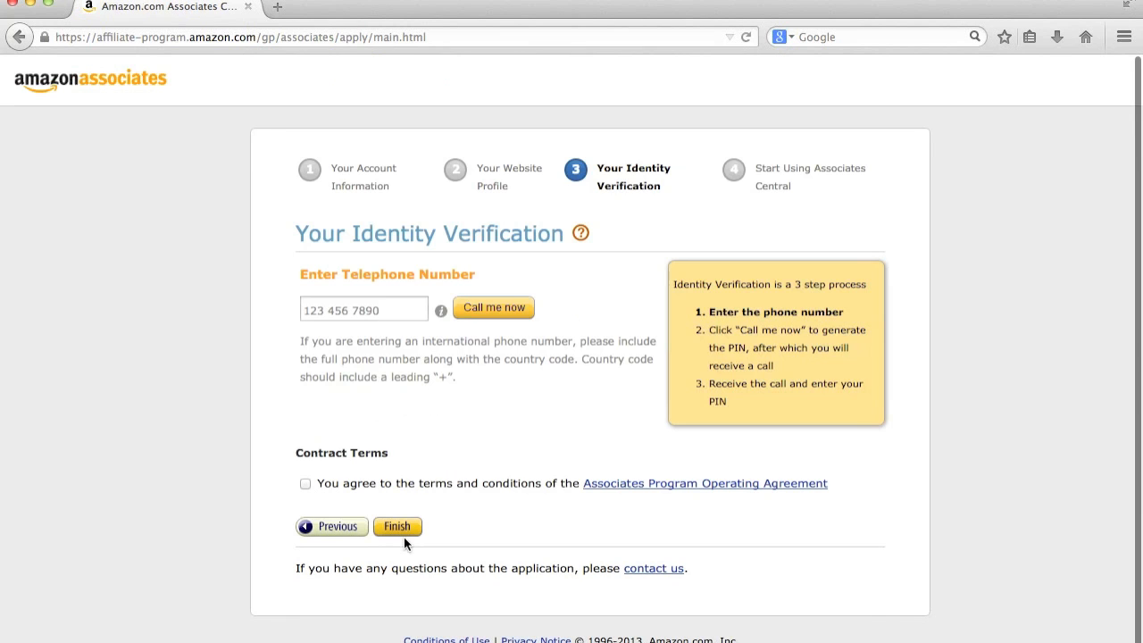
mouse_move(704, 490)
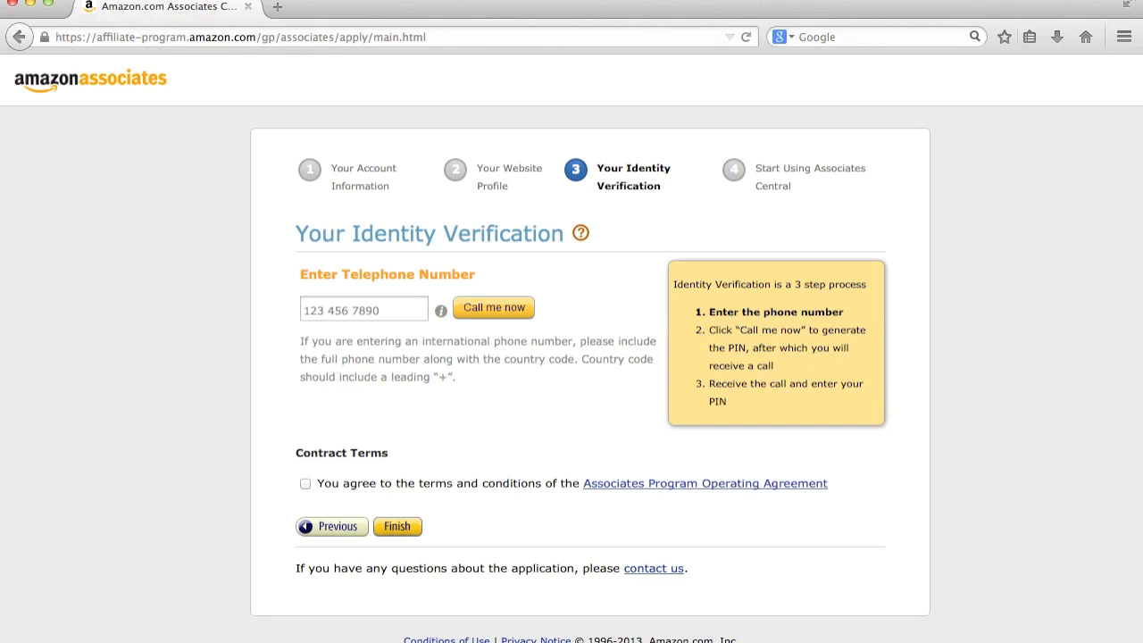
Step: Go to the Associates Central dashboard showing earnings and orders summaries
click(397, 526)
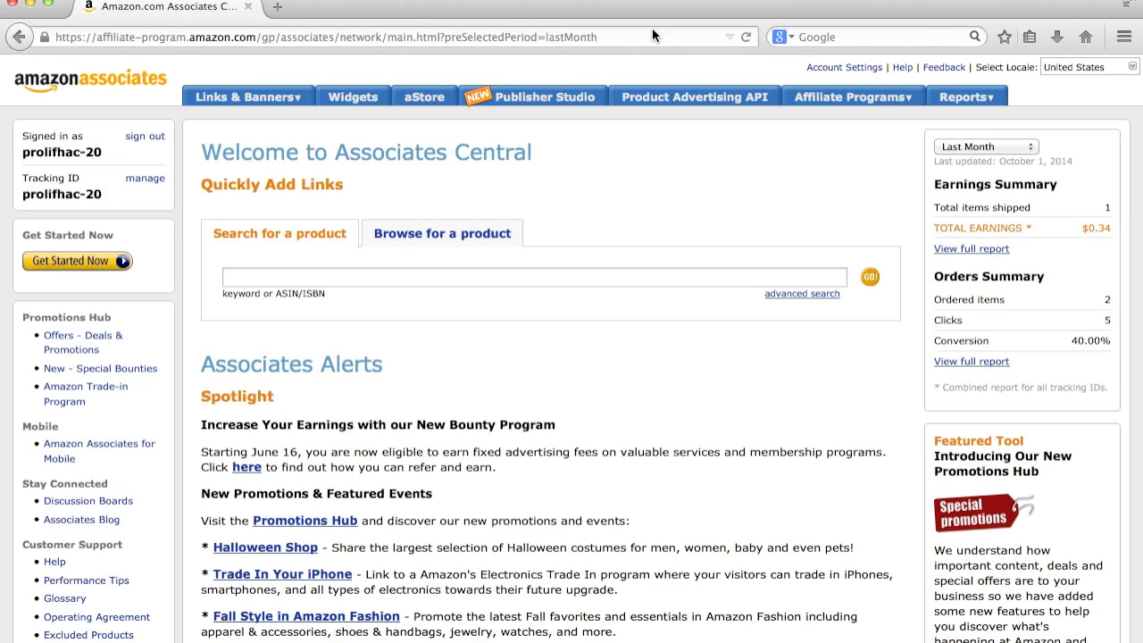
mouse_move(728, 229)
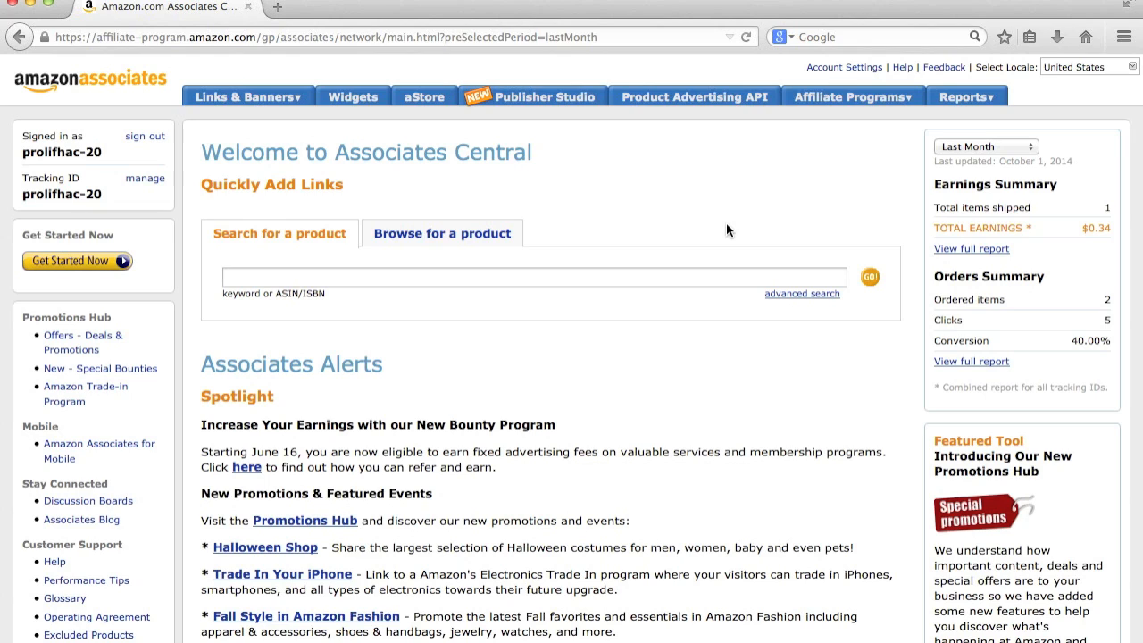
mouse_move(868, 222)
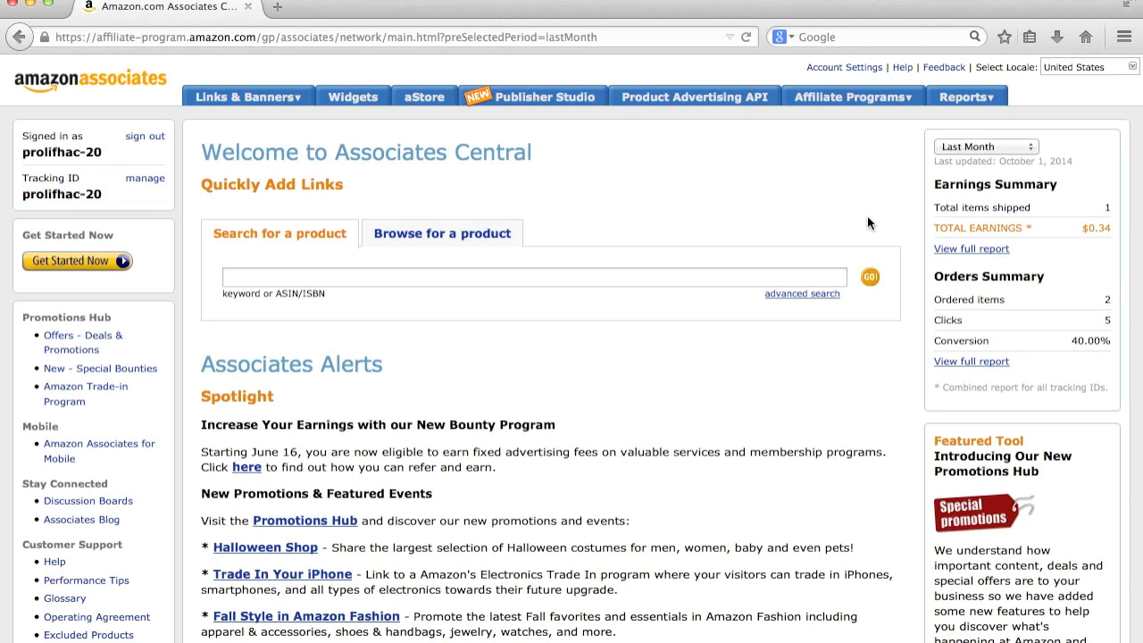
mouse_move(972, 249)
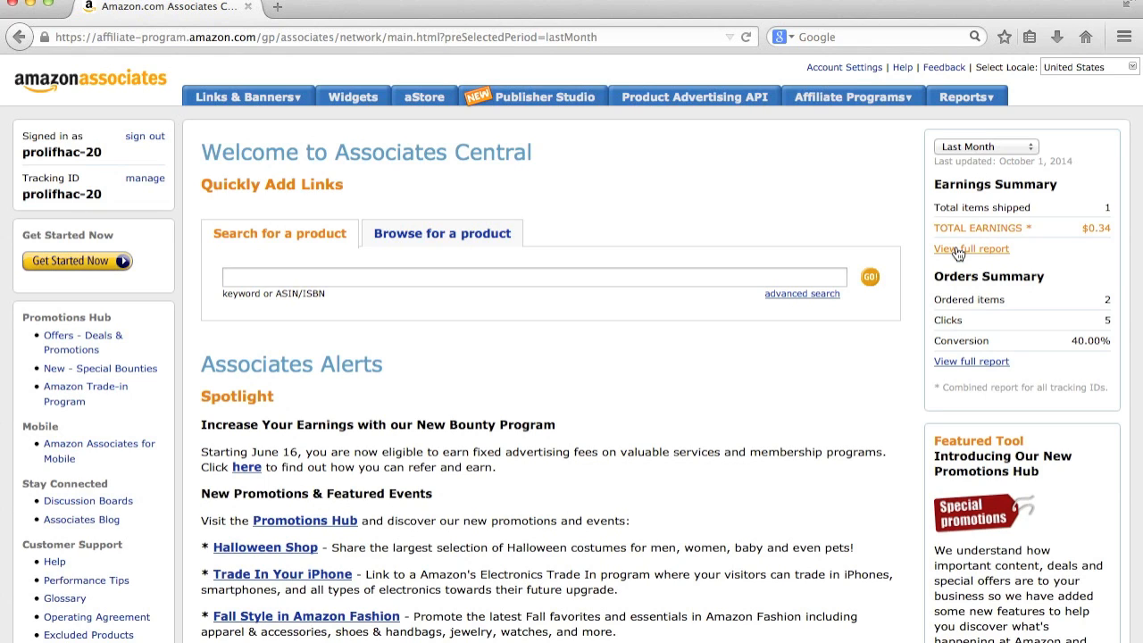
click(971, 249)
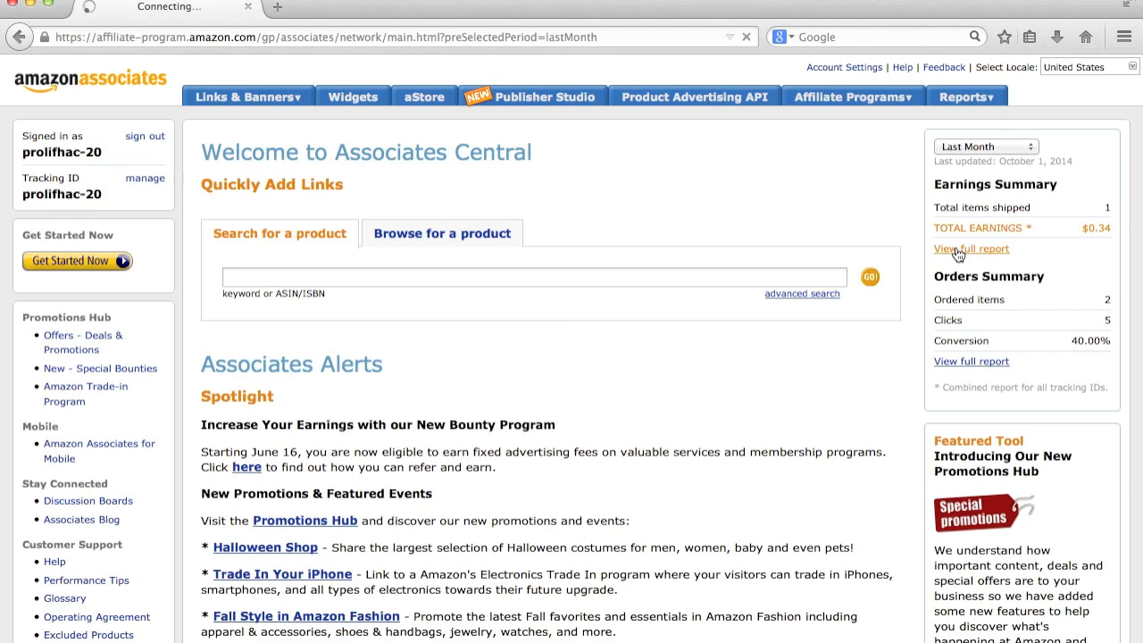
click(971, 249)
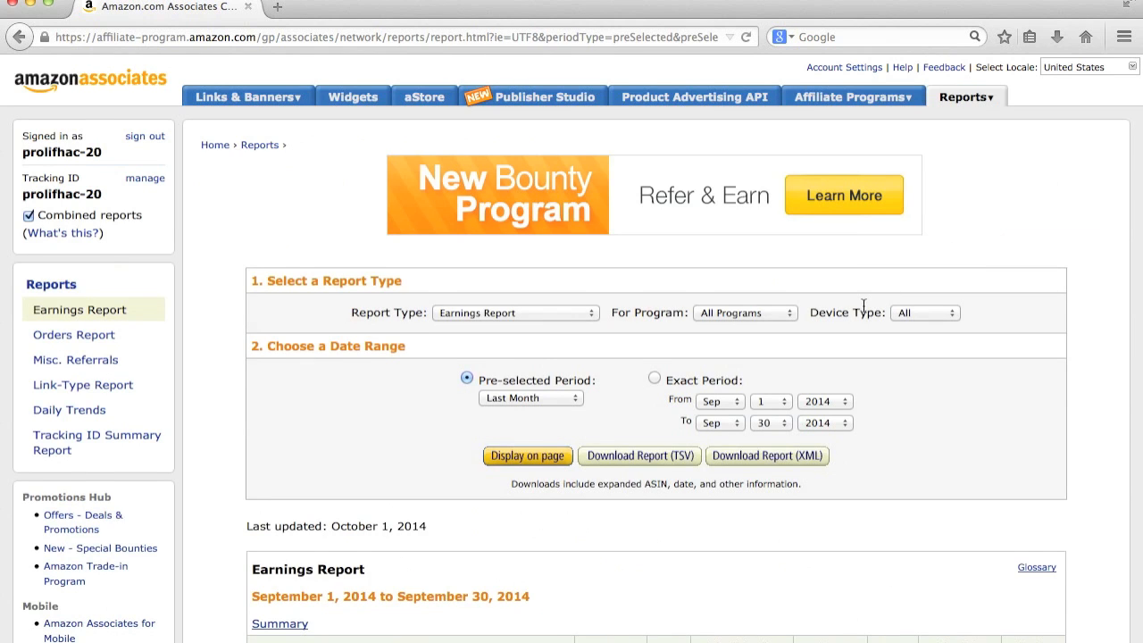
scroll(down, 3)
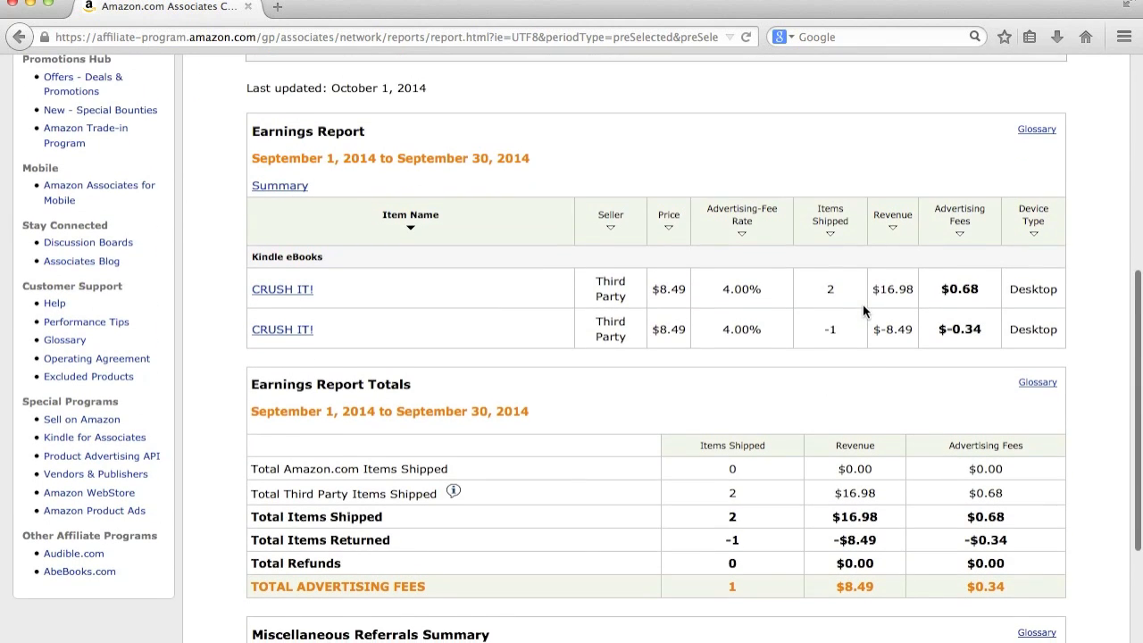
scroll(down, 3)
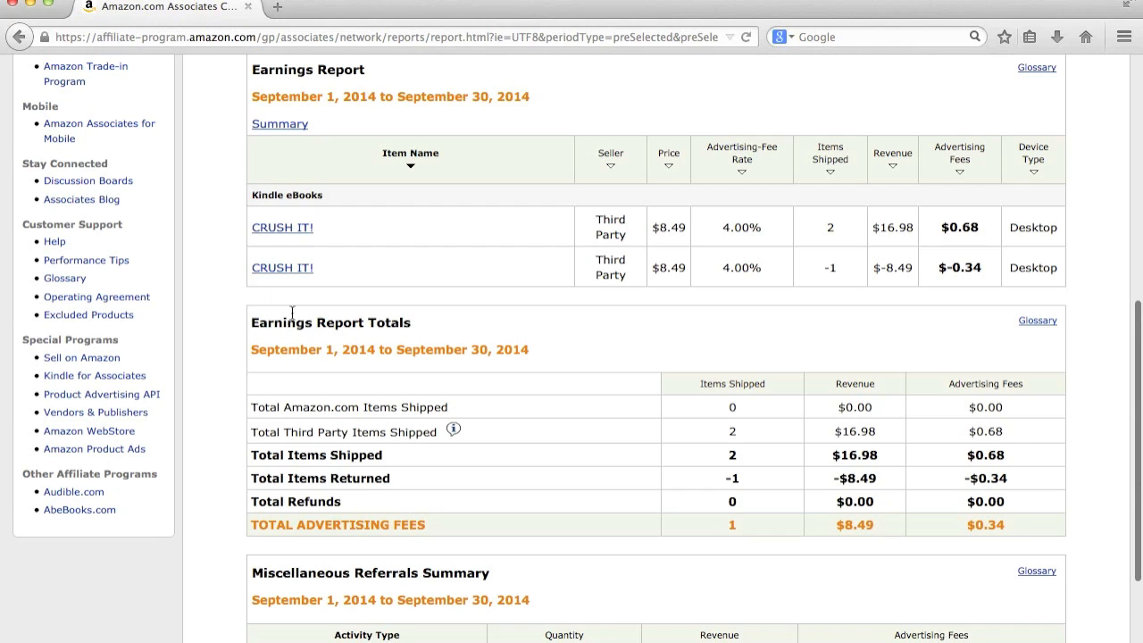
mouse_move(228, 243)
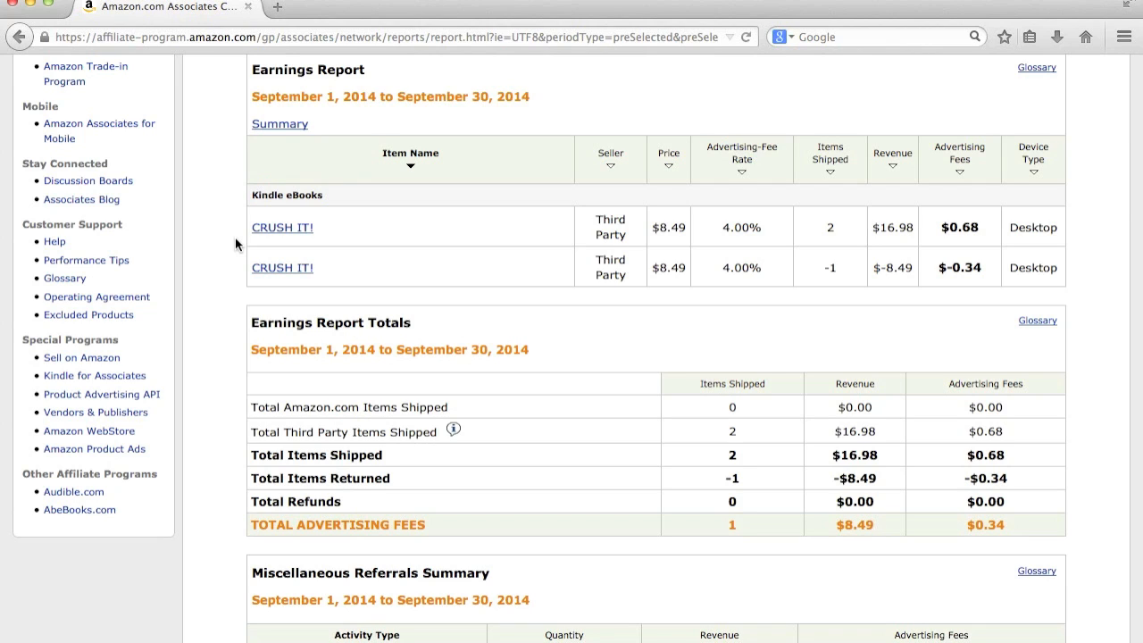
mouse_move(249, 217)
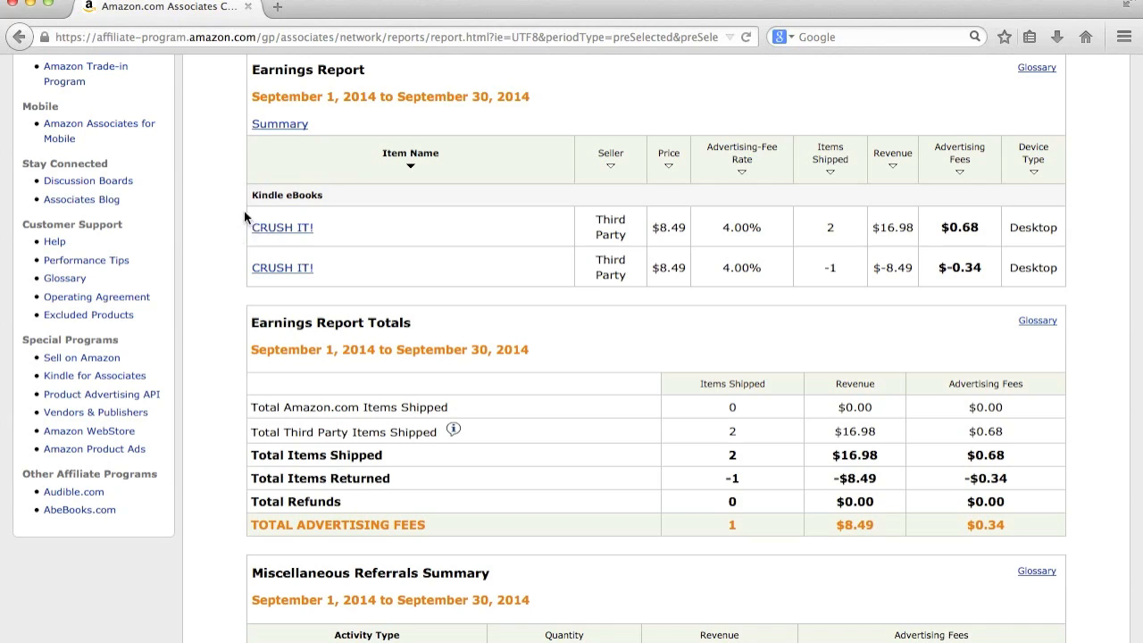
mouse_move(671, 260)
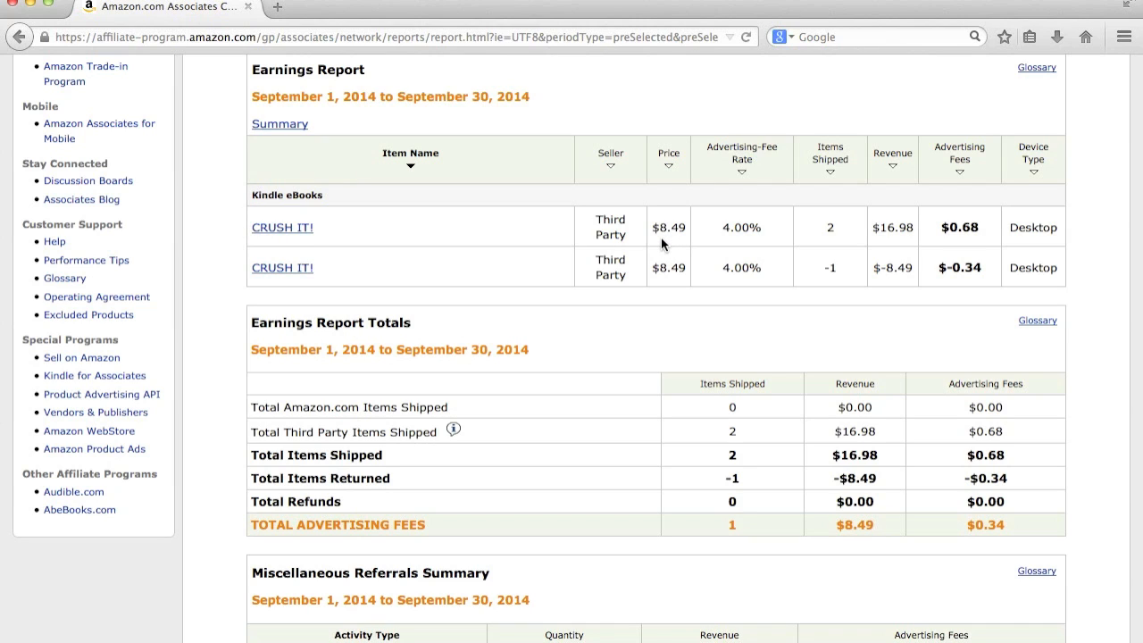
mouse_move(957, 281)
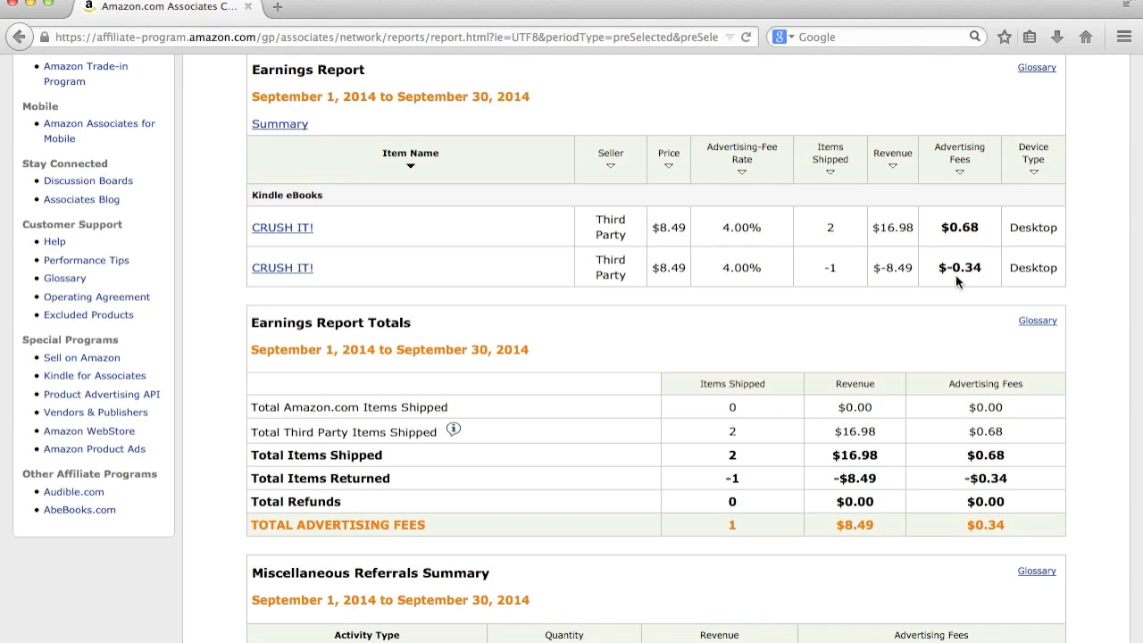
mouse_move(855, 229)
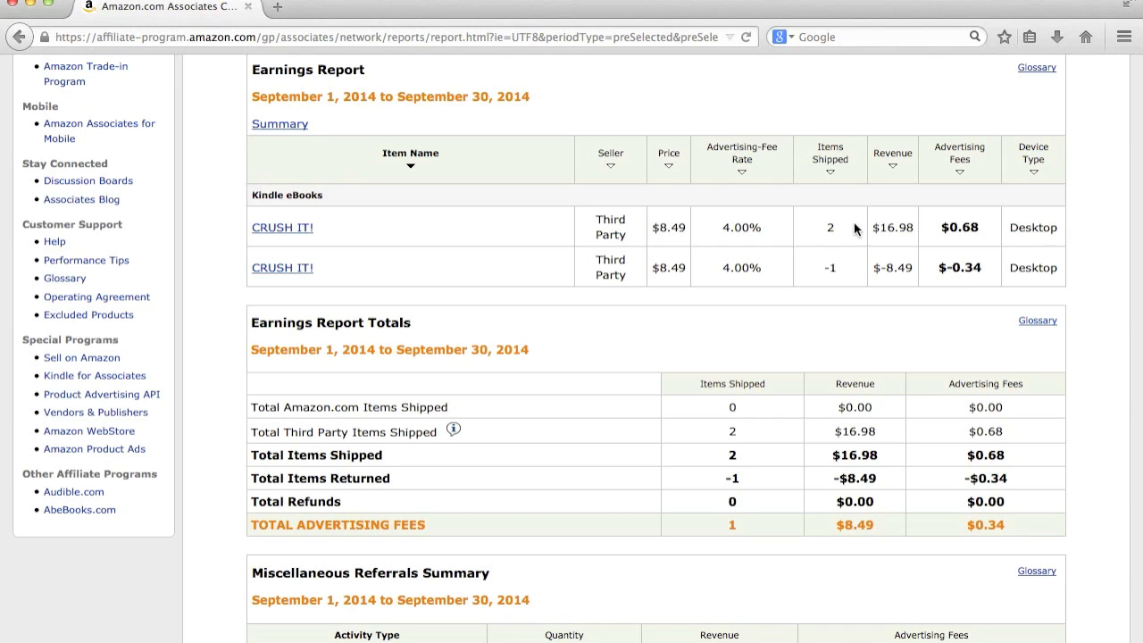
mouse_move(846, 283)
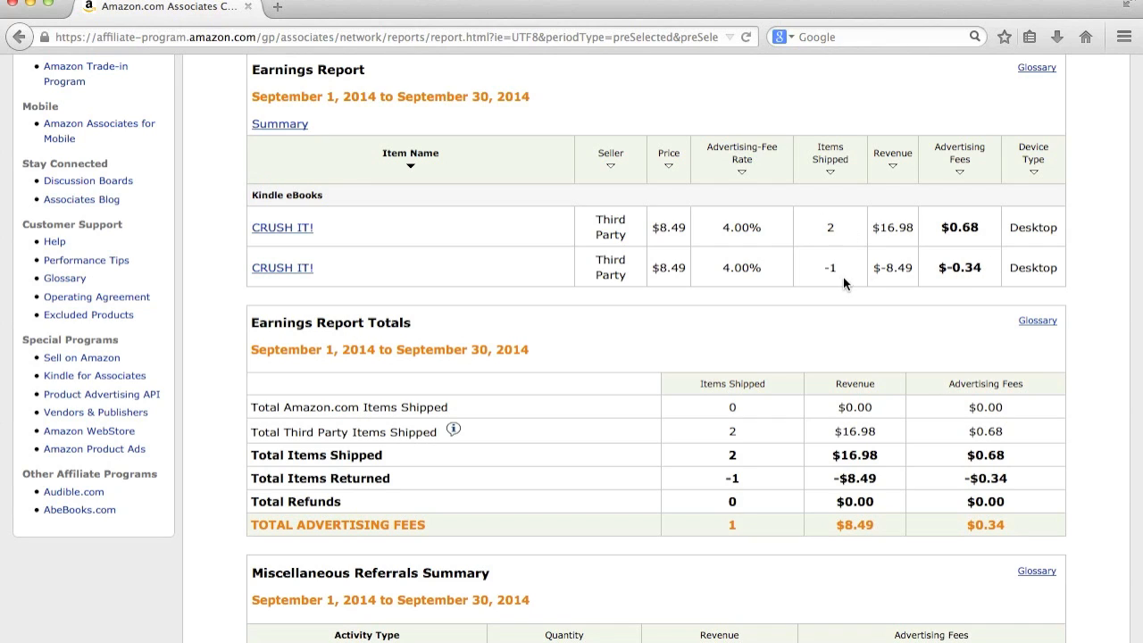
mouse_move(653, 259)
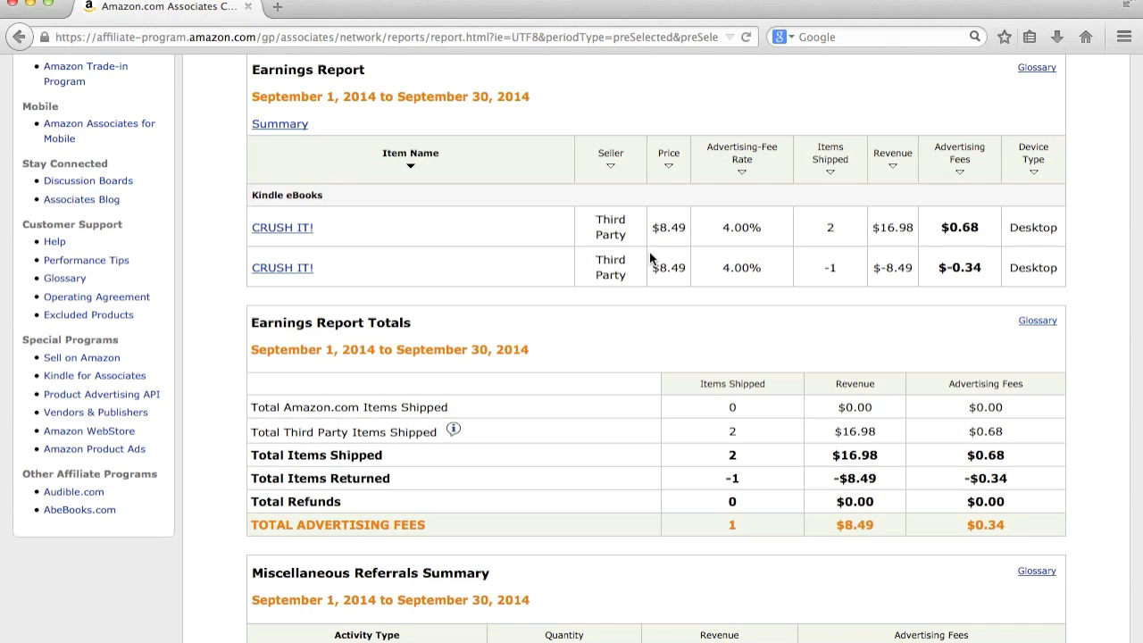
mouse_move(668, 239)
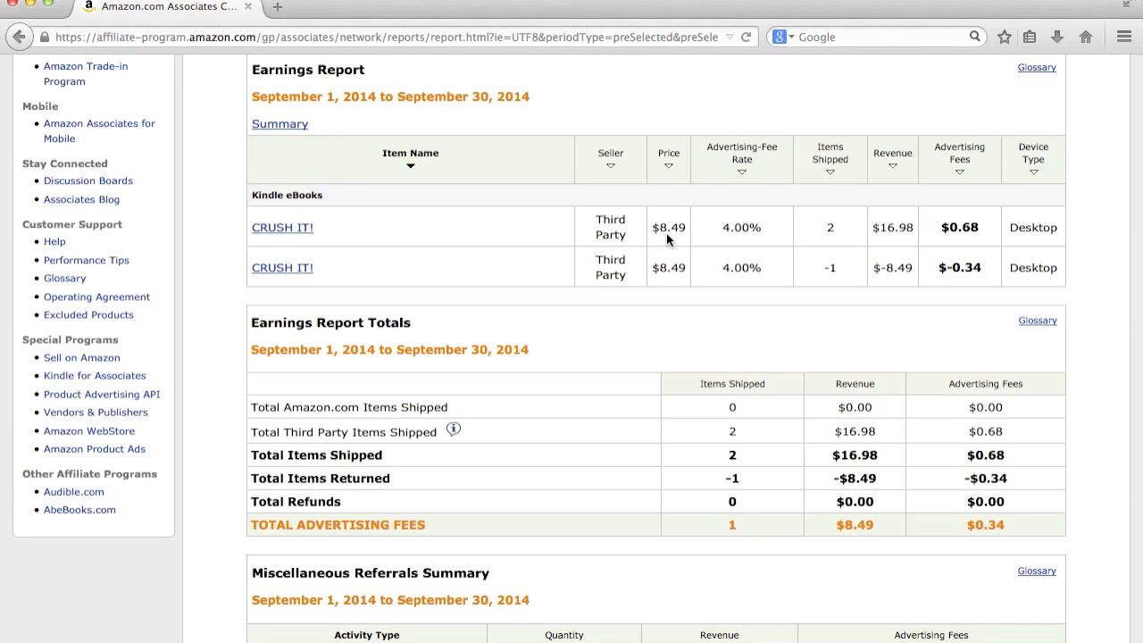
mouse_move(753, 228)
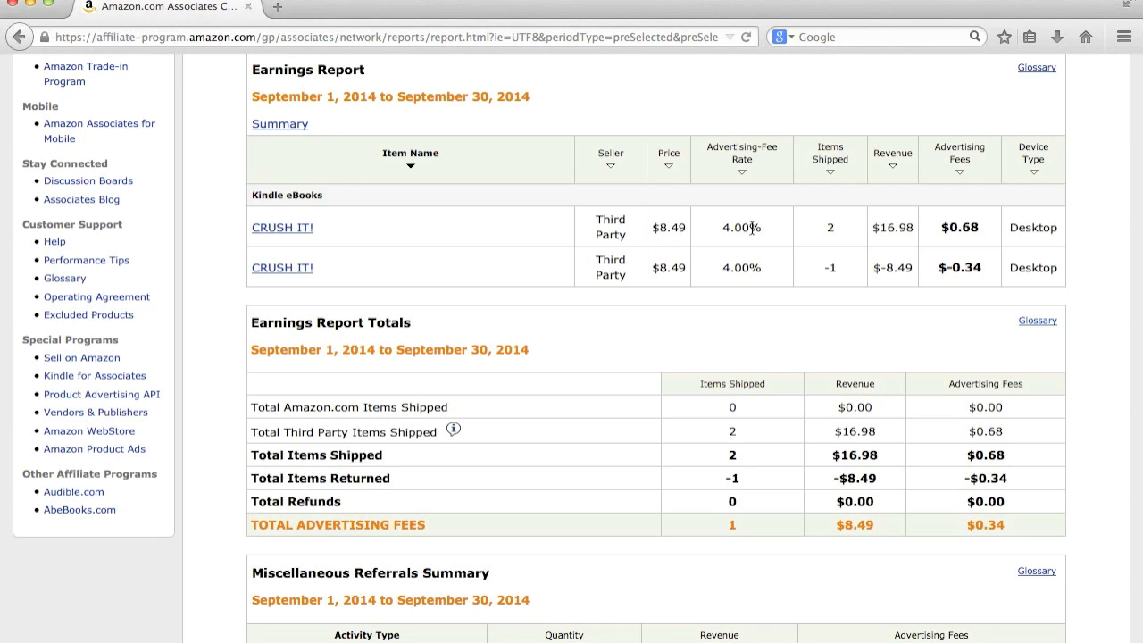
mouse_move(862, 231)
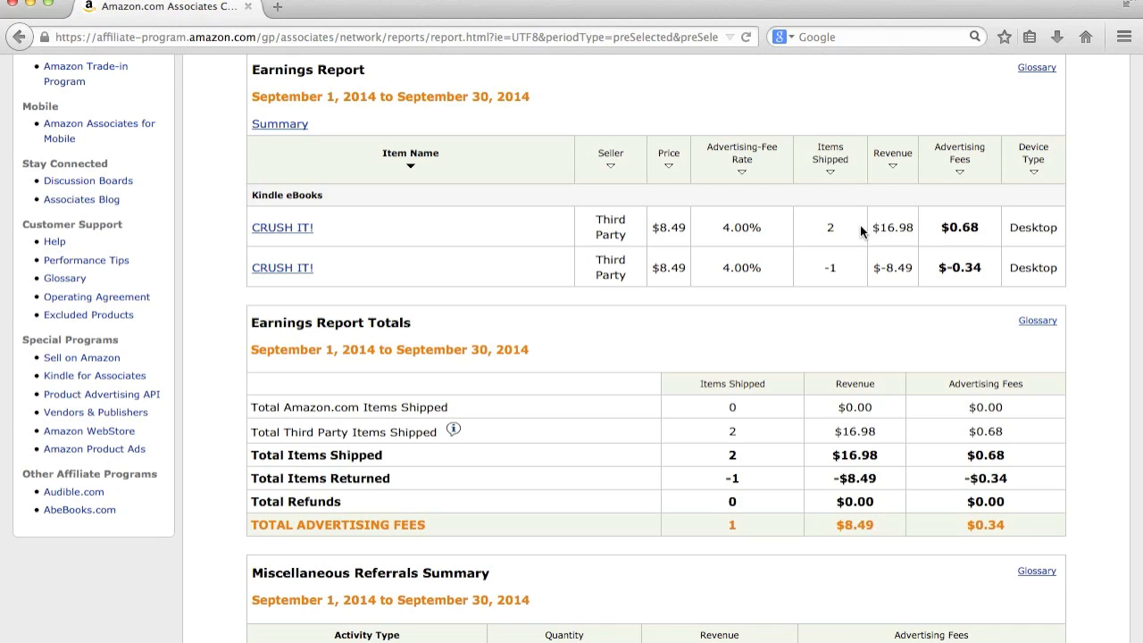
mouse_move(1014, 535)
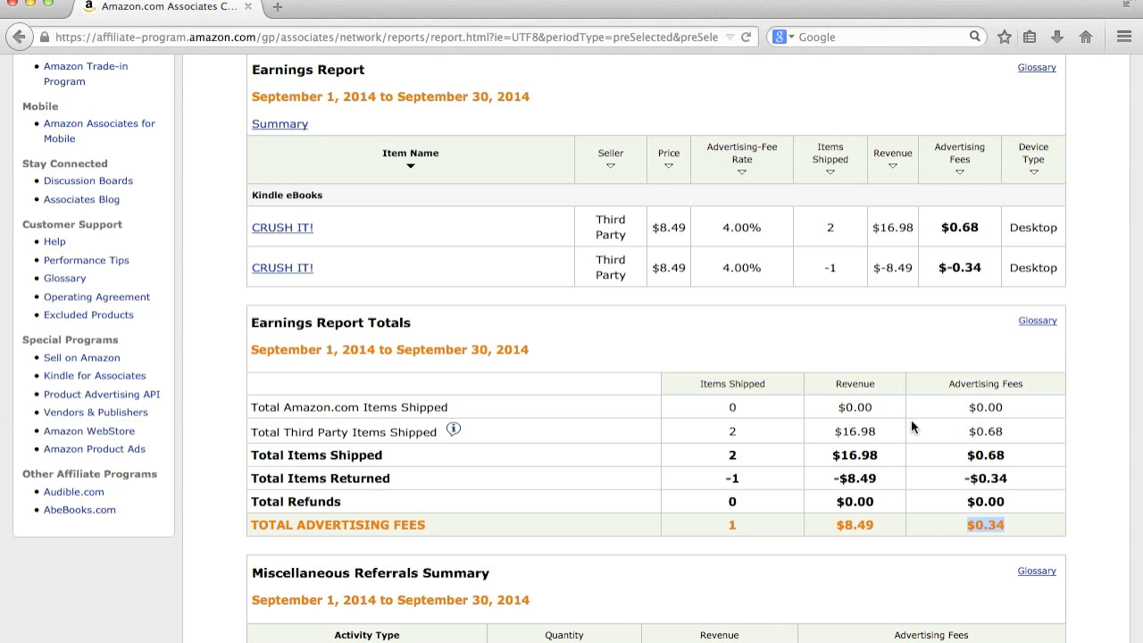
scroll(up, 3)
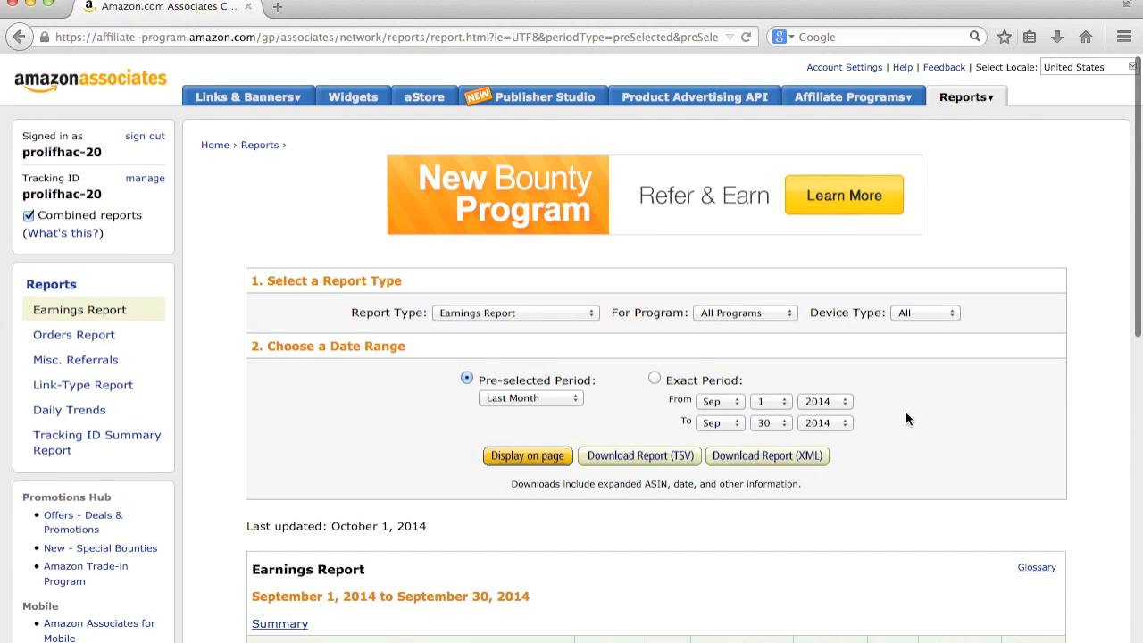
mouse_move(259, 170)
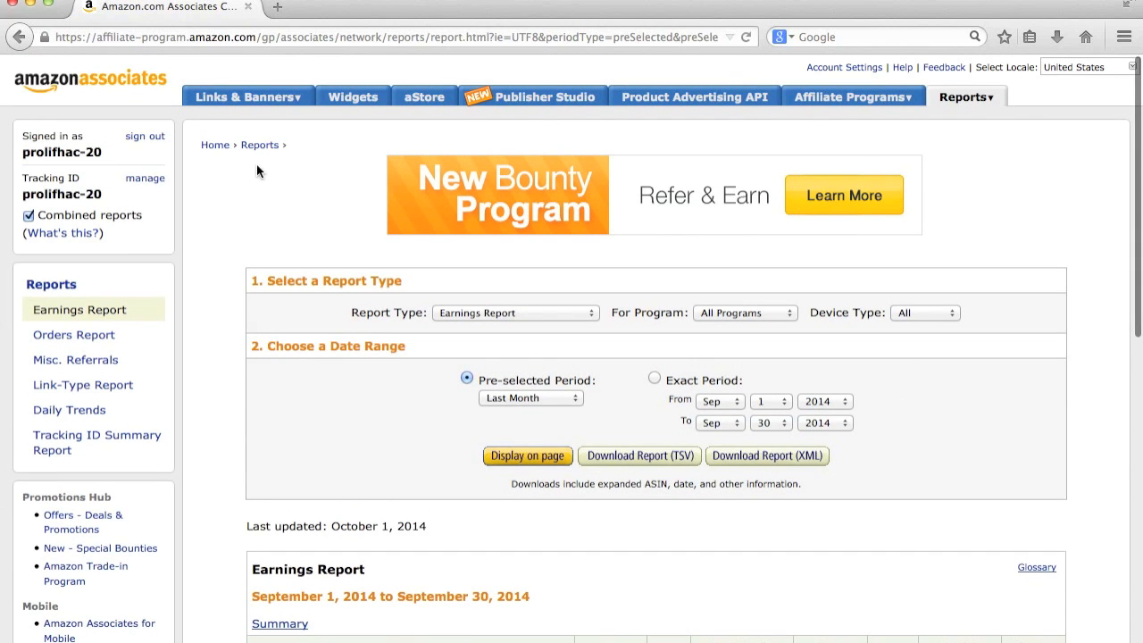
mouse_move(675, 180)
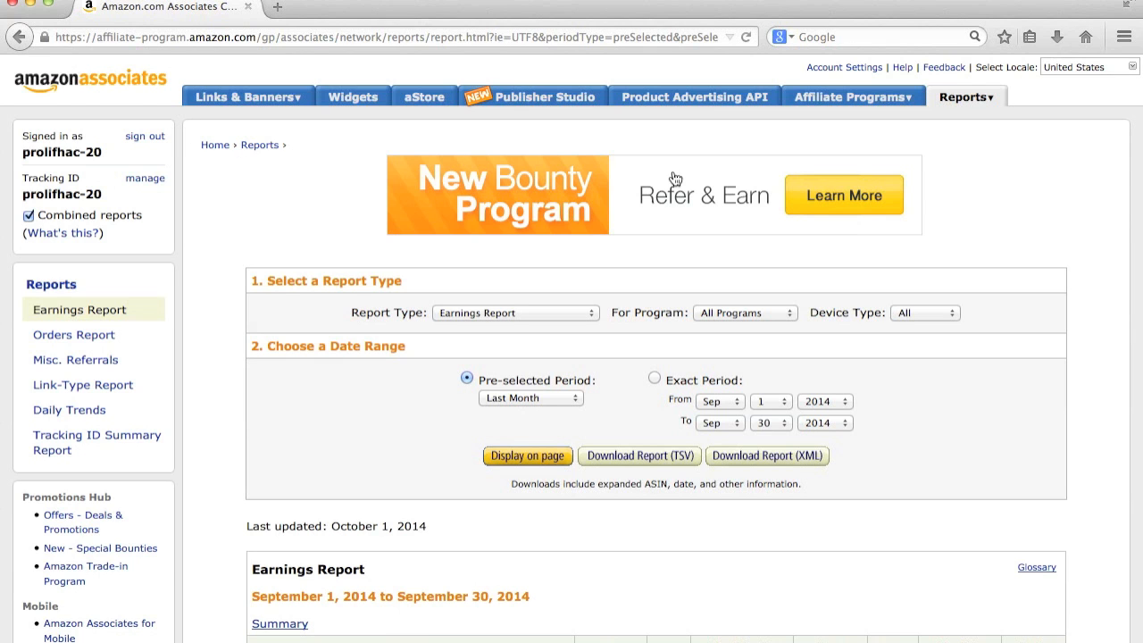
Step: Use the Home breadcrumb to return to the Associates Central dashboard
click(89, 79)
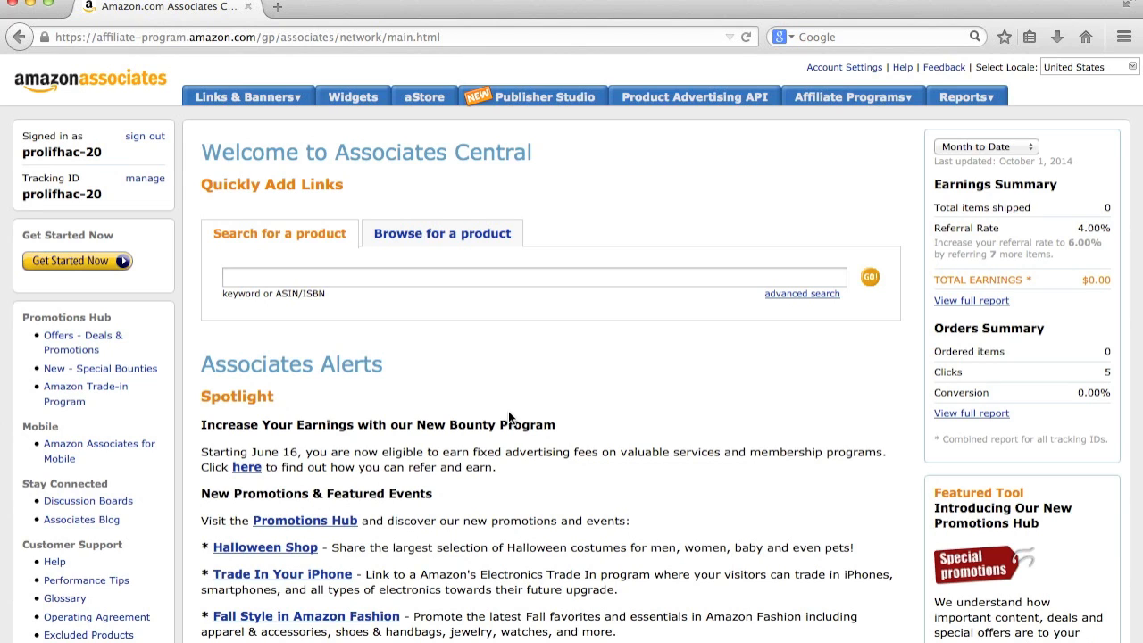
mouse_move(506, 409)
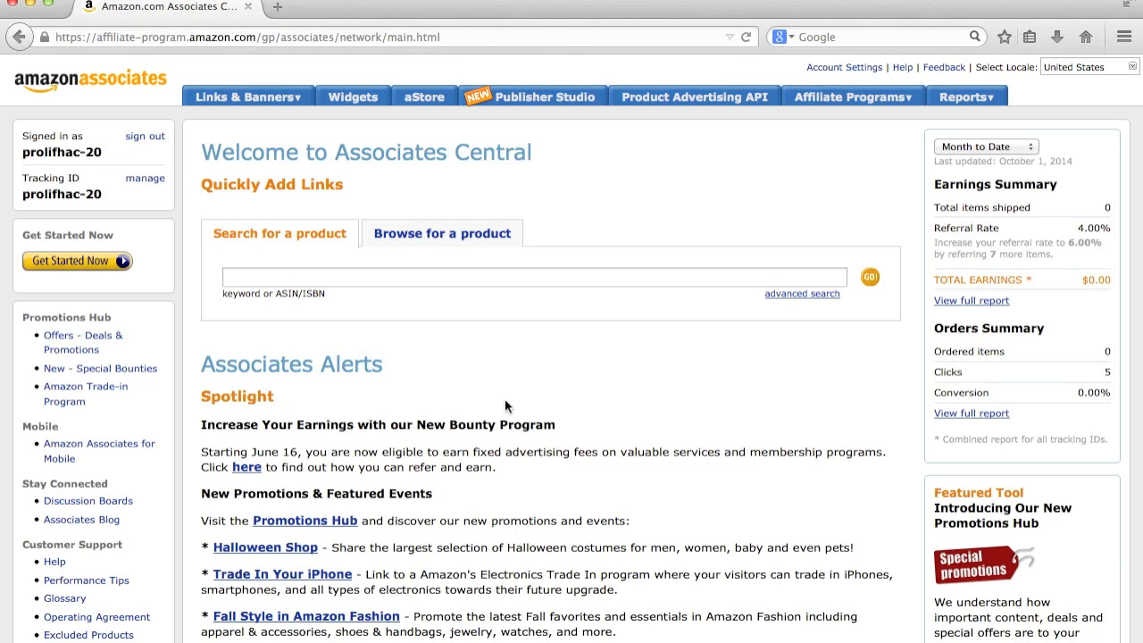
click(443, 234)
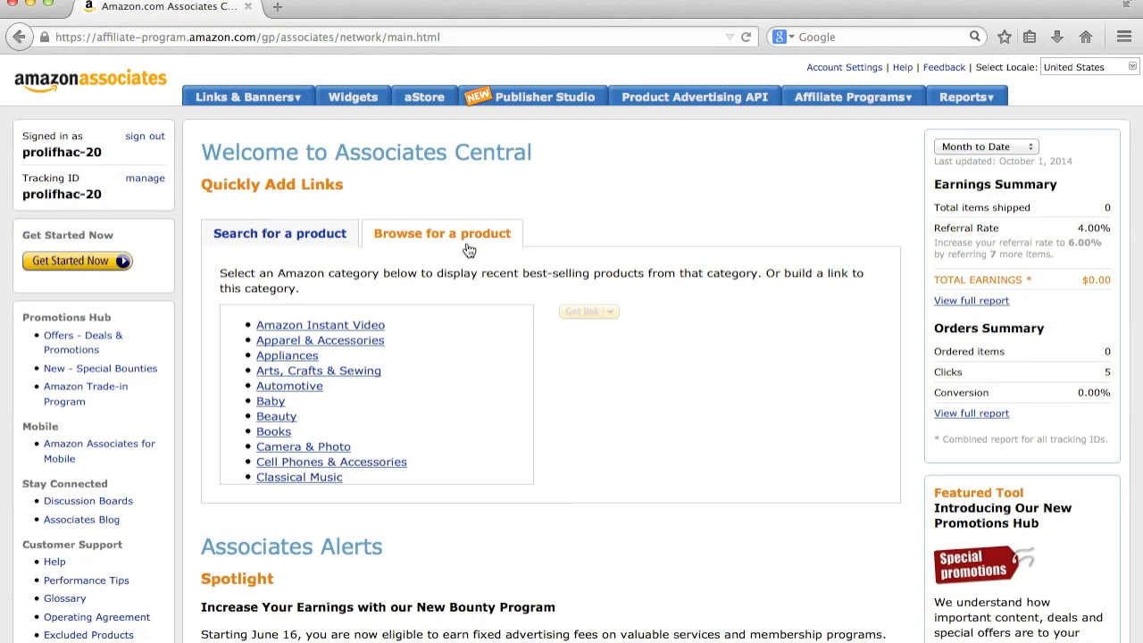
scroll(down, 3)
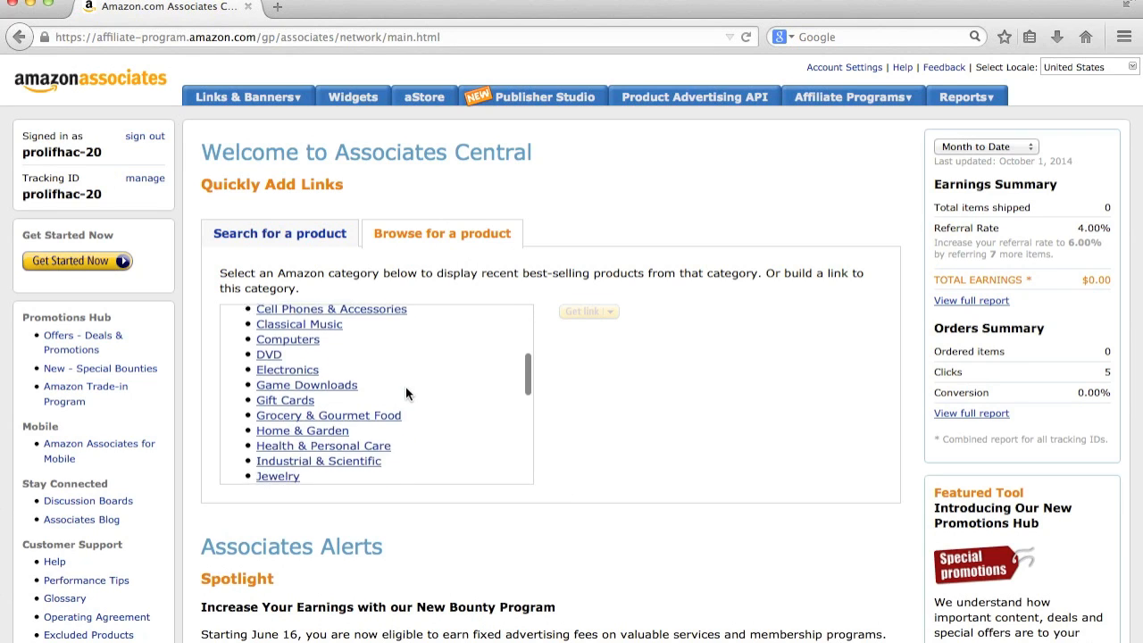
scroll(down, 3)
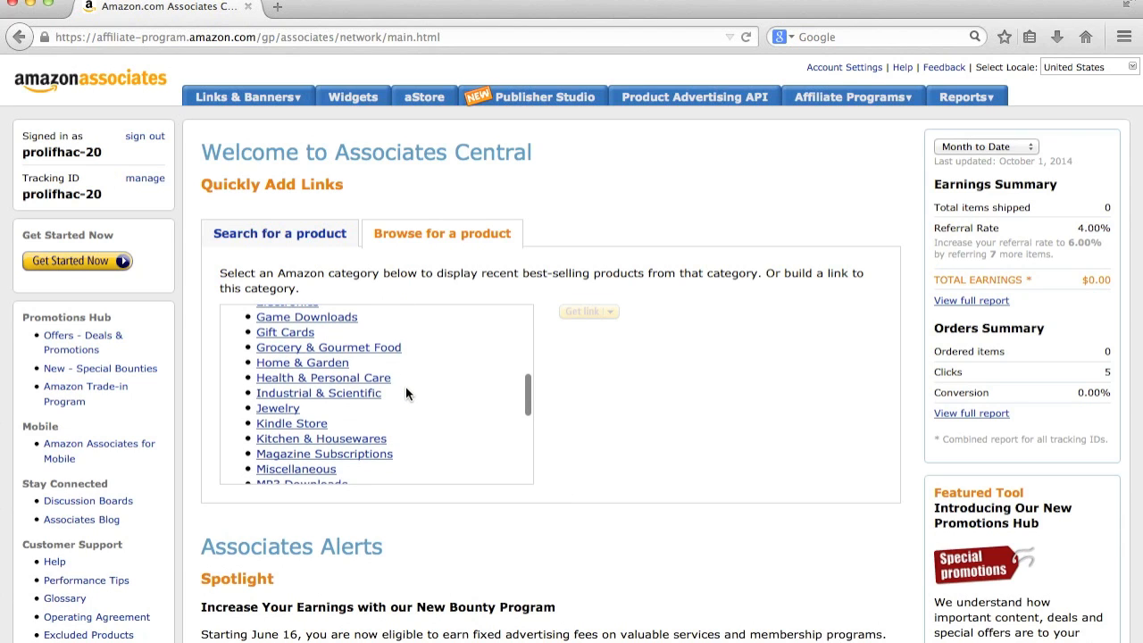
scroll(down, 3)
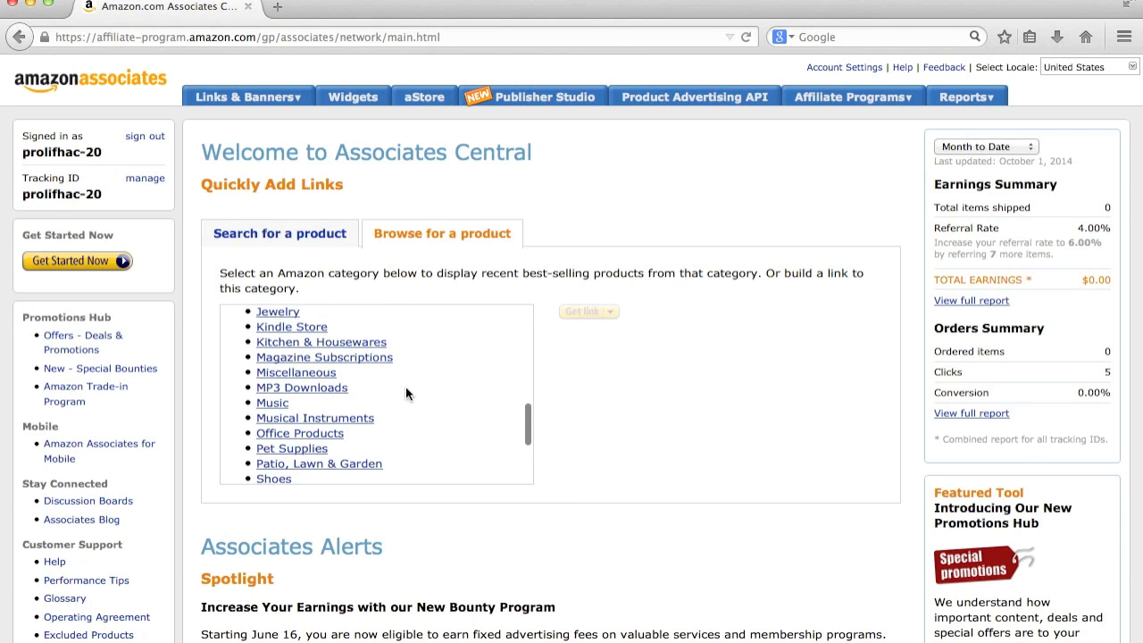
scroll(down, 3)
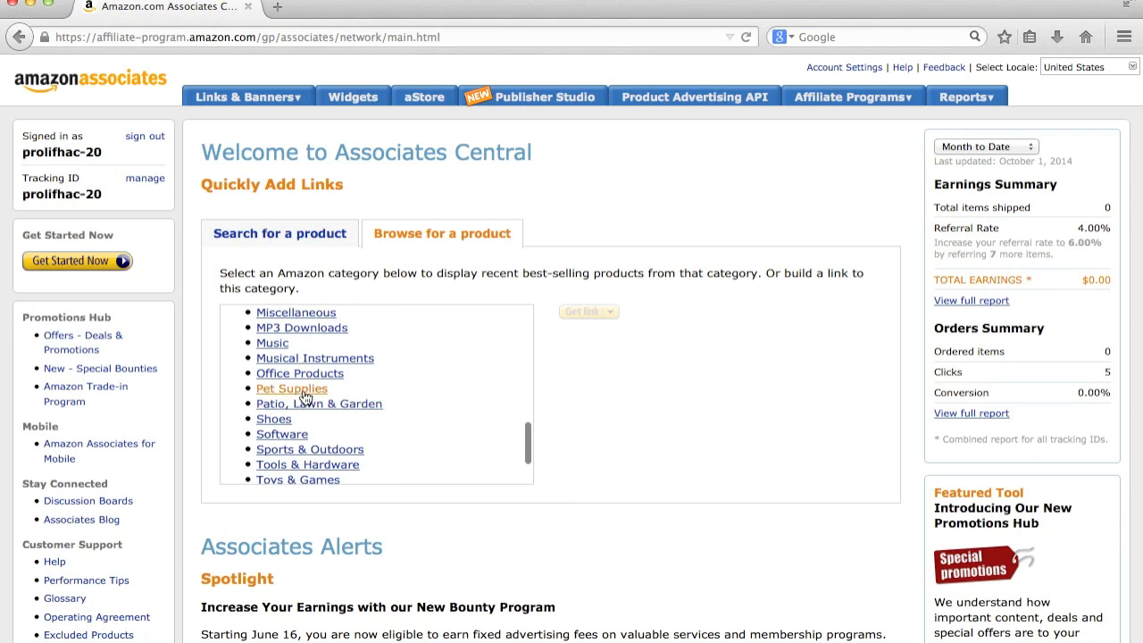
click(292, 388)
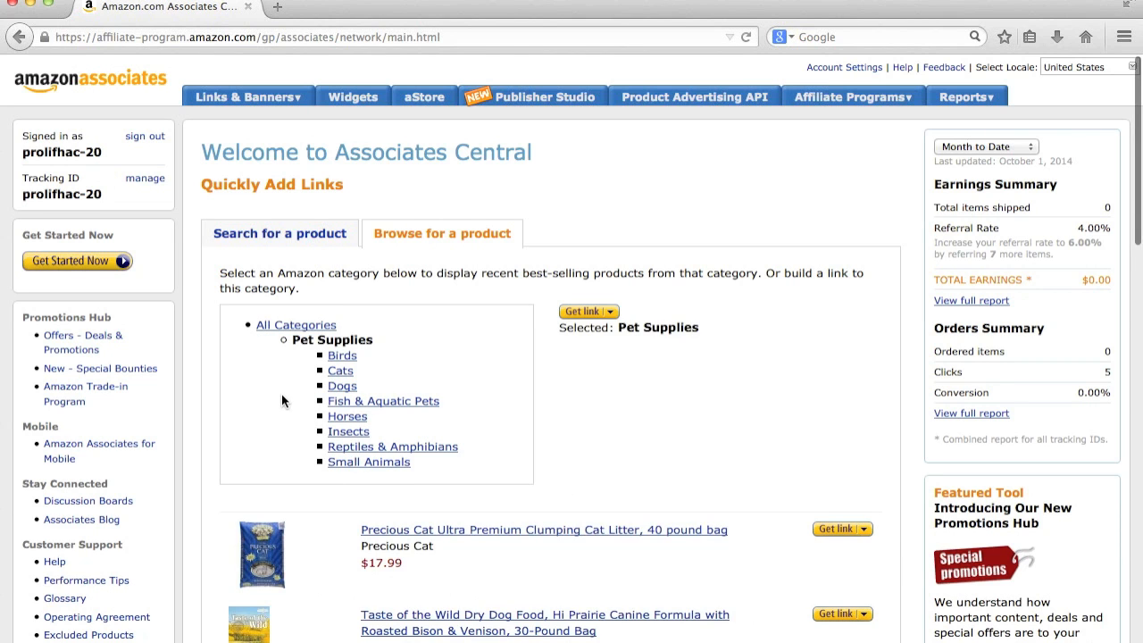
scroll(down, 3)
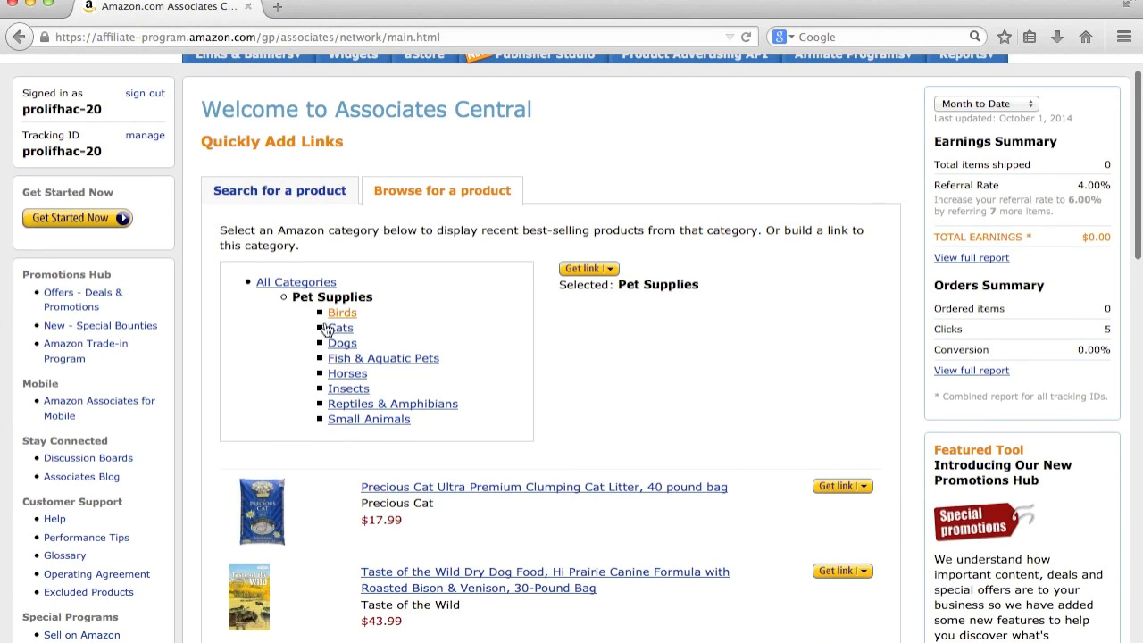
scroll(down, 3)
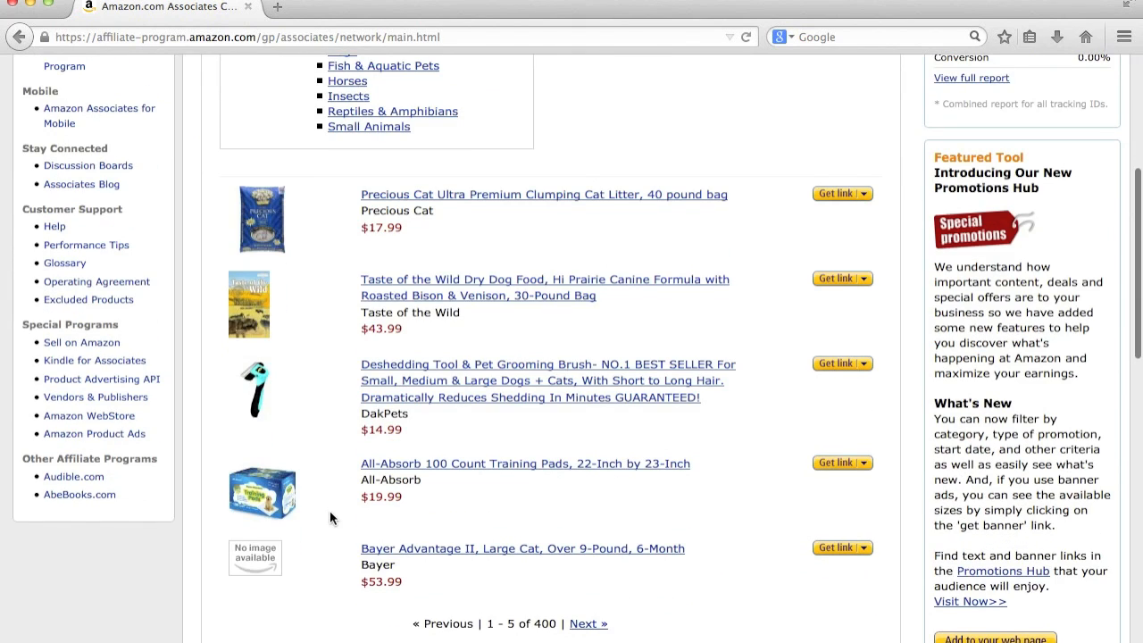
scroll(up, 3)
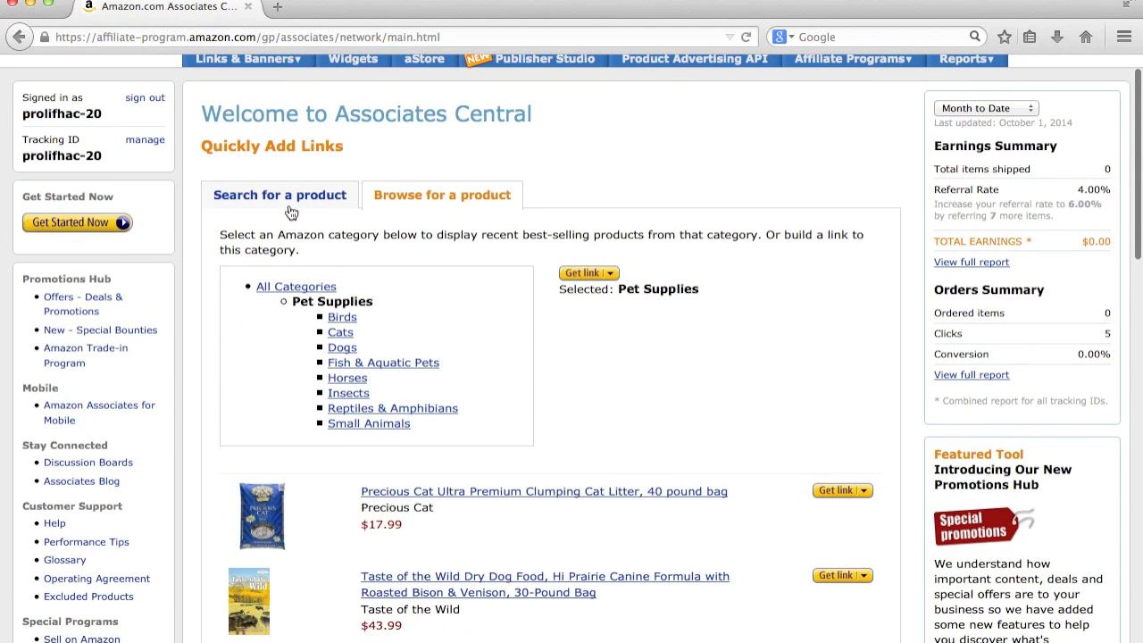
click(280, 194)
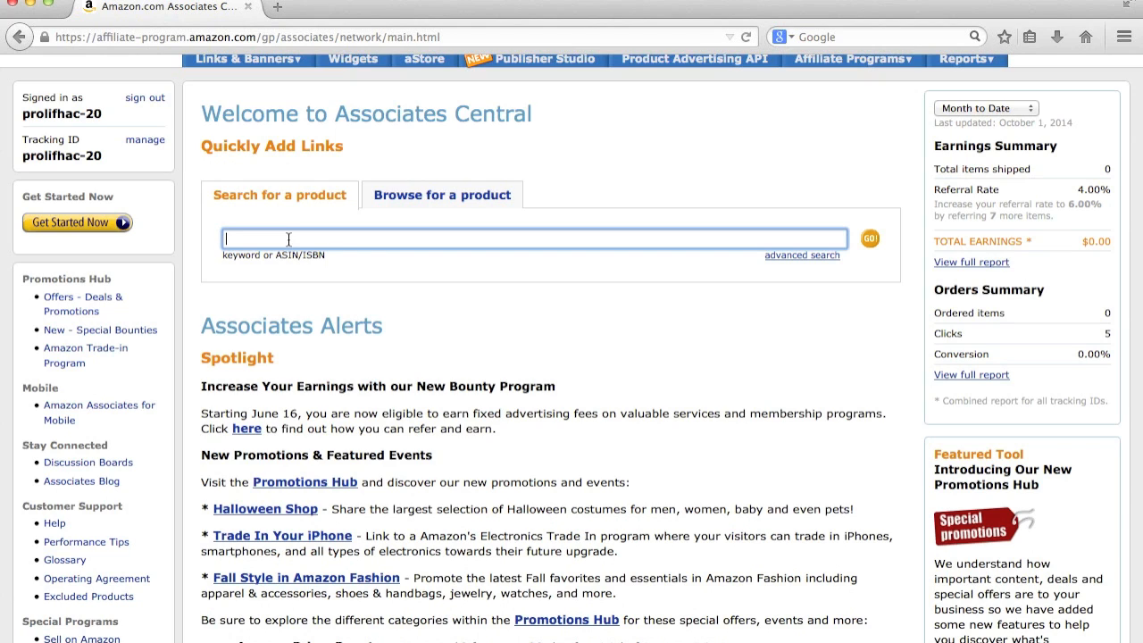
Step: Search Quickly Add Links for 'Camera Bag' and browse the results, led by AmazonBasics backpack
text(Cam)
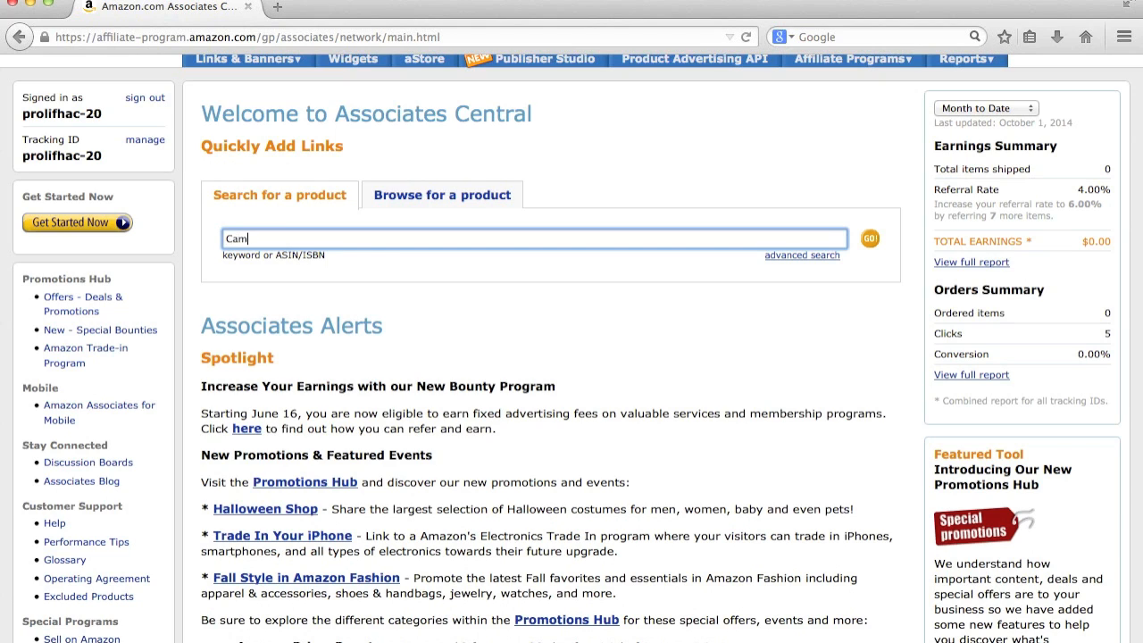
text(era Bag)
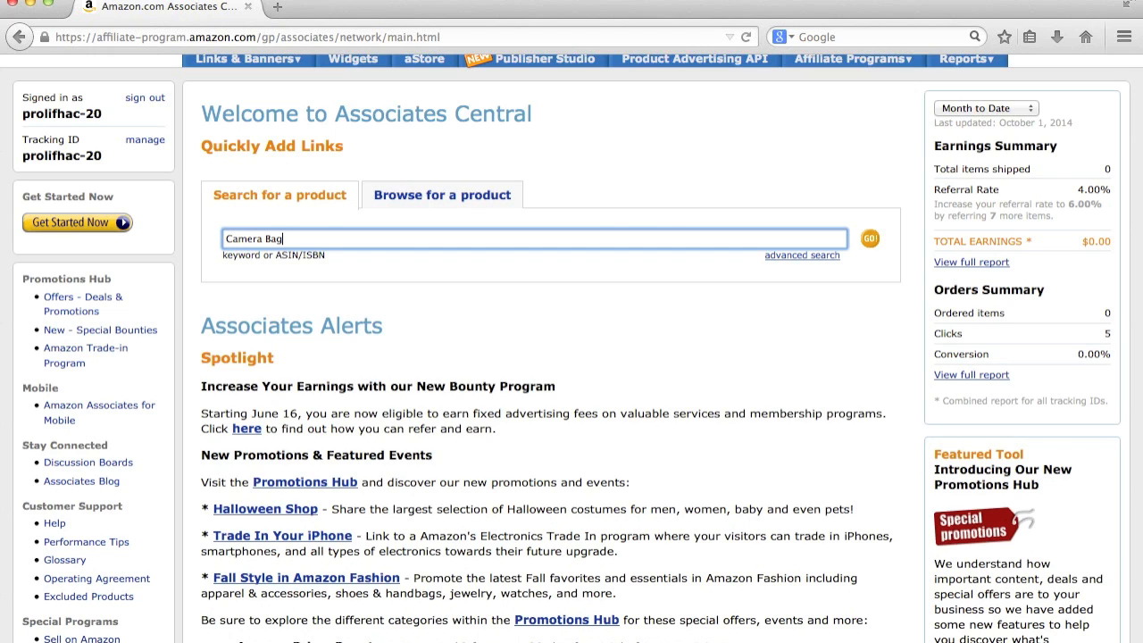
click(870, 238)
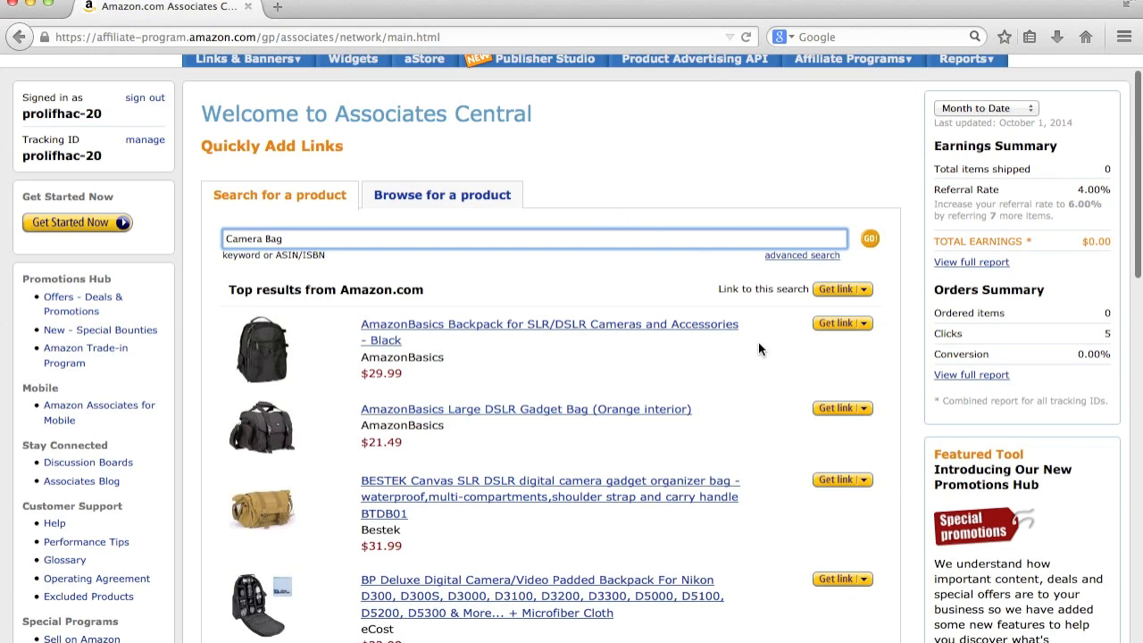
scroll(down, 3)
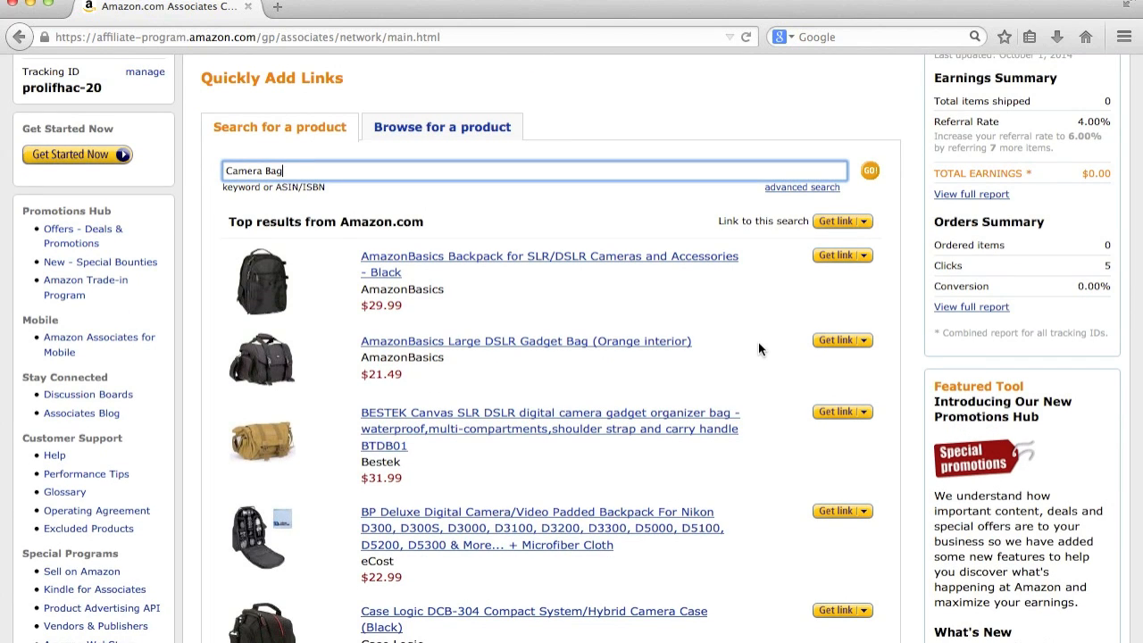
mouse_move(338, 216)
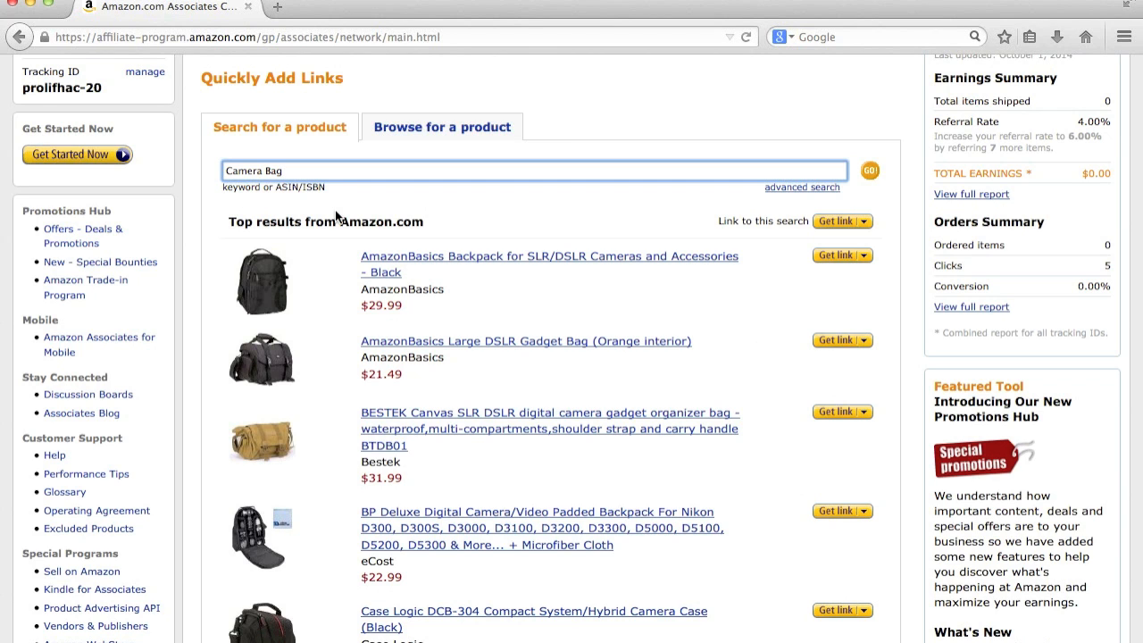
scroll(down, 3)
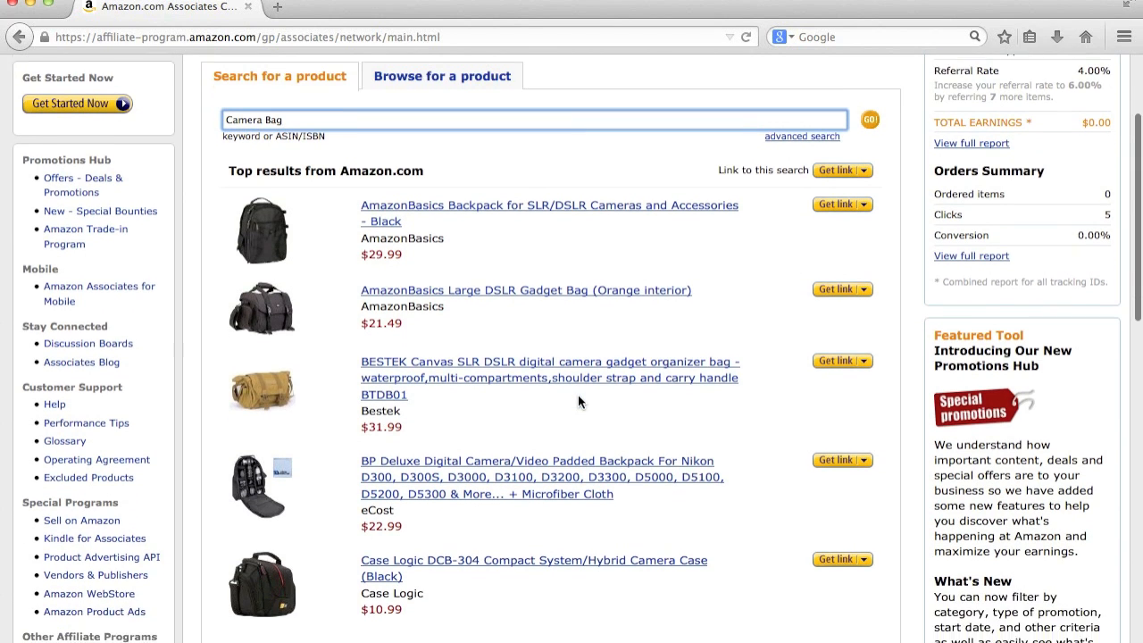
scroll(down, 3)
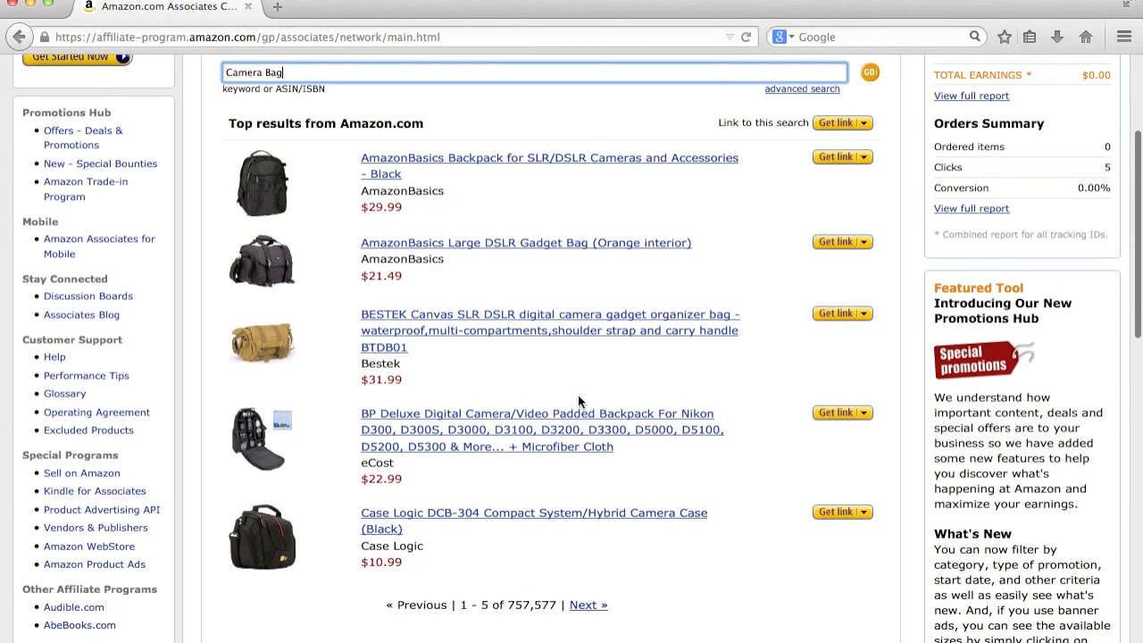
mouse_move(294, 217)
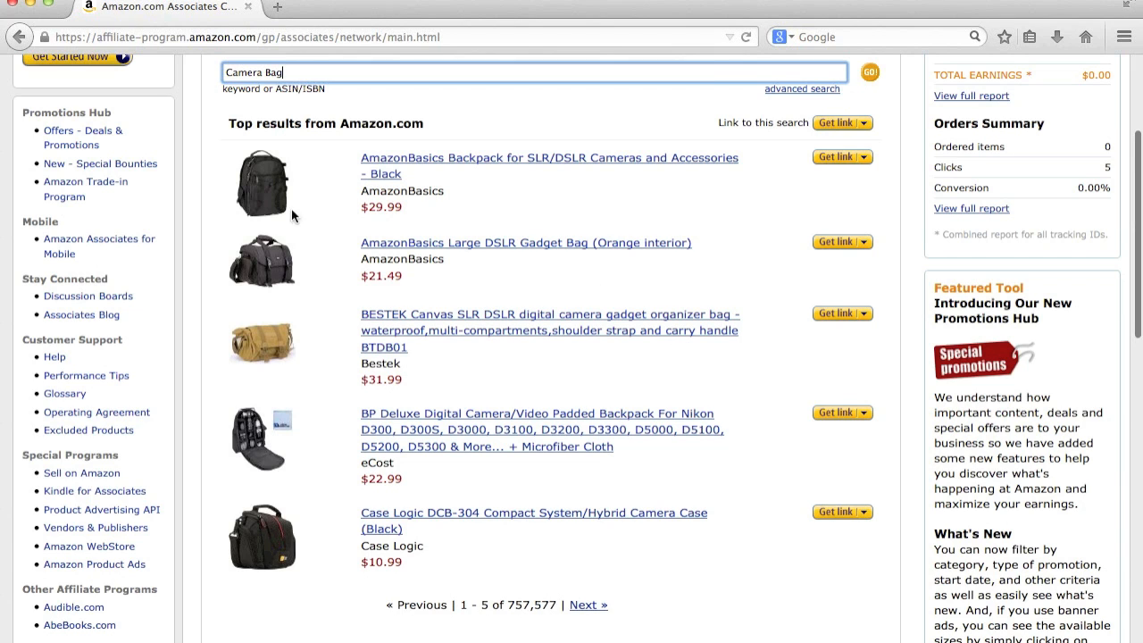
mouse_move(400, 204)
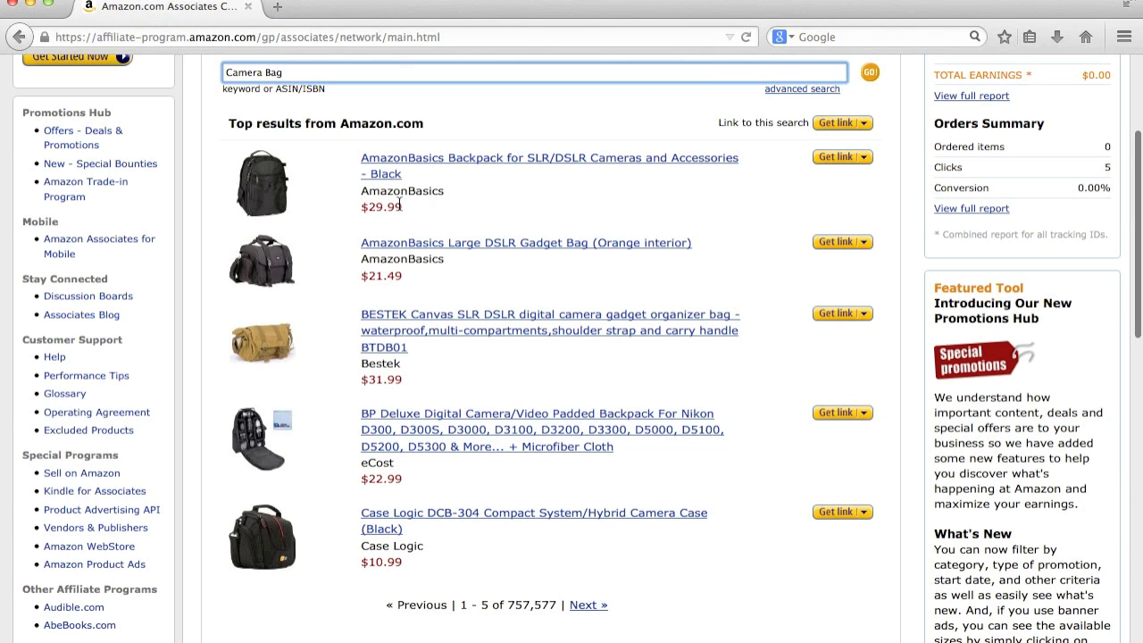
scroll(up, 3)
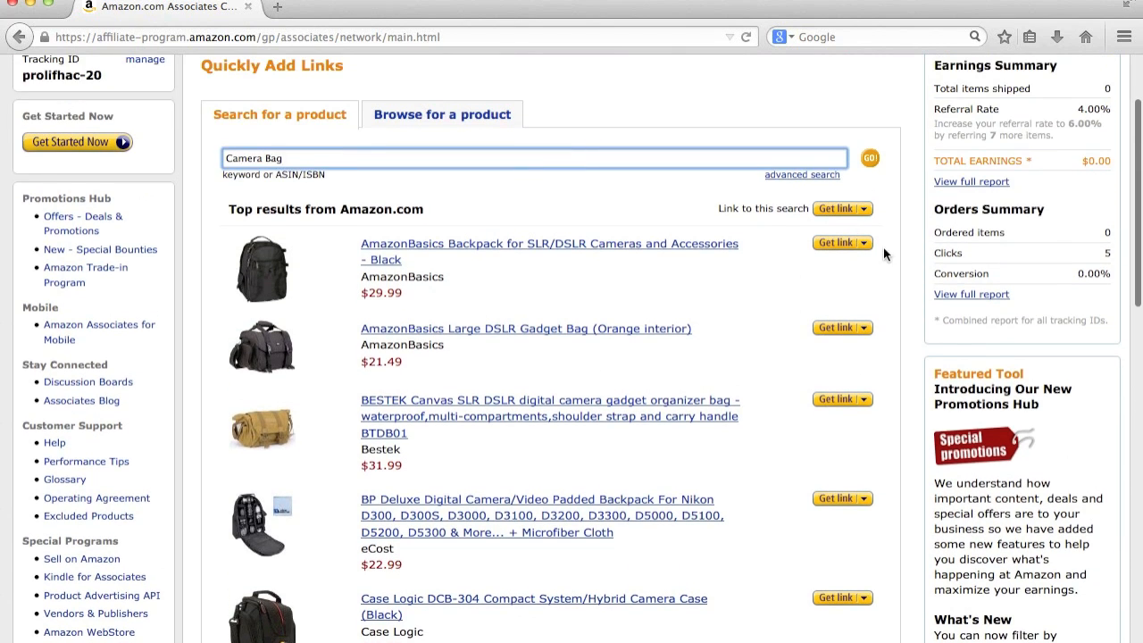
mouse_move(836, 242)
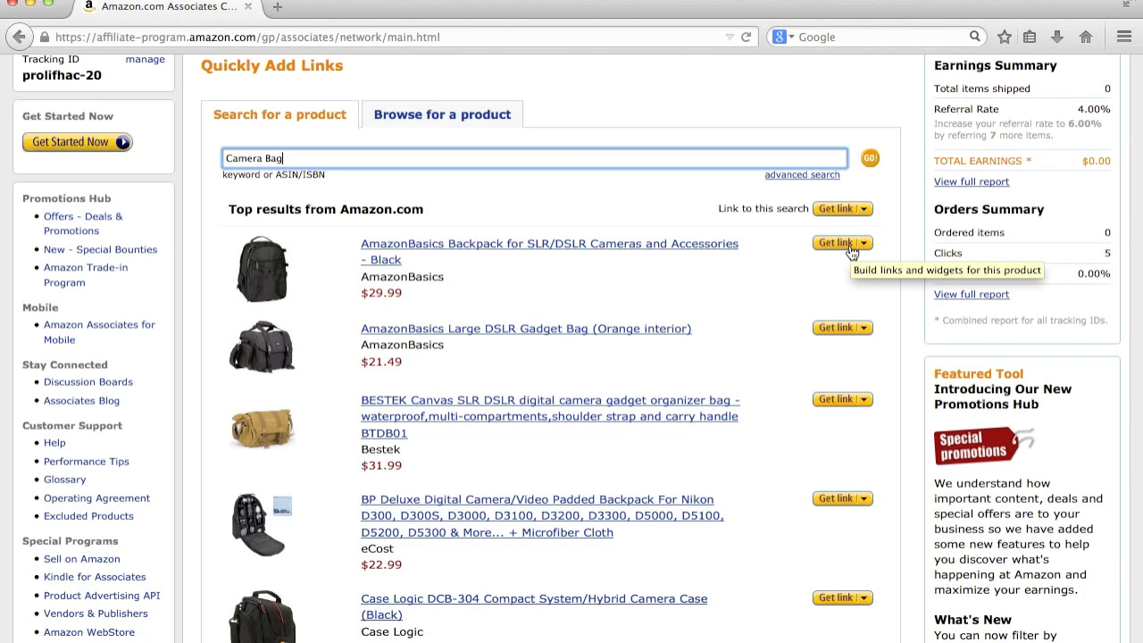
Step: Open the link builder for the AmazonBasics SLR/DSLR camera backpack
click(836, 242)
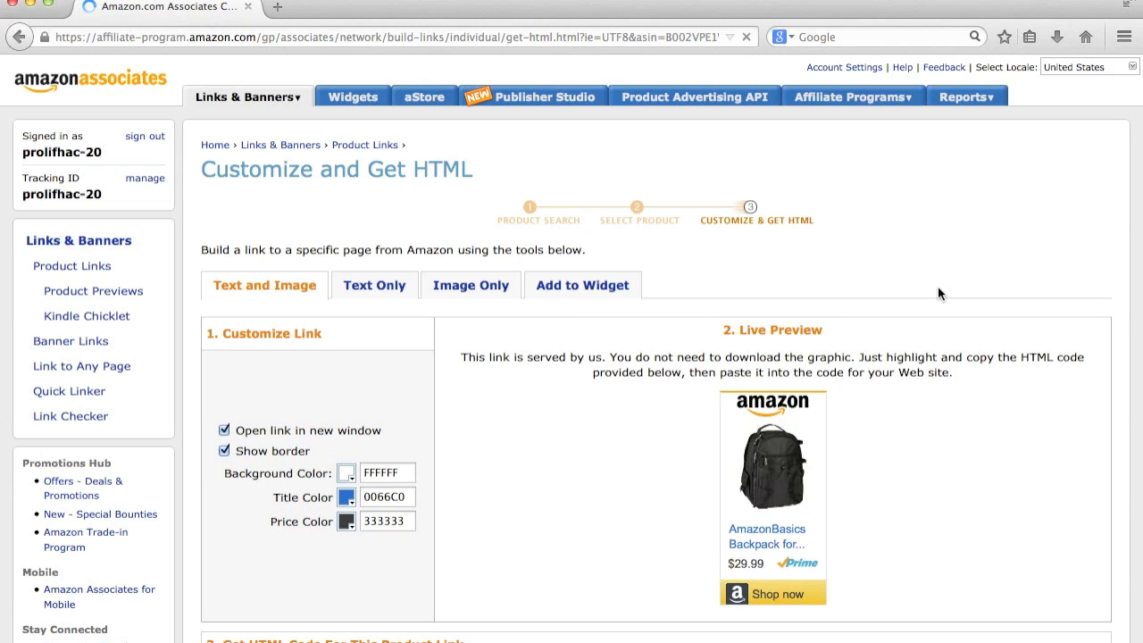
scroll(down, 3)
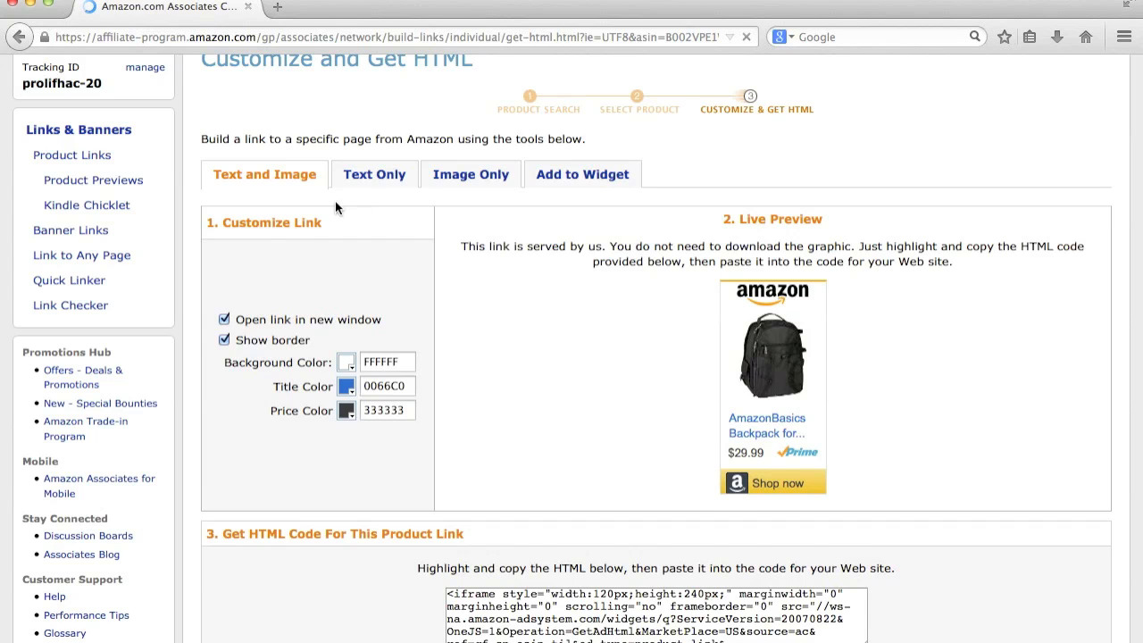
scroll(down, 3)
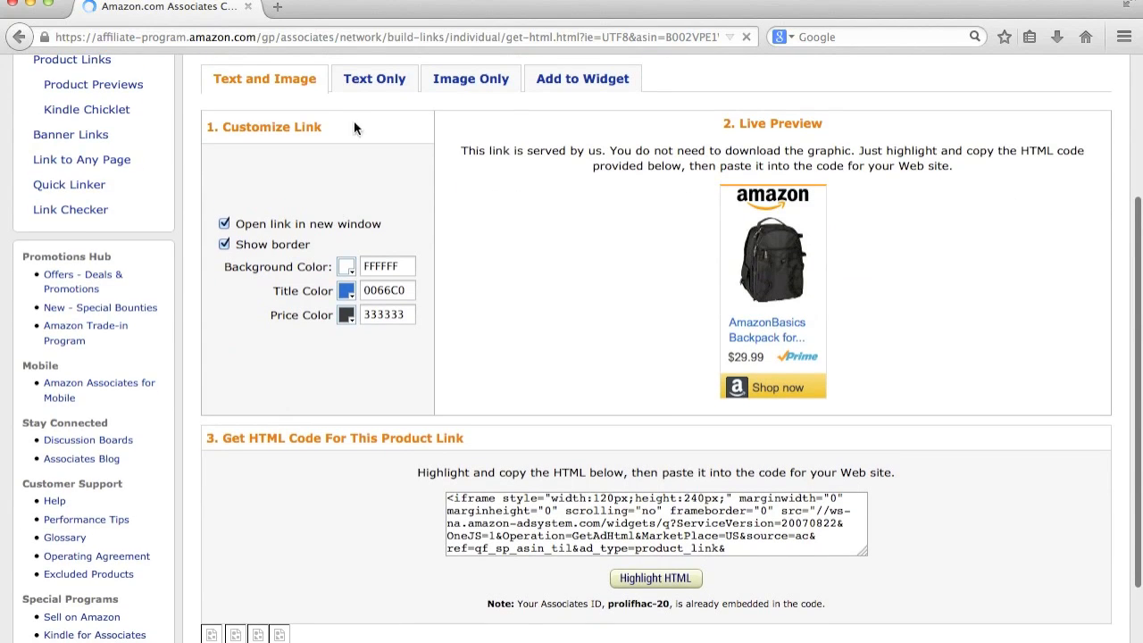
mouse_move(576, 222)
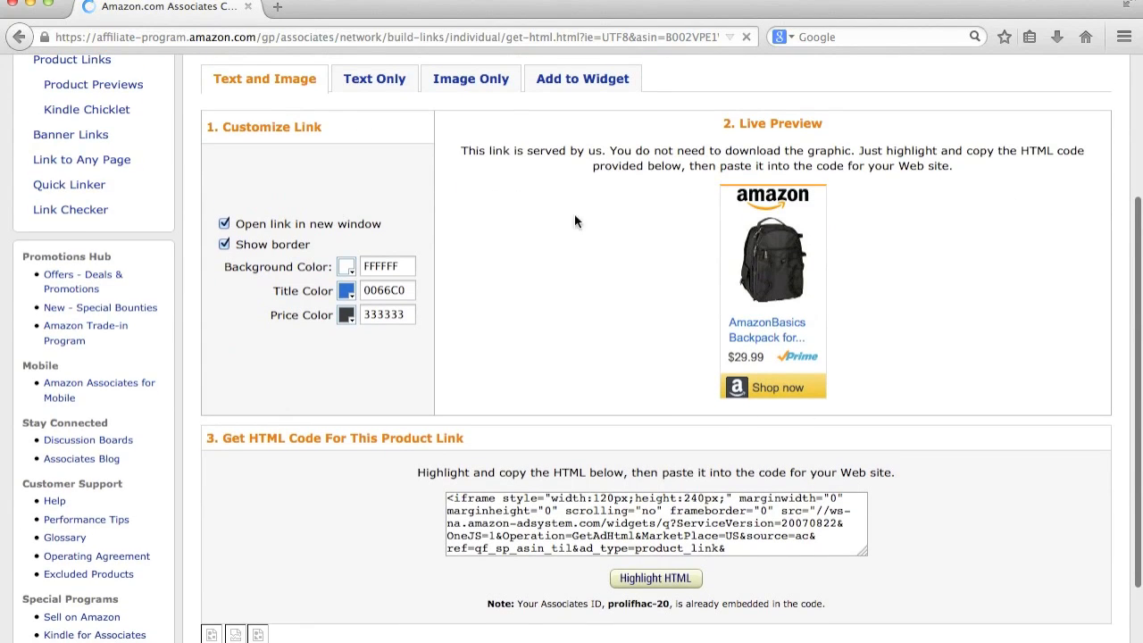
Step: Preview the Text Only, Image Only and Add to Widget link options
click(374, 79)
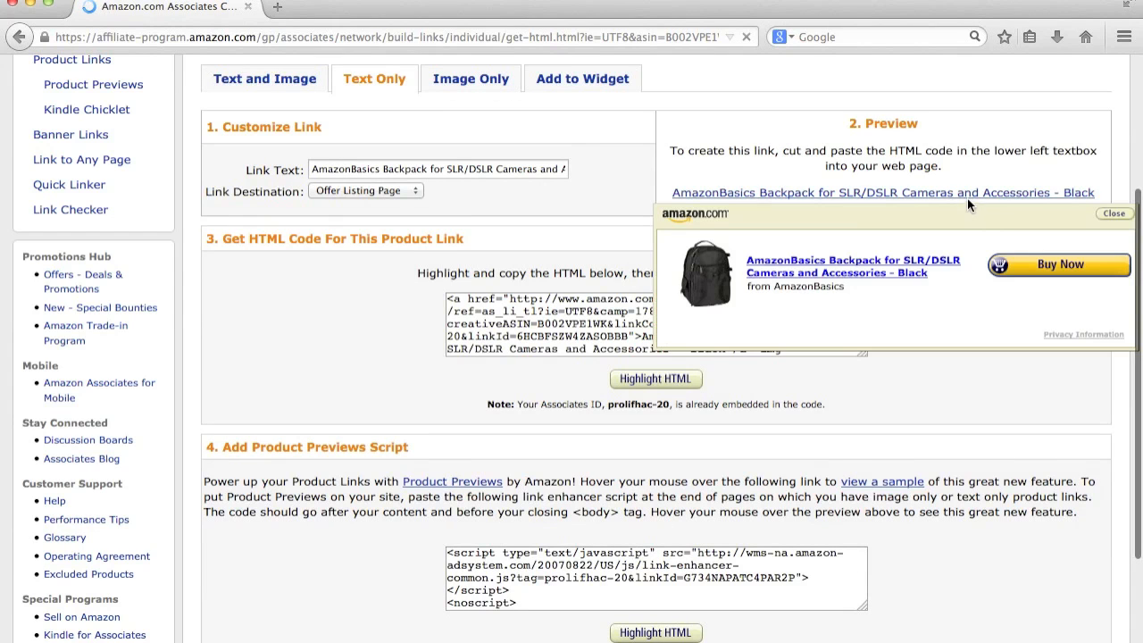
click(471, 78)
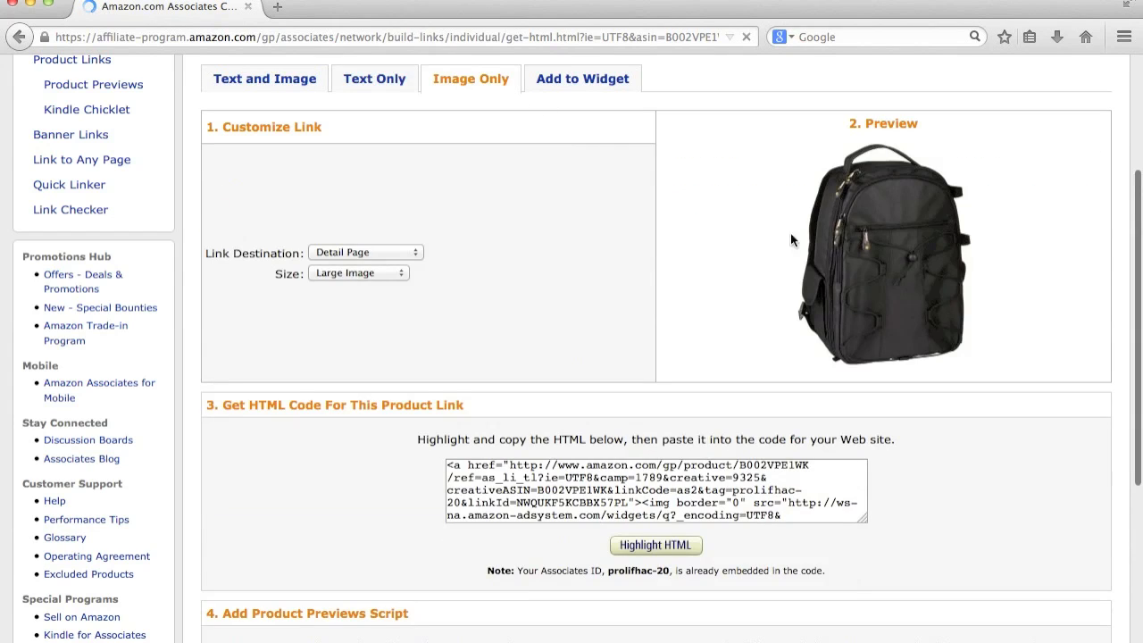
click(583, 79)
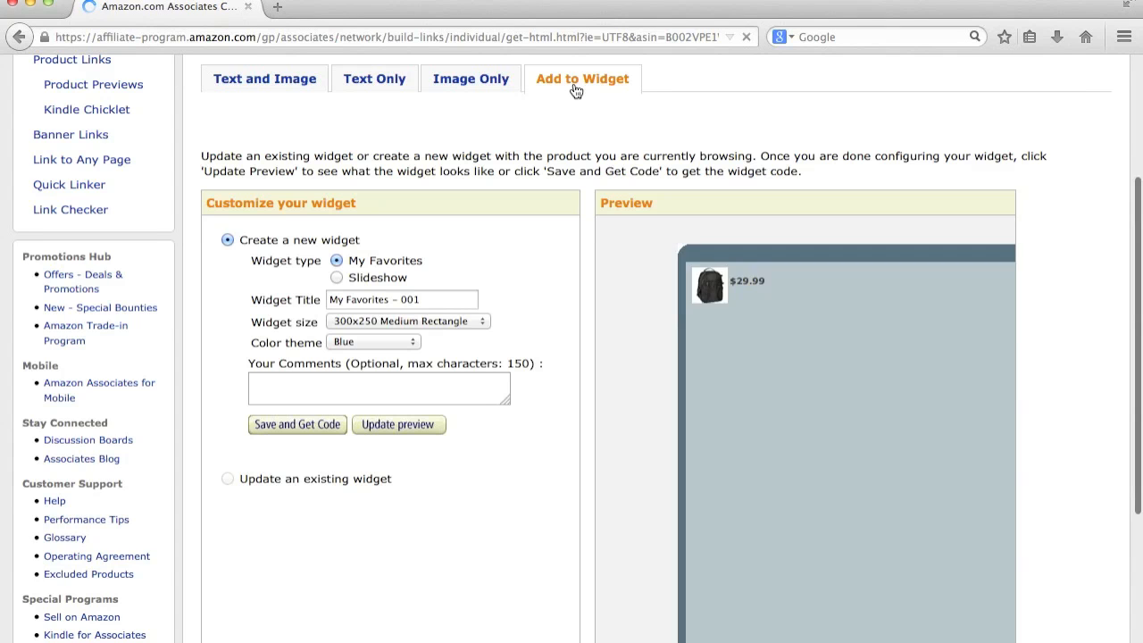
click(398, 424)
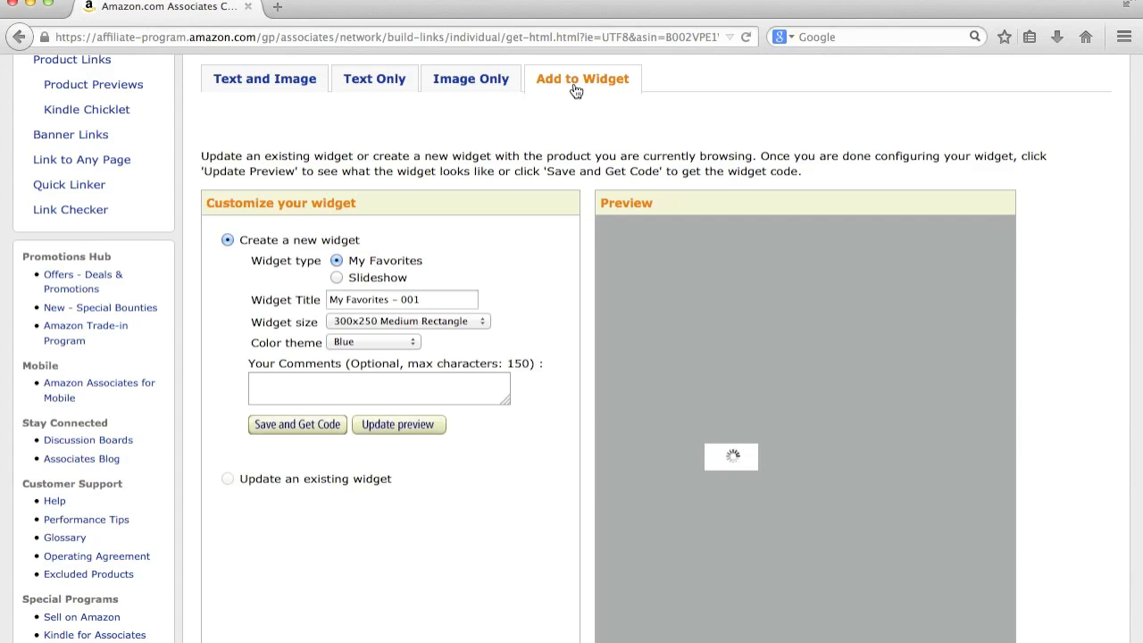
click(398, 424)
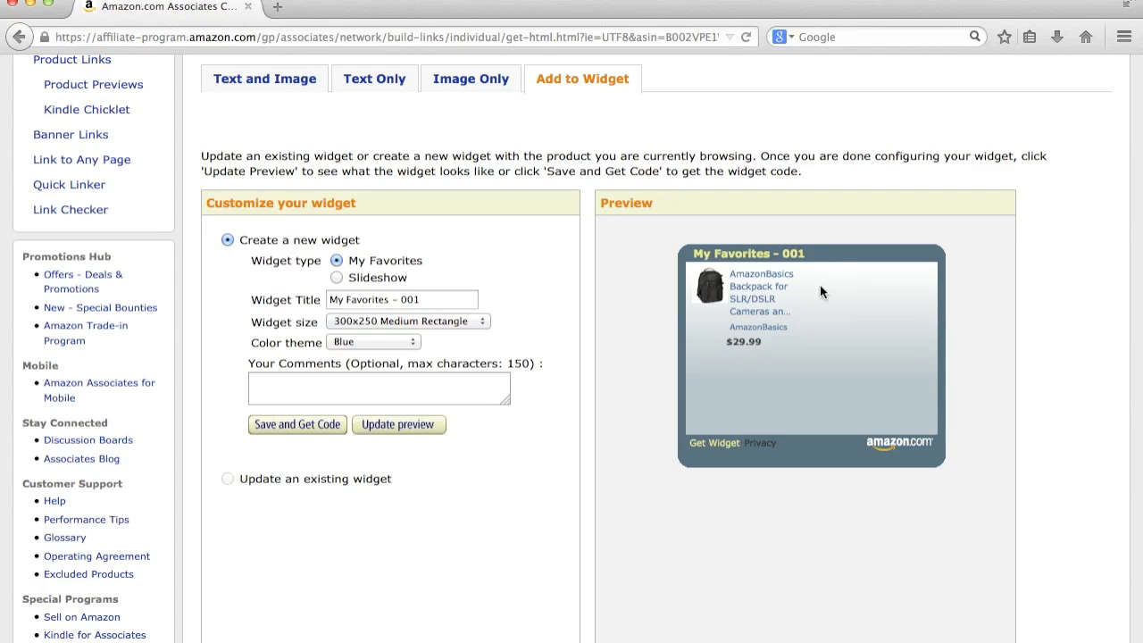
mouse_move(500, 235)
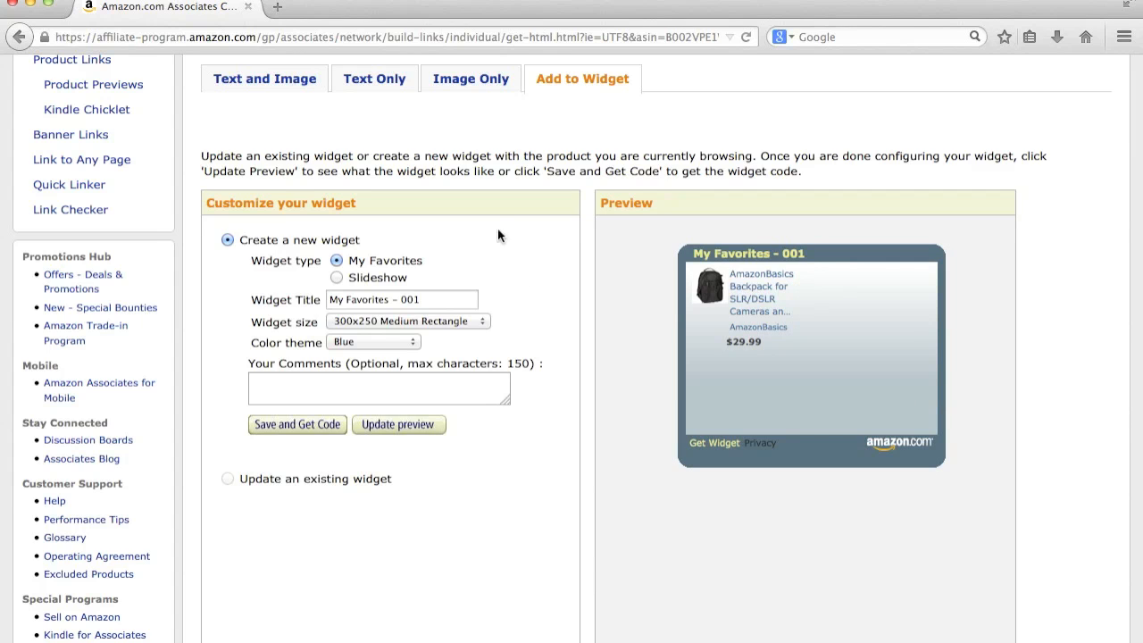
Step: Show the backpack's Text Only link and select its HTML code with the Associates ID
click(374, 78)
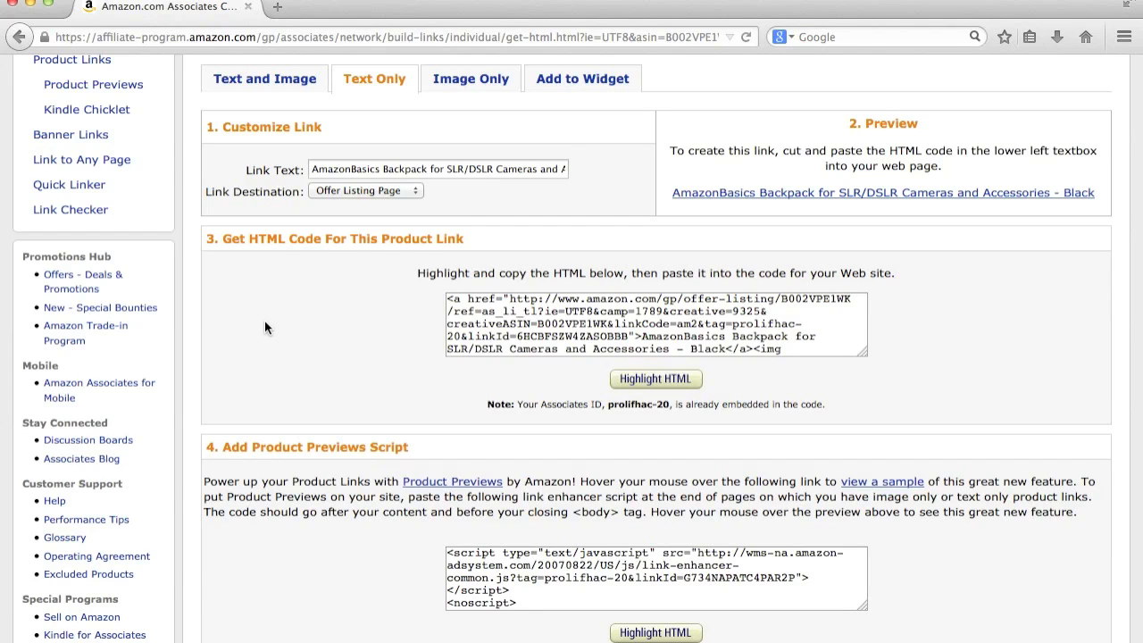
mouse_move(579, 321)
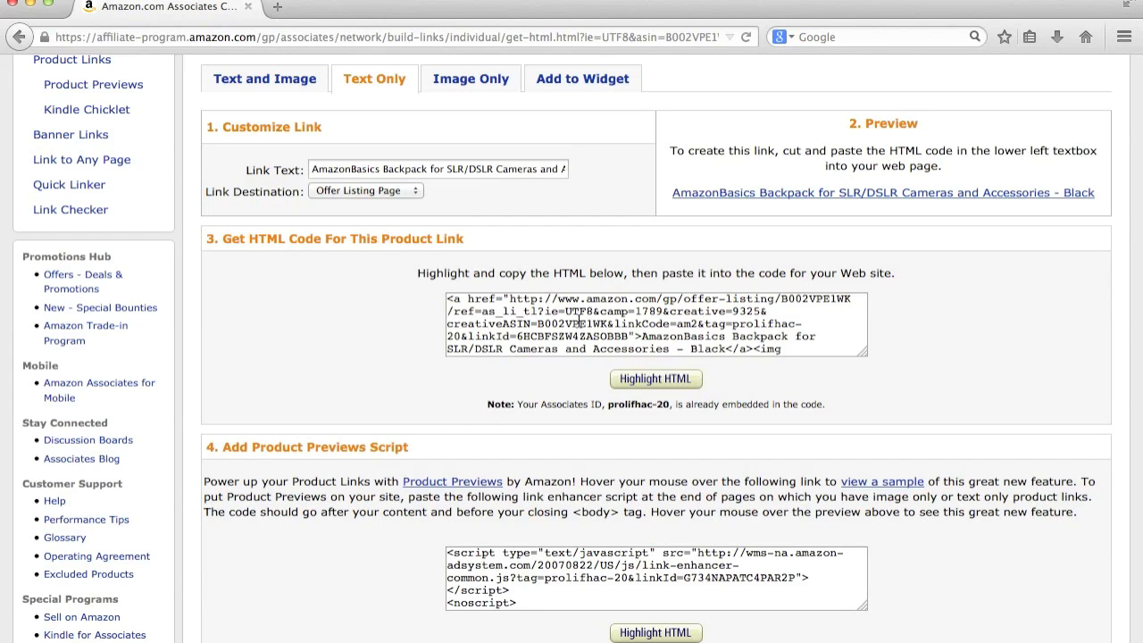
click(655, 323)
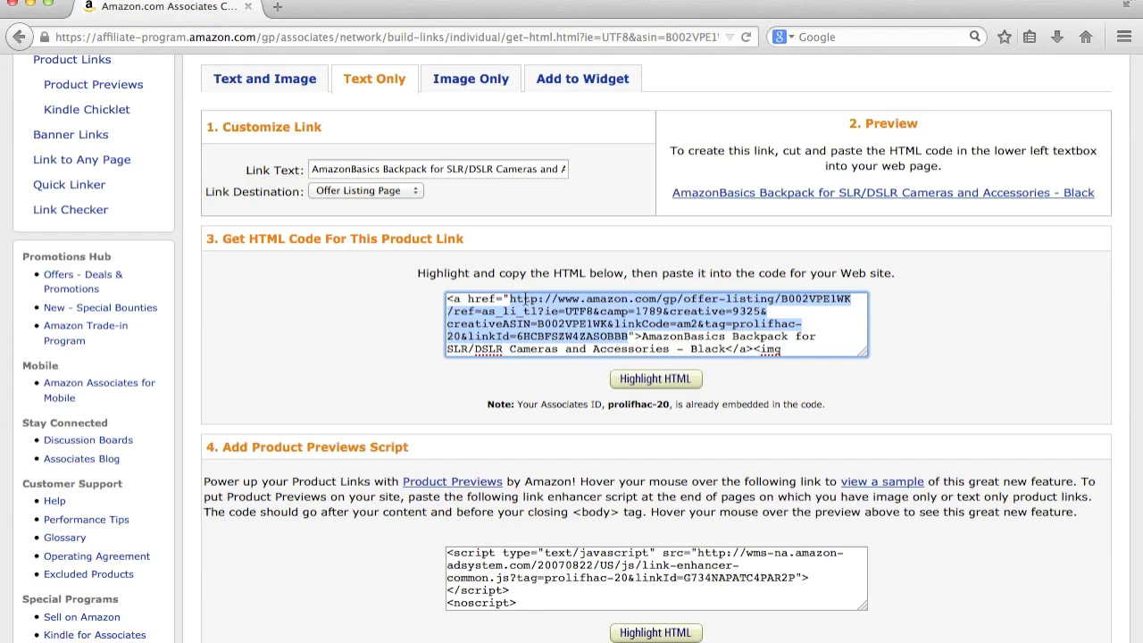
scroll(up, 3)
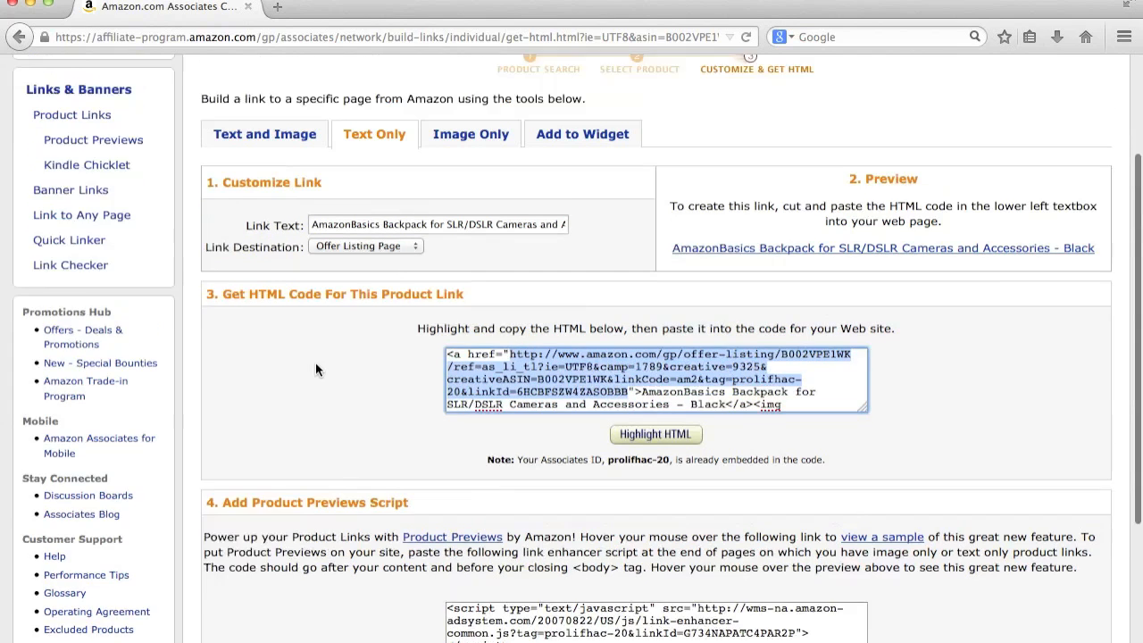
scroll(up, 3)
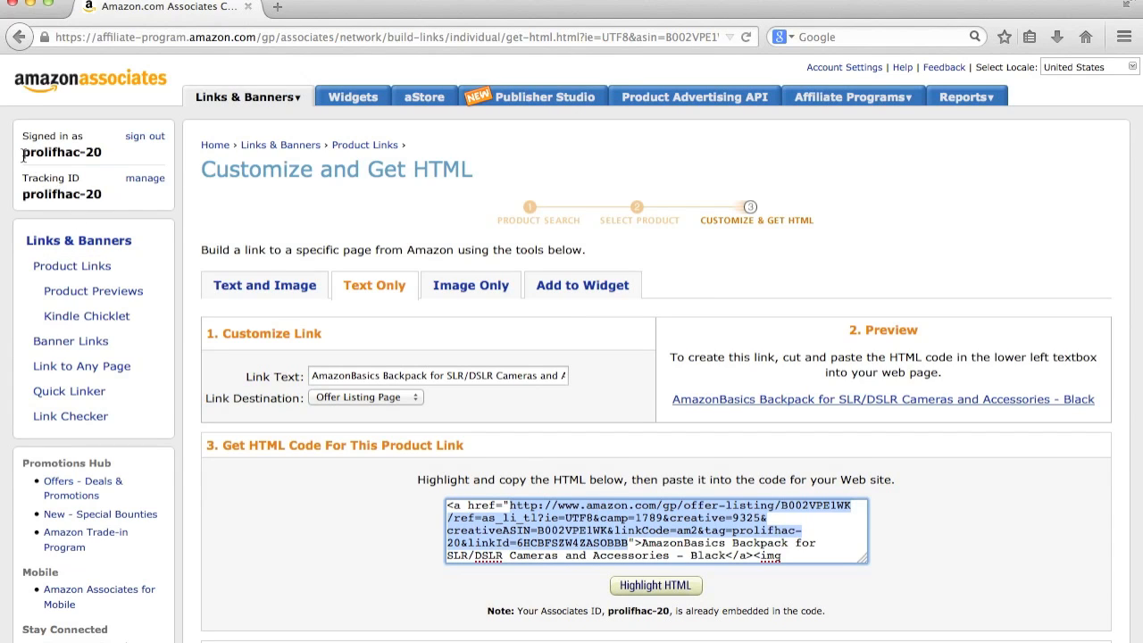
mouse_move(46, 170)
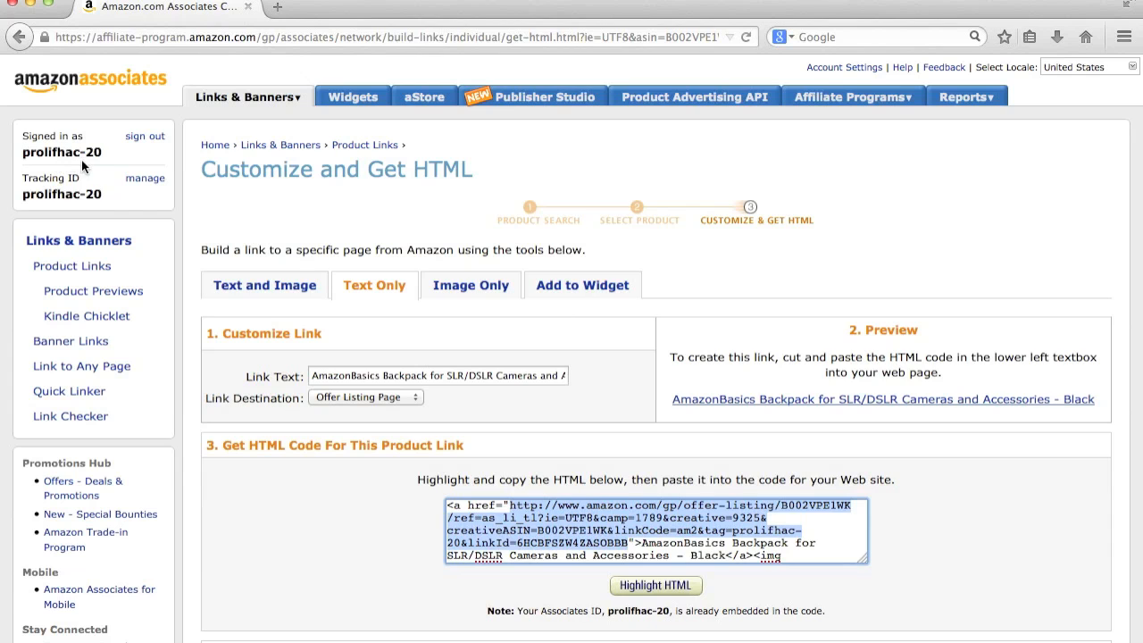
scroll(down, 3)
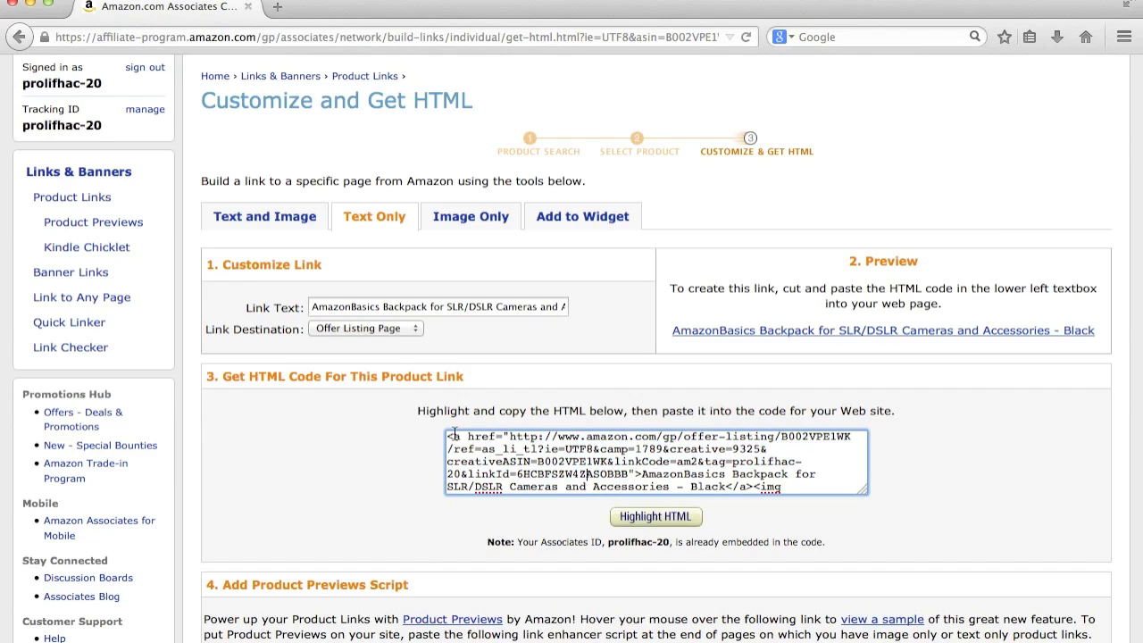
Step: Highlight the complete text-only backpack link HTML, including its tracking image code
click(655, 516)
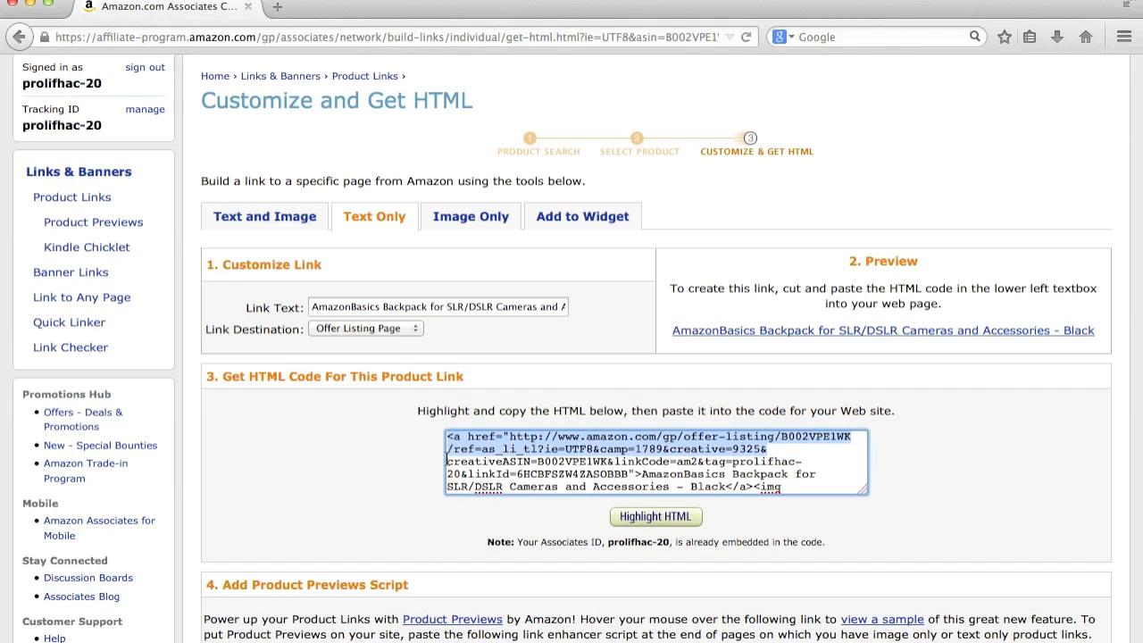
click(656, 516)
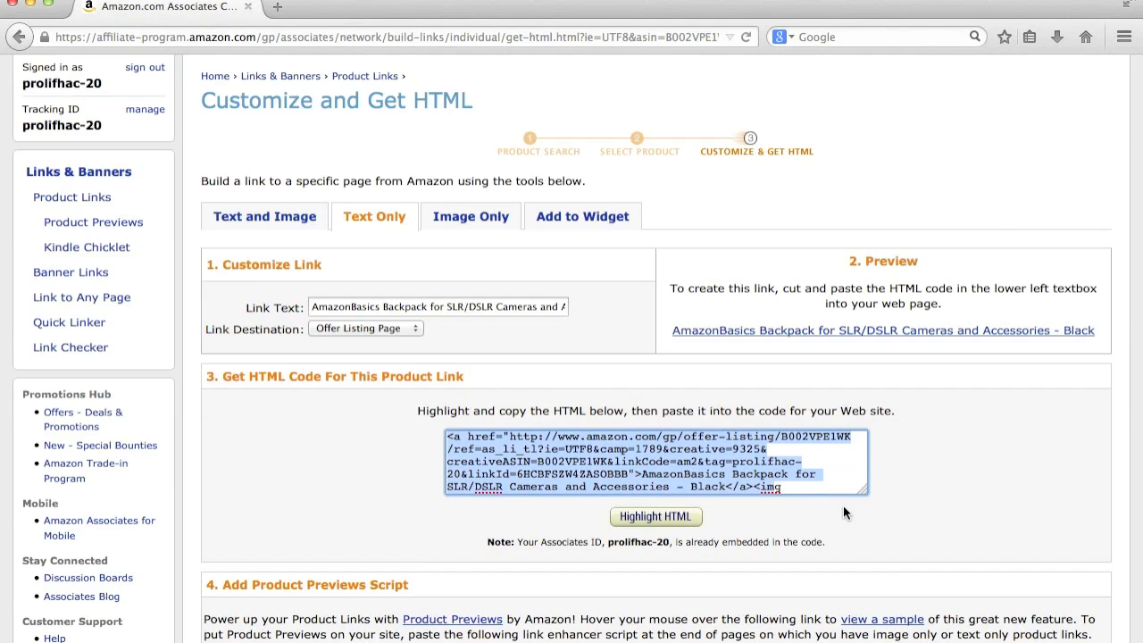
scroll(down, 3)
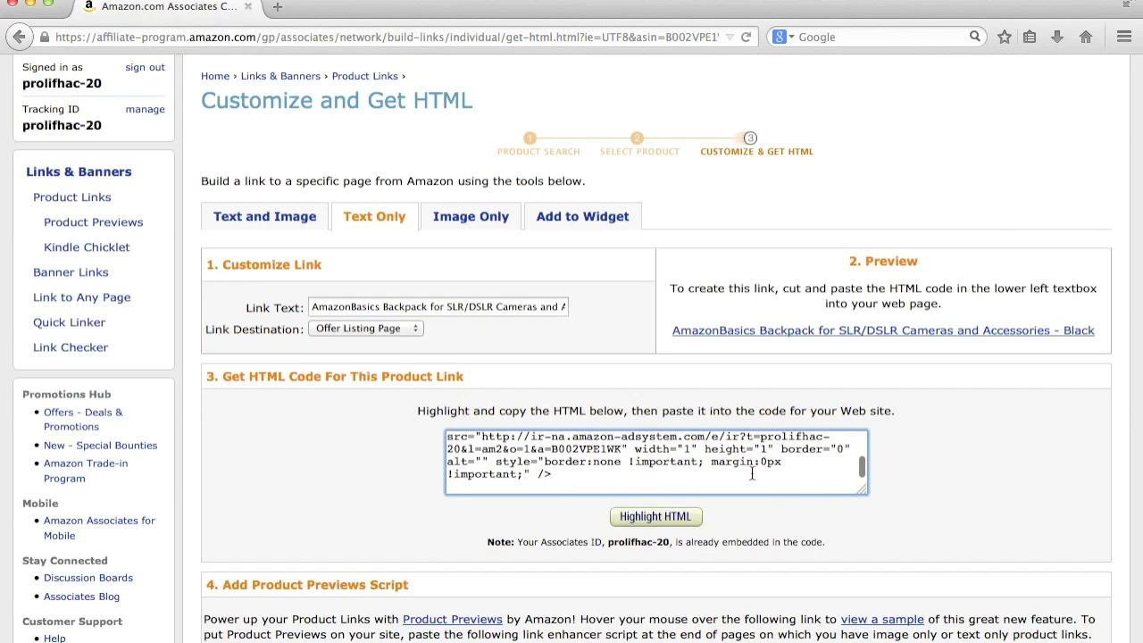
click(656, 517)
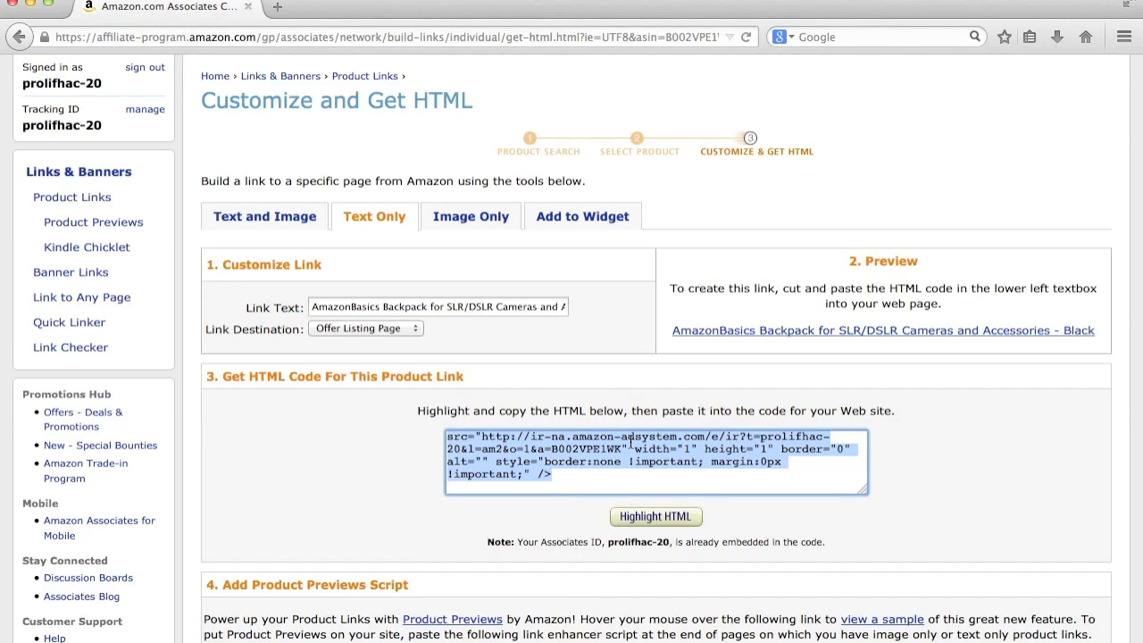
mouse_move(362, 231)
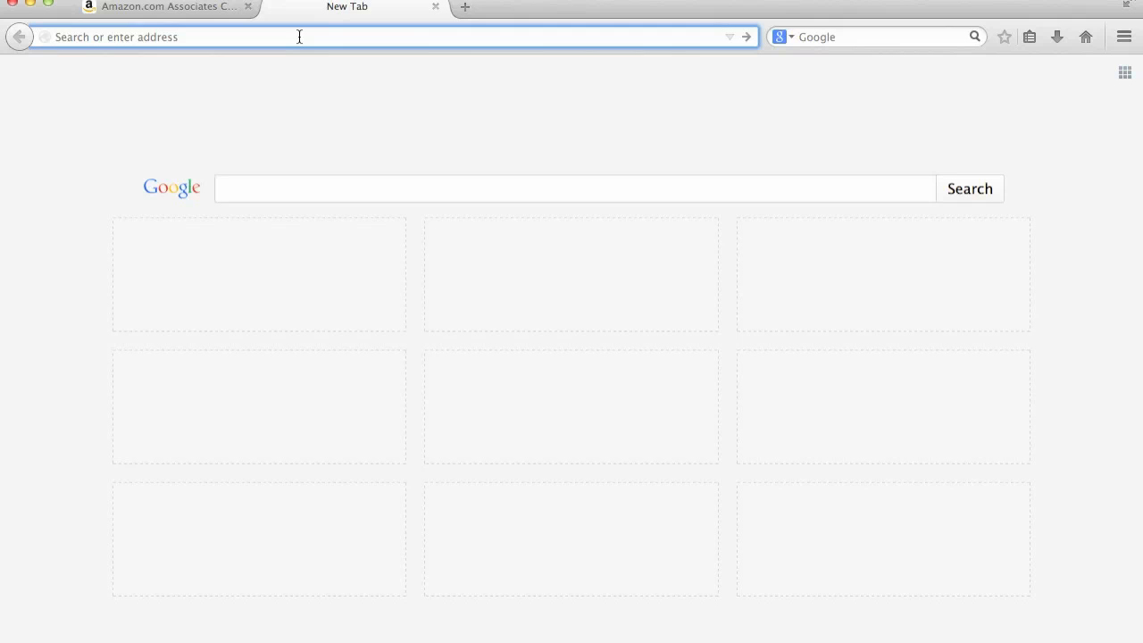
Step: Load projectlifehacker.com and open the affiliate marketing for beginners post
text(projectlife)
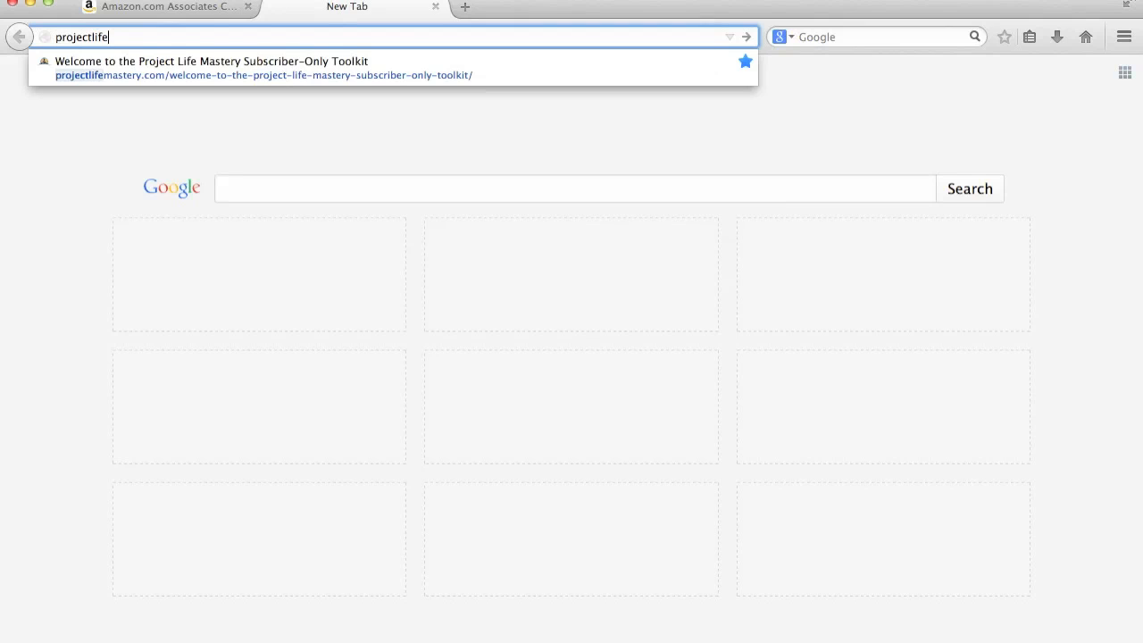
key(Return)
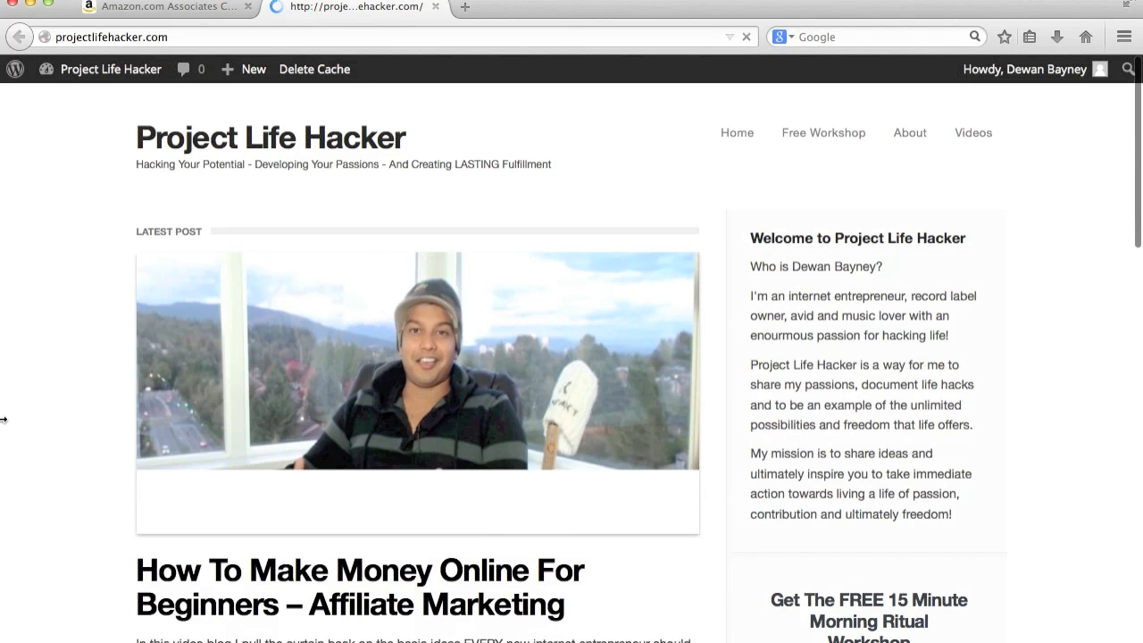
scroll(down, 3)
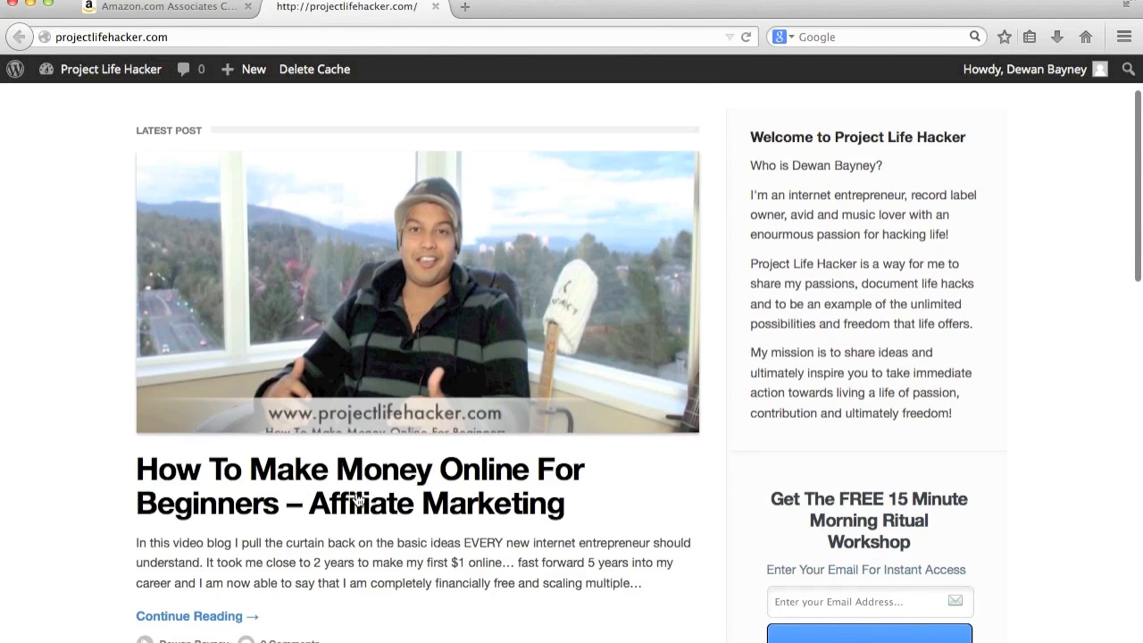
mouse_move(357, 500)
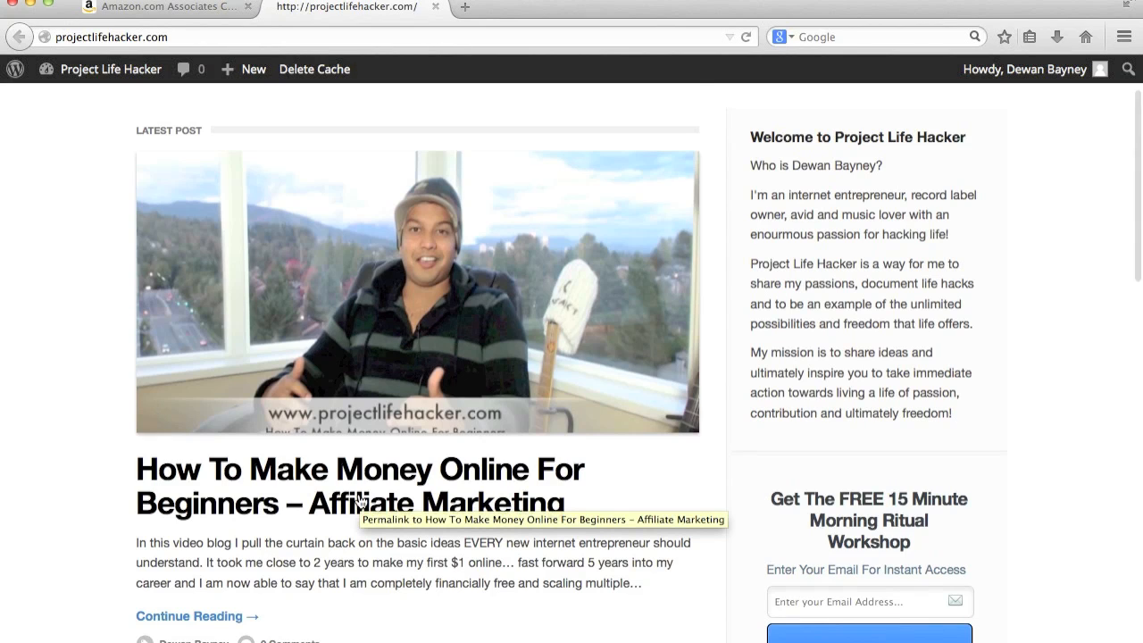
click(357, 503)
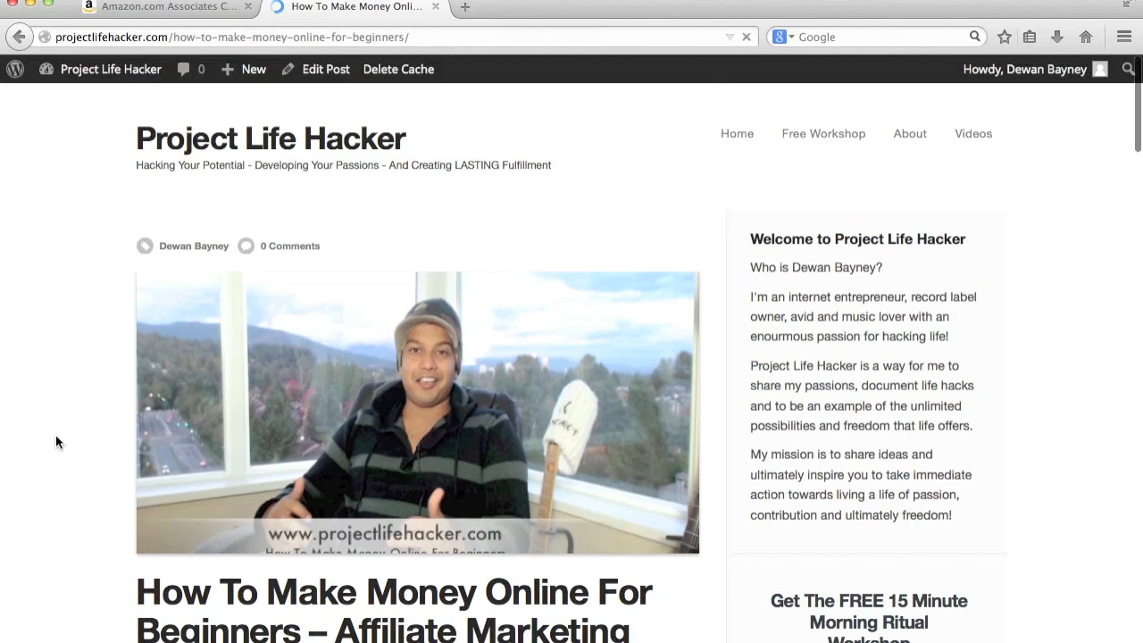
Step: Scroll down to the 4-Hour Workweek book link, then return to the Associates page
scroll(down, 3)
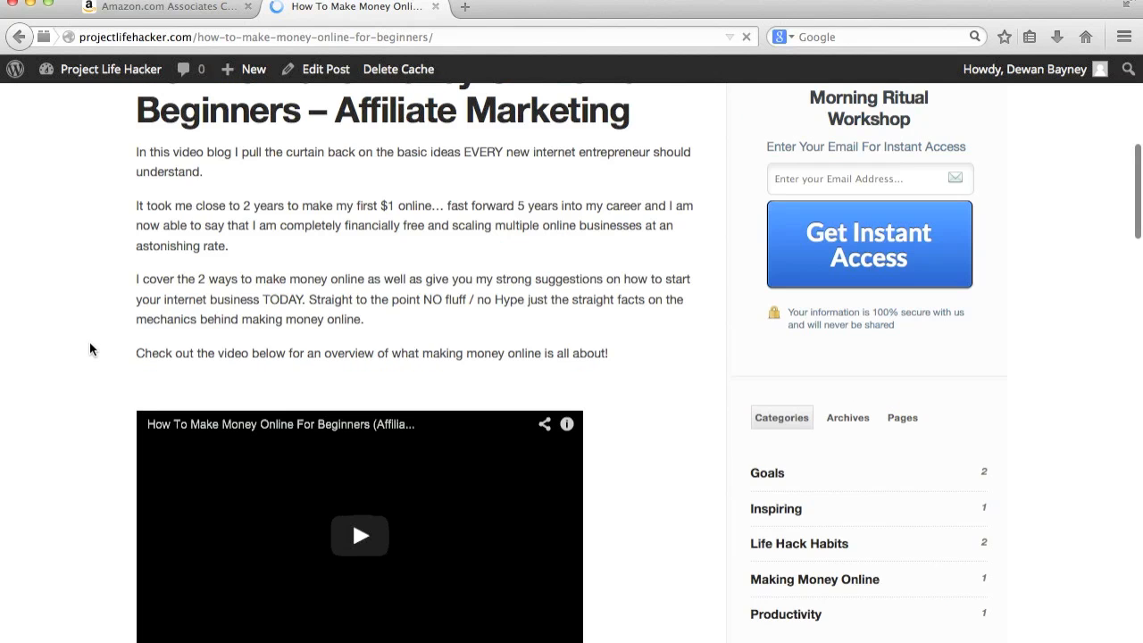
scroll(down, 3)
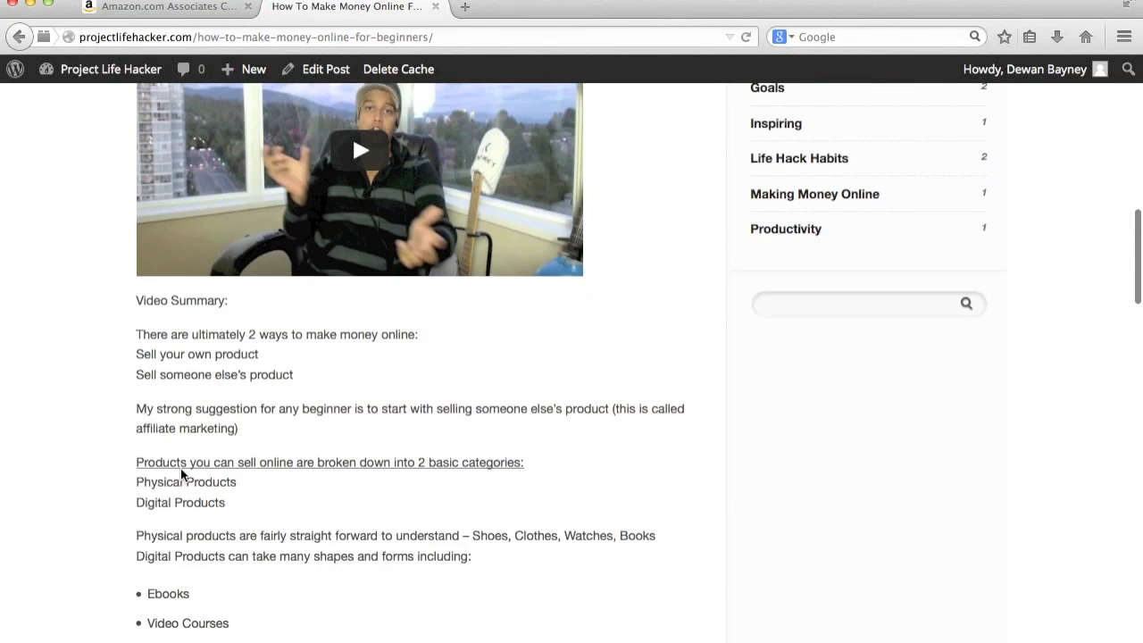
scroll(down, 3)
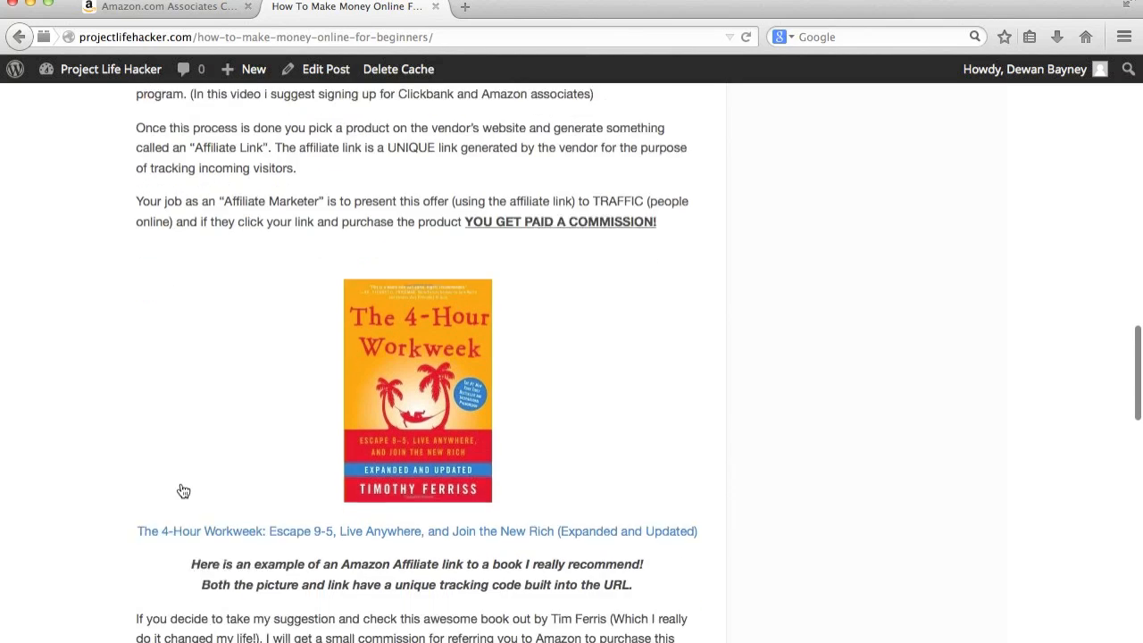
scroll(down, 3)
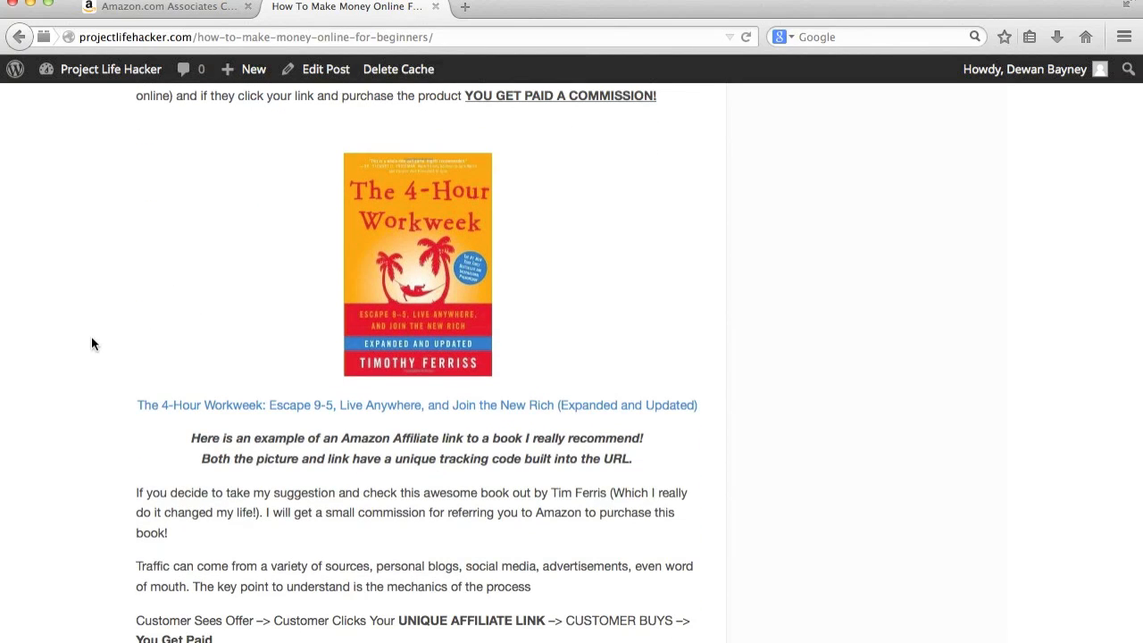
mouse_move(344, 176)
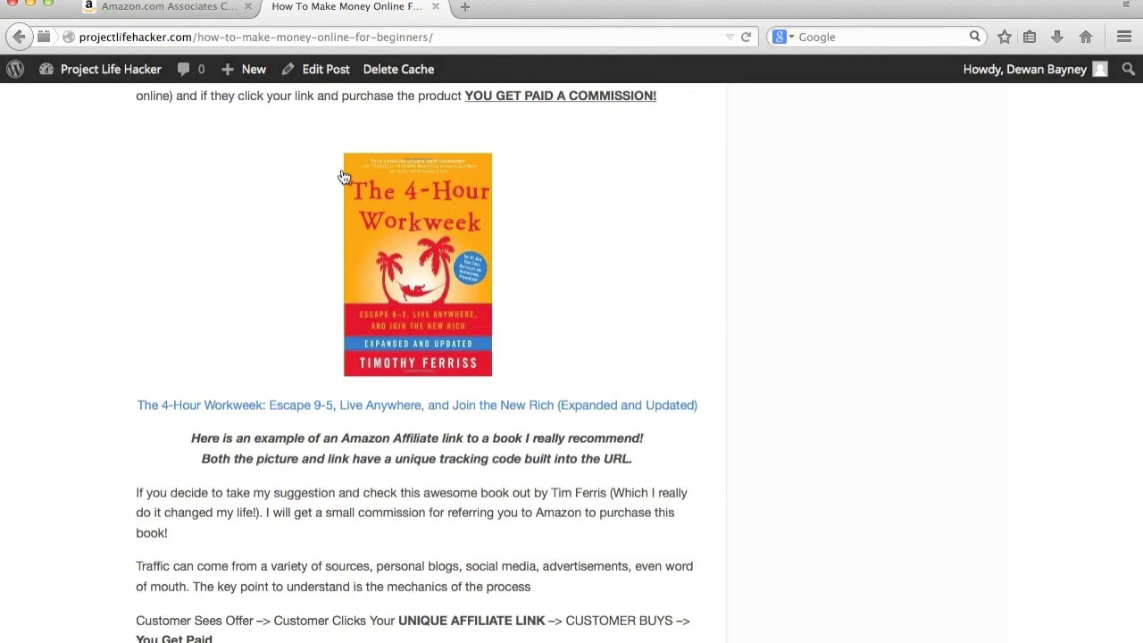
mouse_move(347, 344)
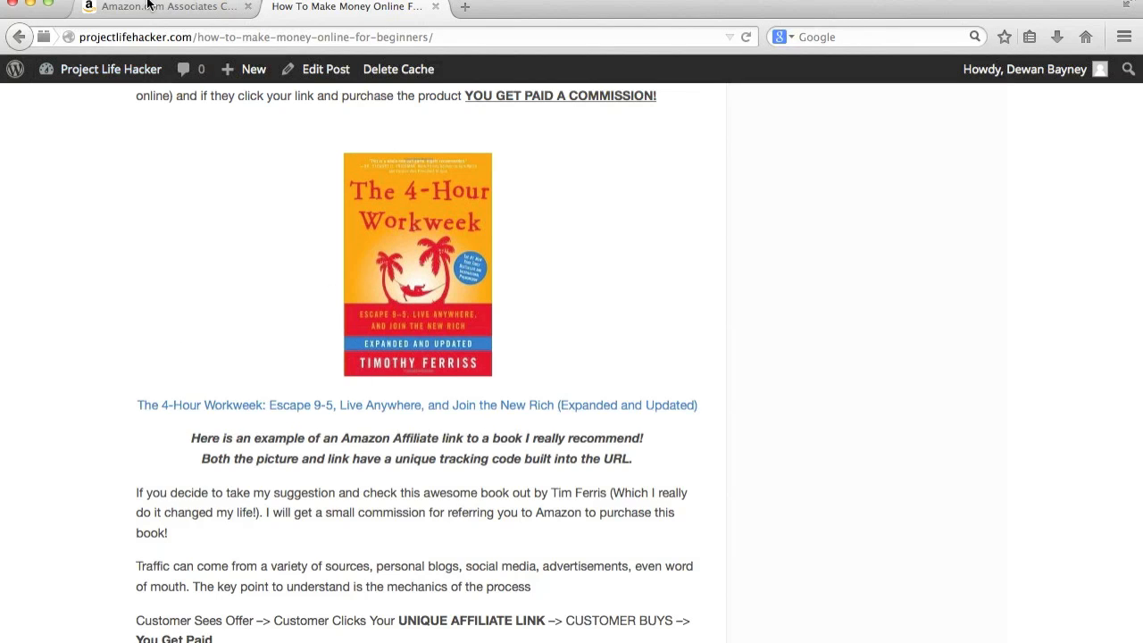
click(166, 7)
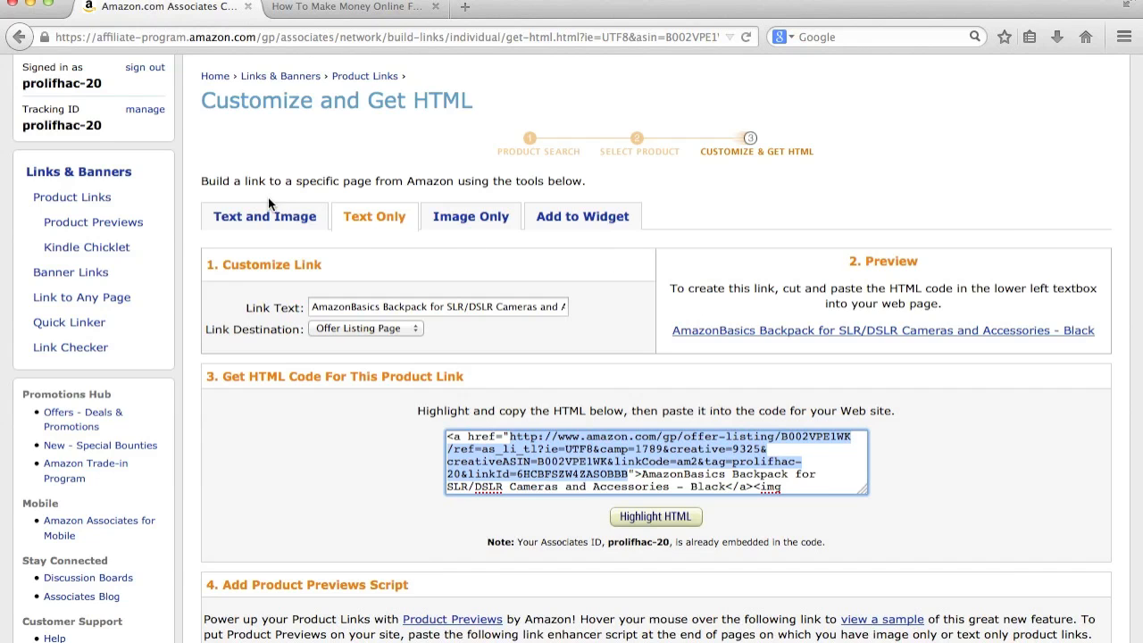
Step: View the backpack's Text and Image preview and iframe code, then go back to the blog post
click(264, 216)
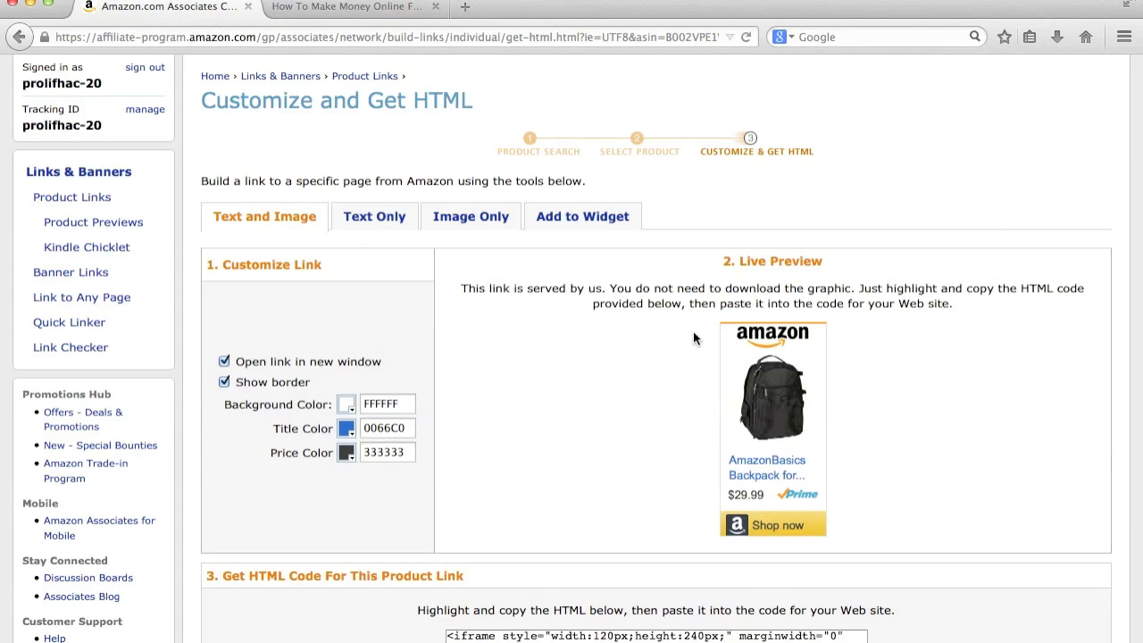
scroll(down, 3)
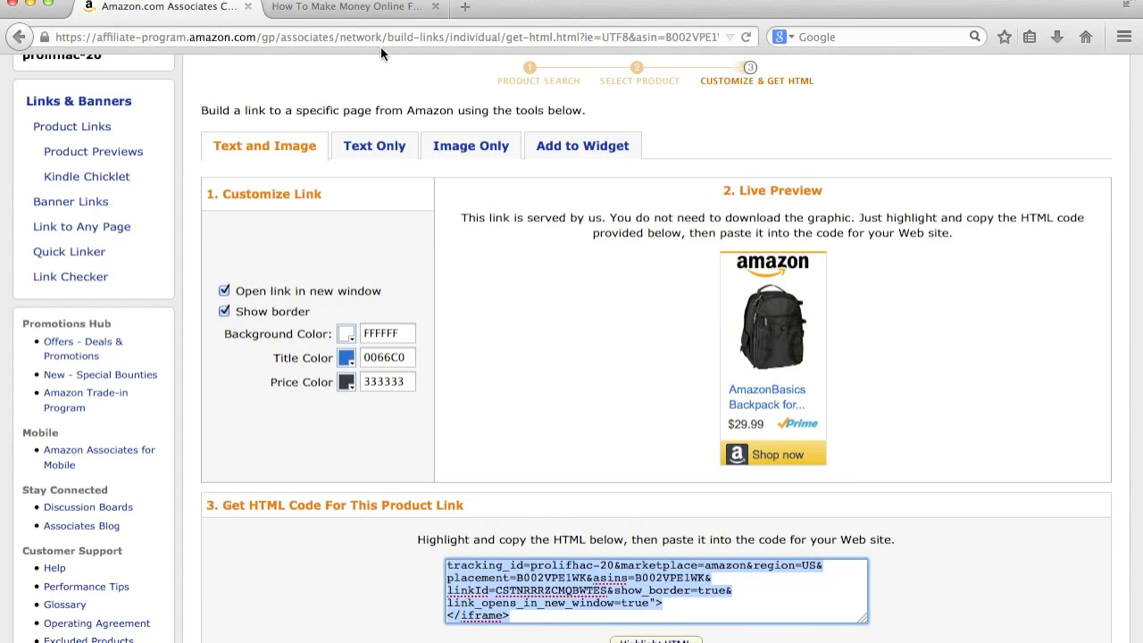
click(346, 6)
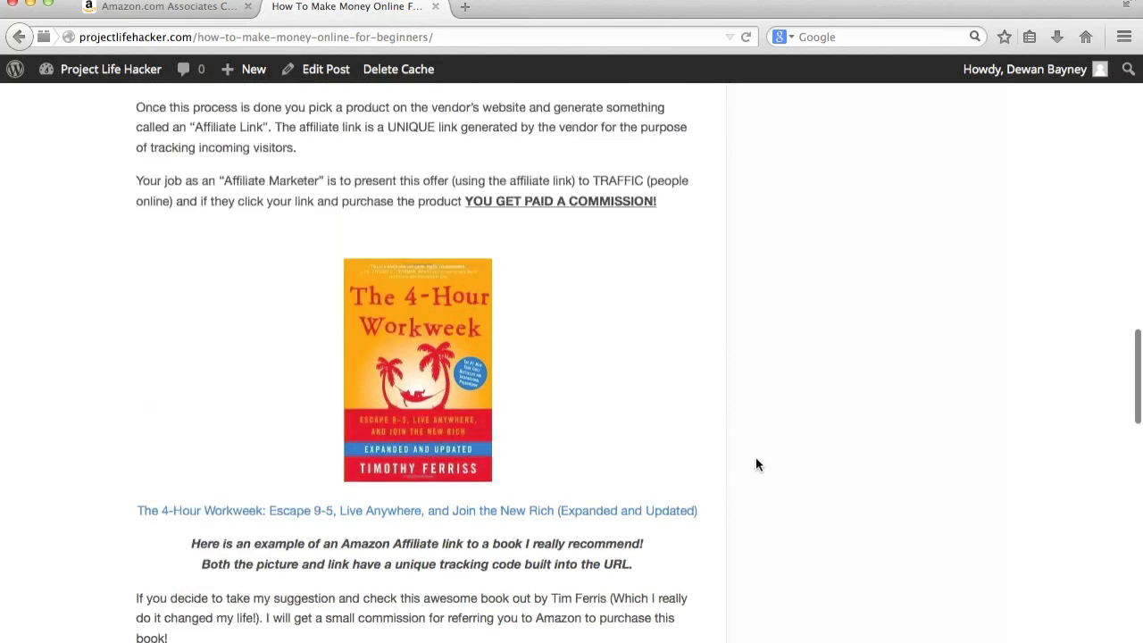
Step: Scroll up the post toward the 4-Hour Workweek book image link
scroll(up, 3)
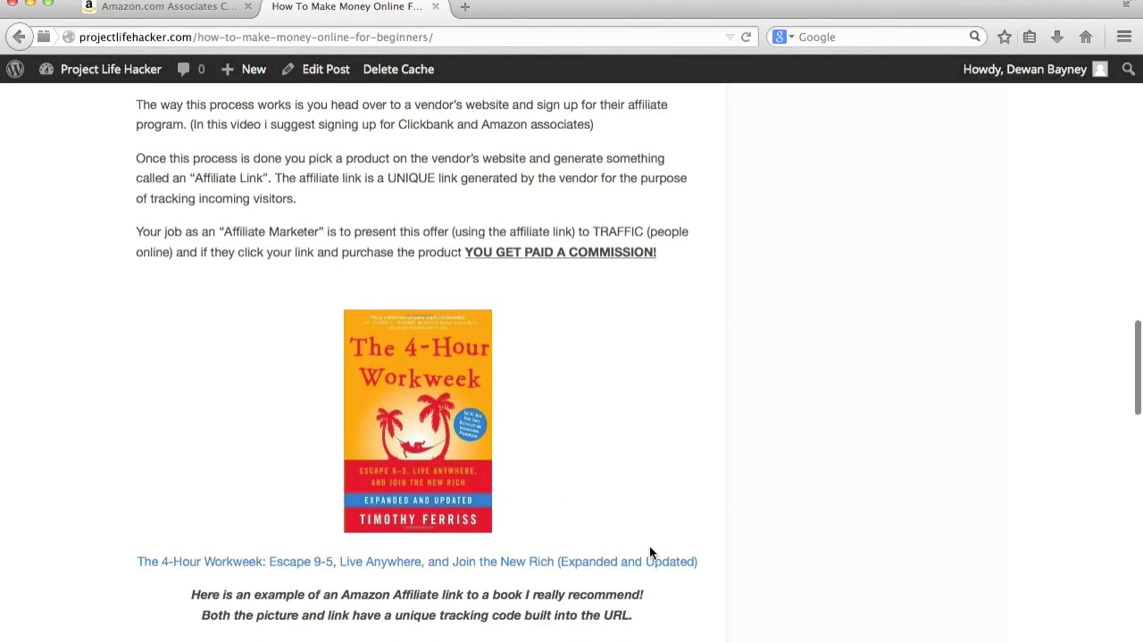
mouse_move(451, 439)
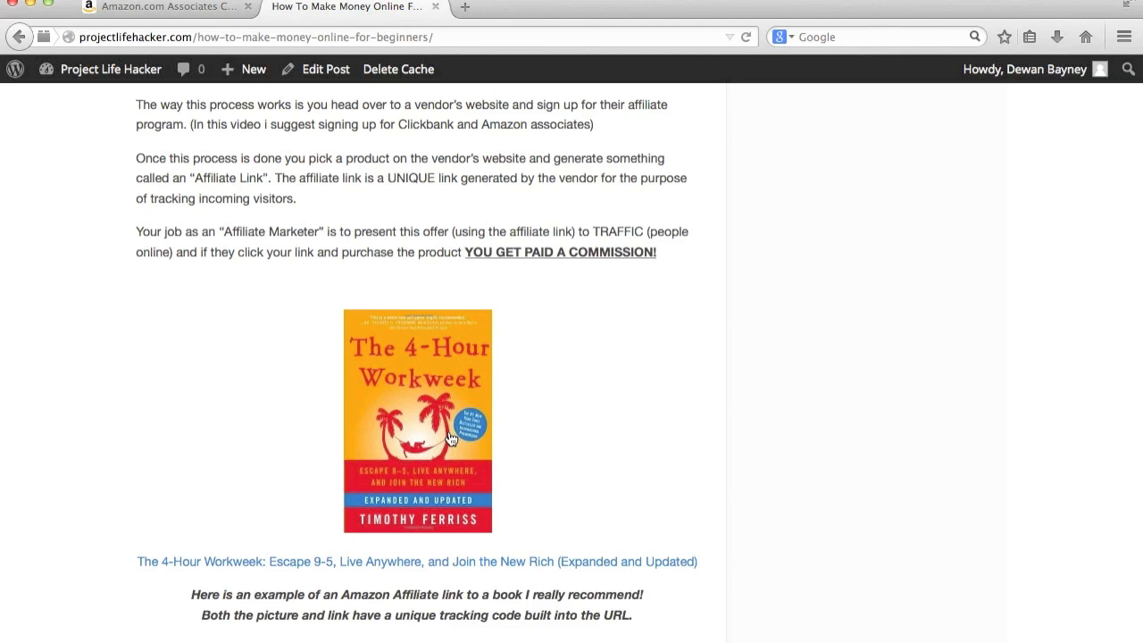
mouse_move(359, 572)
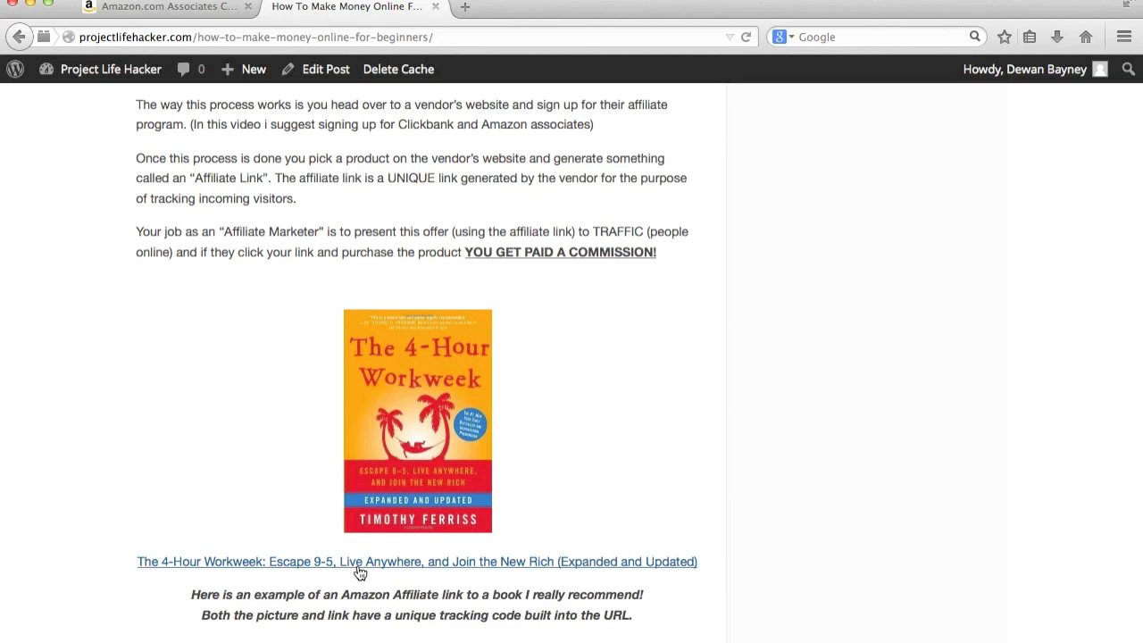
mouse_move(367, 568)
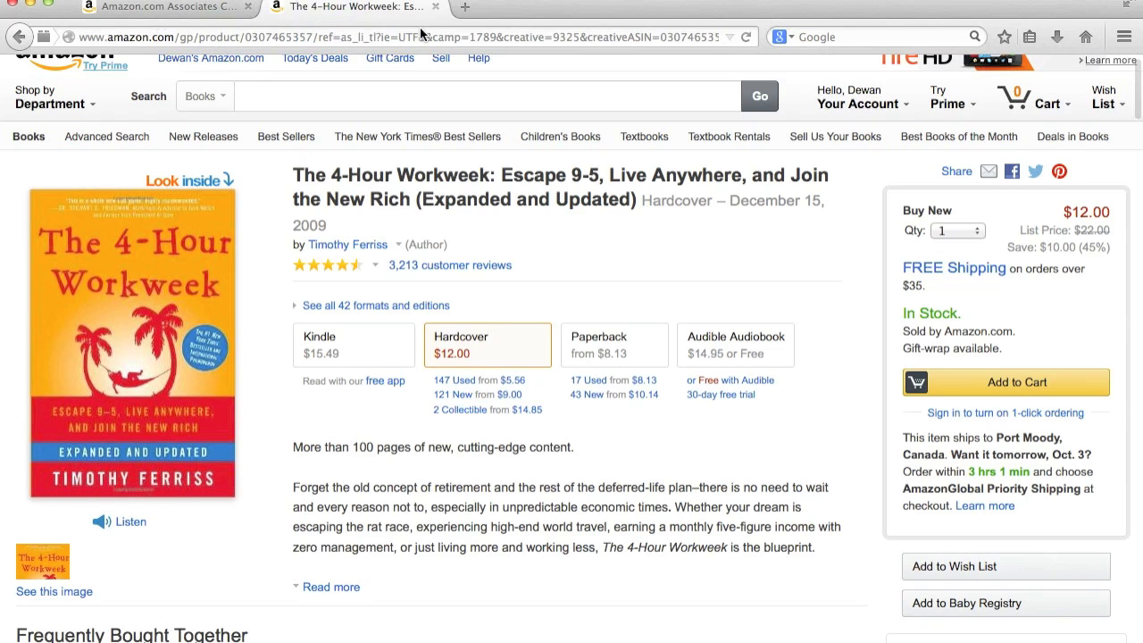
mouse_move(596, 24)
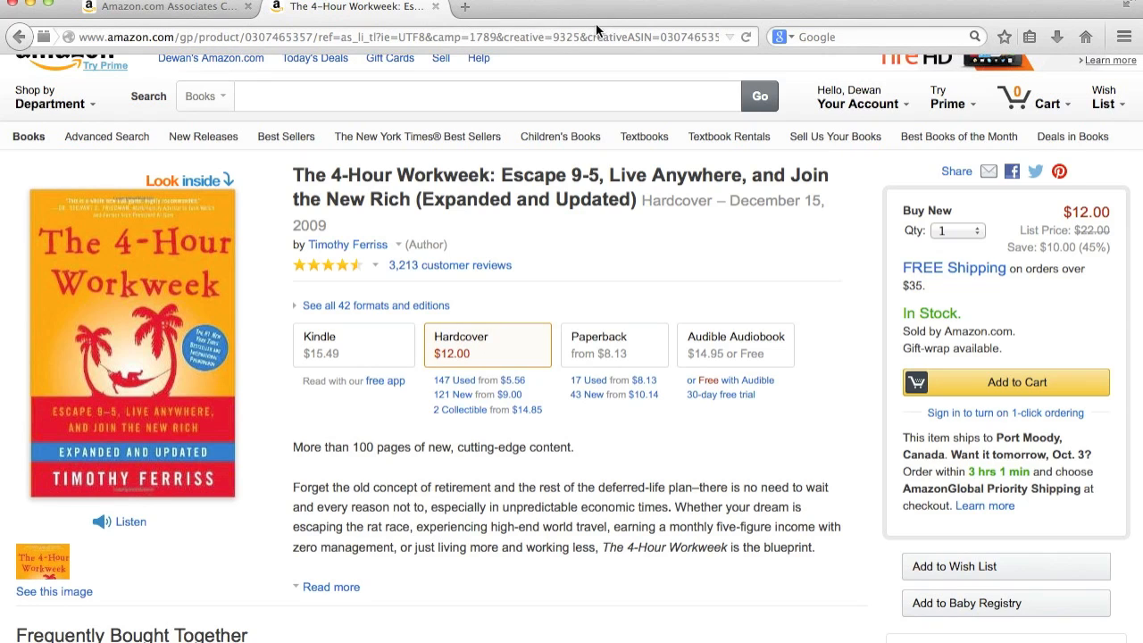
Step: Scroll The 4-Hour Workweek hardcover page to review its $12.00 price and tagged URL
scroll(down, 3)
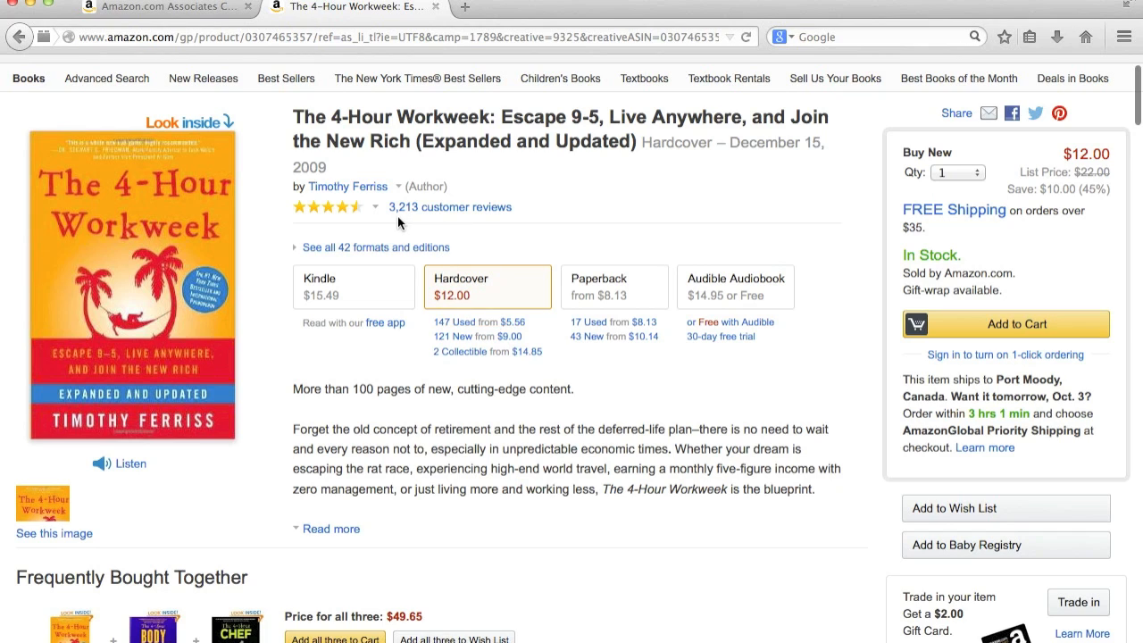
scroll(down, 3)
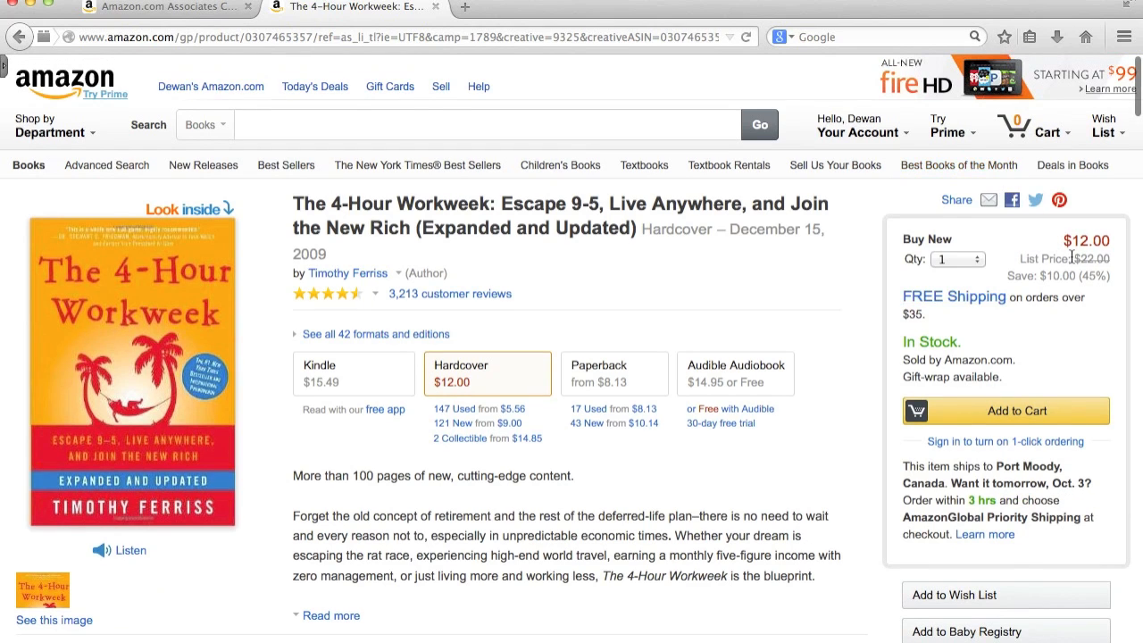
scroll(down, 3)
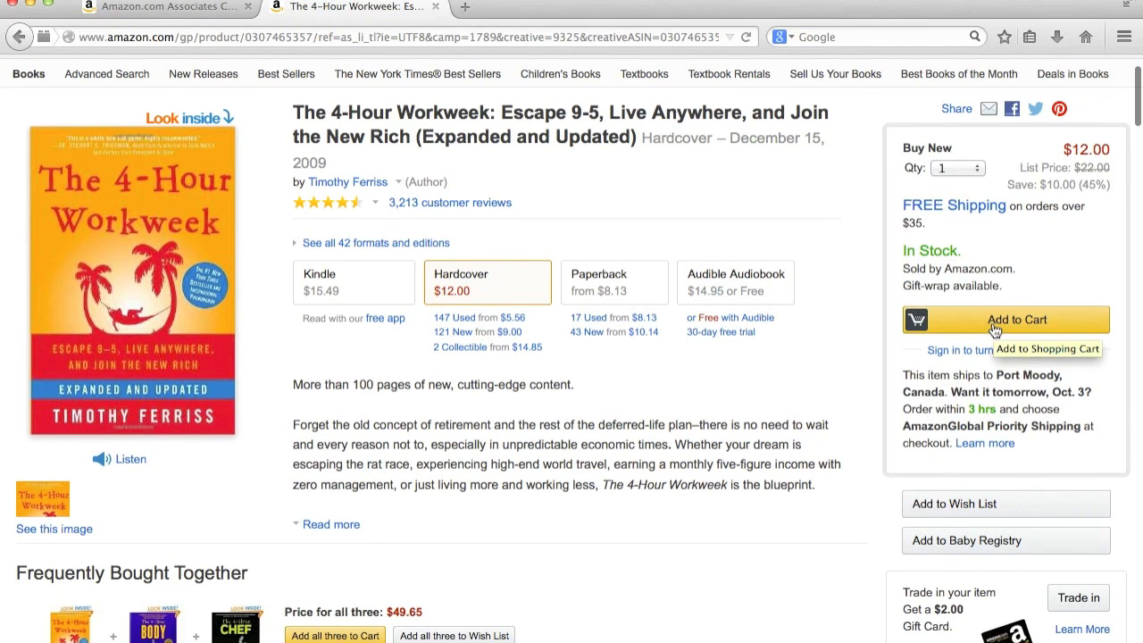
mouse_move(1023, 135)
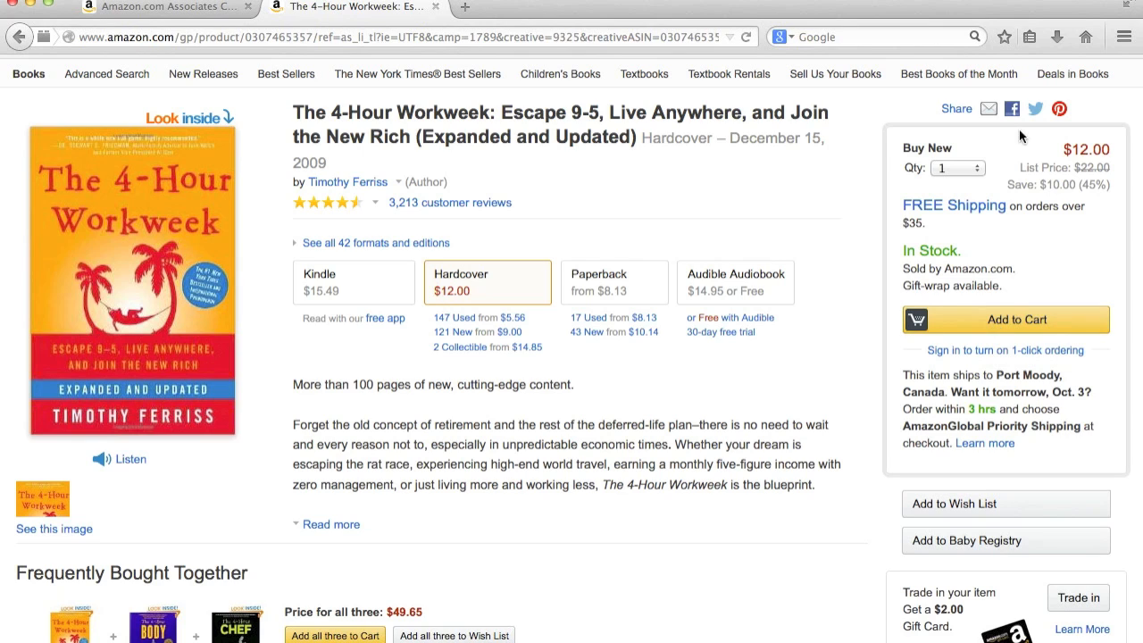